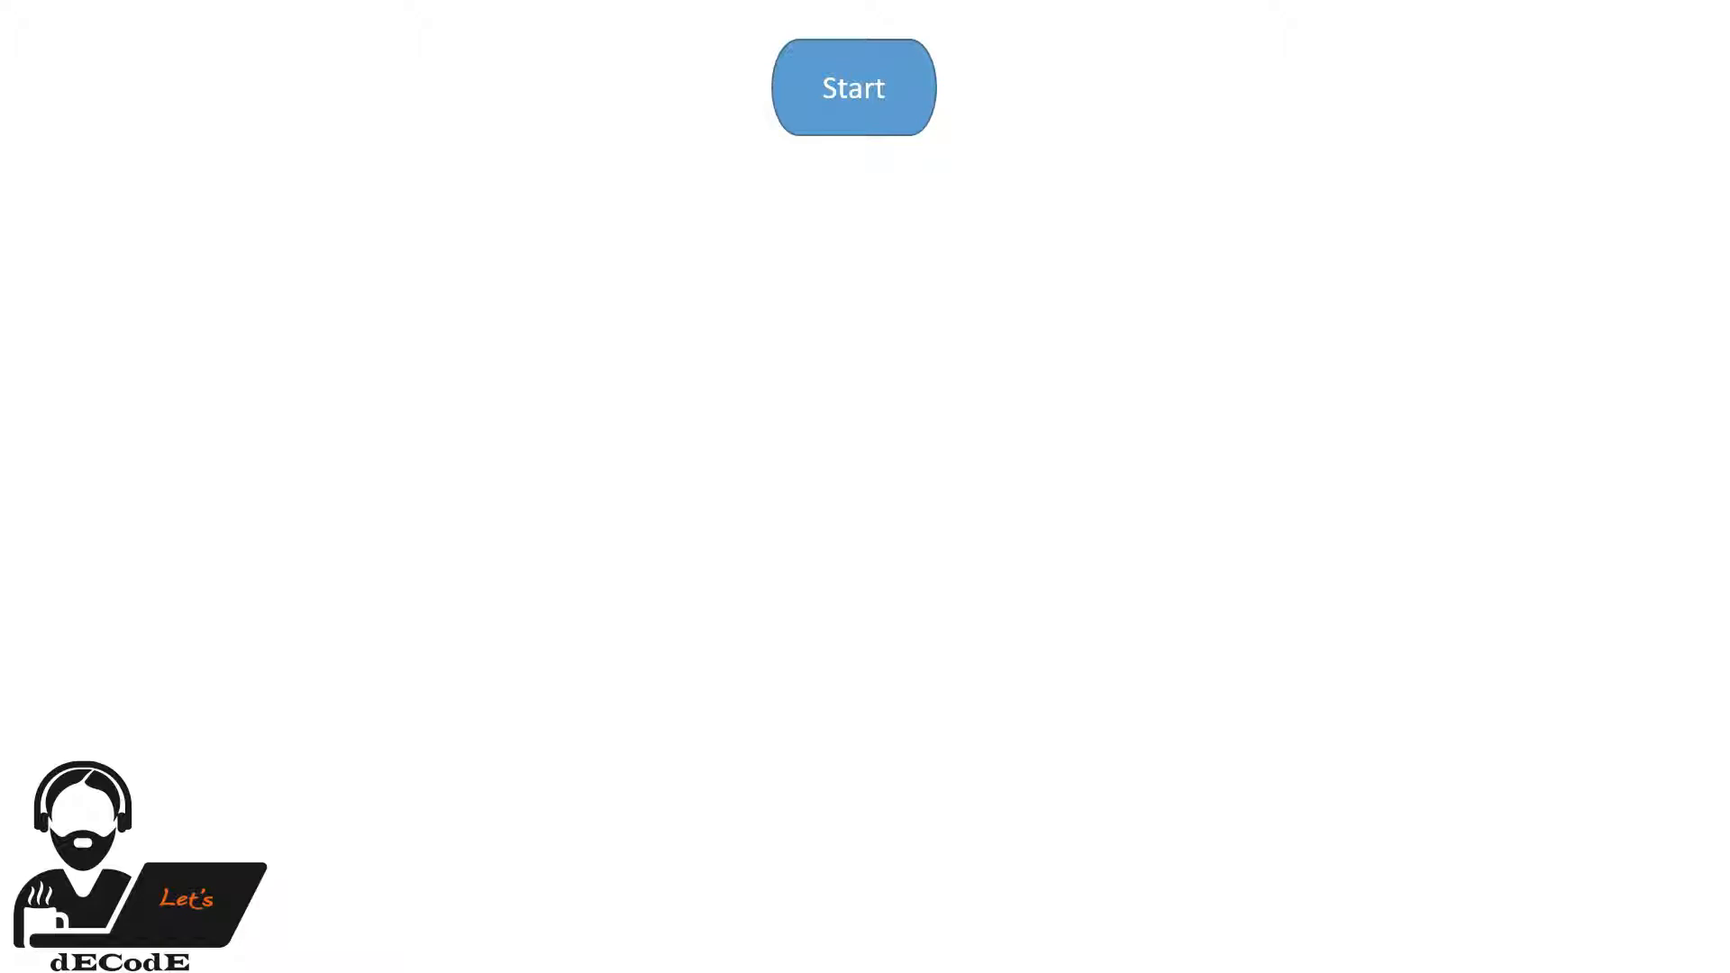
Switch from the flowchart slide to the MATLAB R2018b desktop
{"action": "left_click", "coordinate": [854, 85]}
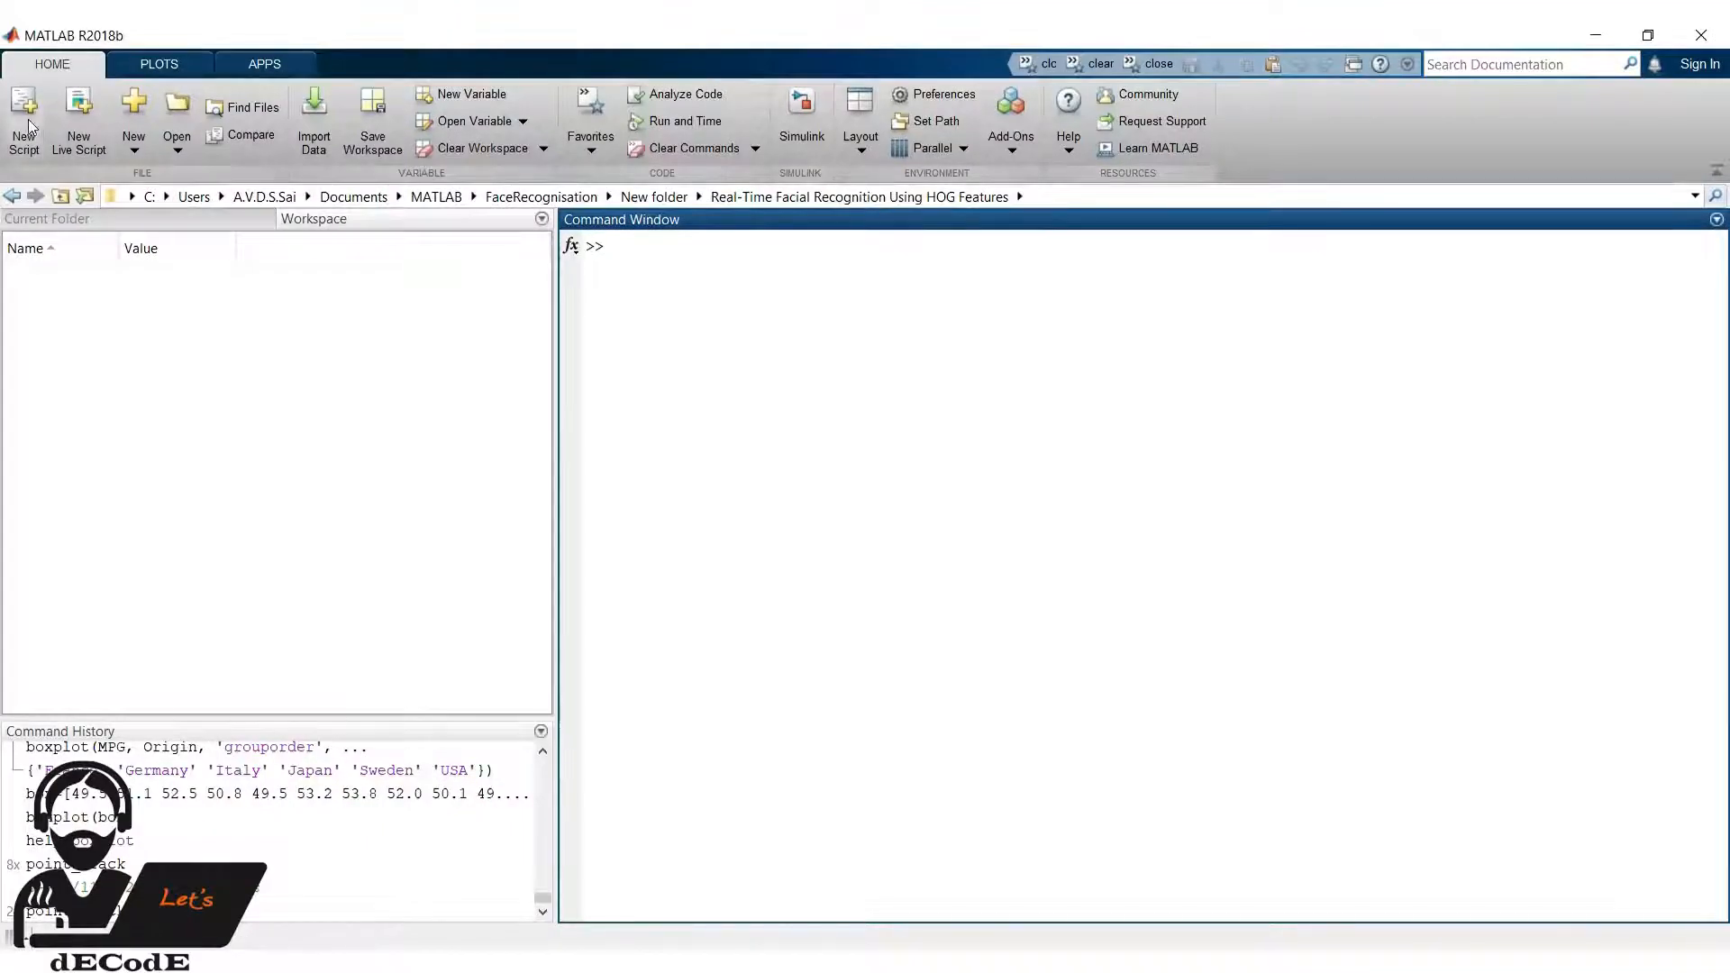
Save a new script Untitled2.m that reads pts.jpg with imread, shows it, and turns warnings off
{"action": "left_click", "coordinate": [22, 108]}
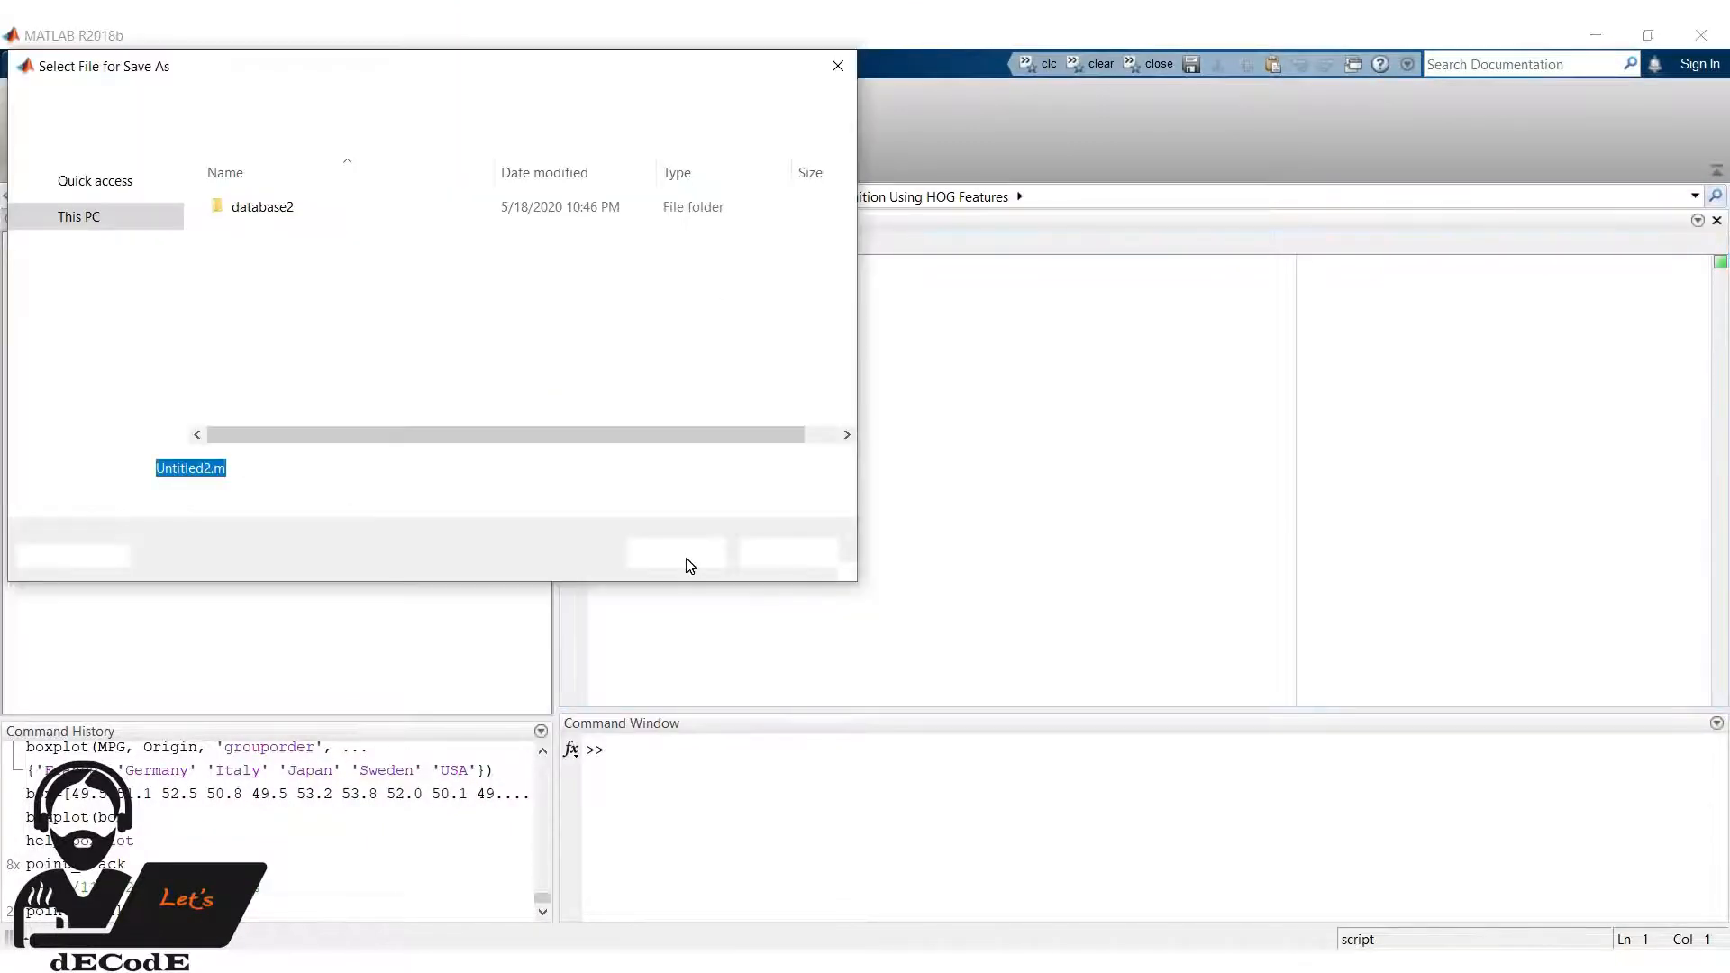
{"action": "left_click", "coordinate": [674, 553]}
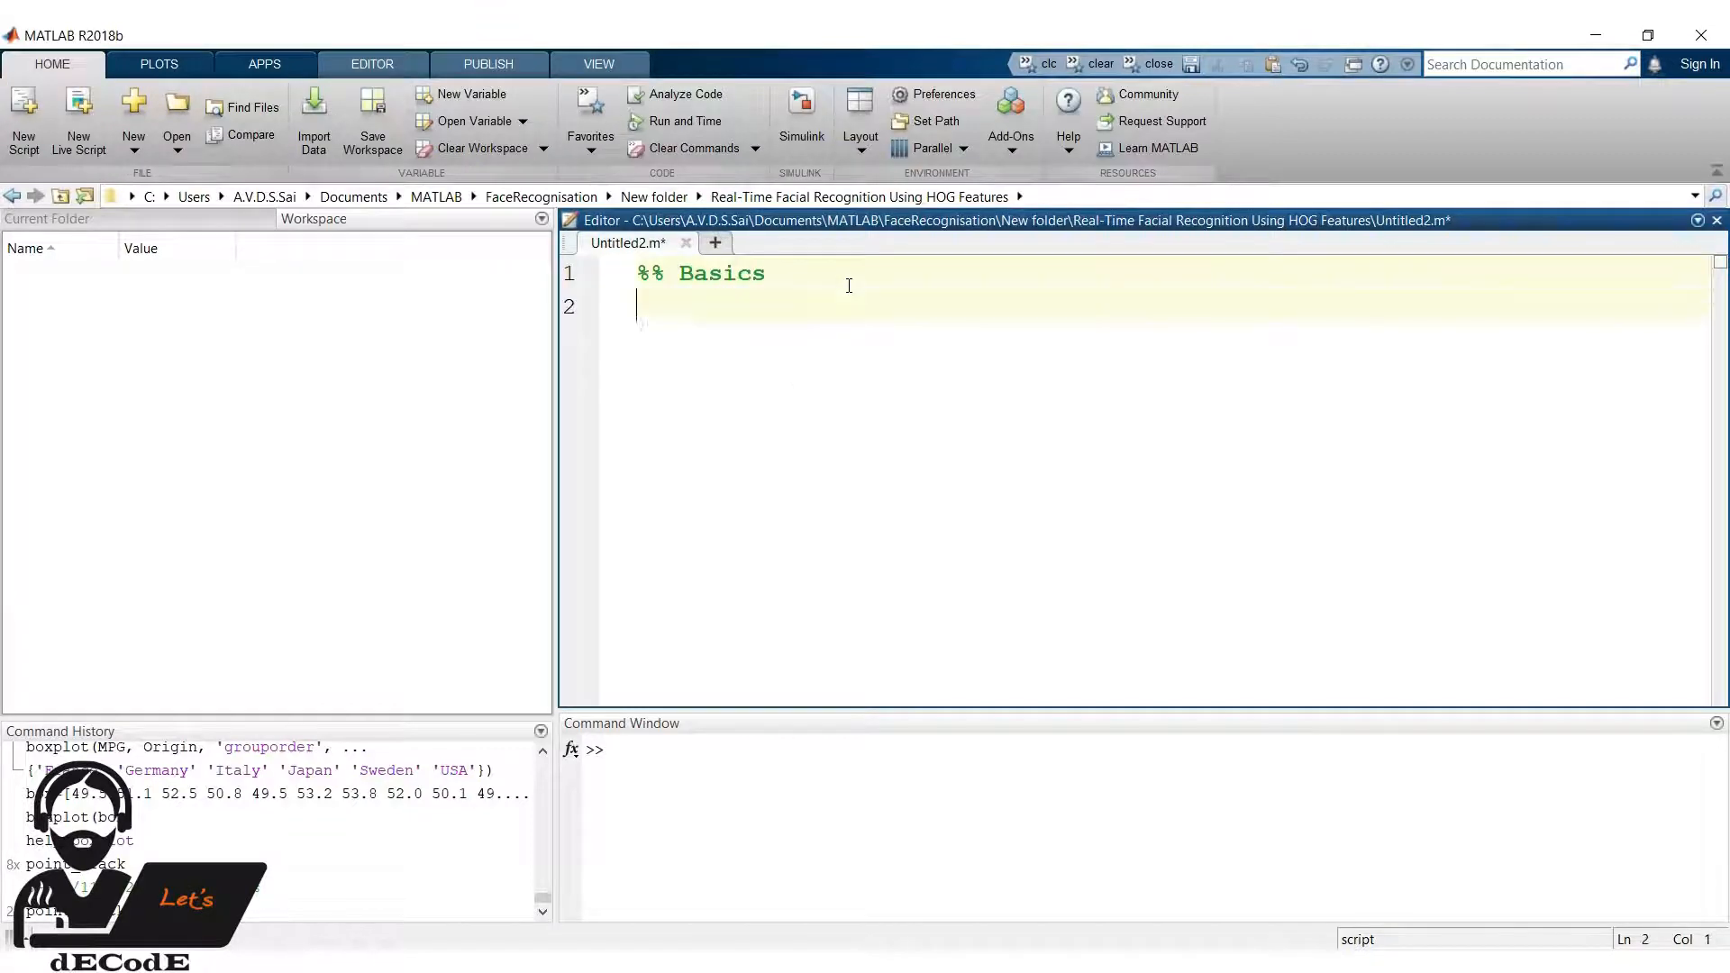
{"action": "type", "text": "pic=imread('pts.jpg');"}
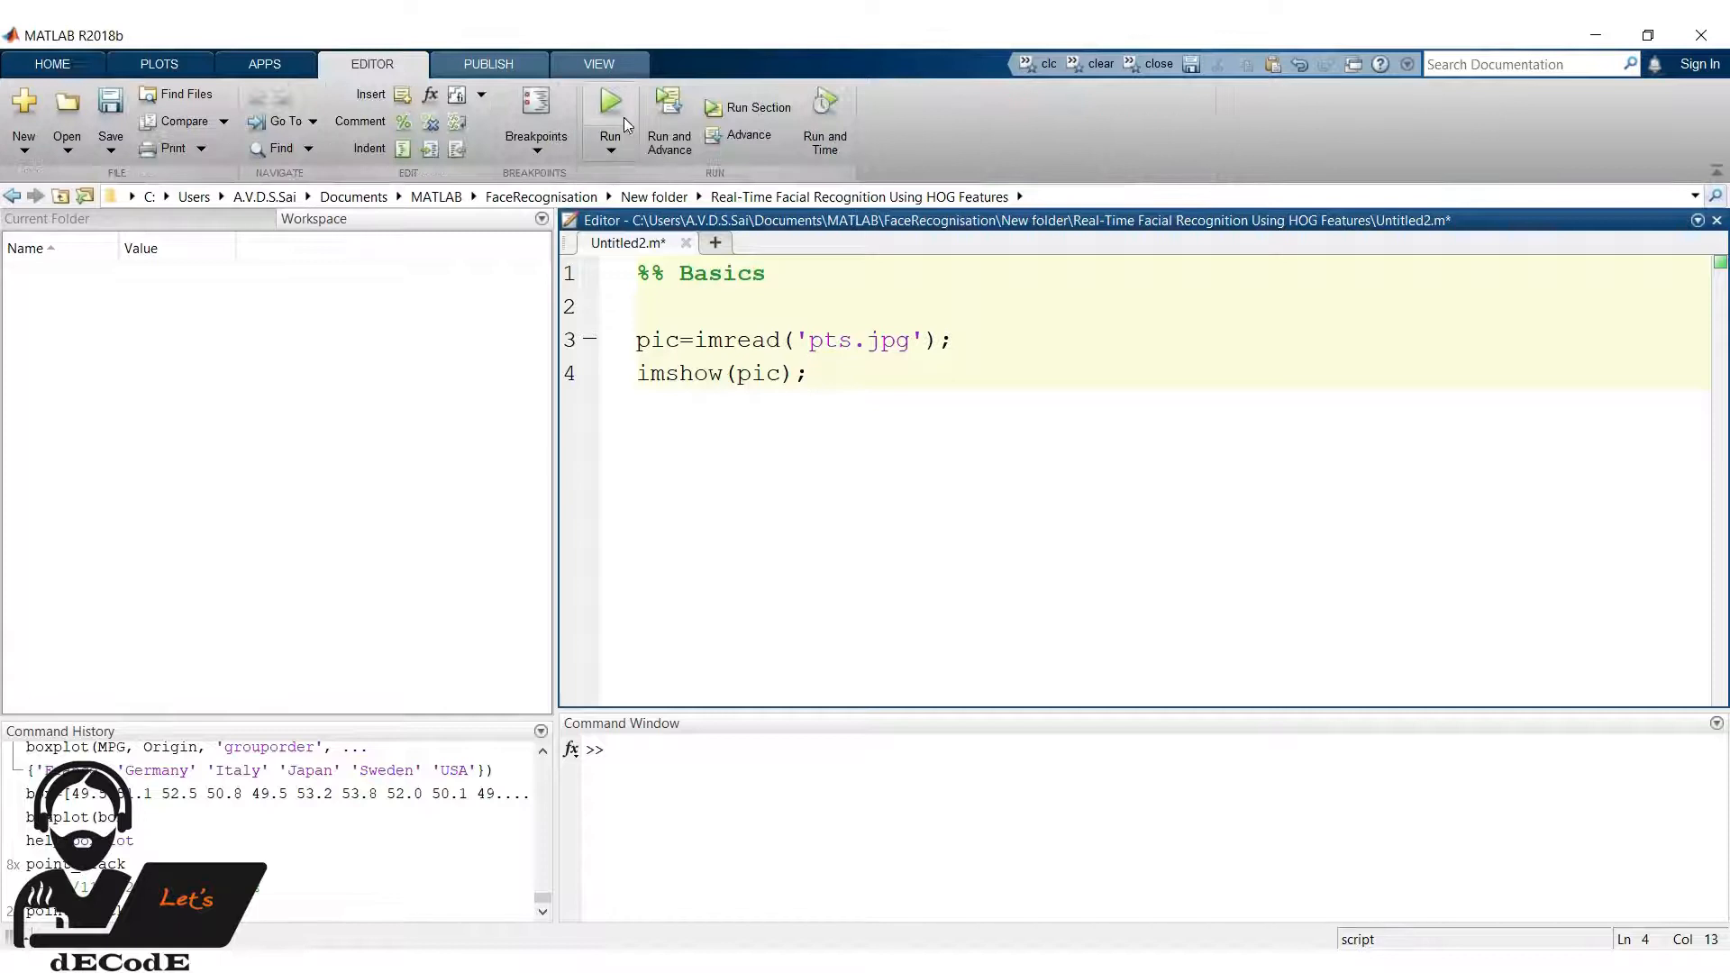
{"action": "left_click", "coordinate": [110, 105]}
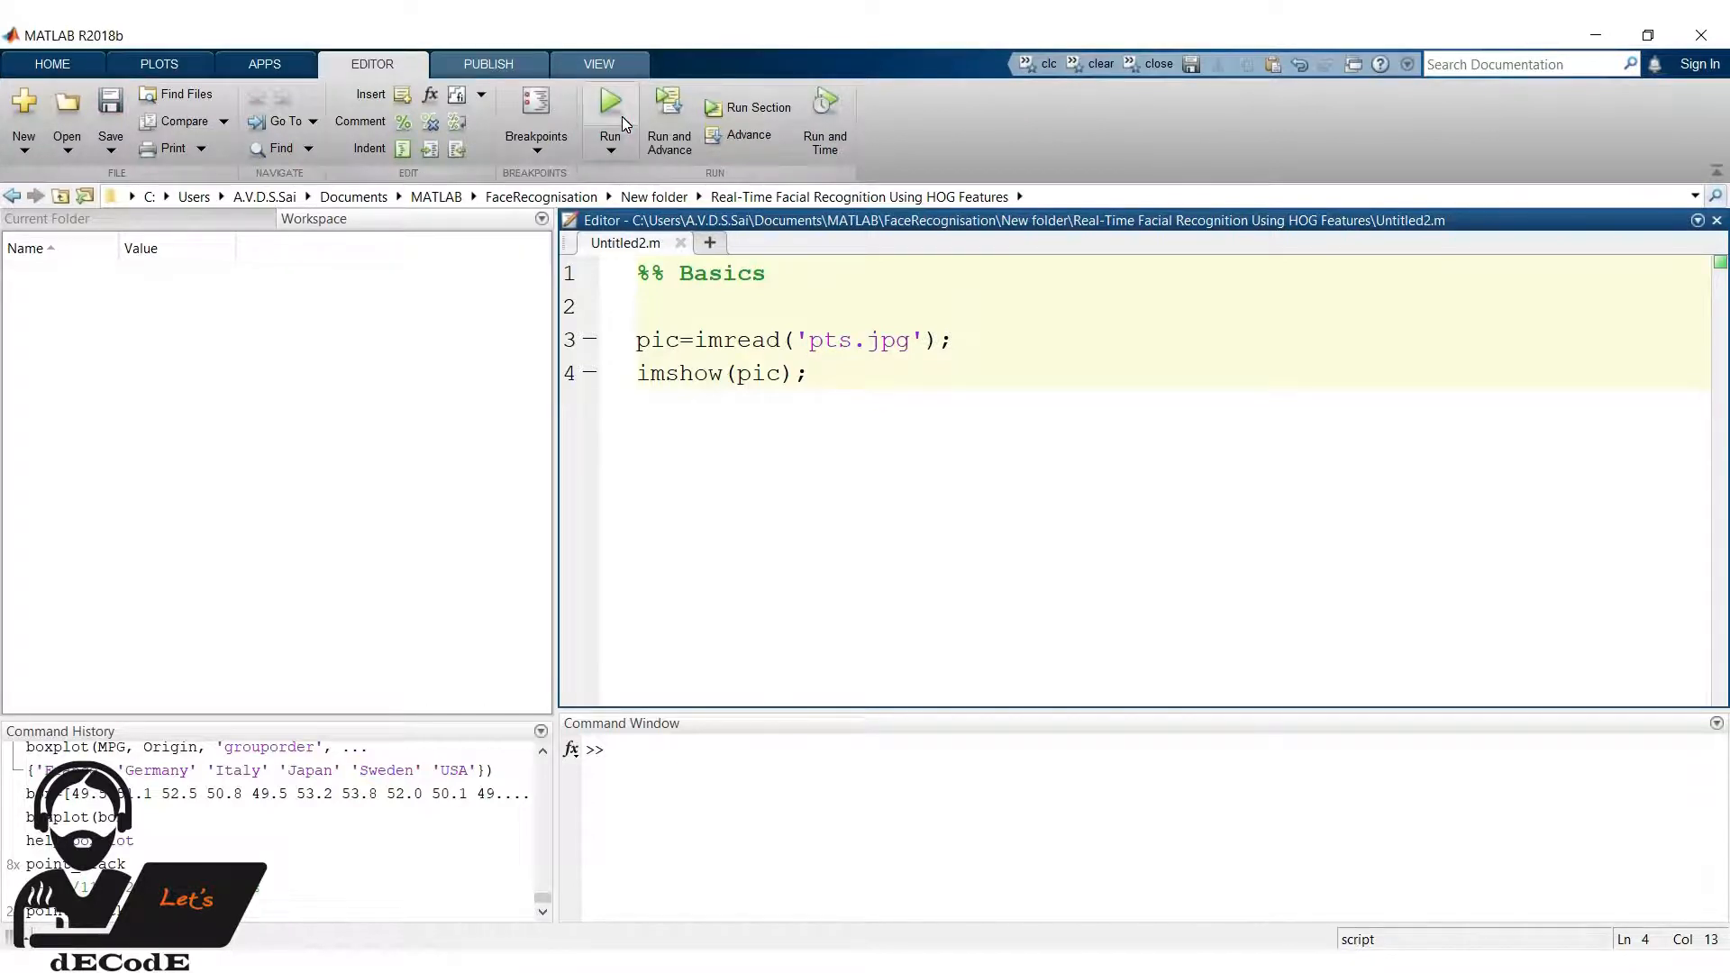
{"action": "left_click", "coordinate": [609, 99]}
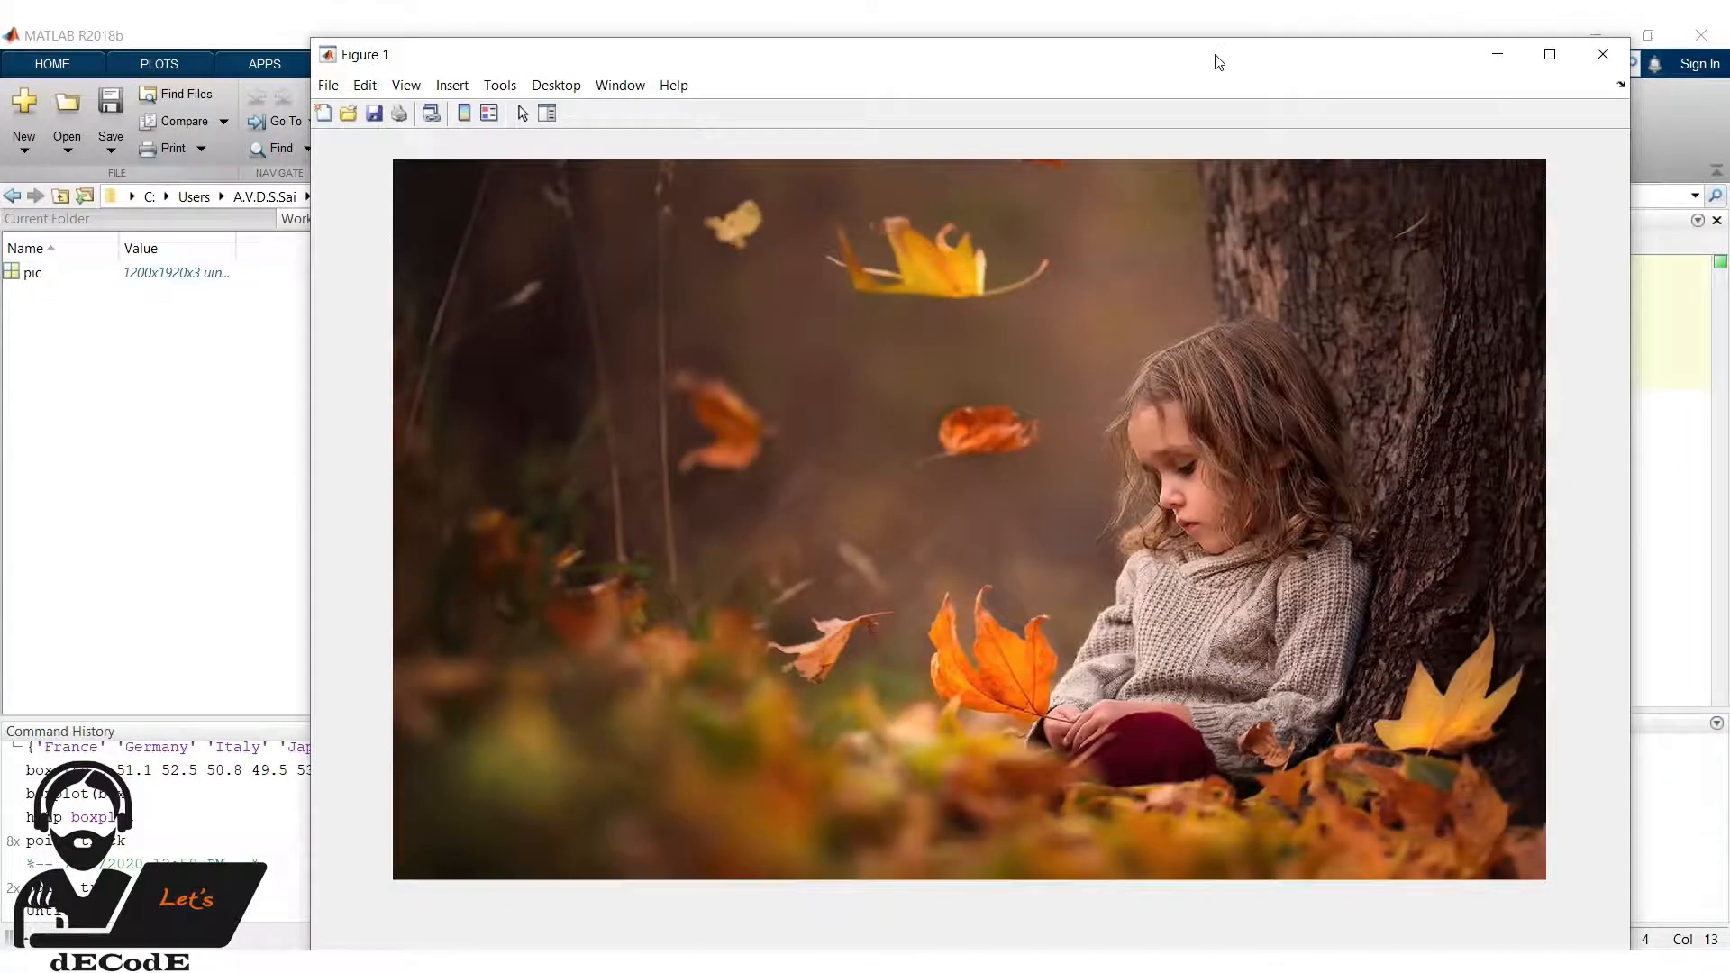
{"action": "left_click", "coordinate": [1602, 54]}
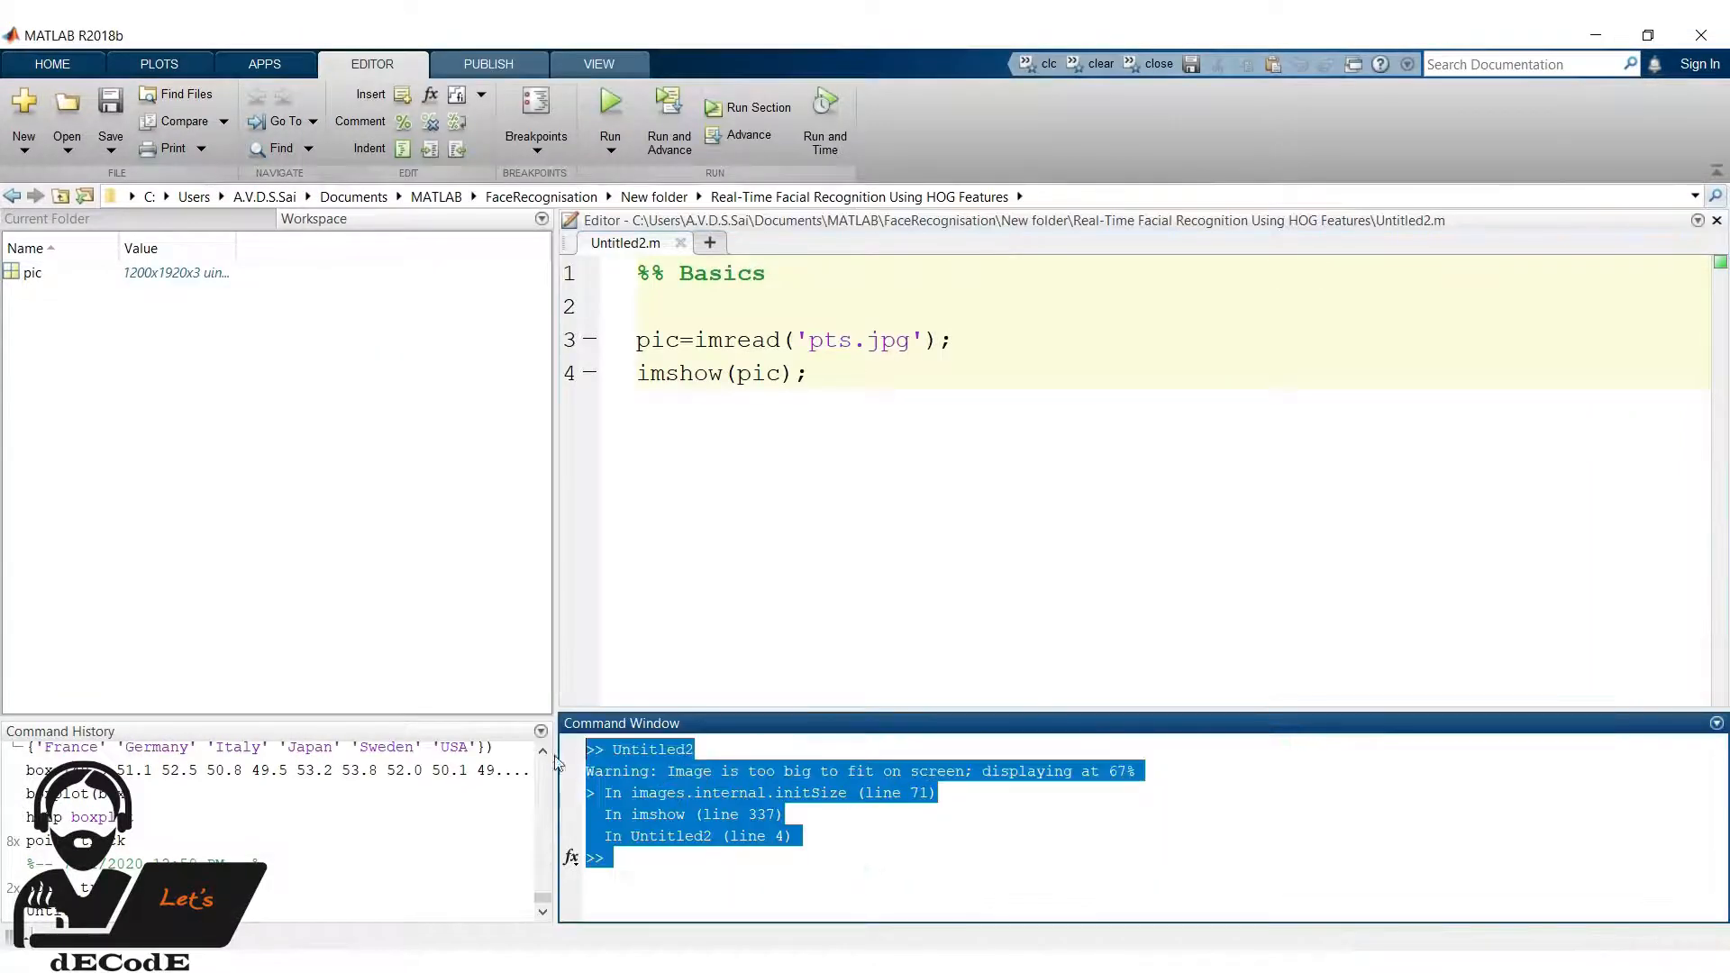
{"action": "type", "text": "warning('off');"}
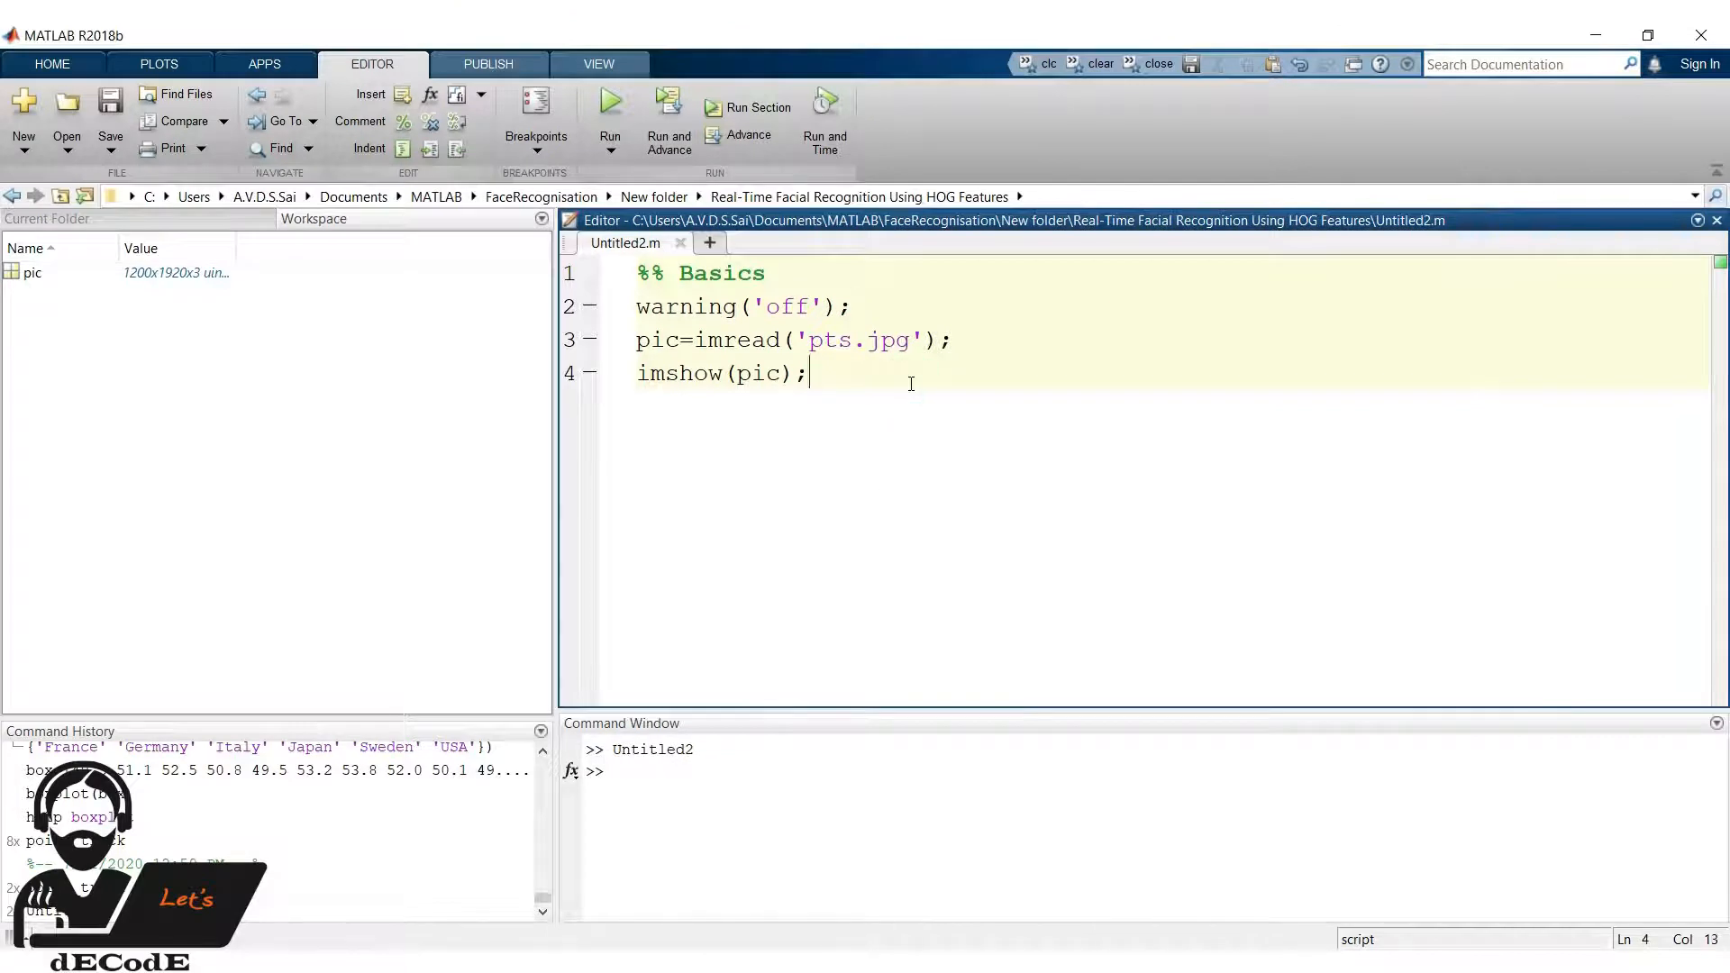
{"action": "type", "text": "box="}
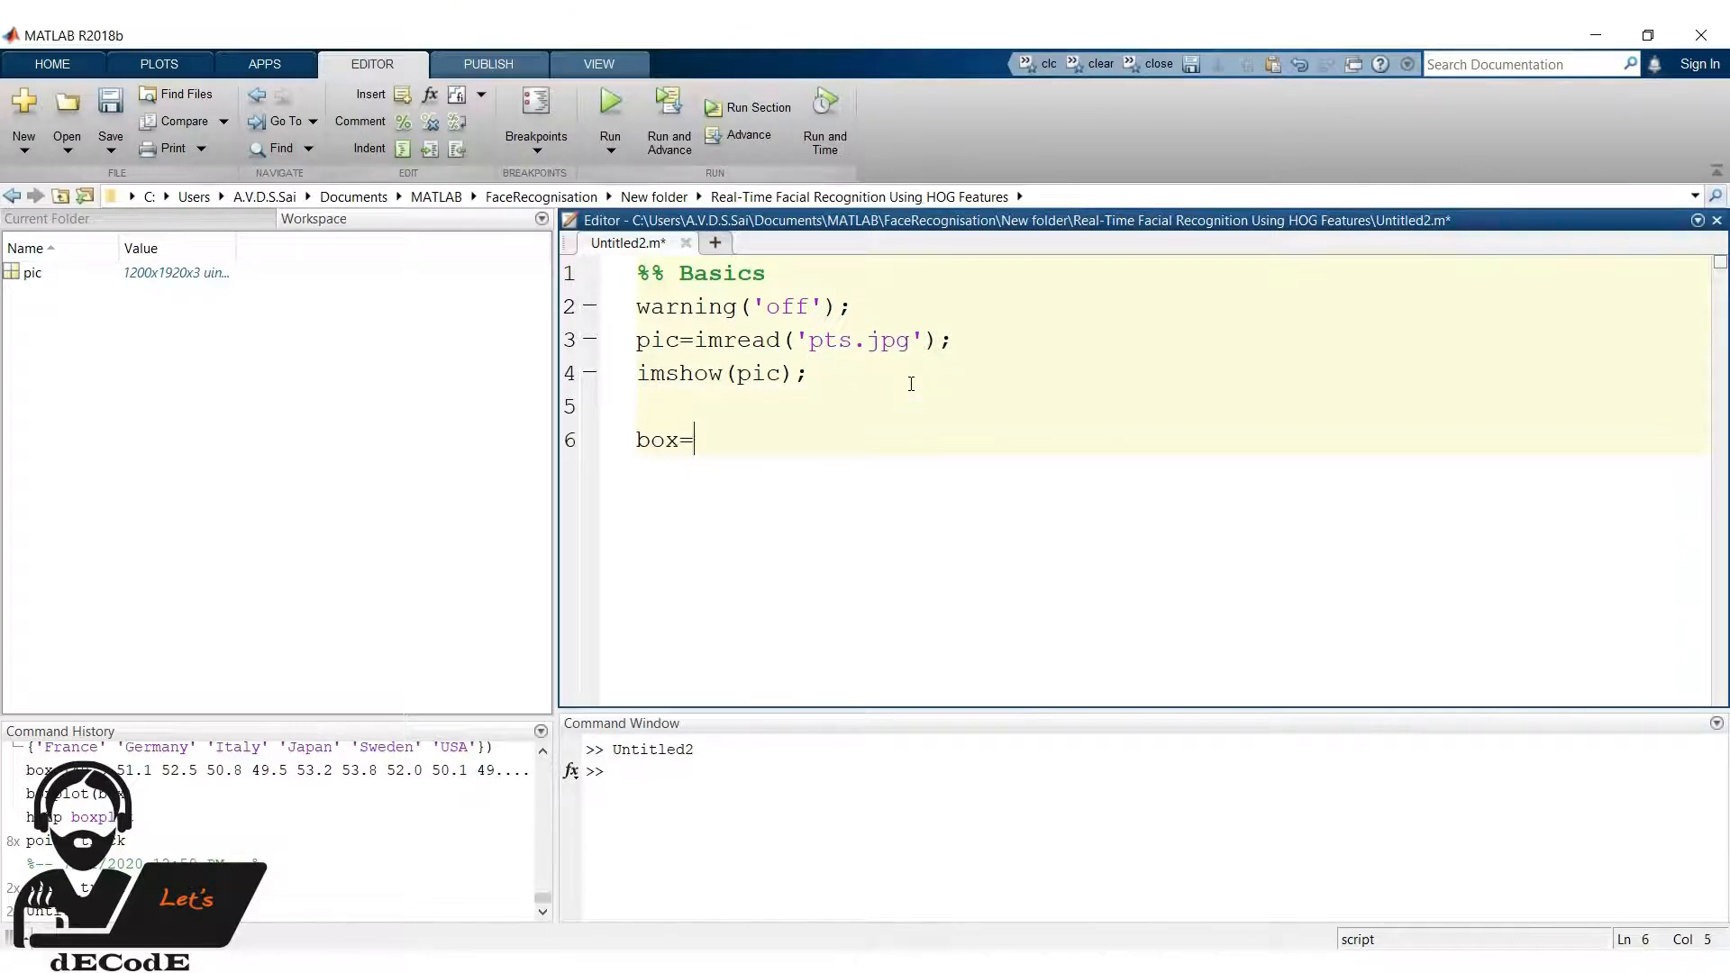
{"action": "type", "text": "["}
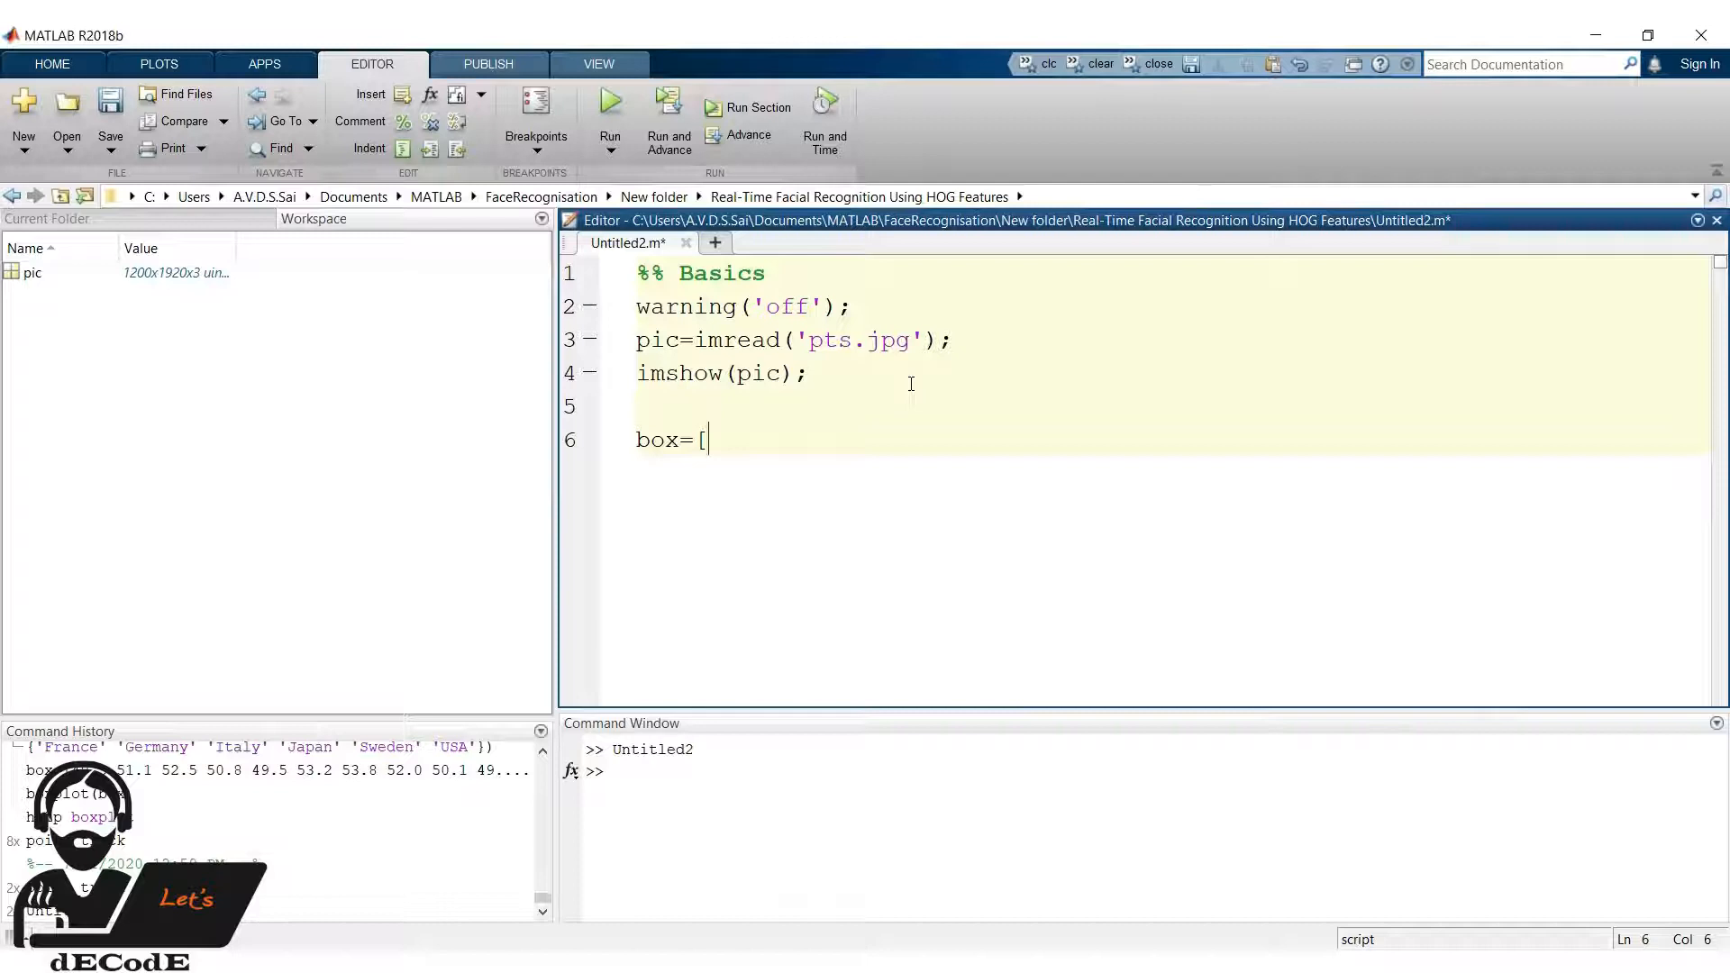
{"action": "type", "text": "500 500 10"}
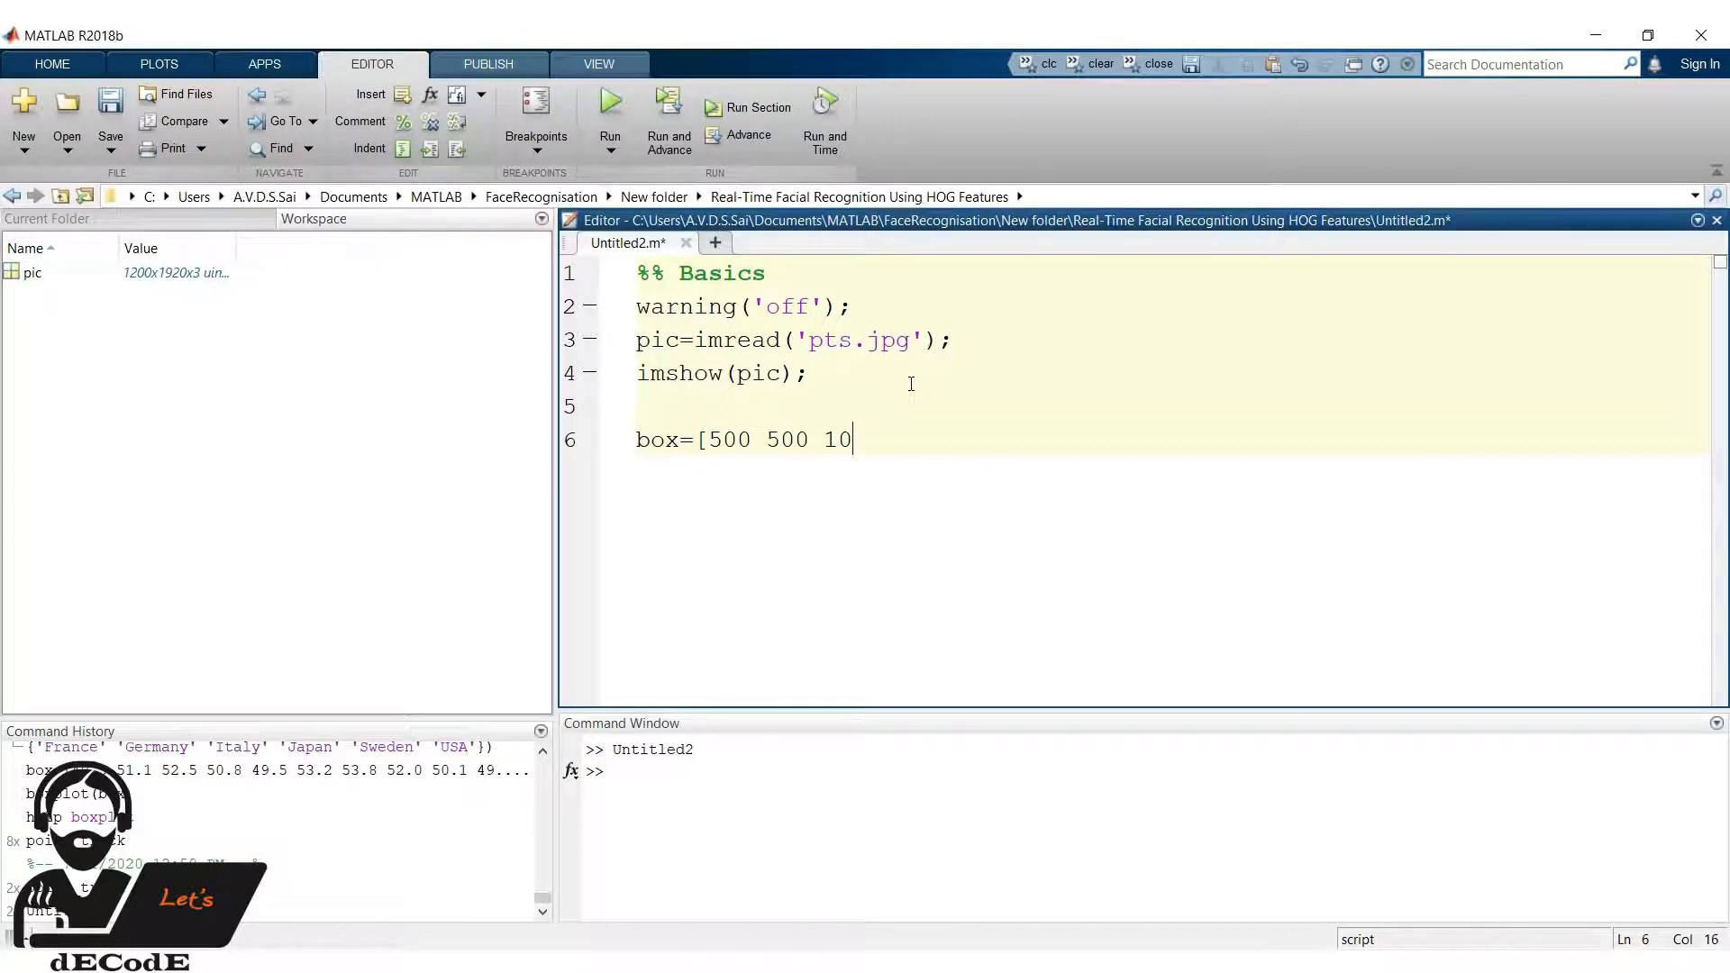
{"action": "type", "text": "0 100];"}
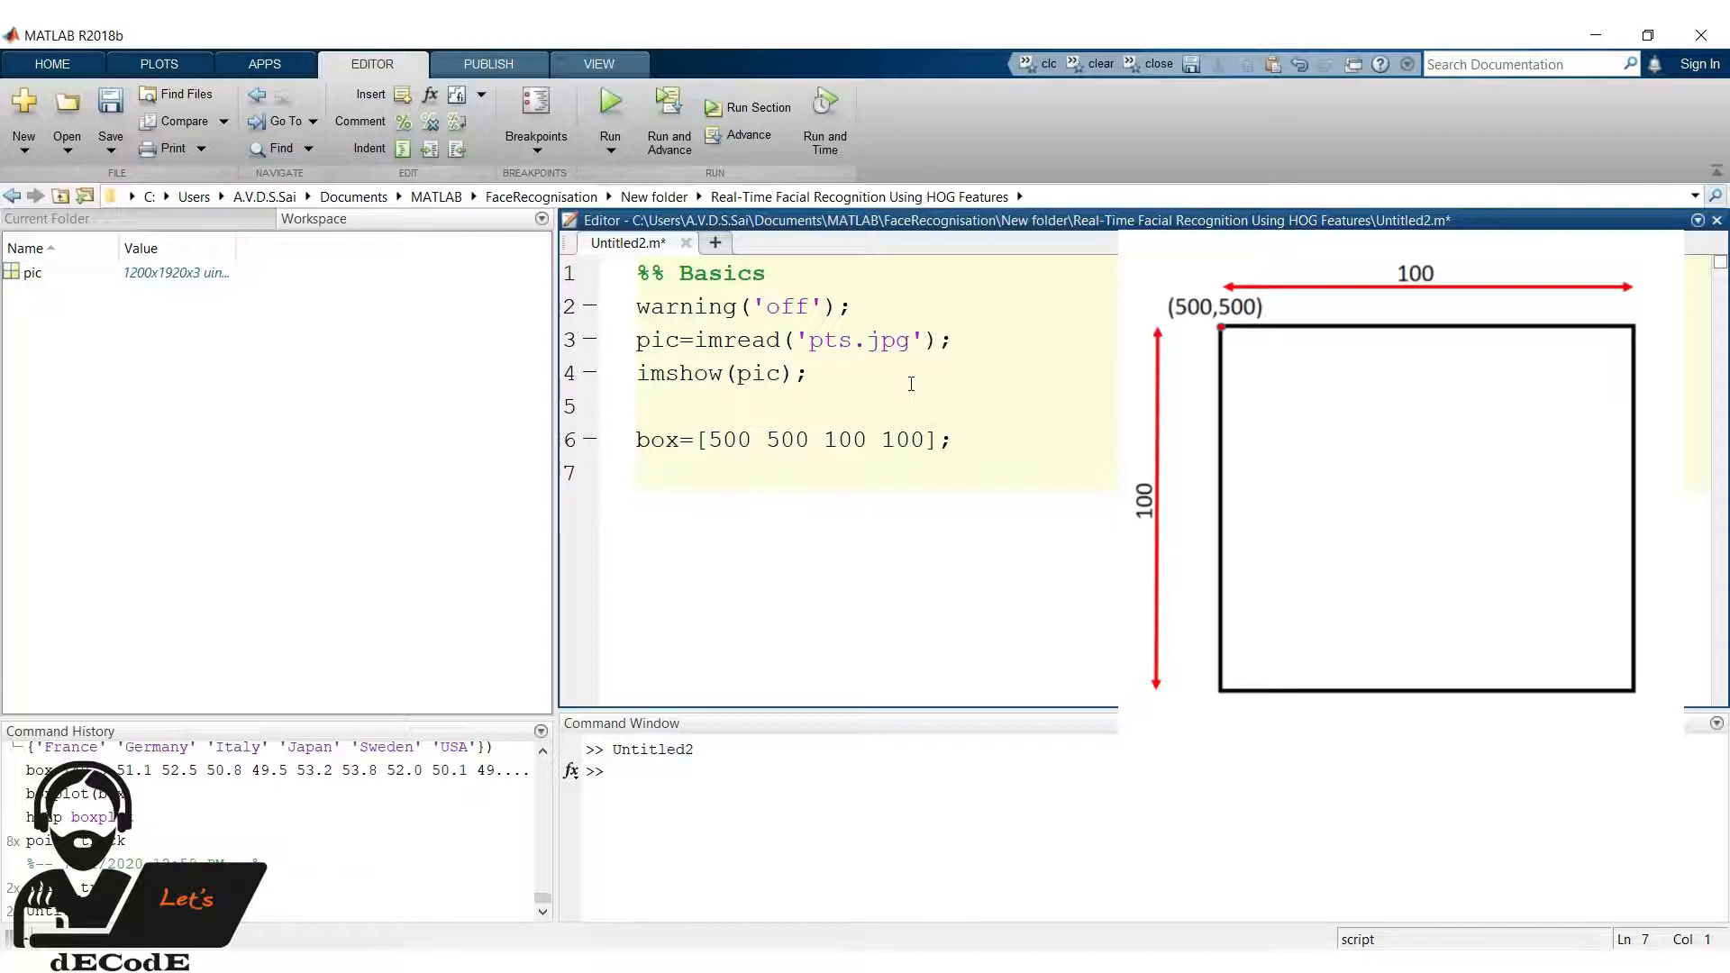
{"action": "type", "text": "pic2=insertShape(pic,"}
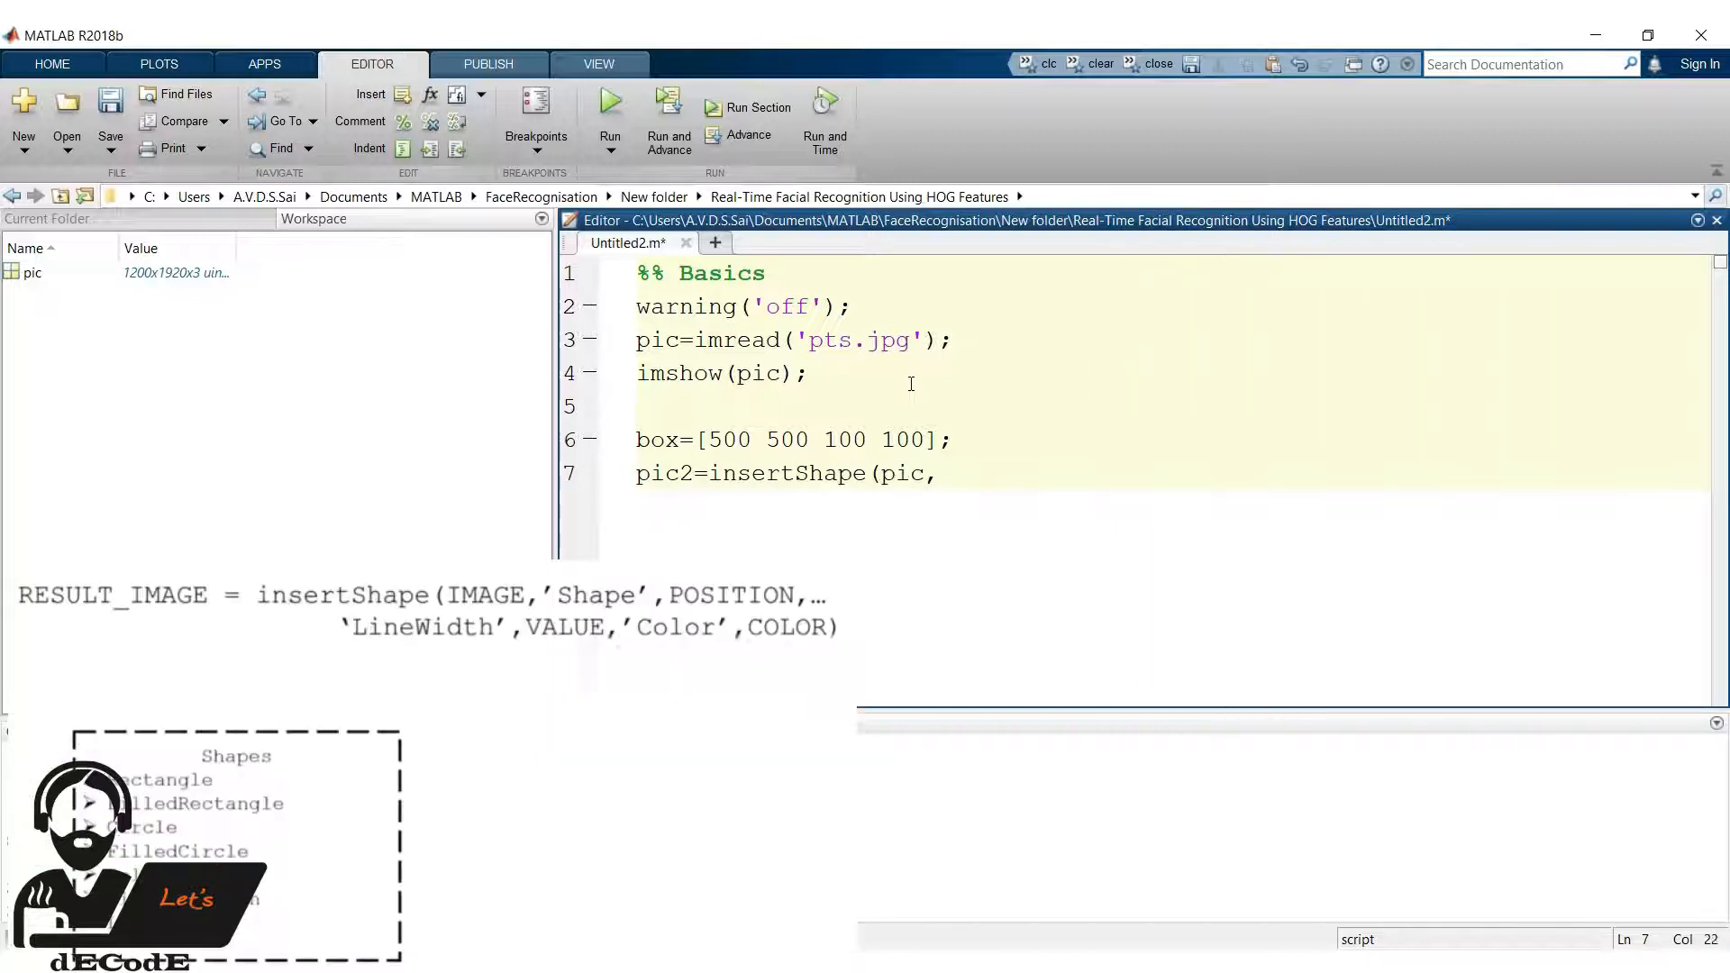
{"action": "type", "text": "'Rectangle',box,'LineWidth'"}
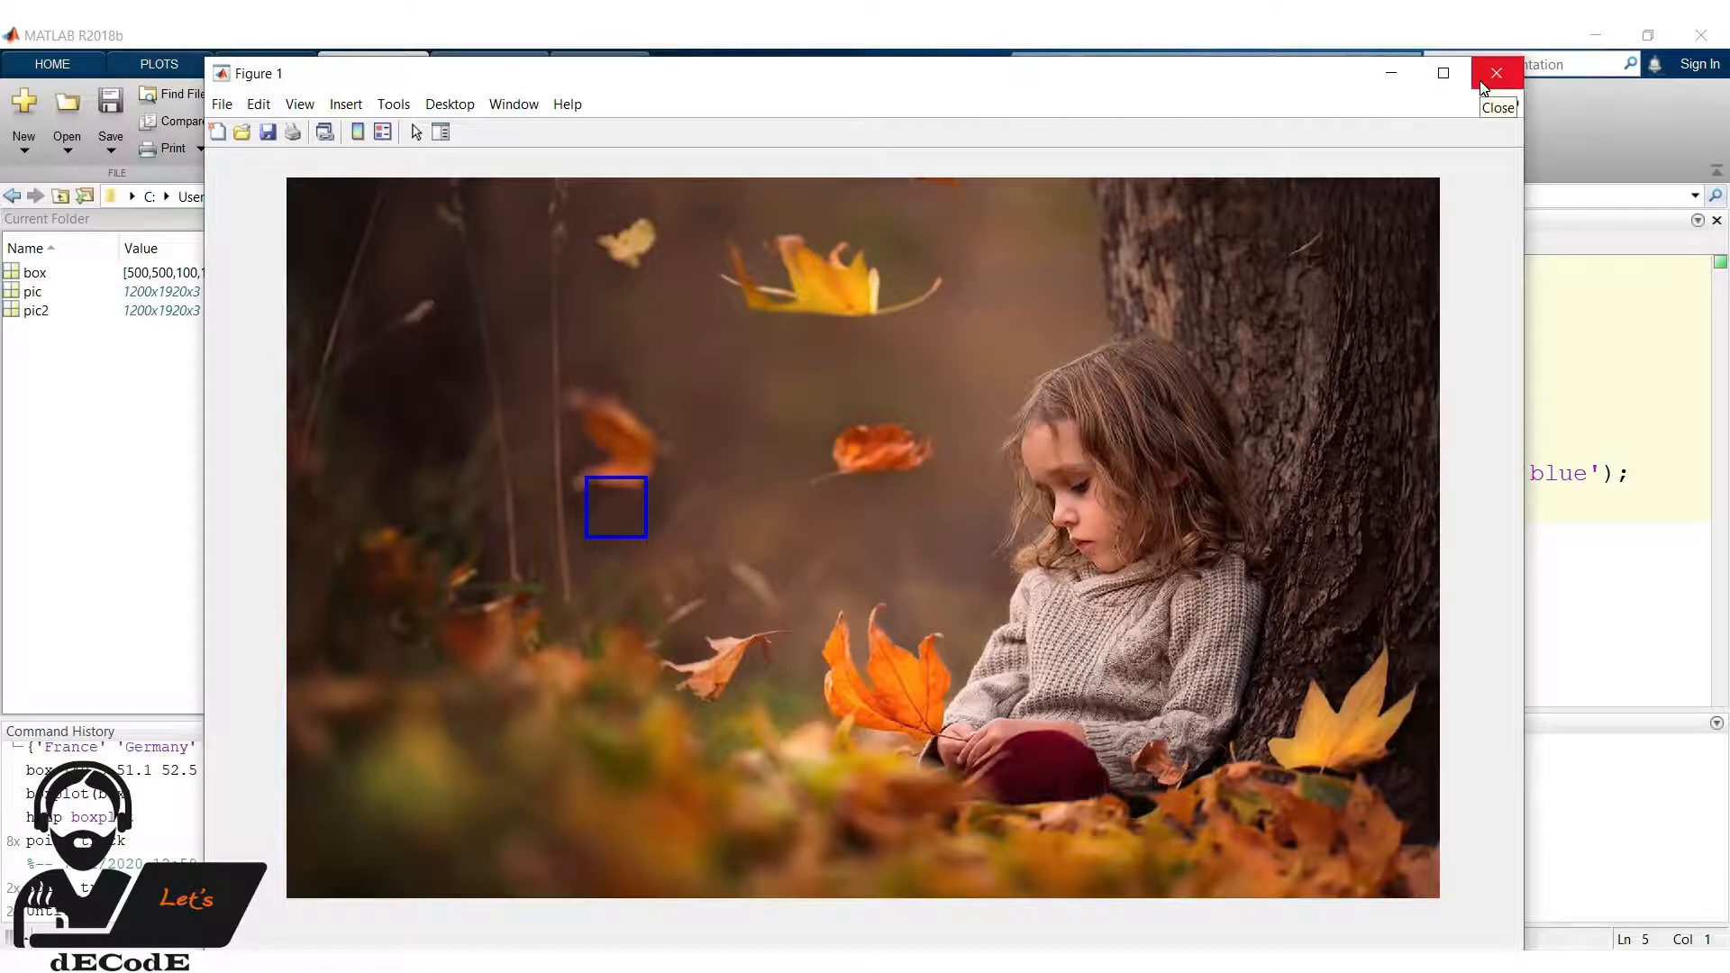
{"action": "left_click", "coordinate": [1496, 72]}
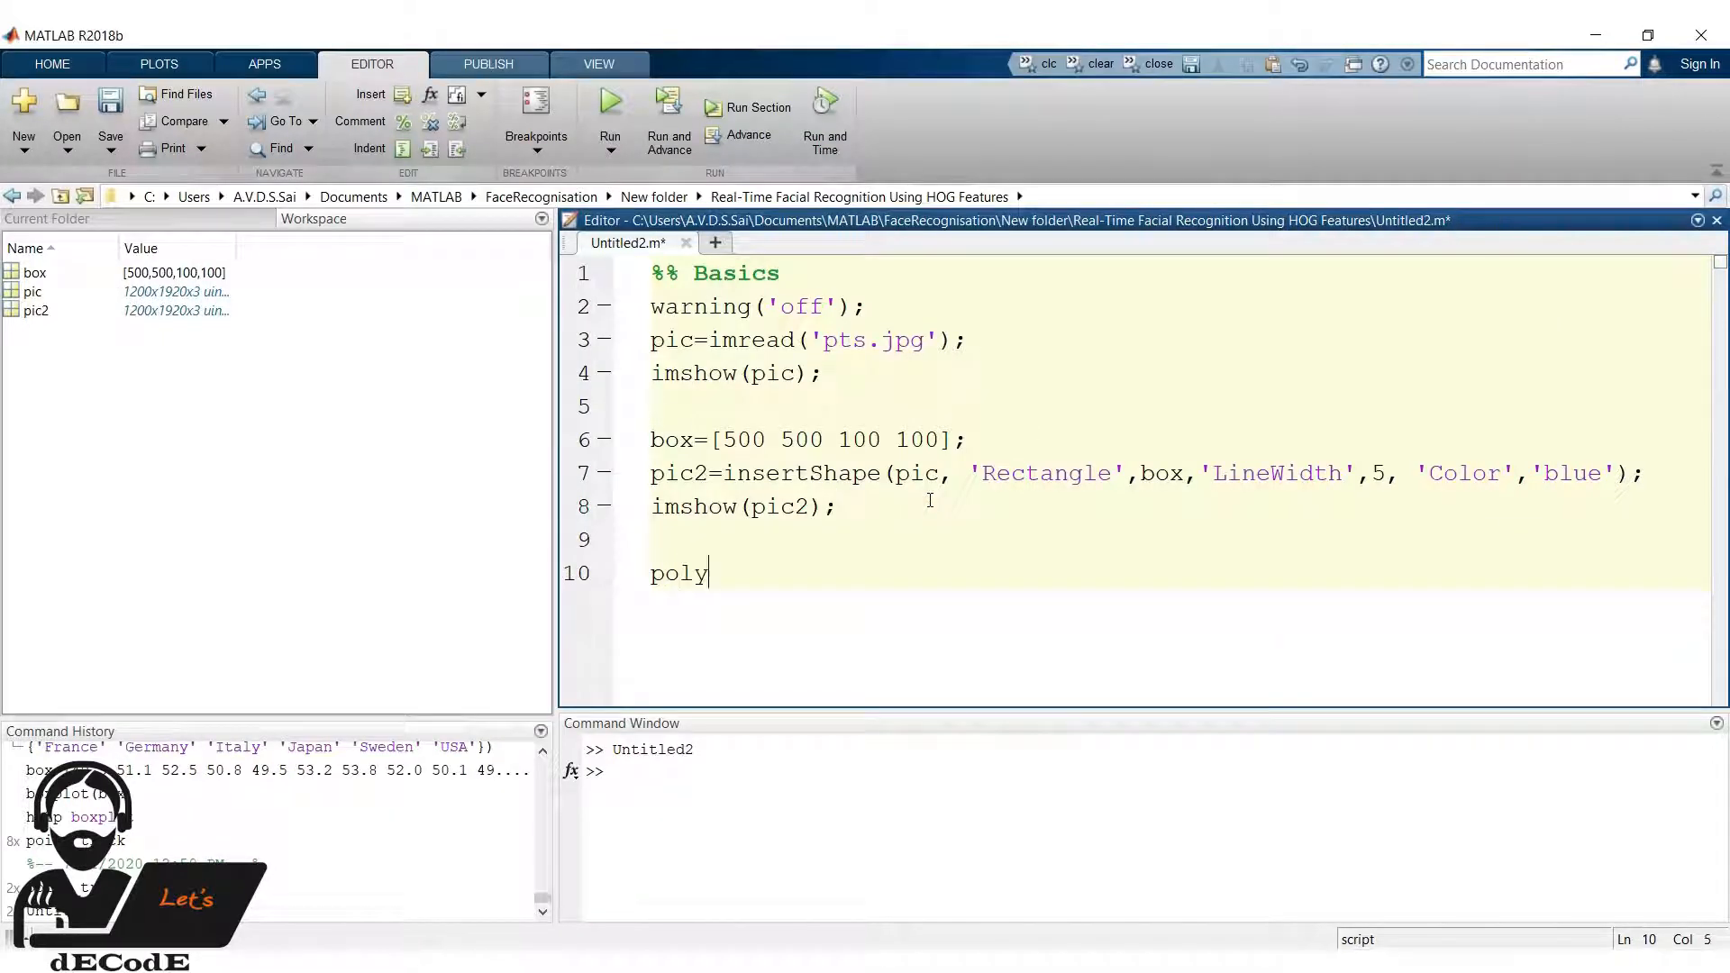
Define polypoints and insertShape a yellow Polygon with LineWidth 5 into pic3 over the blue box
{"action": "type", "text": "points=["}
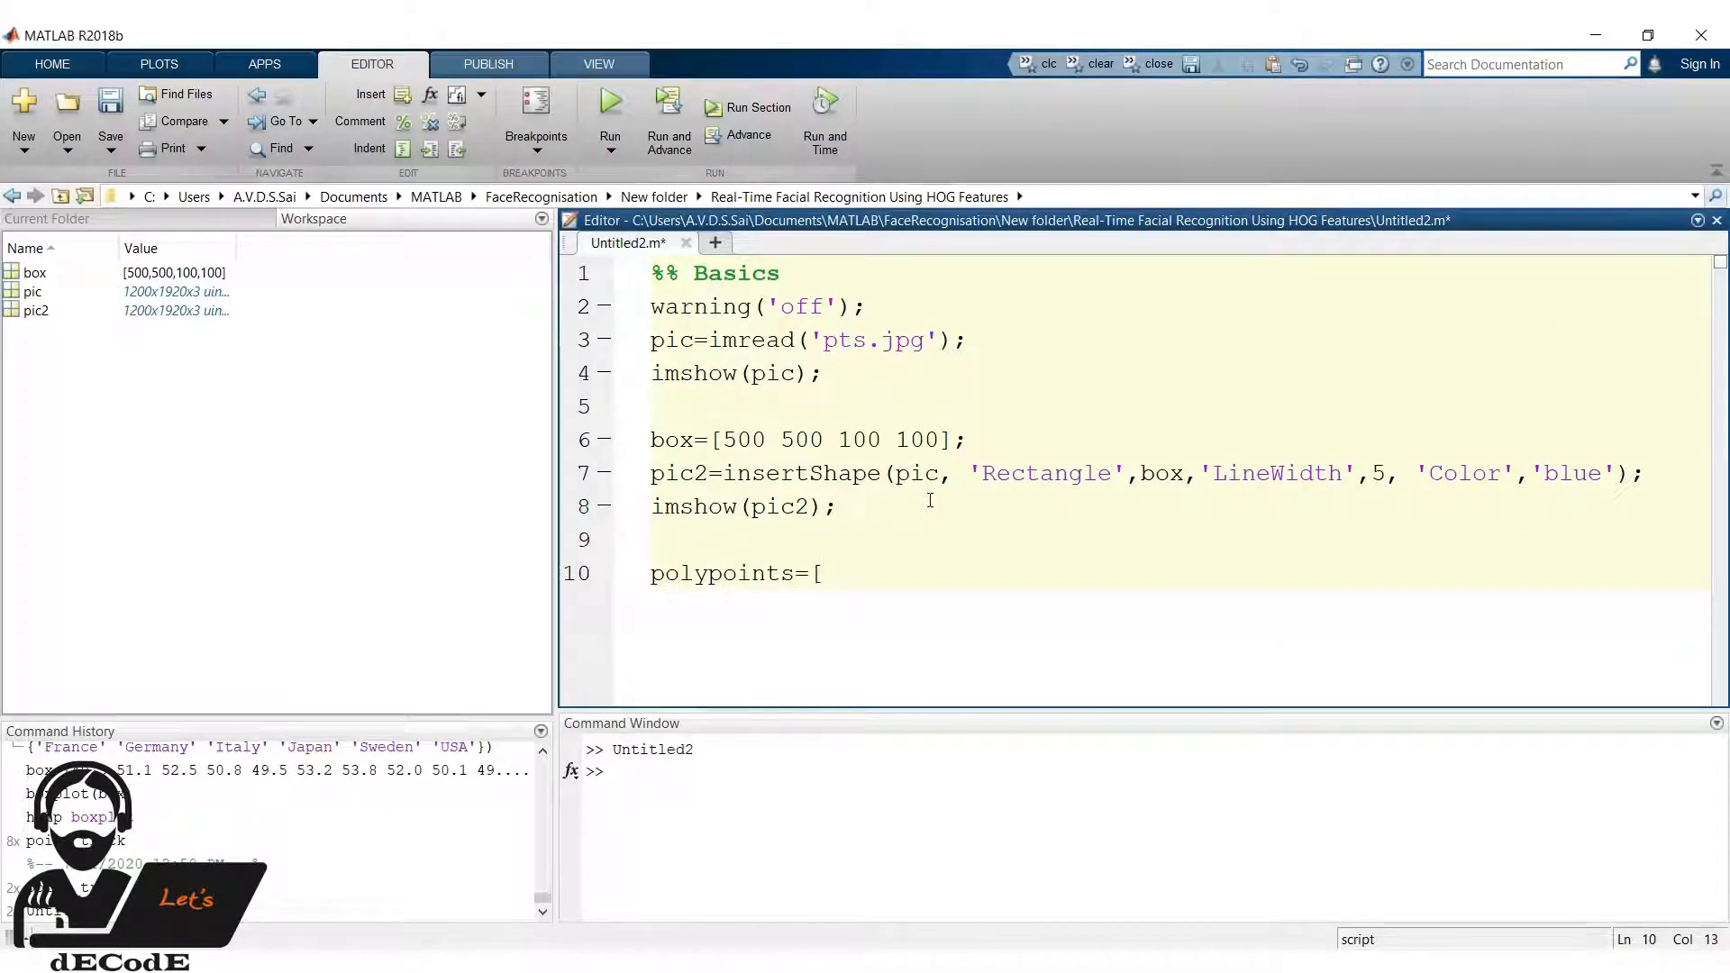
{"action": "type", "text": "500 500 750 250 1000 500"}
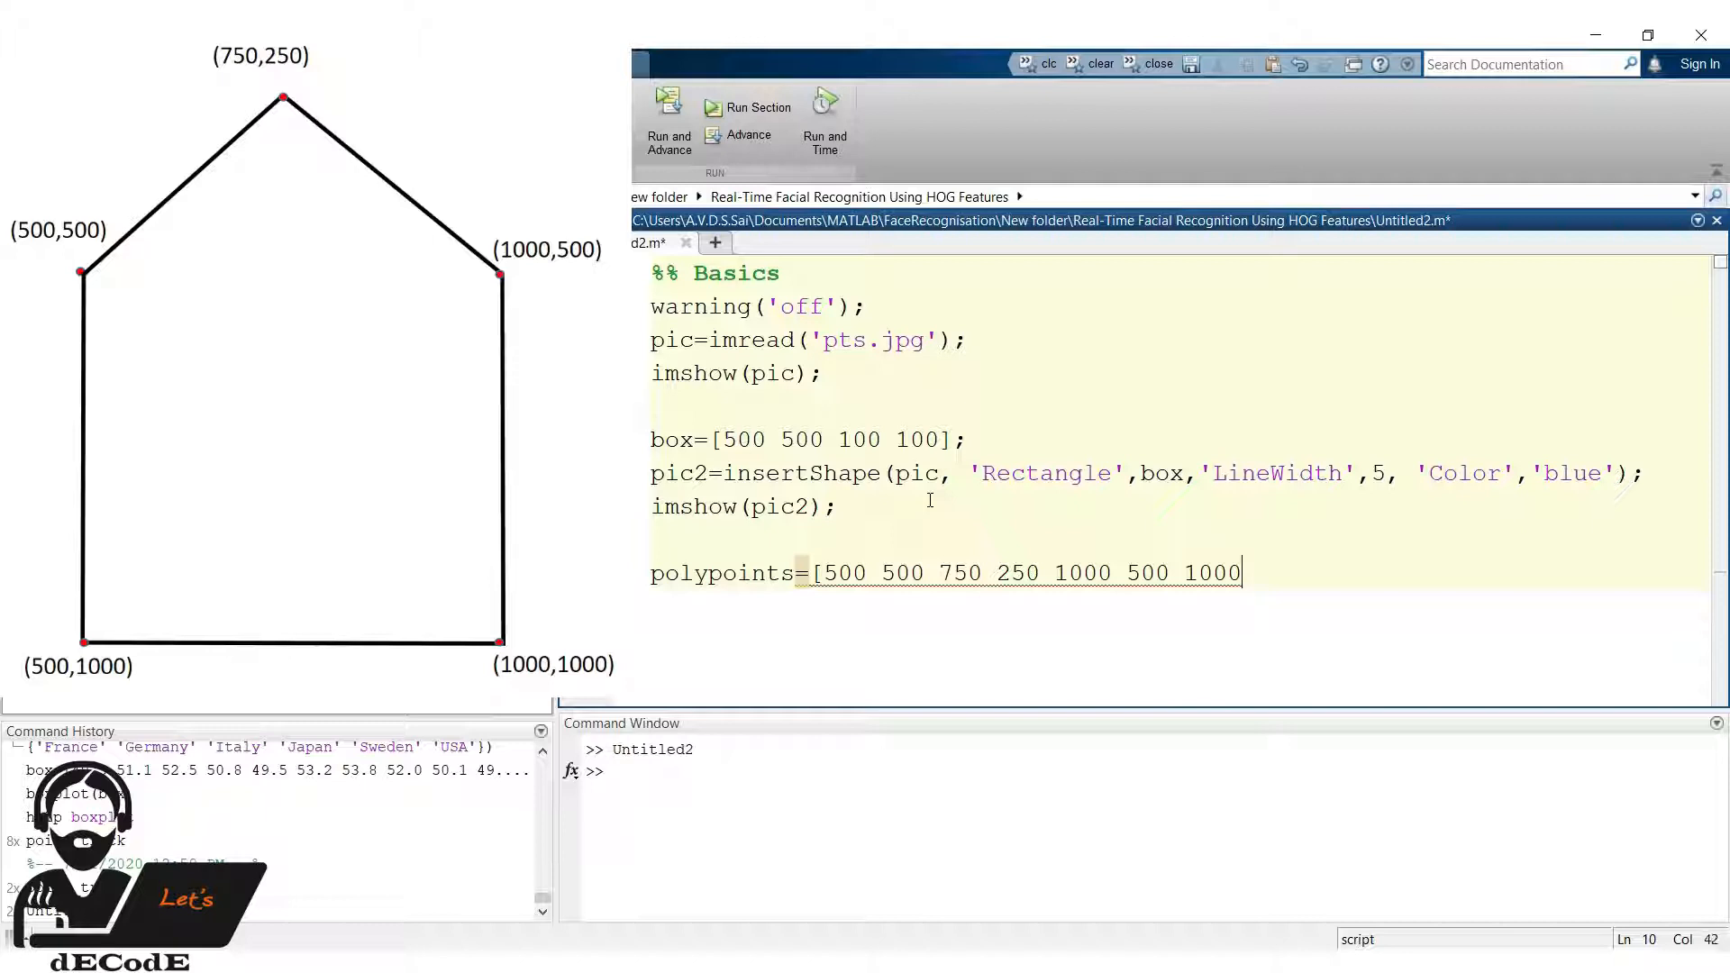
{"action": "type", "text": "1000"}
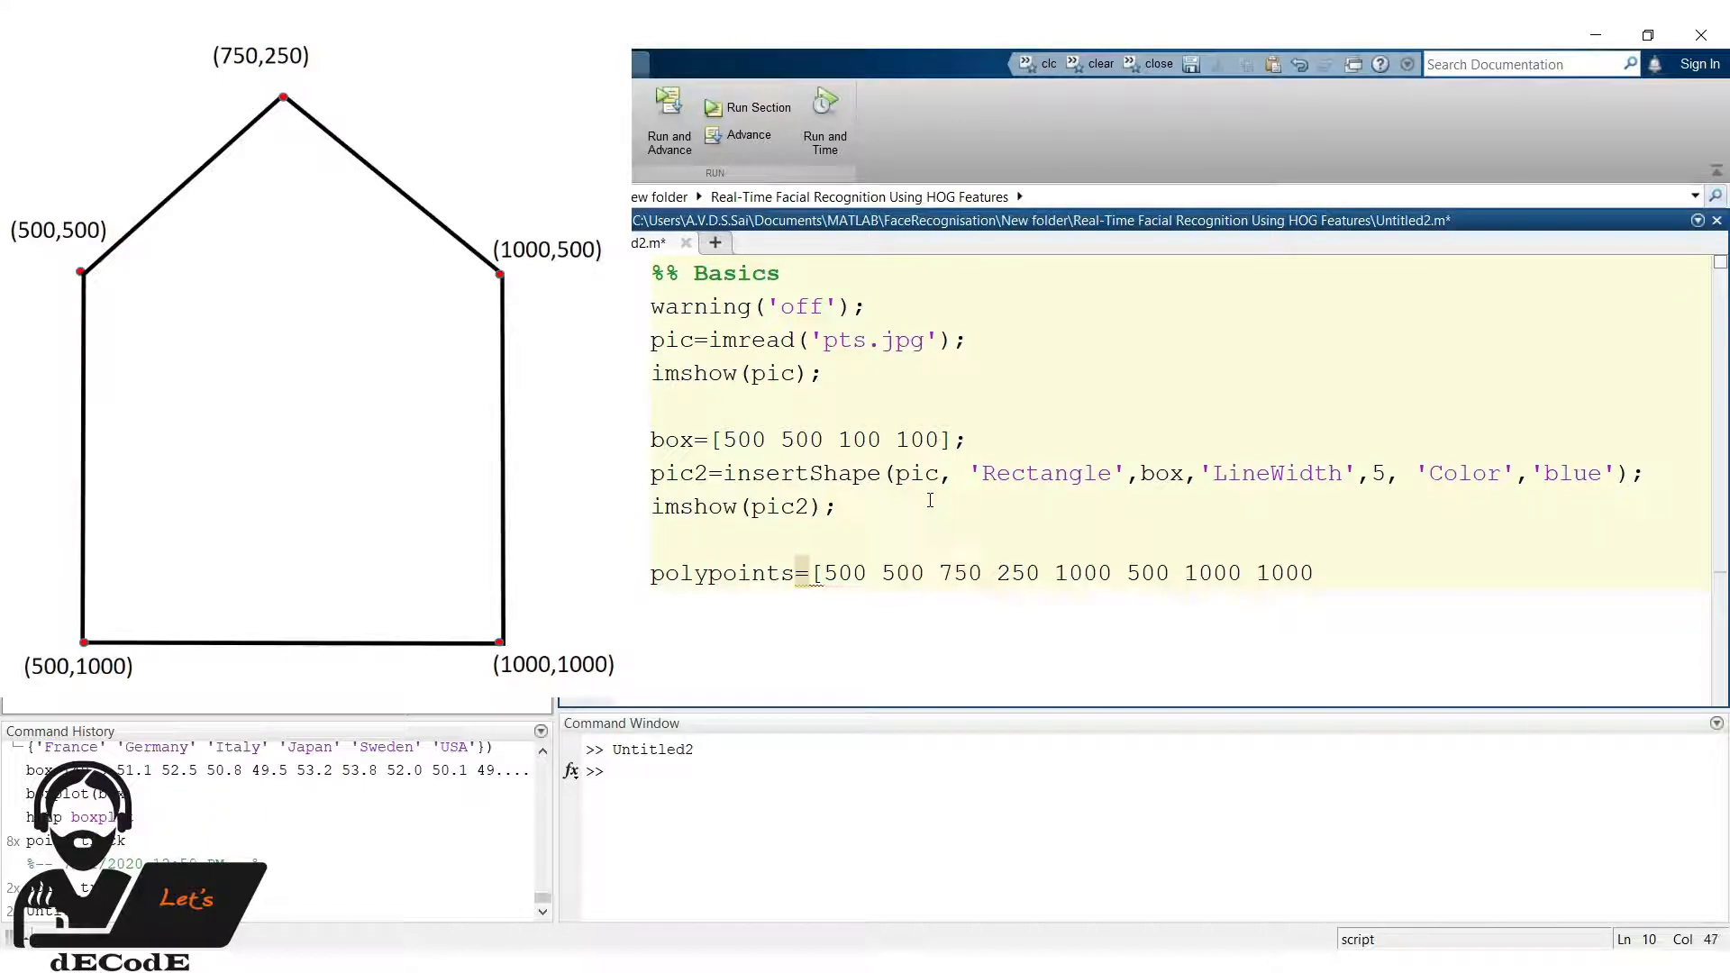
{"action": "type", "text": "500 00"}
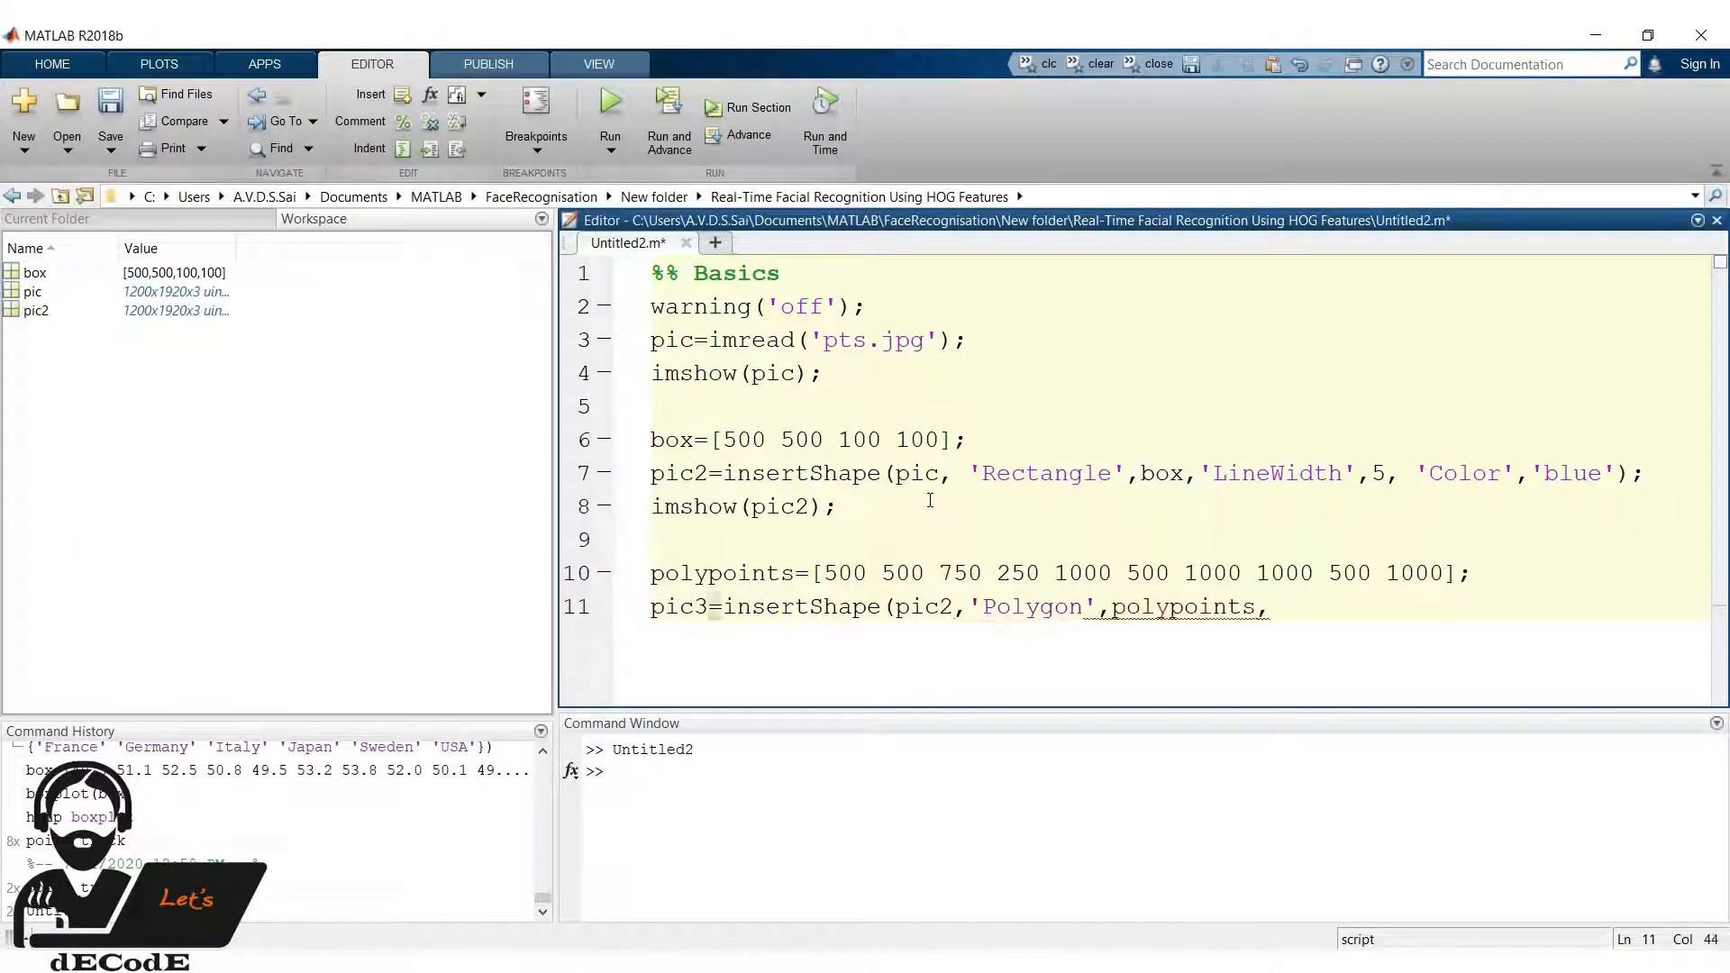
{"action": "type", "text": "'LineWidth',5,'Color','Yellow');"}
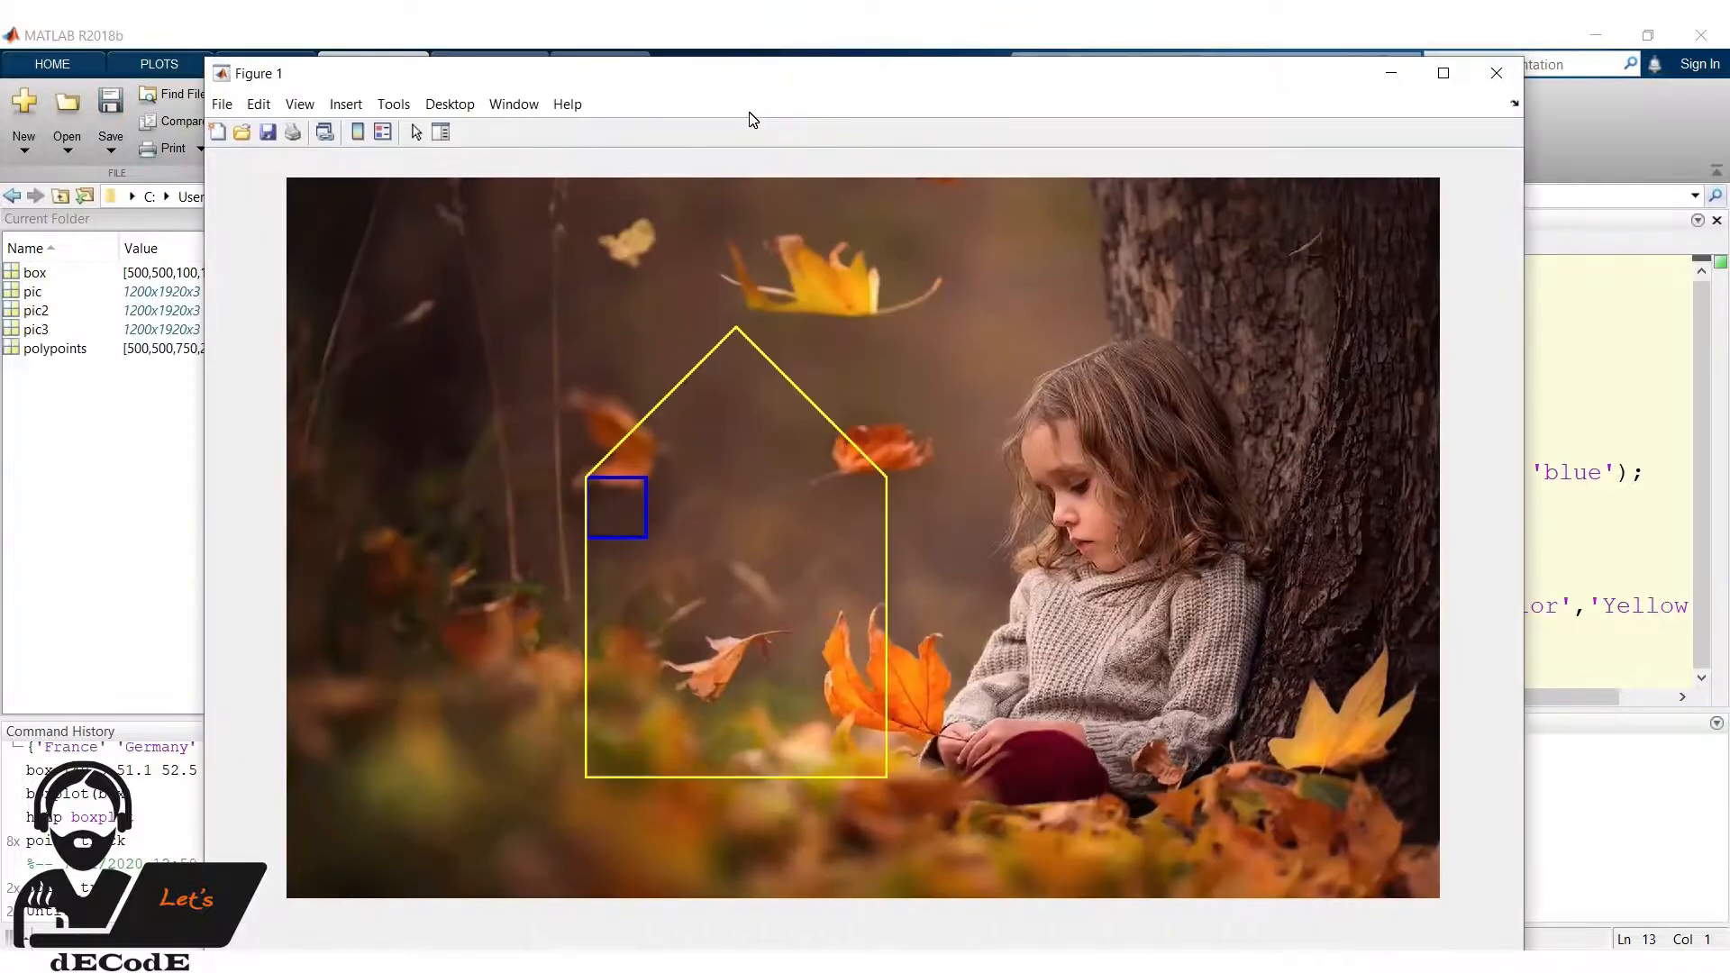
{"action": "left_click", "coordinate": [1496, 72]}
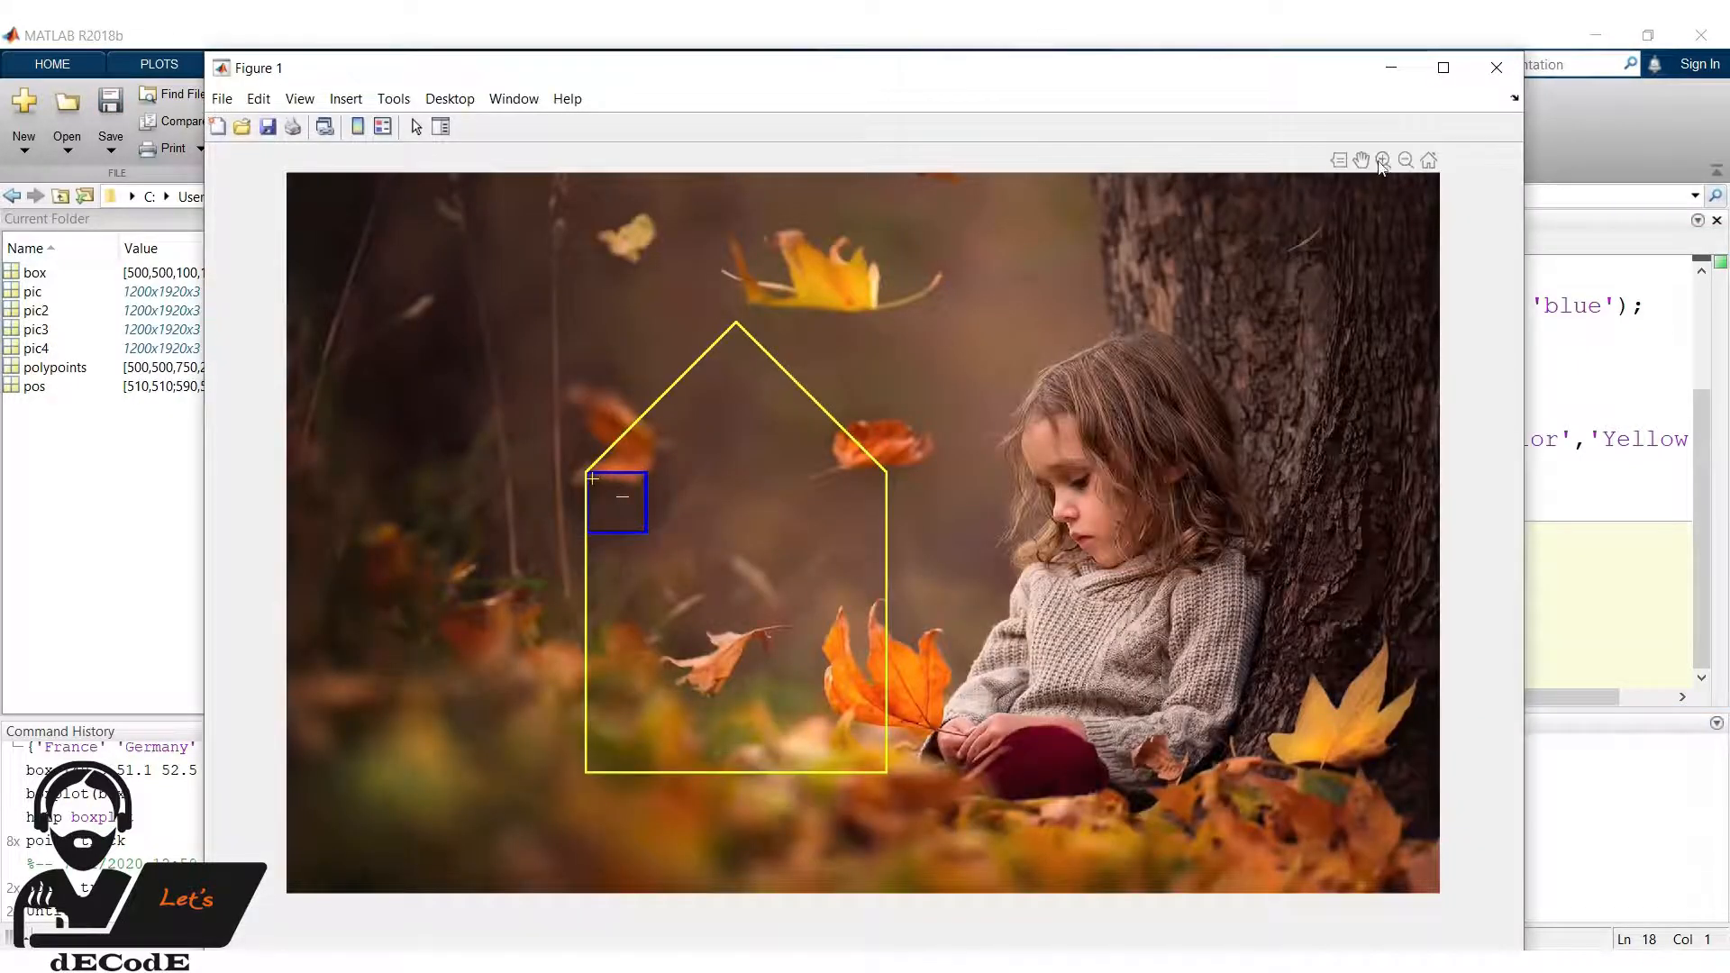
Zoom in on the yellow plus markers near the blue box, then close the figure
{"action": "left_click", "coordinate": [1384, 159]}
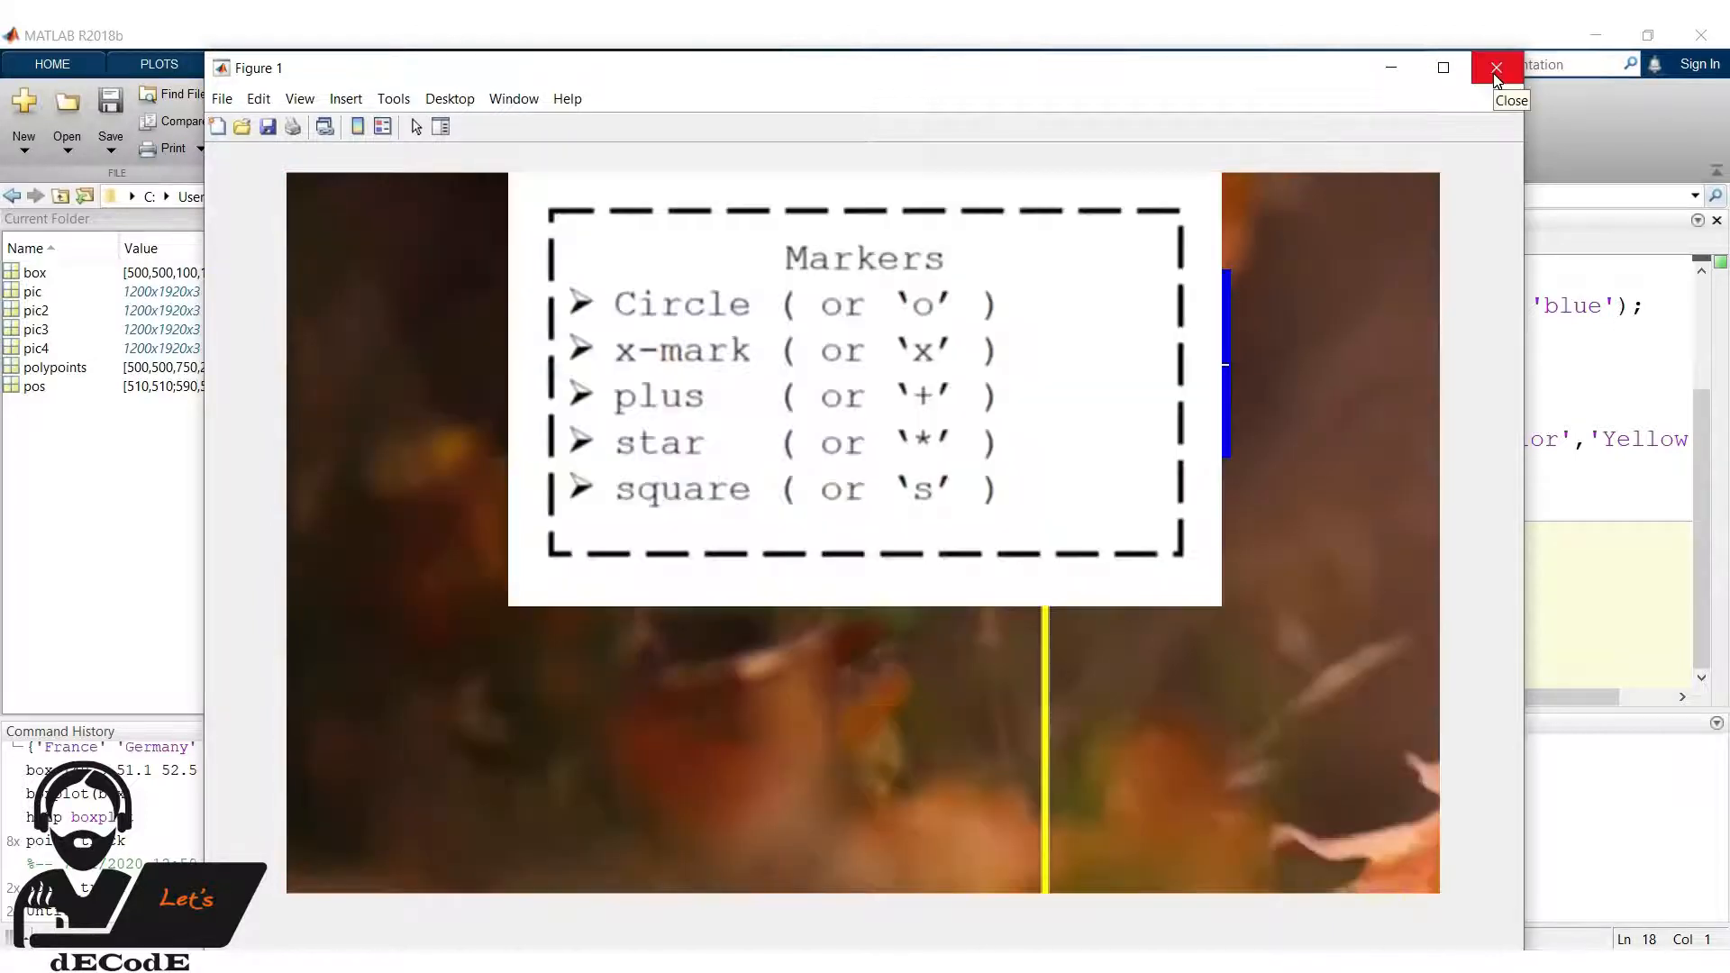
{"action": "left_click", "coordinate": [1496, 69]}
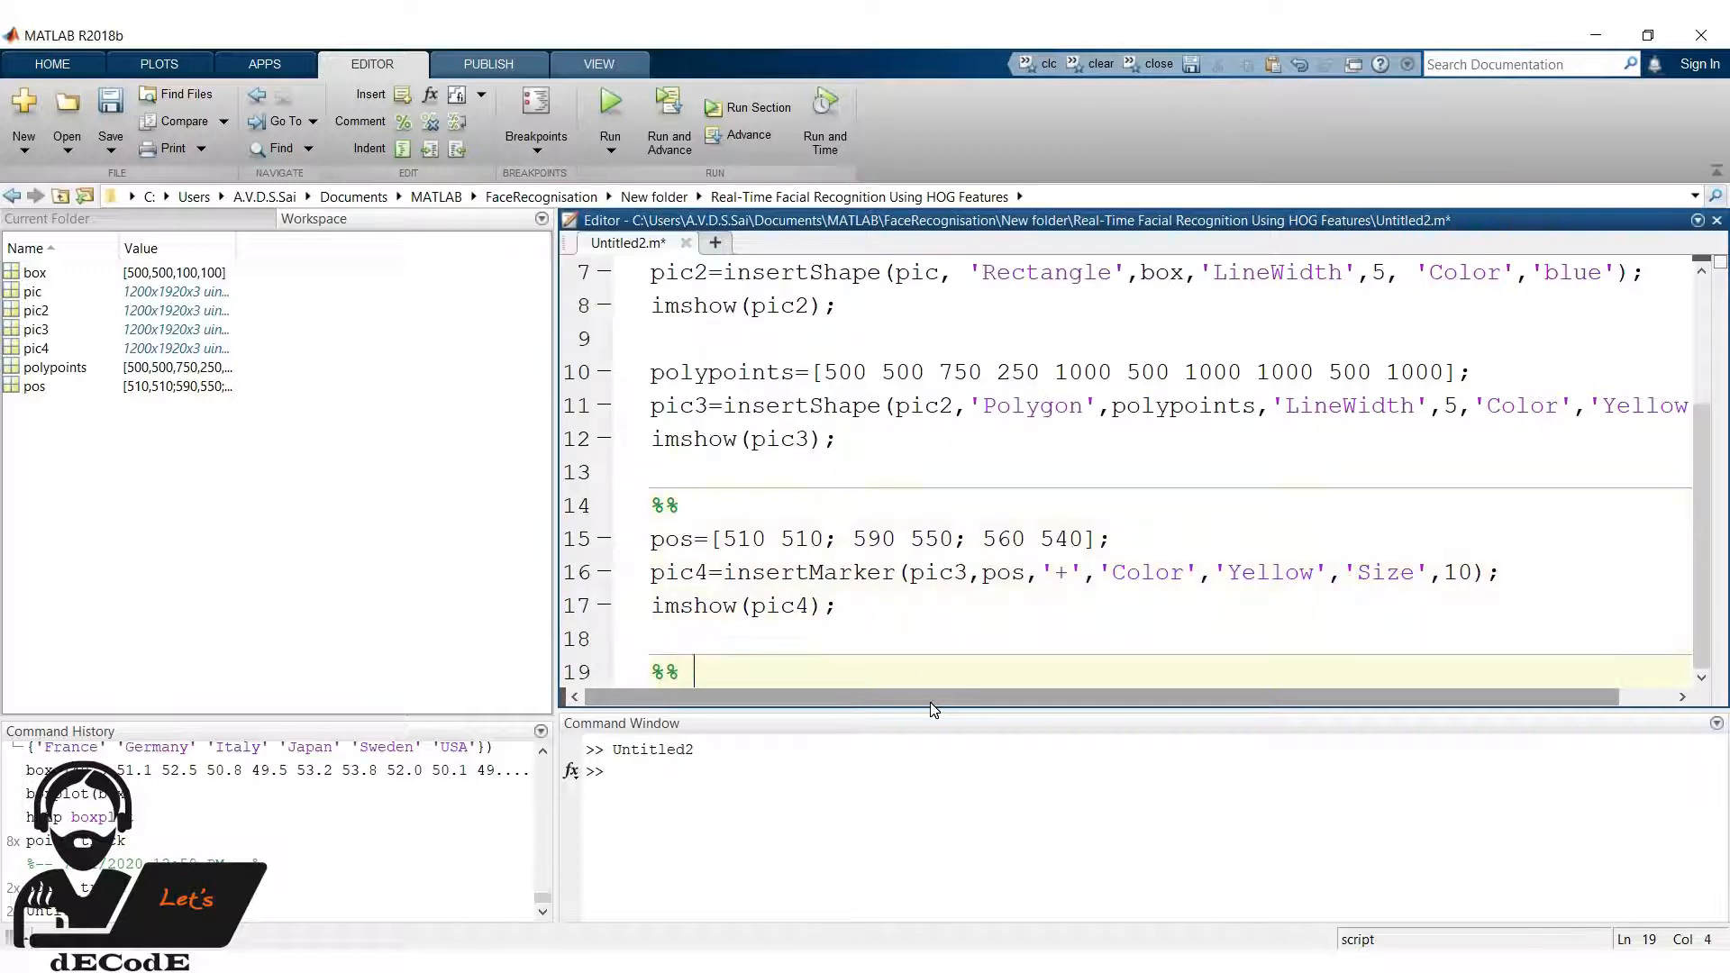
Define mat=[1 2 3; 4 5 6] and reshape it to [3,2] and to the row 1 4 2 5 3 6
{"action": "type", "text": "mat="}
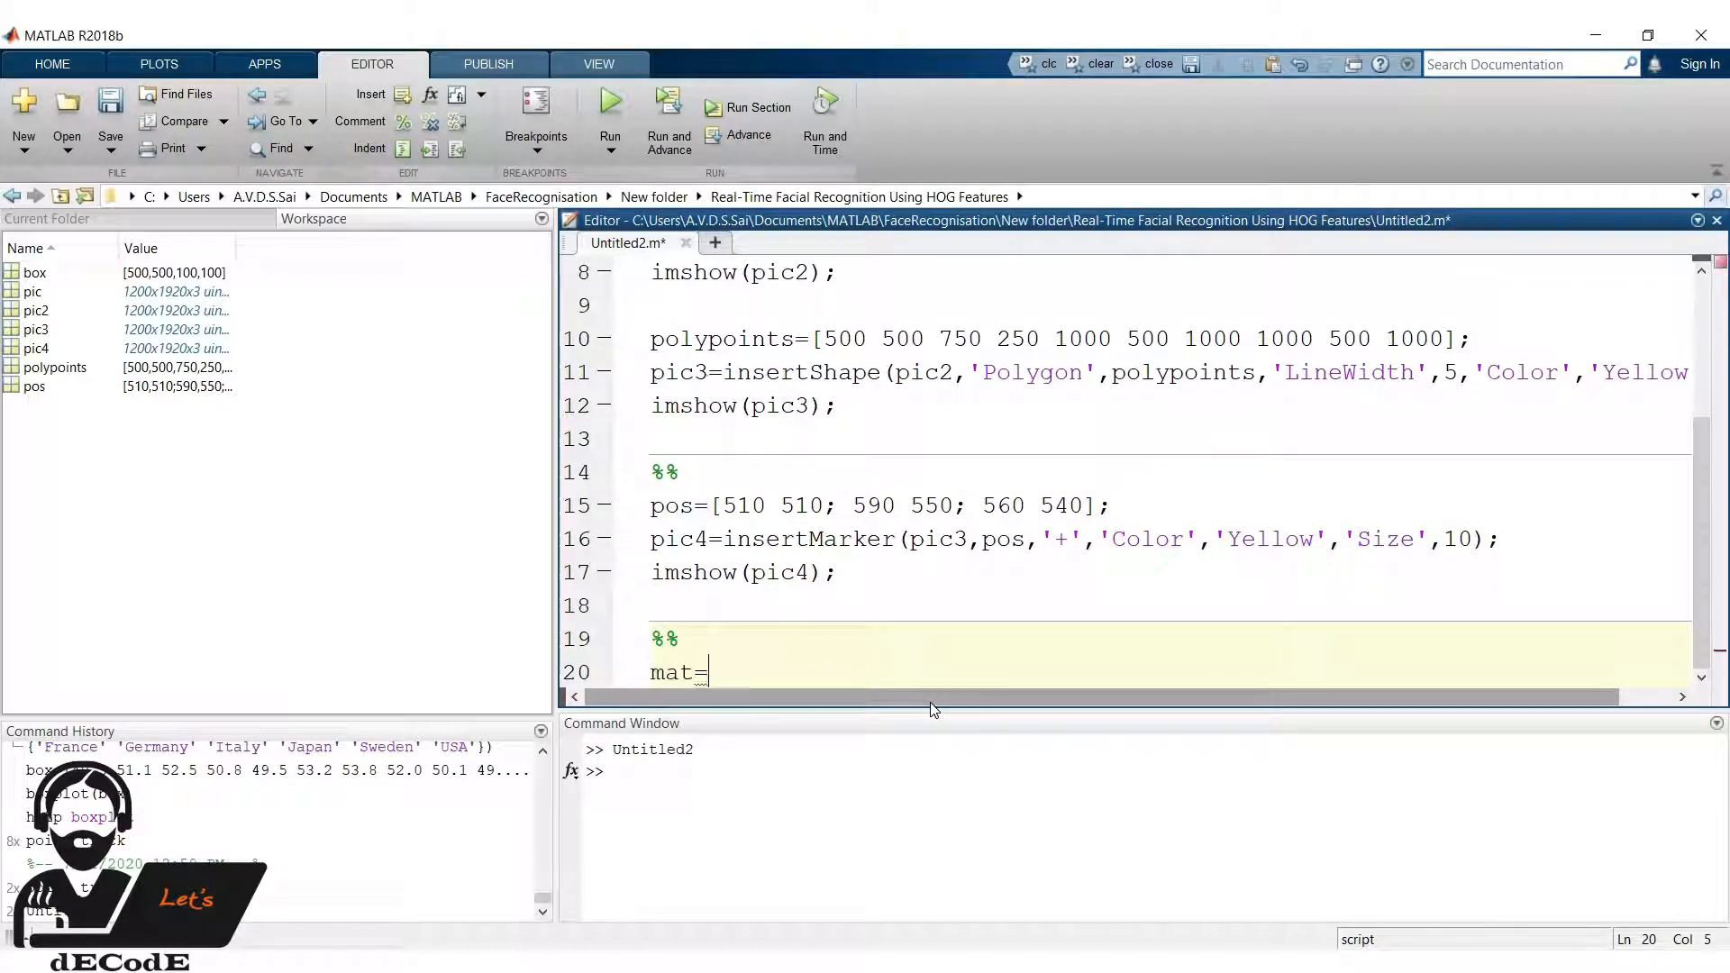
{"action": "type", "text": "[1 2 4"}
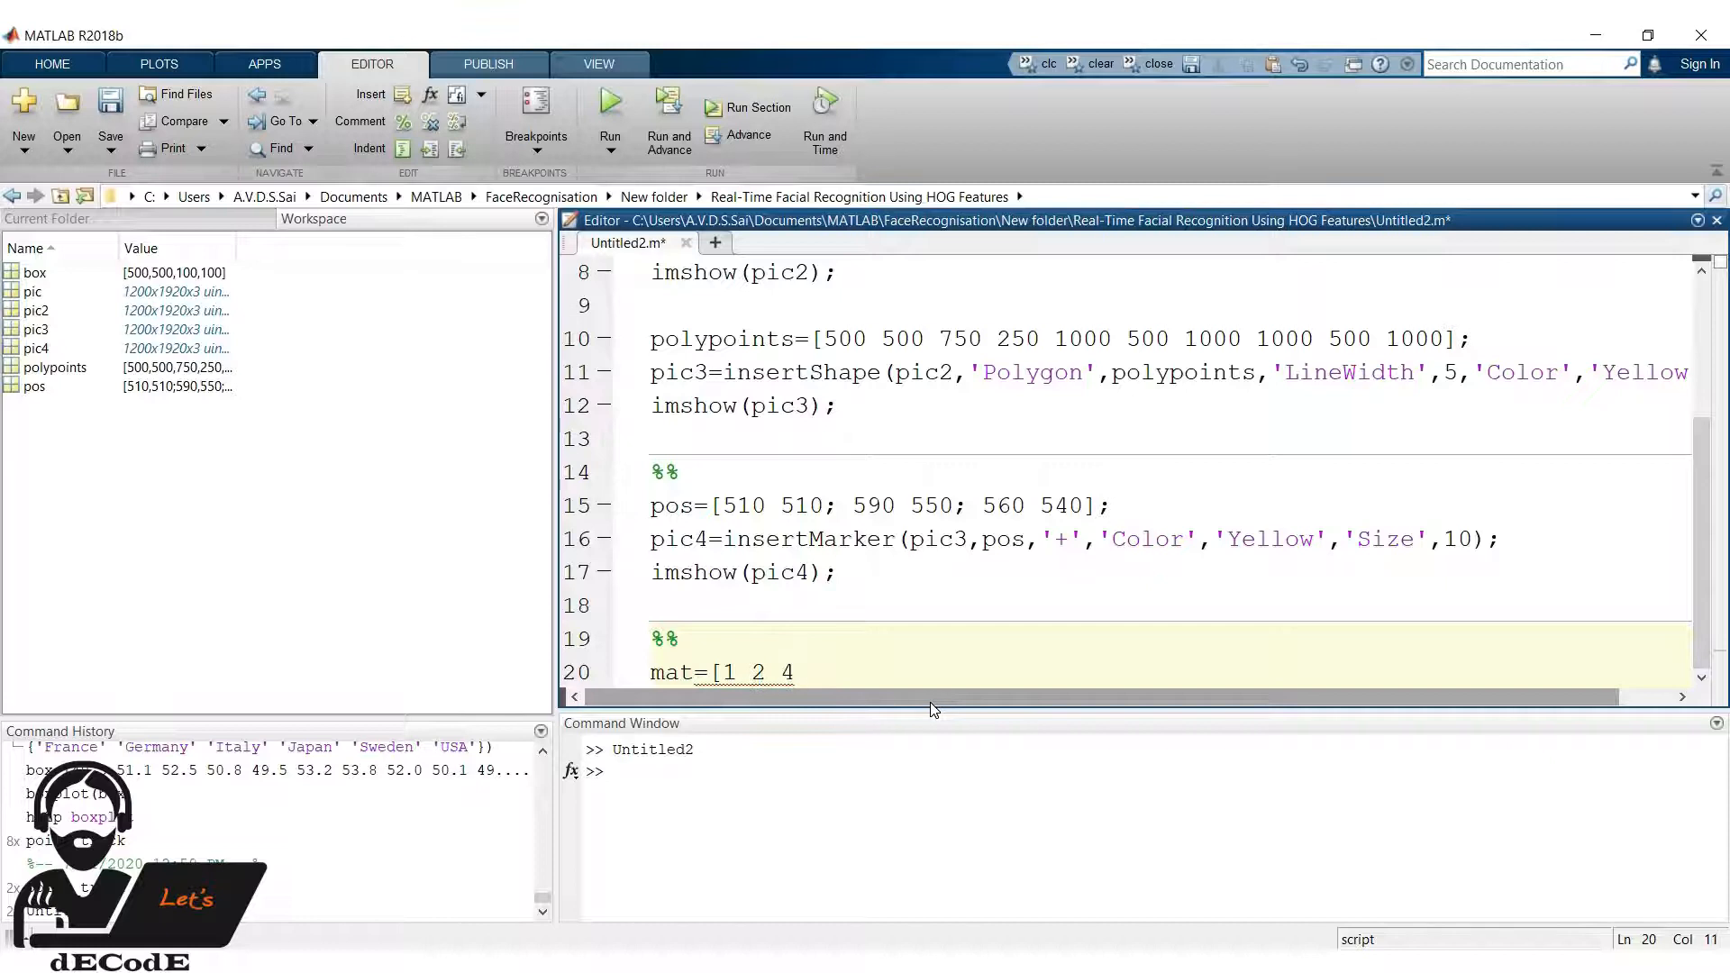
{"action": "type", "text": "3; 4 5 6"}
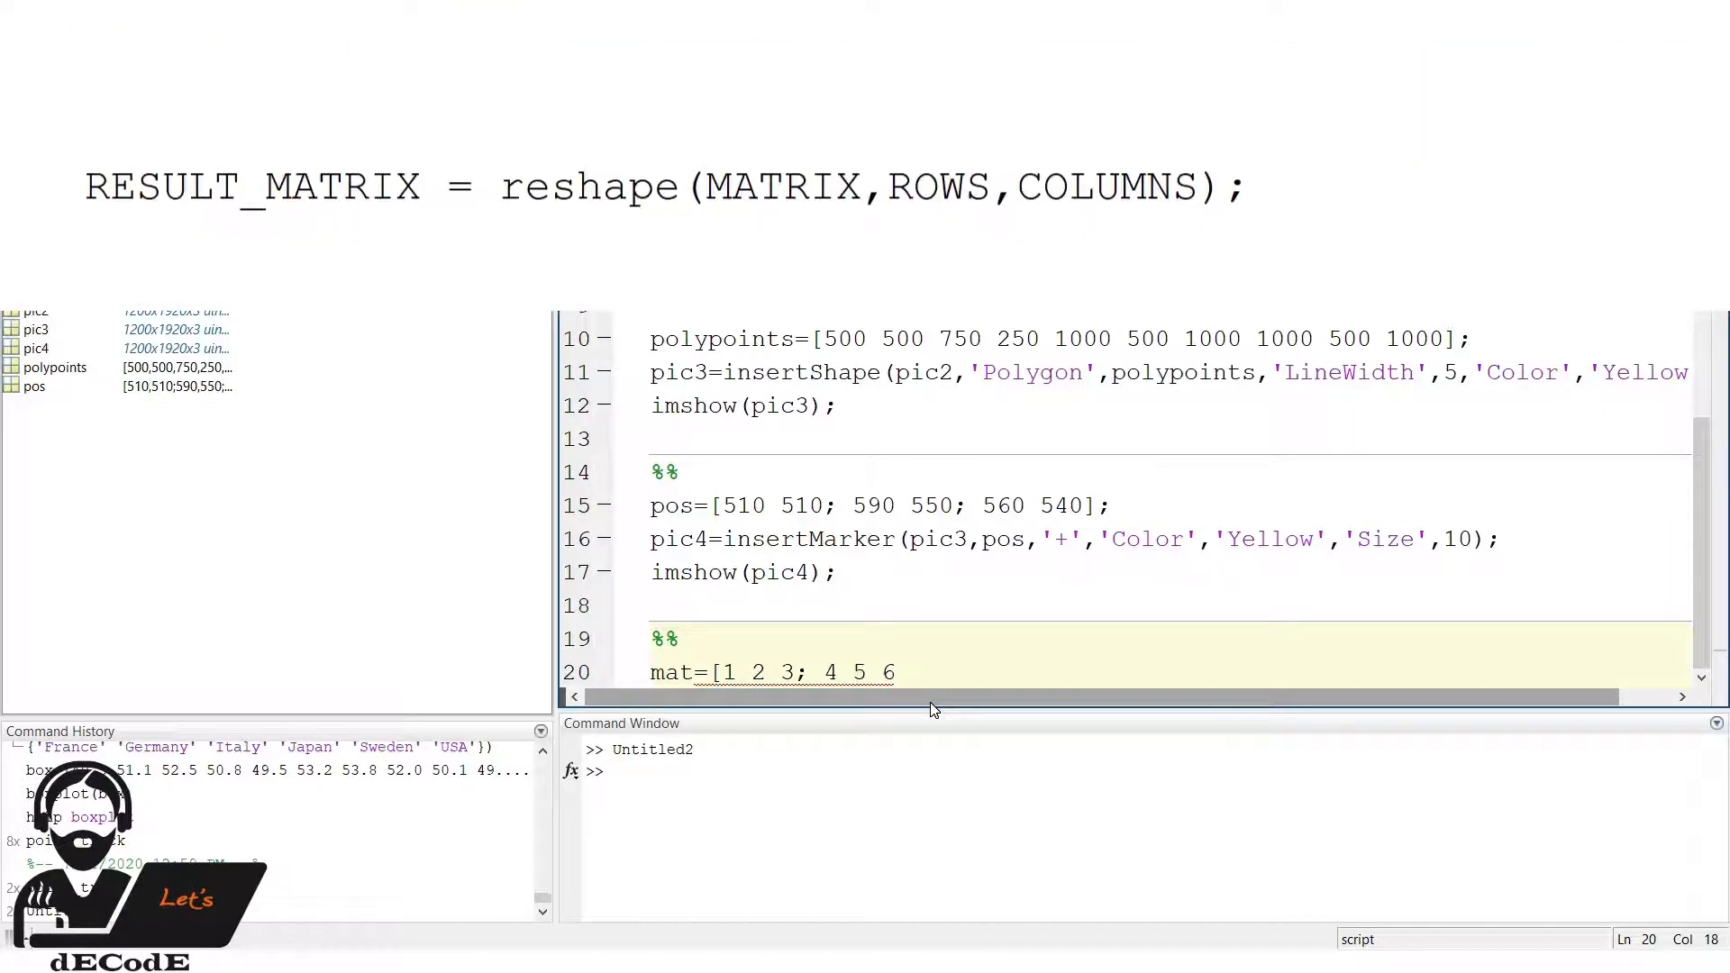
{"action": "type", "text": "reshape"}
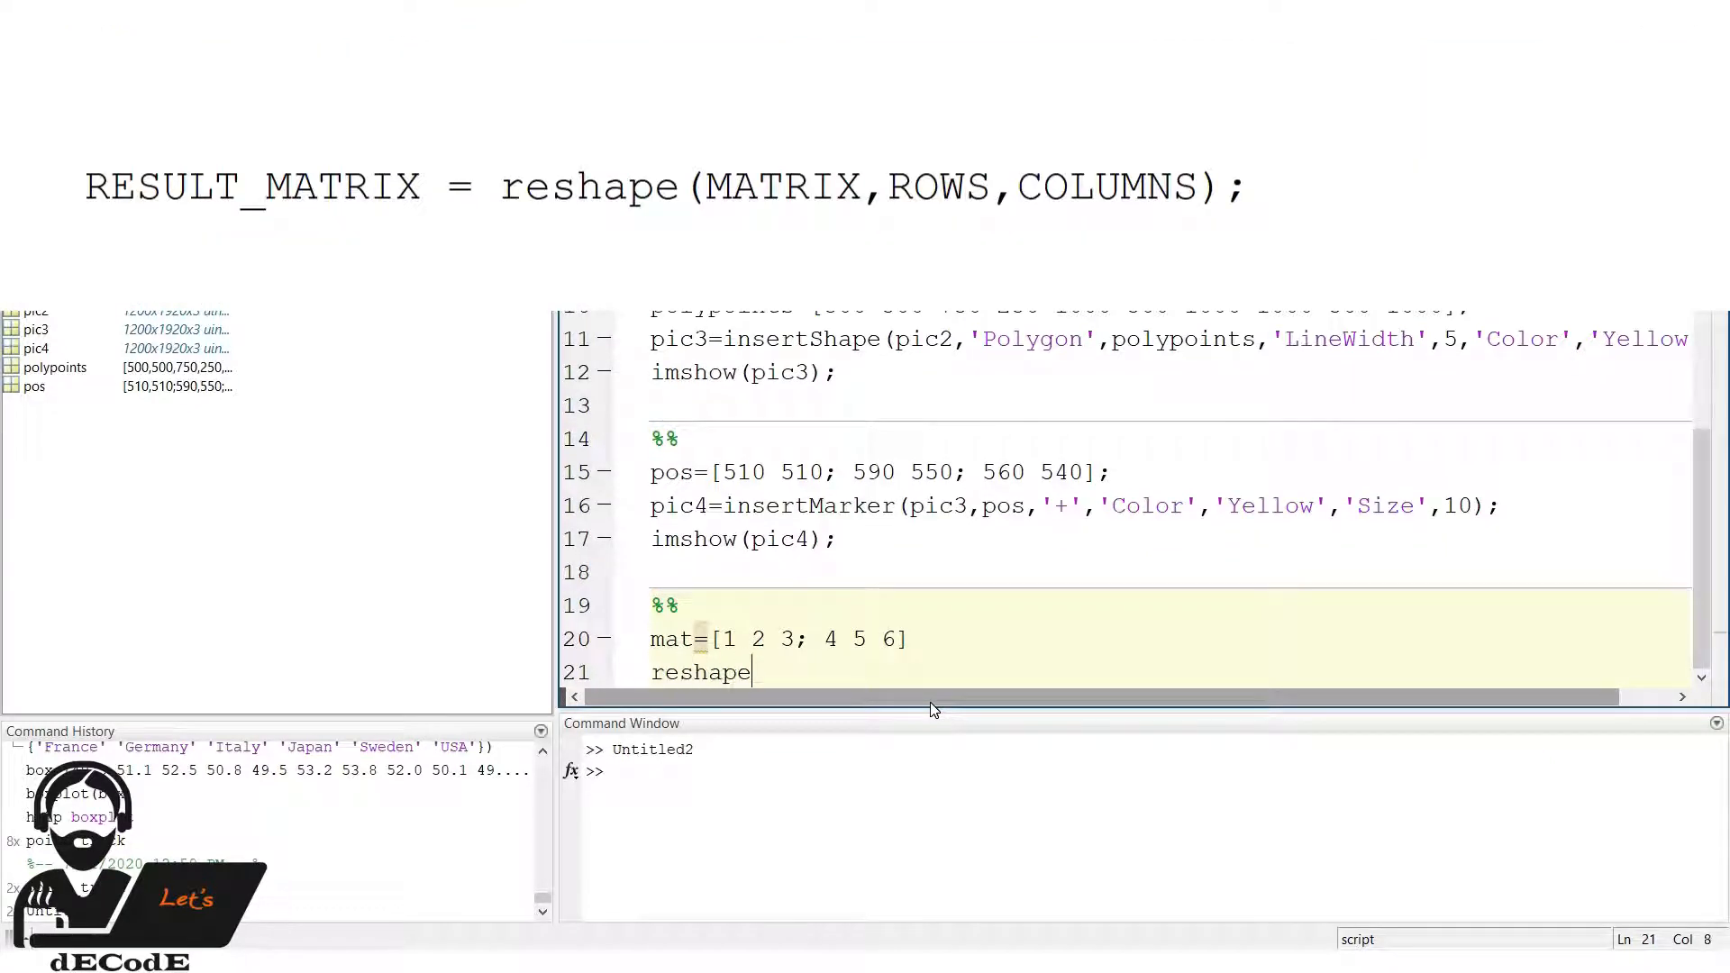
{"action": "type", "text": "(mat,[3,2"}
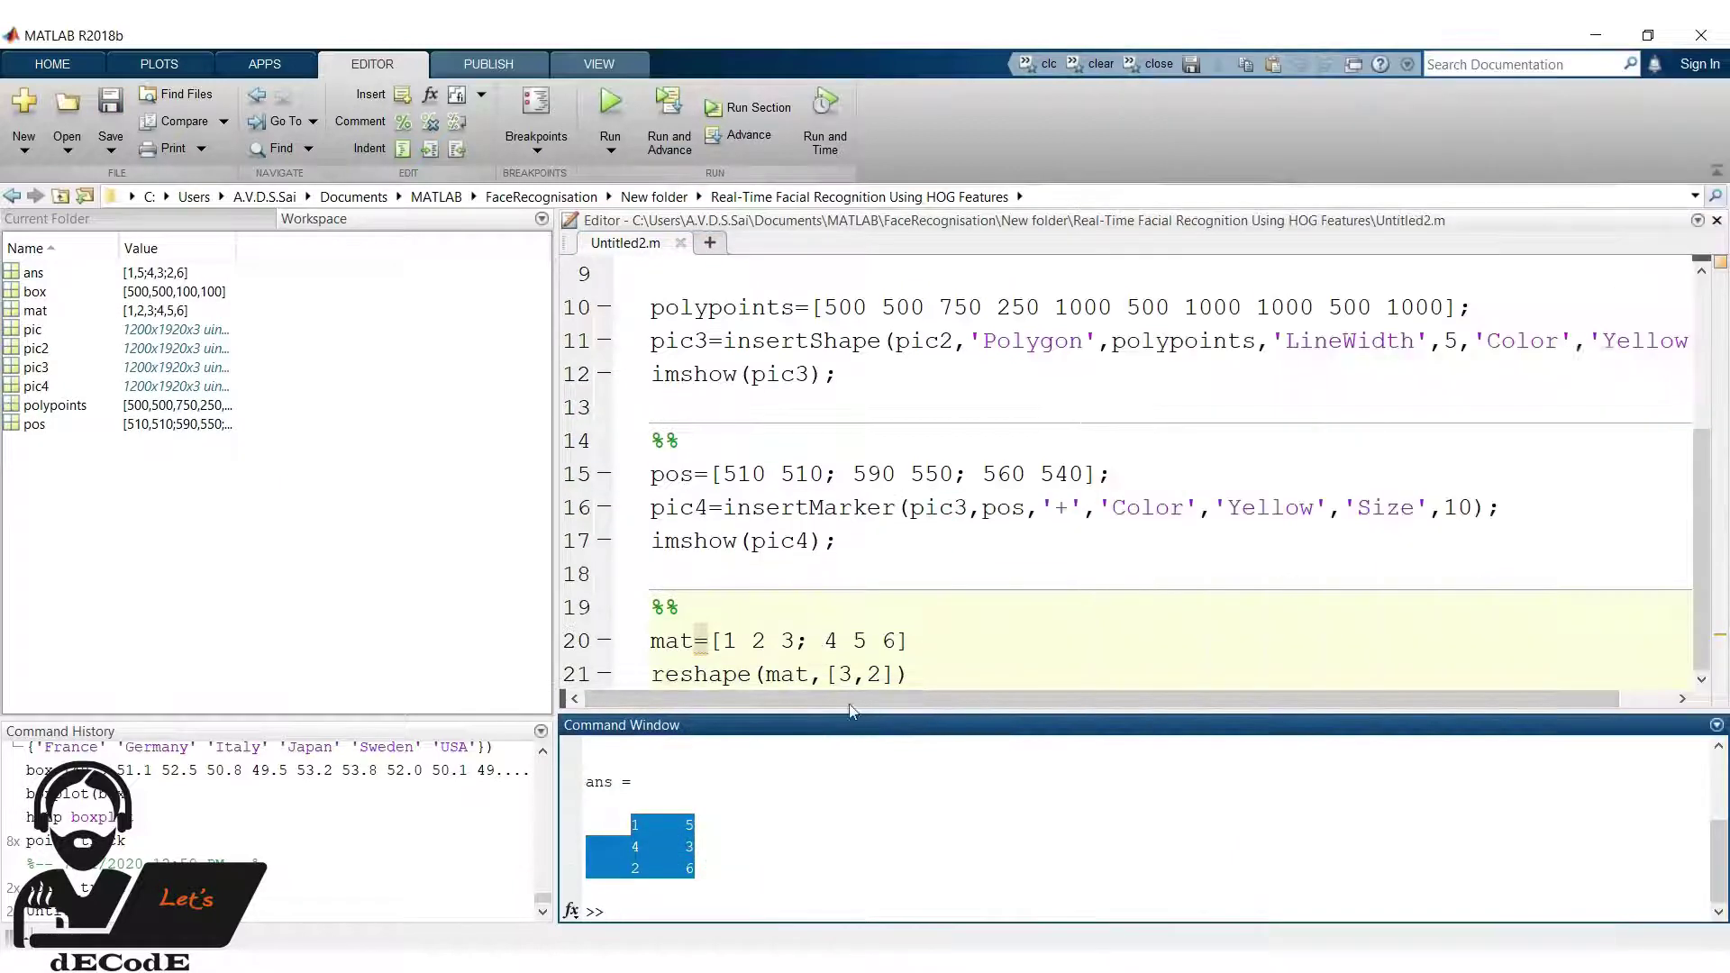
{"action": "type", "text": "reshape"}
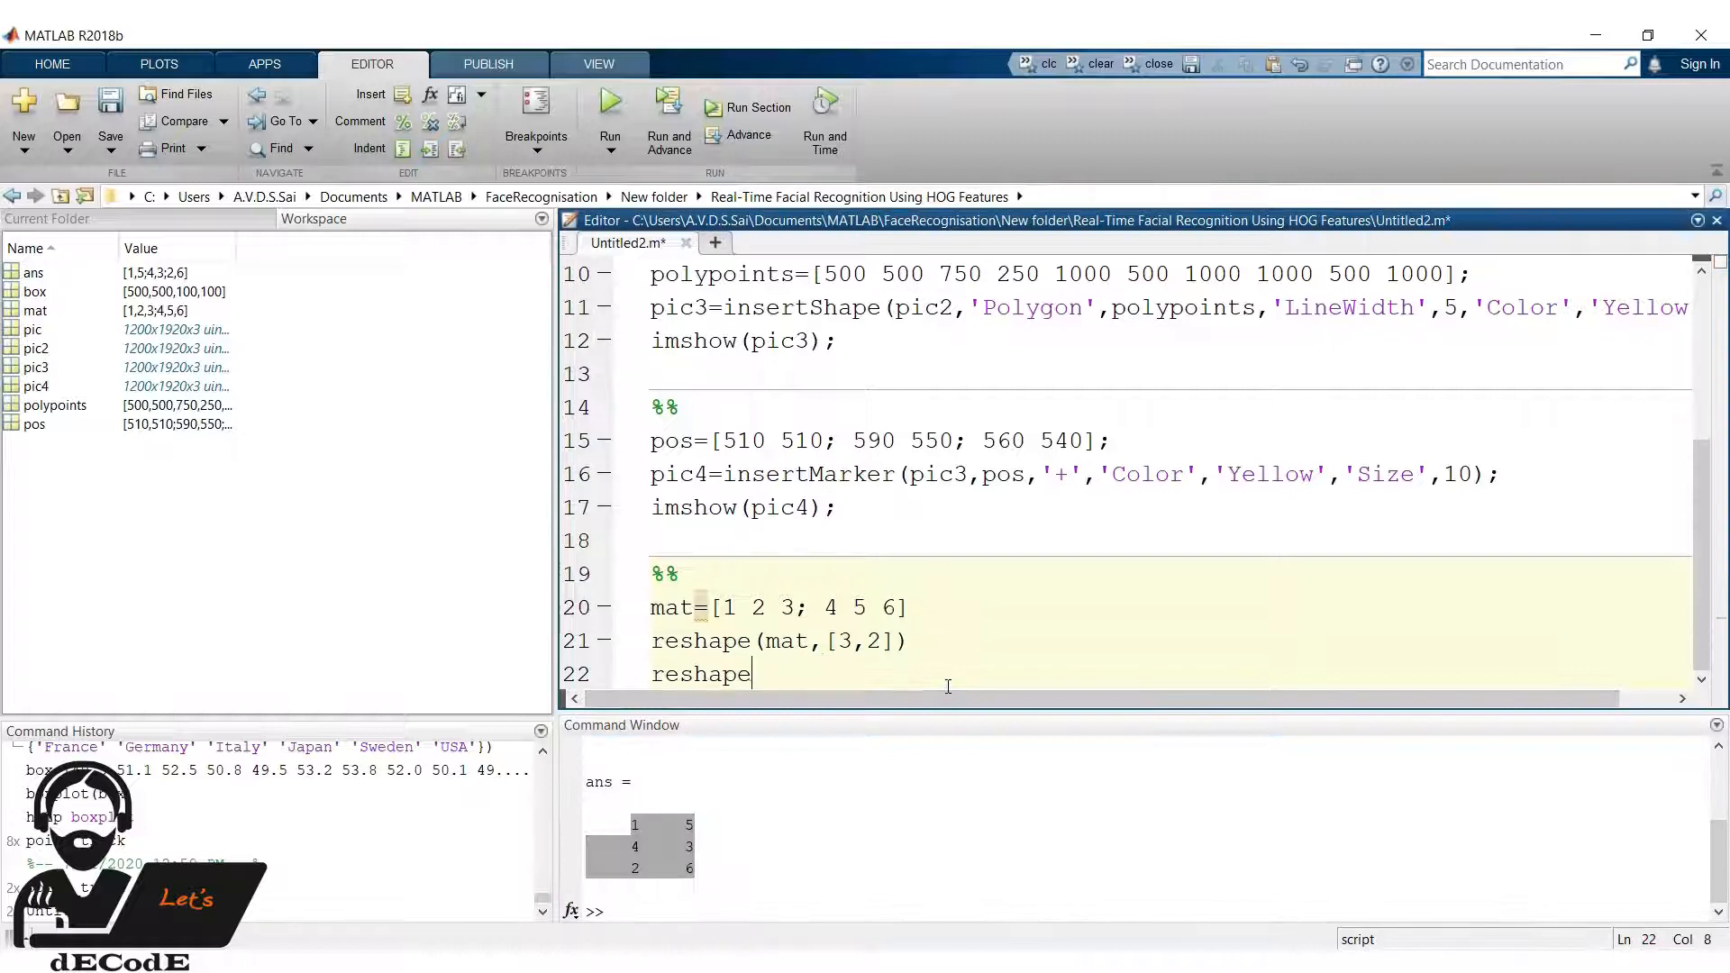
{"action": "type", "text": "(mat,1,[])"}
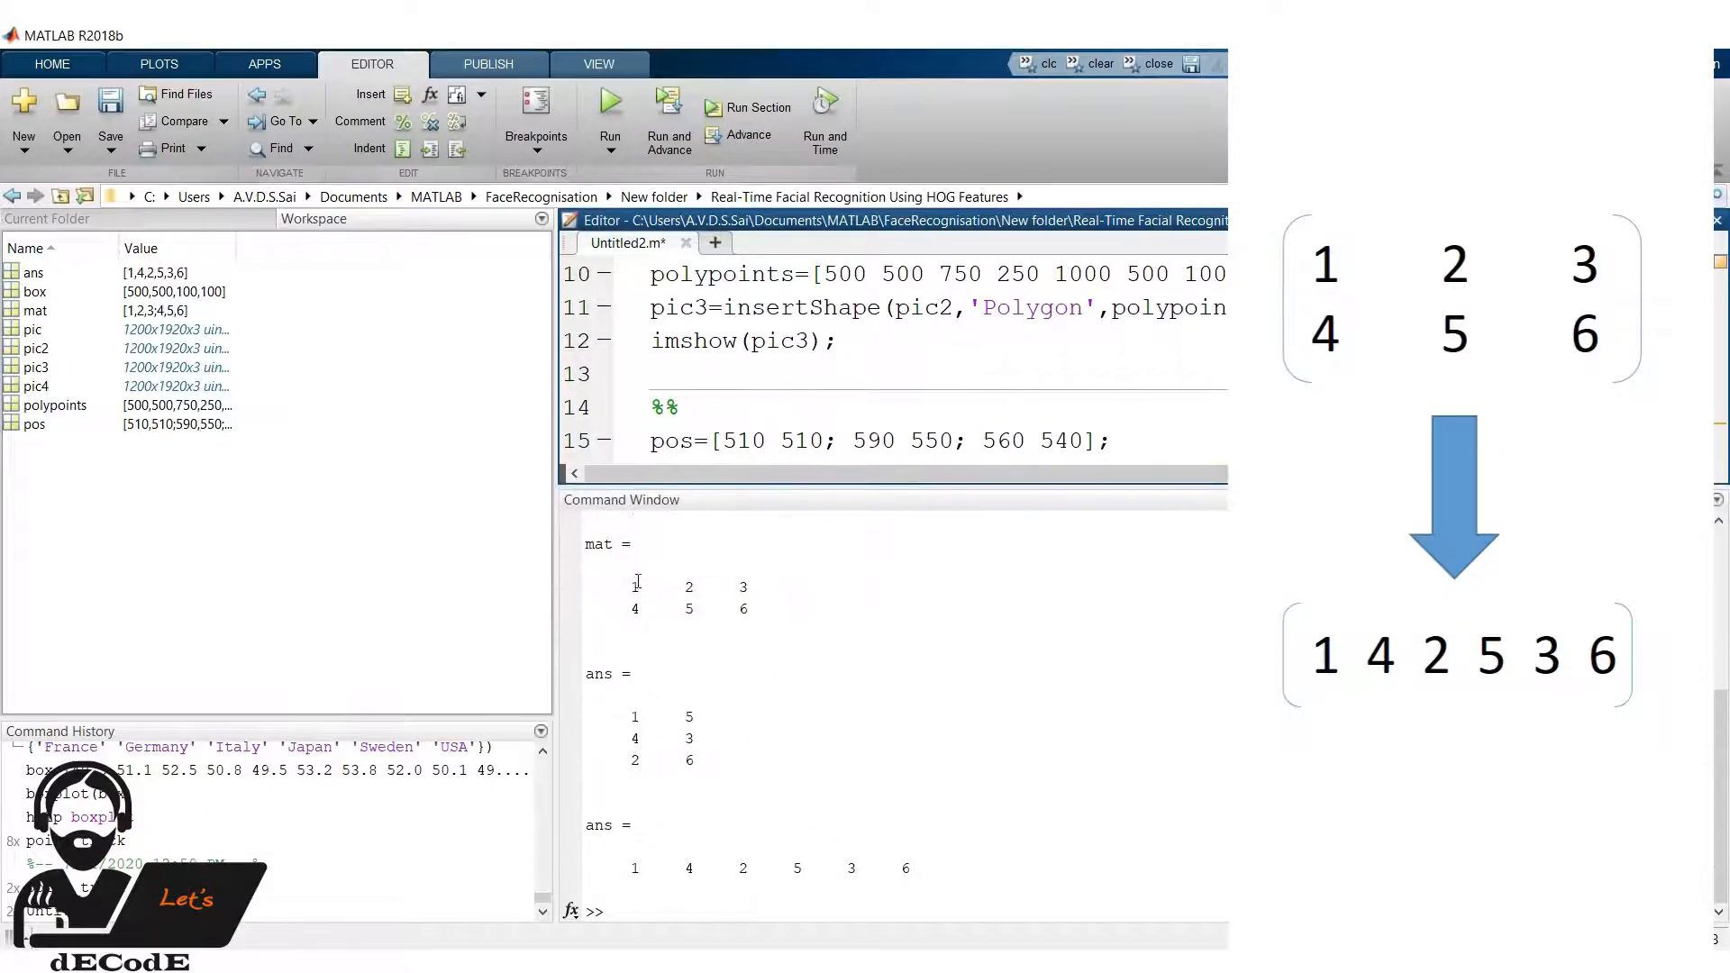
{"action": "mouse_move", "coordinate": [812, 519]}
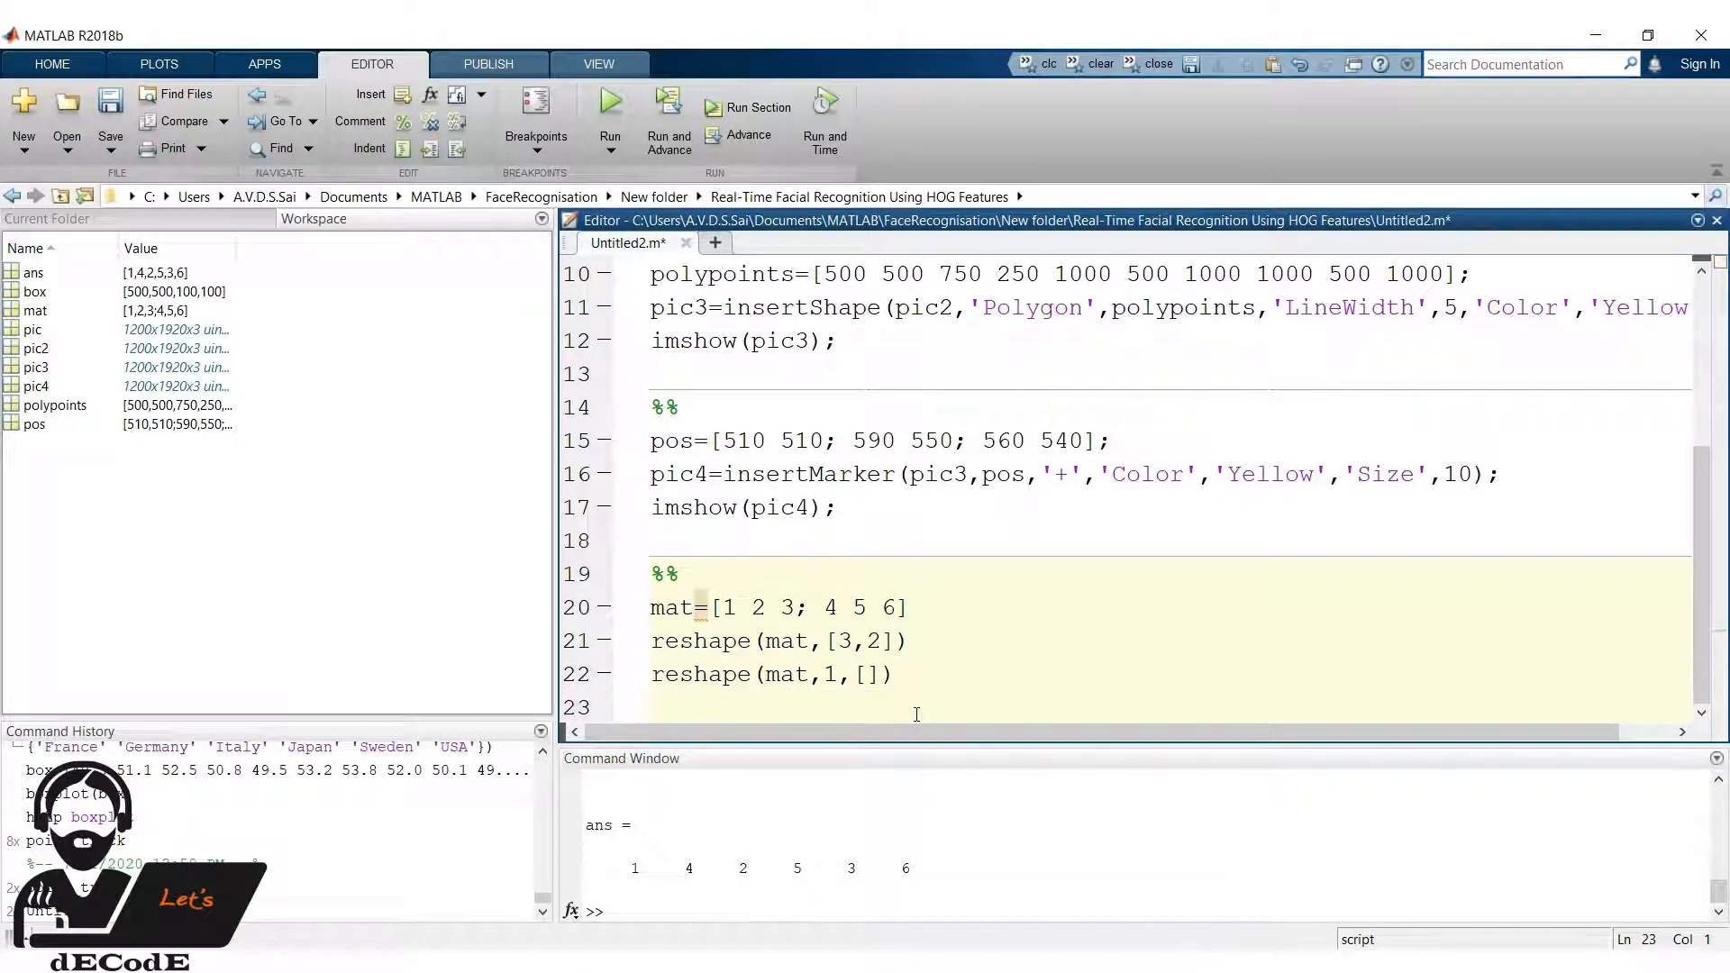
Define box=[10,10,90,90] and compute pts=bbox2points(box), running the section for the 4-by-2 corners
{"action": "type", "text": "box"}
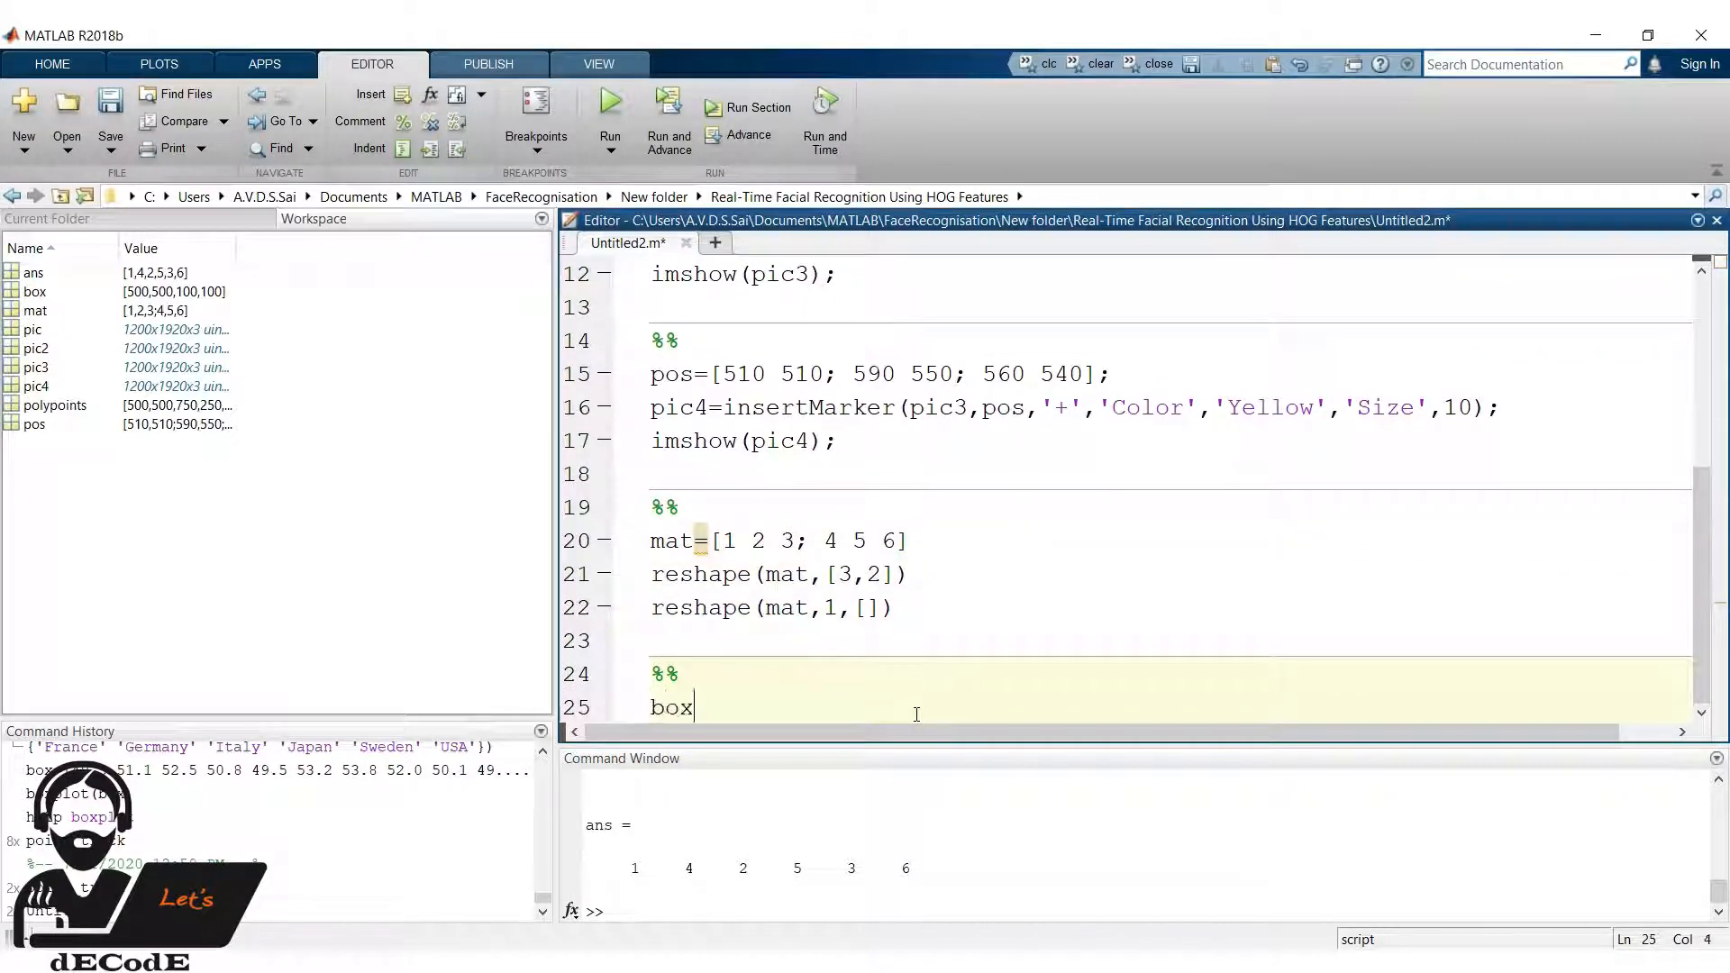
{"action": "type", "text": "=[10,10,"}
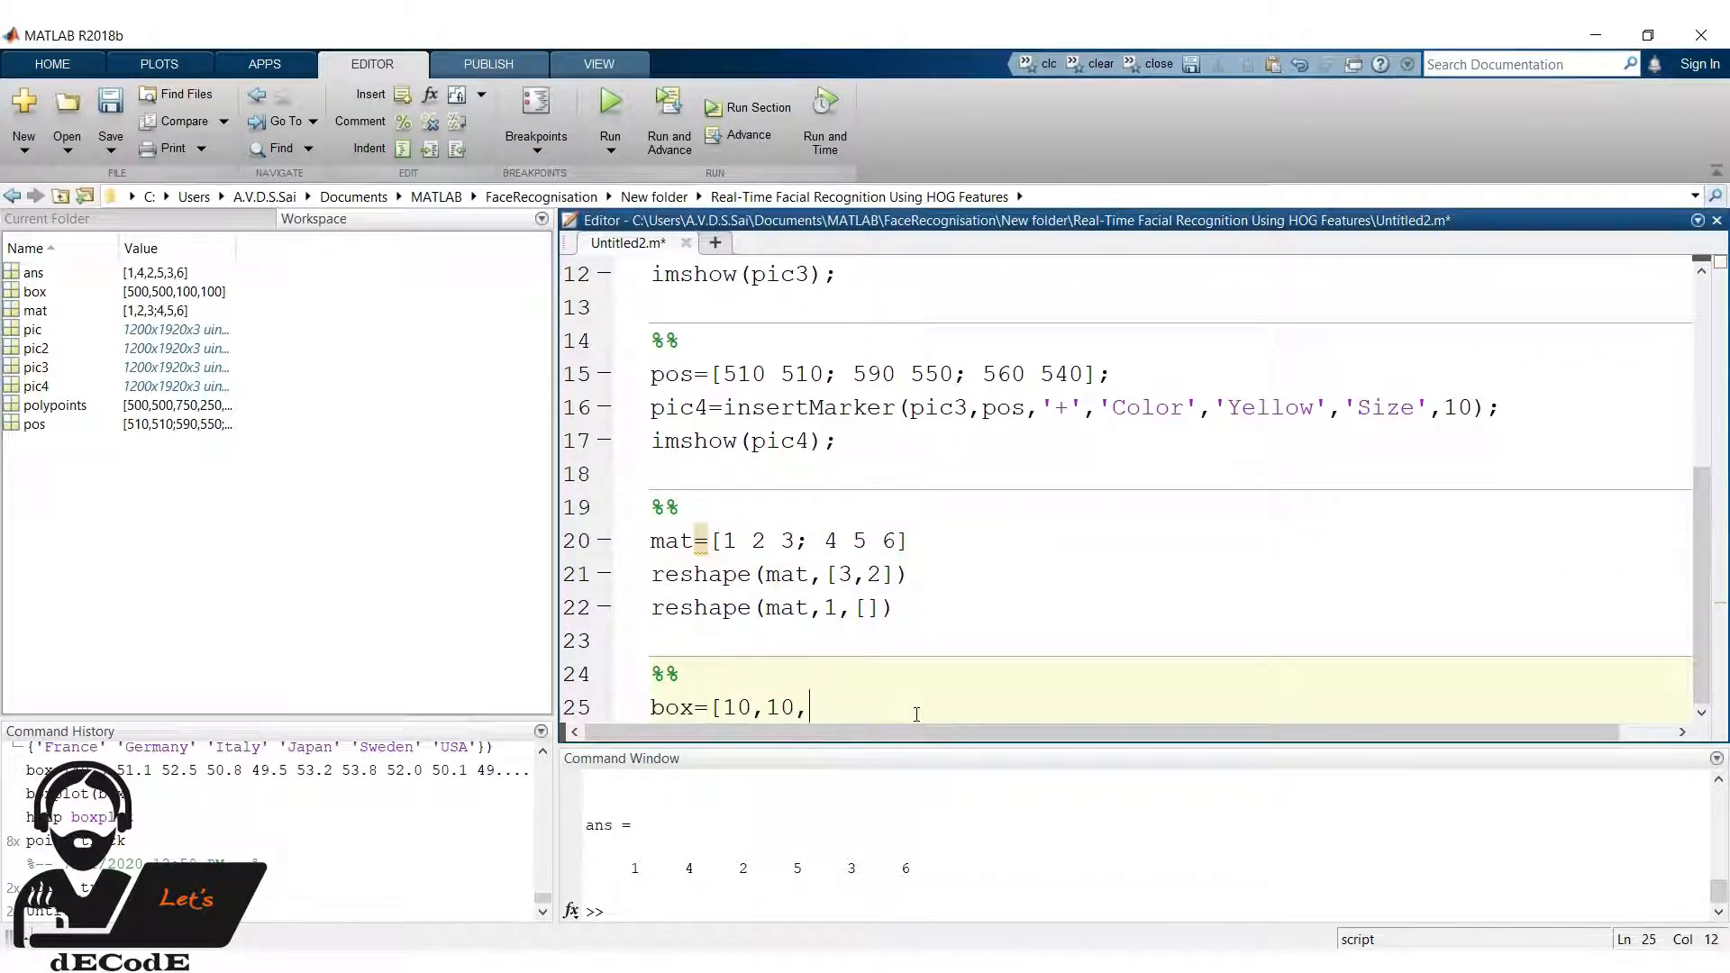
{"action": "type", "text": "90,90];"}
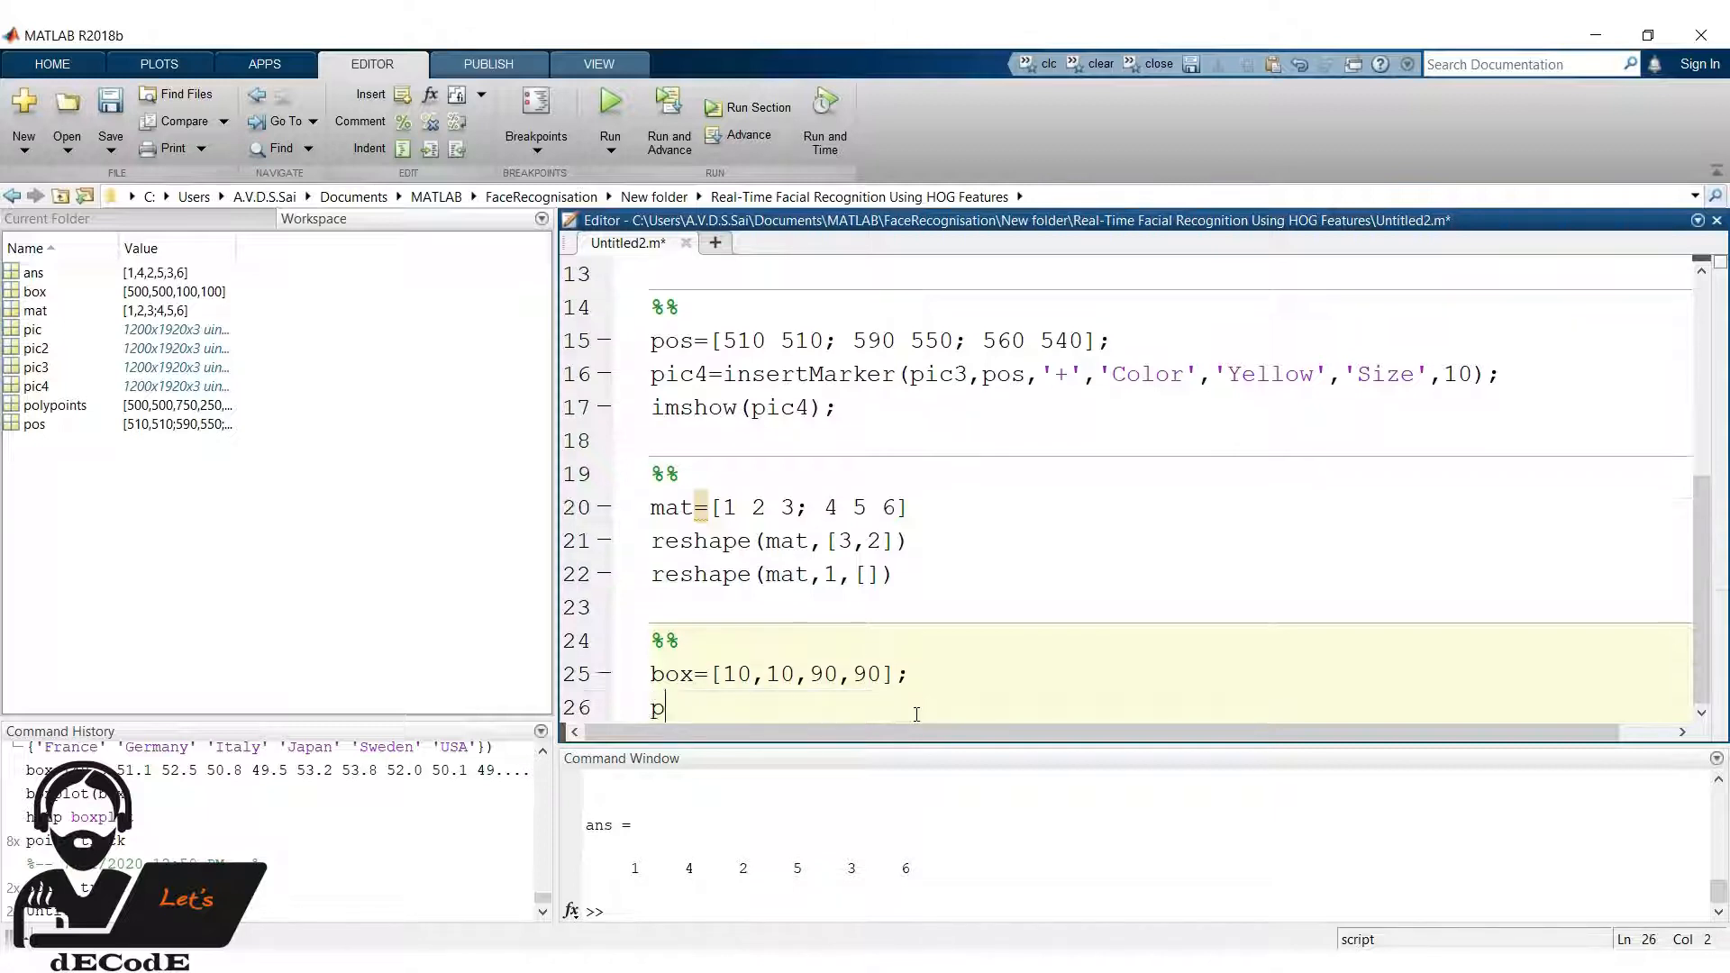
{"action": "type", "text": "ts=bbox2points("}
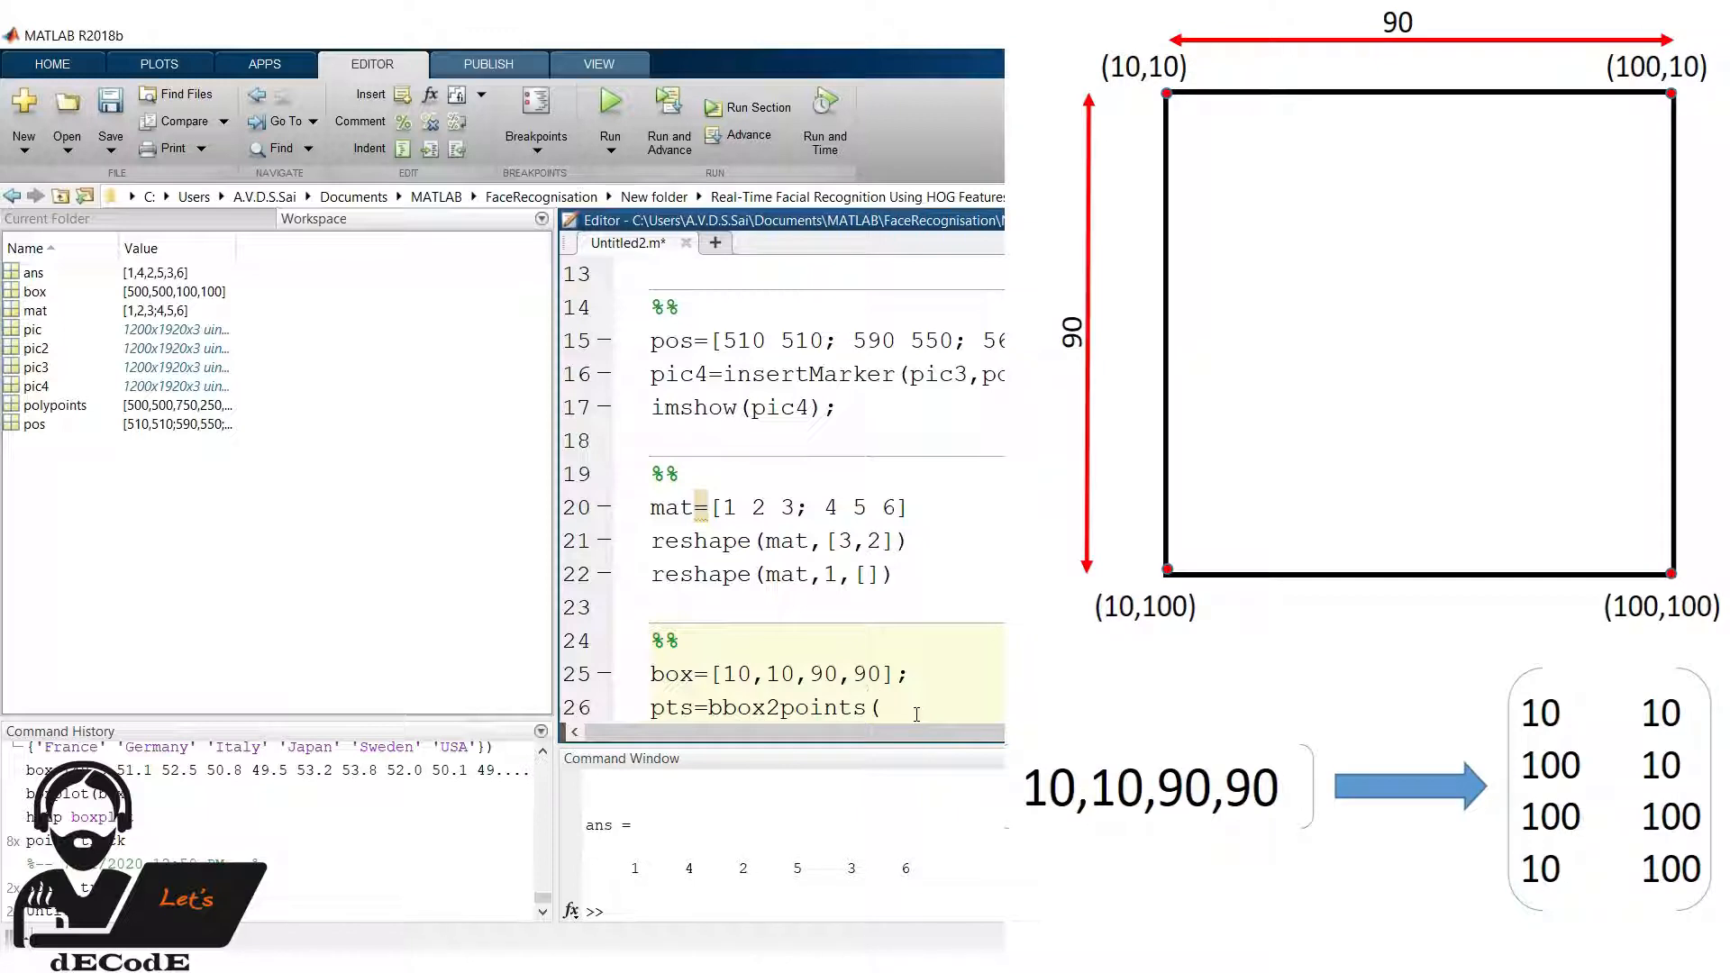
{"action": "type", "text": "box)"}
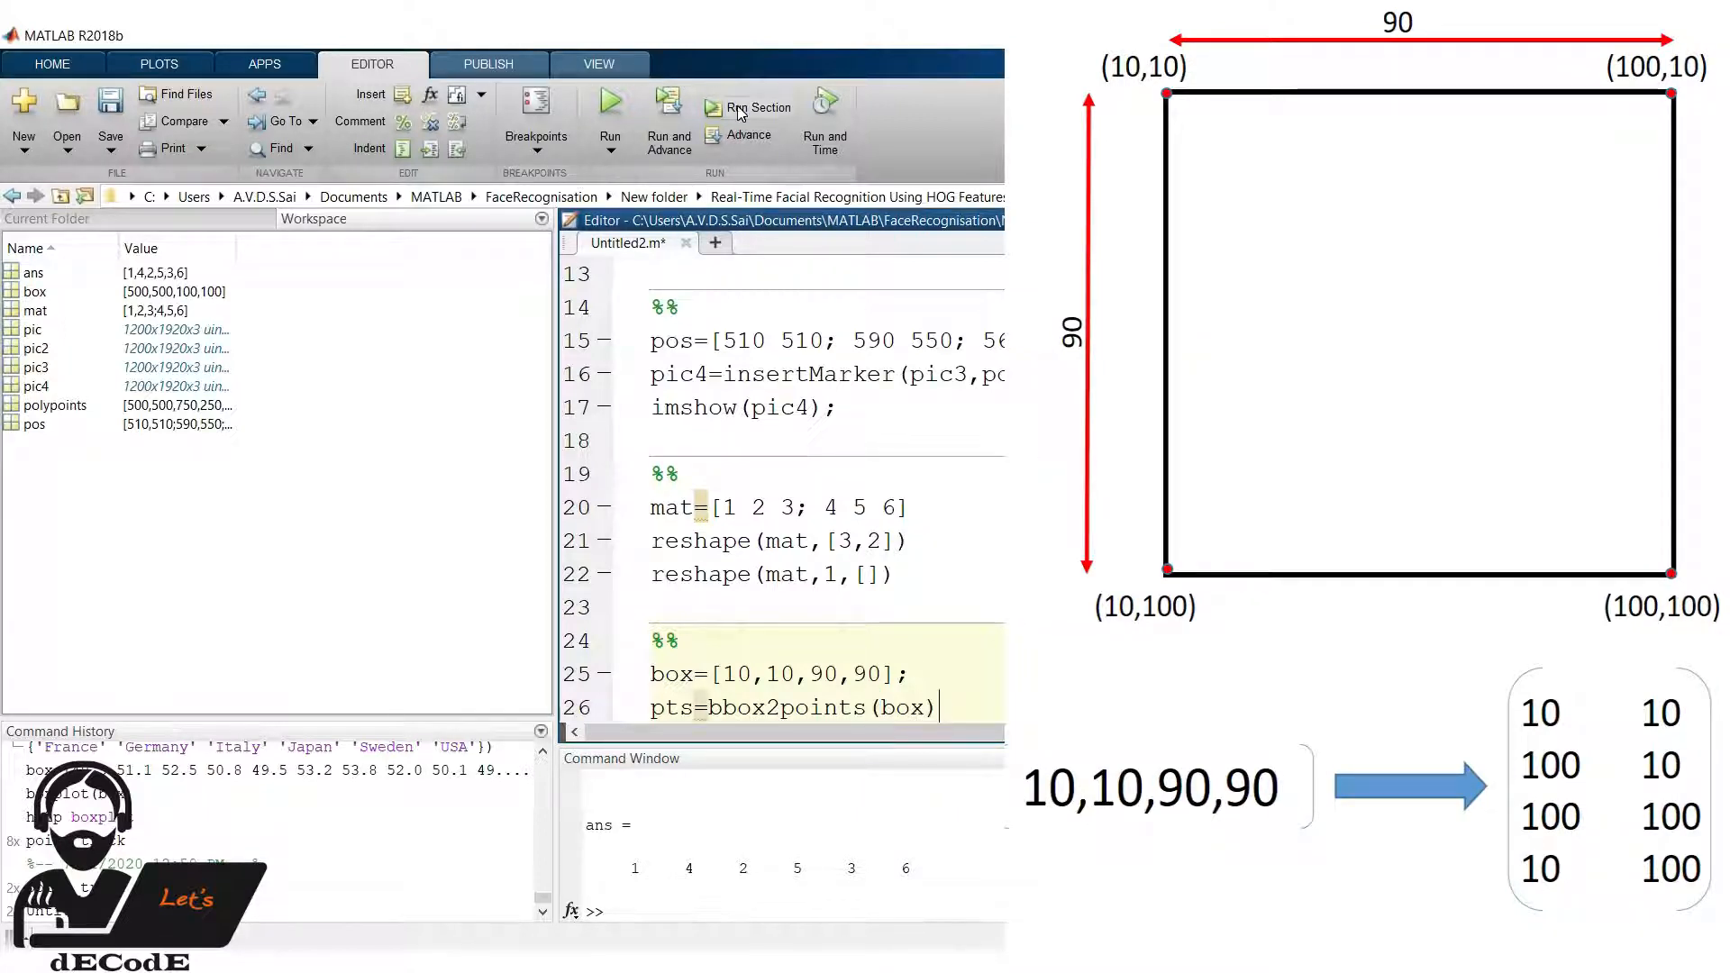
{"action": "left_click", "coordinate": [742, 106]}
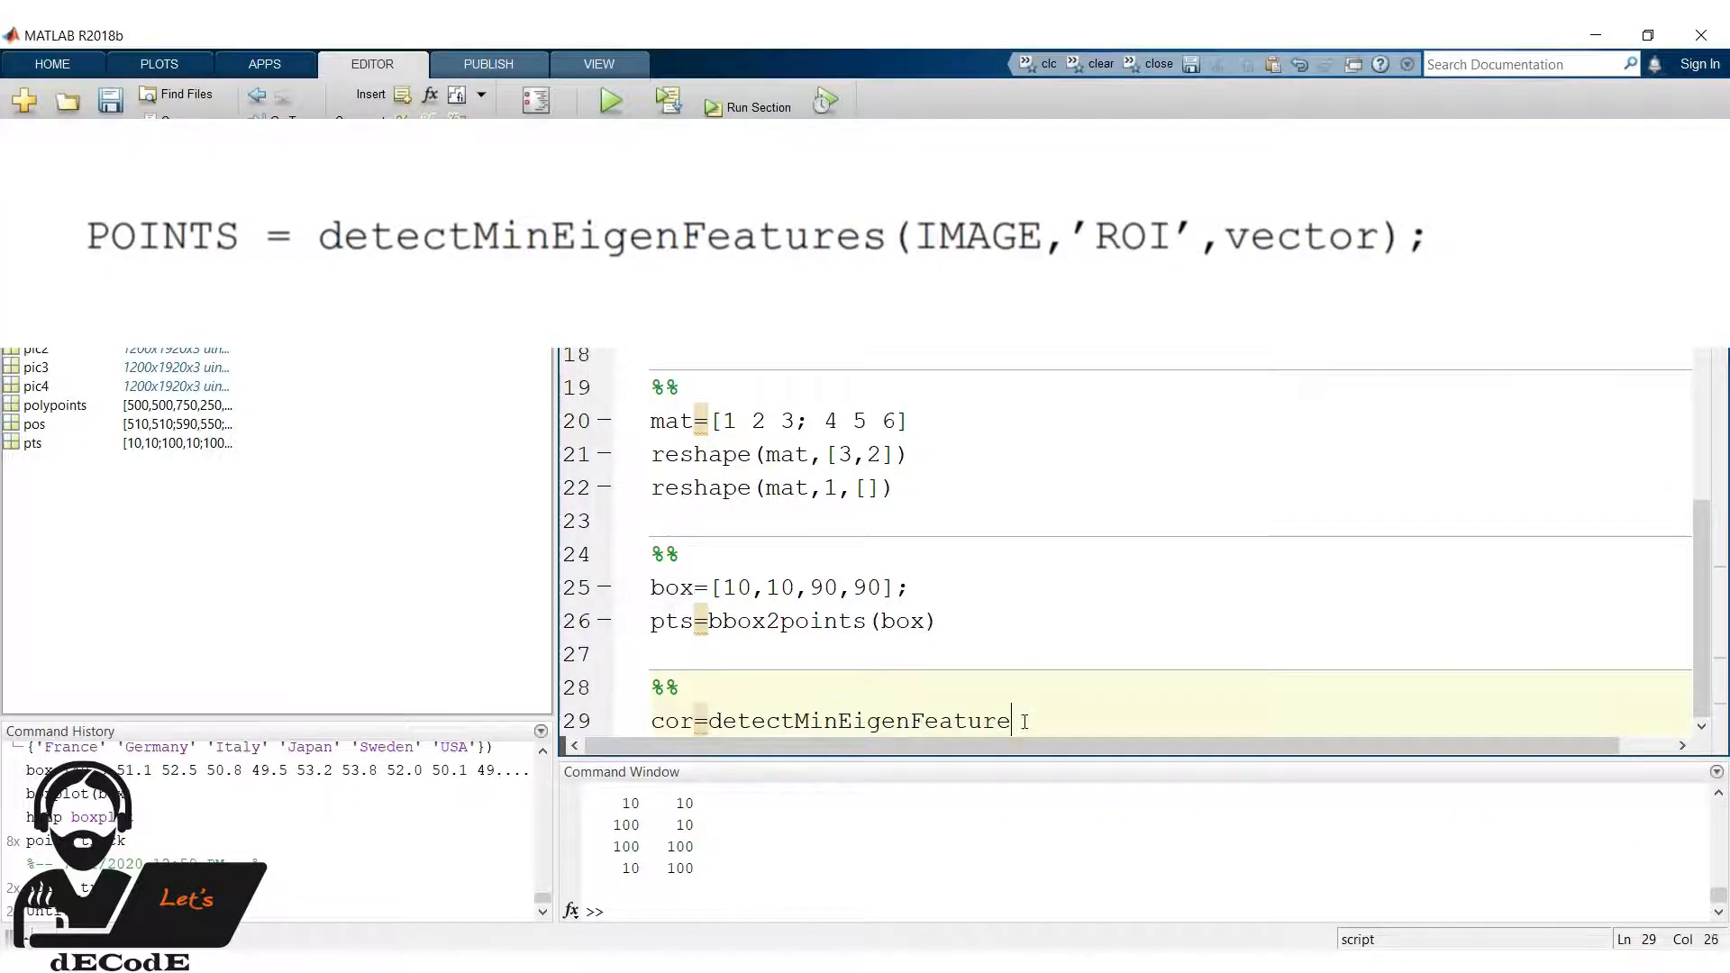
Run detectMinEigenFeatures on rgb2gray(pic) and insertMarker '+' at the corners, viewing the marked leaf photo
{"action": "type", "text": "s(rgb2gray(pic),'ROI',[500 500 600 600"}
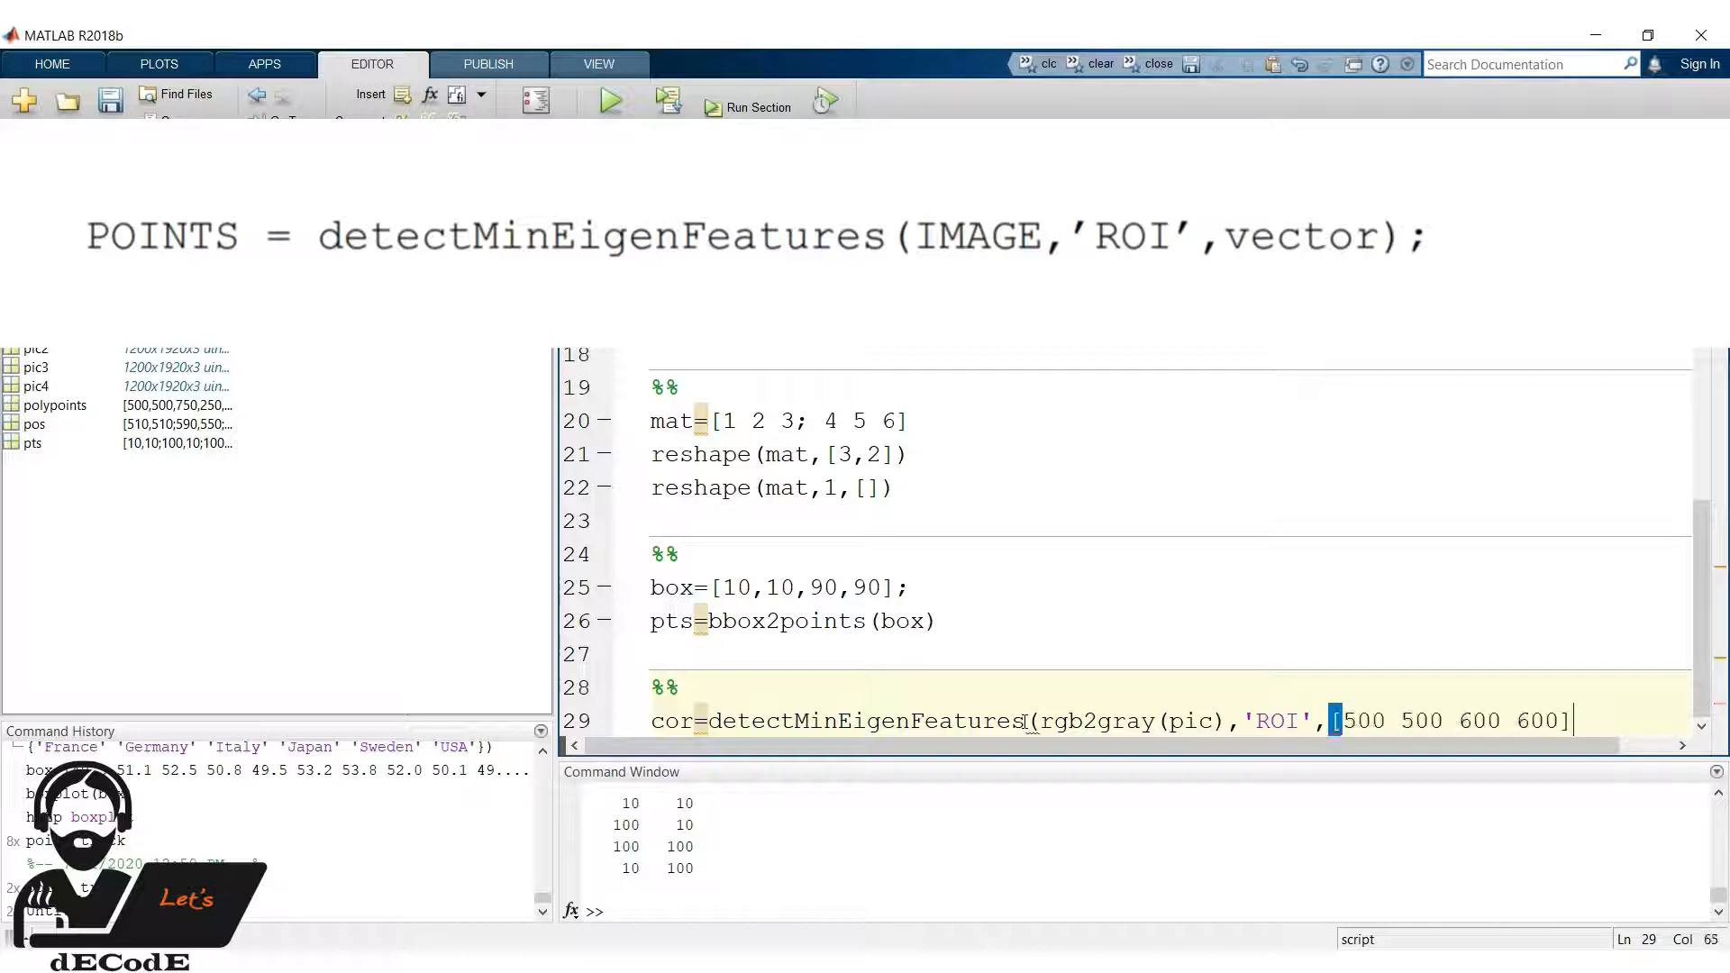
{"action": "type", "text": "picpts=insertMar"}
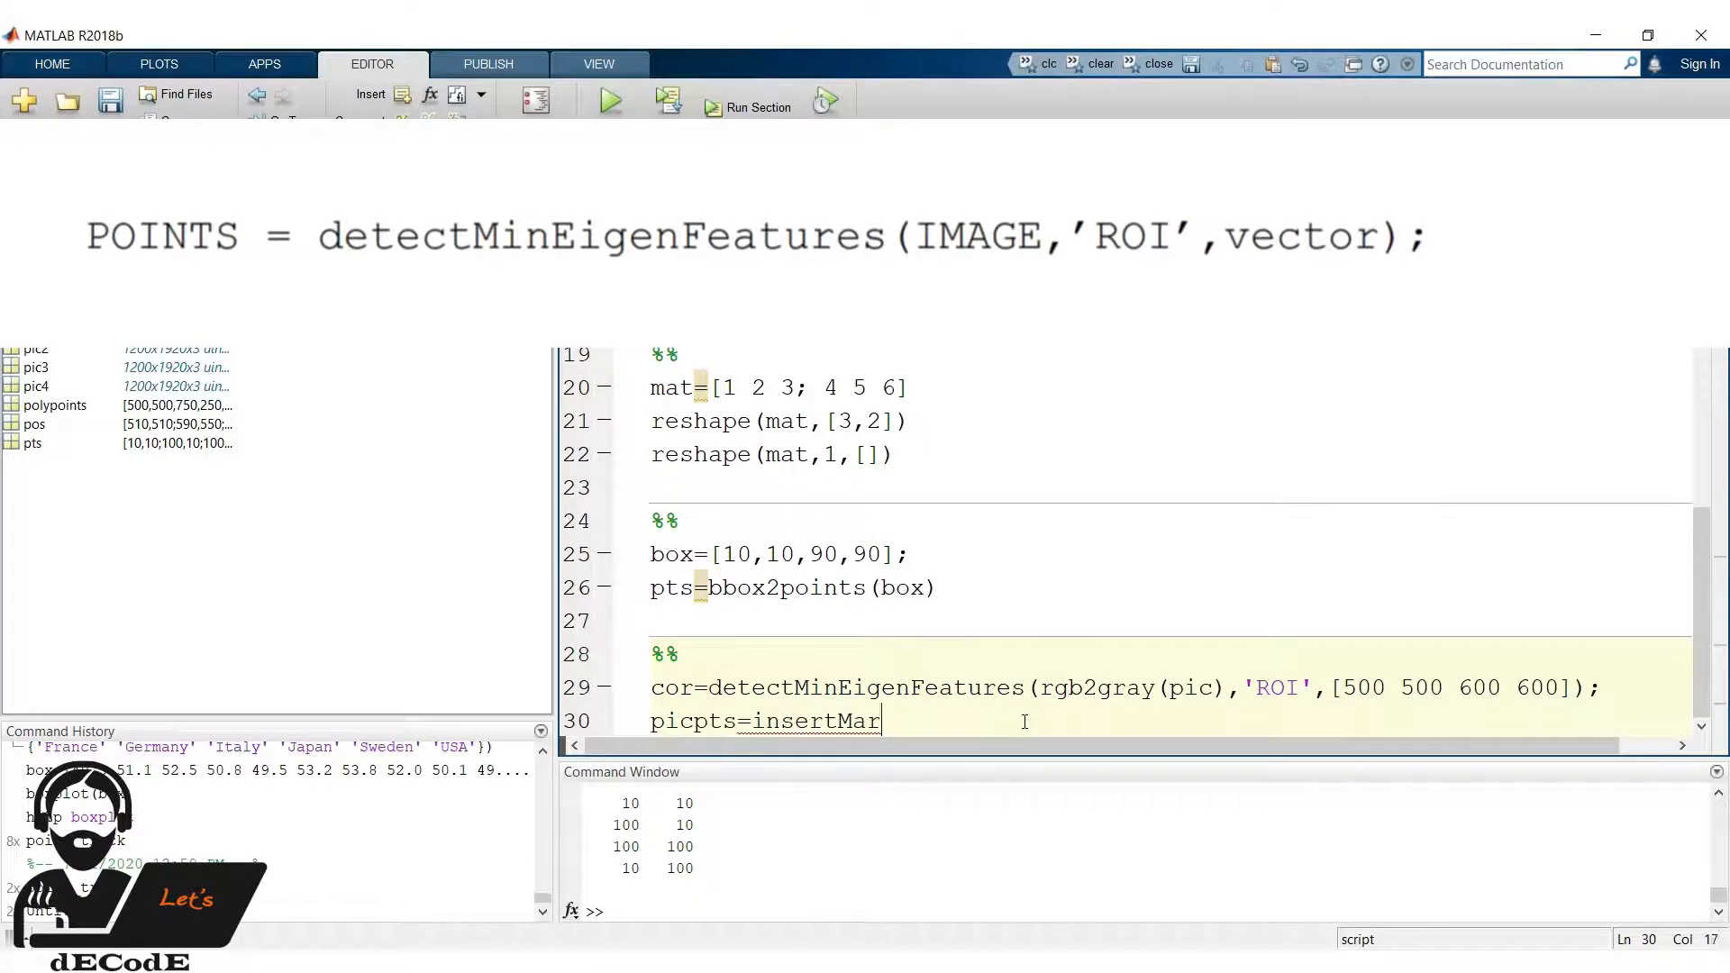
{"action": "type", "text": "ker(pic,cor,'+');"}
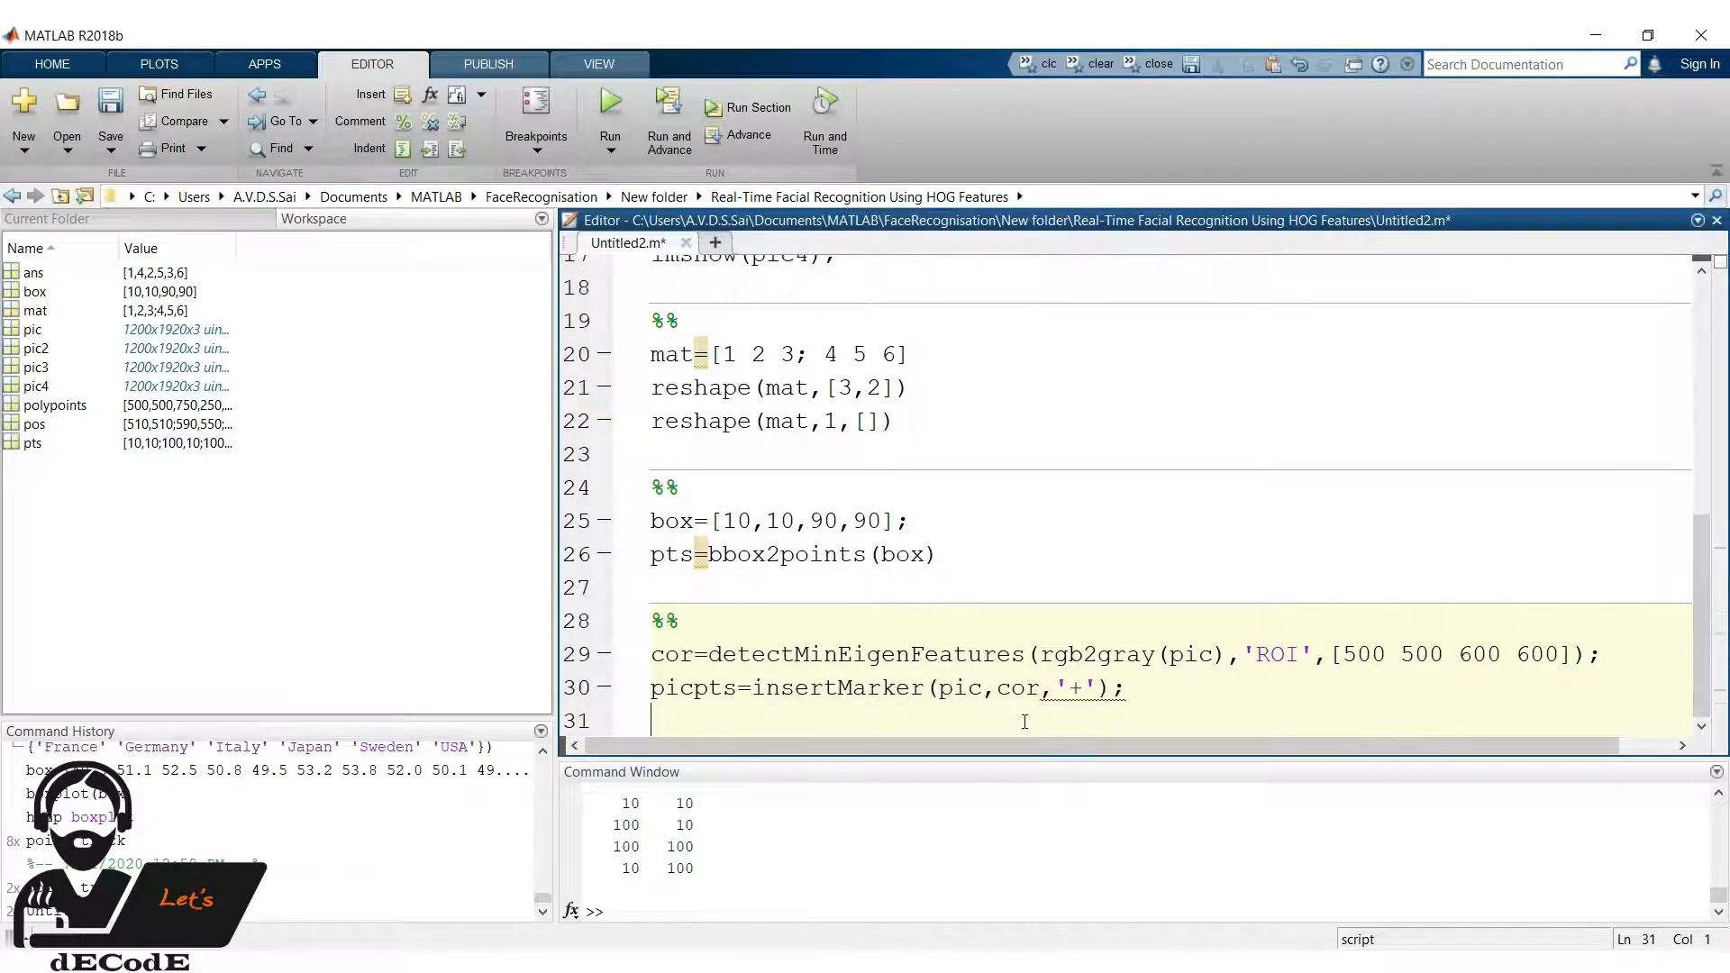
{"action": "left_click", "coordinate": [753, 107]}
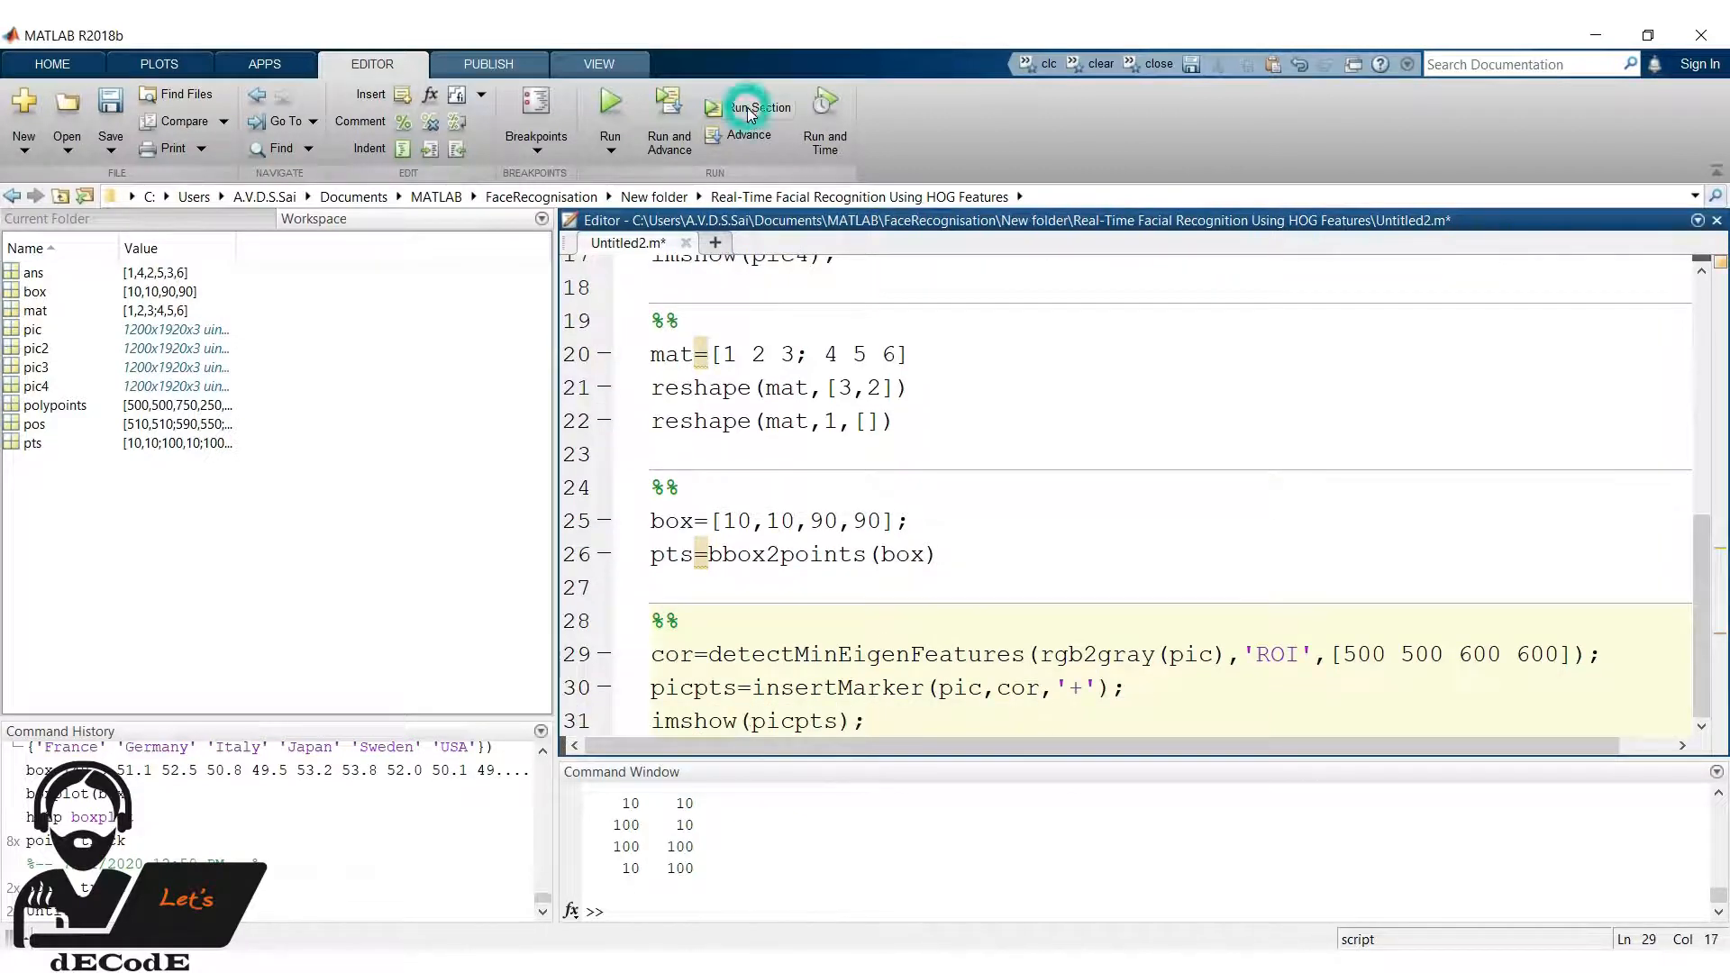
{"action": "left_click", "coordinate": [755, 107]}
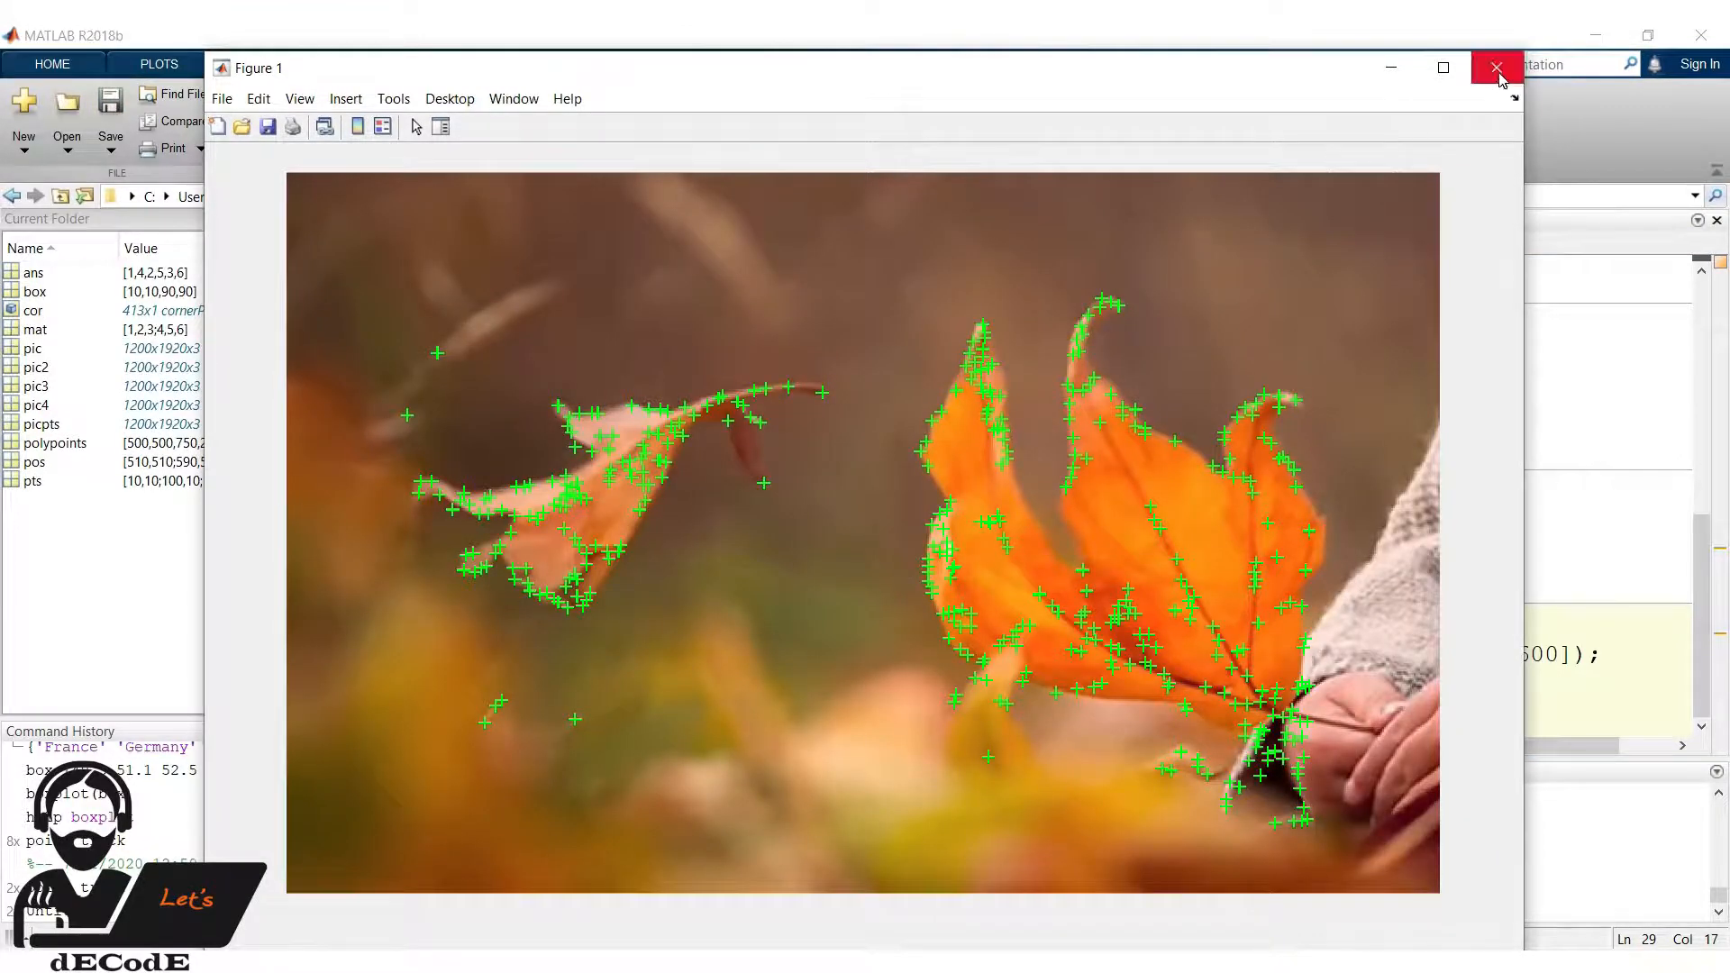
{"action": "left_click", "coordinate": [1496, 67]}
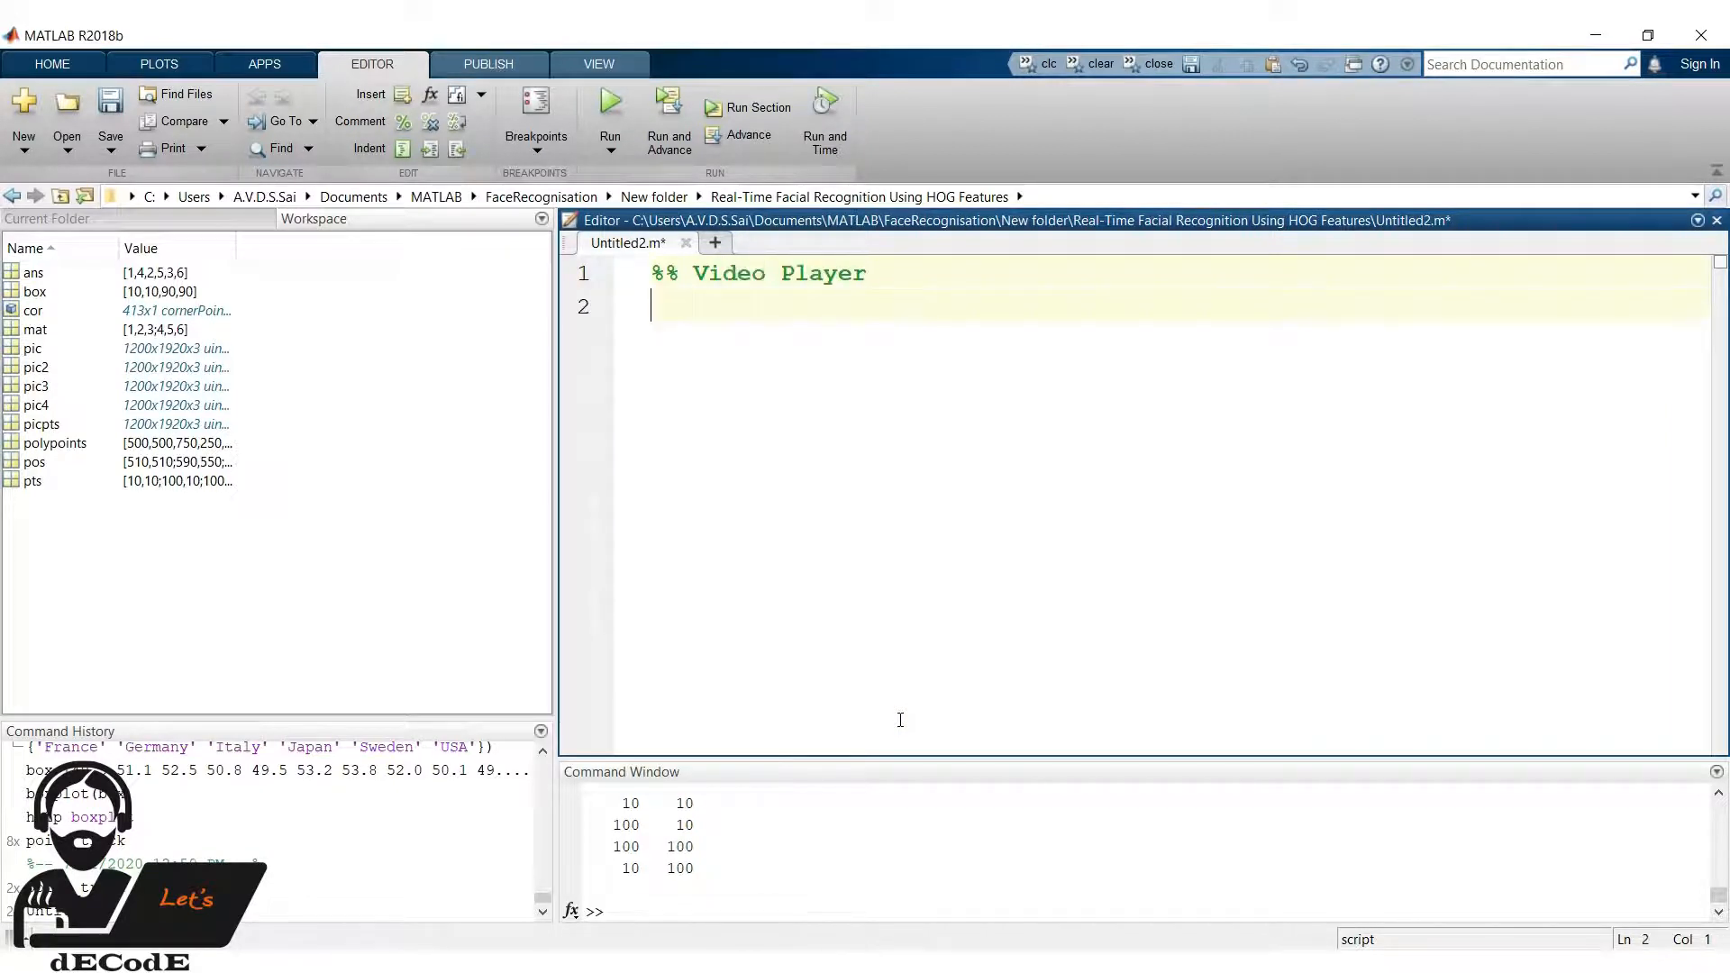
Create a VideoFileReader for visionface.avi and a VideoPlayer loop, play the video, then close the player
{"action": "type", "text": "videoReader = vision"}
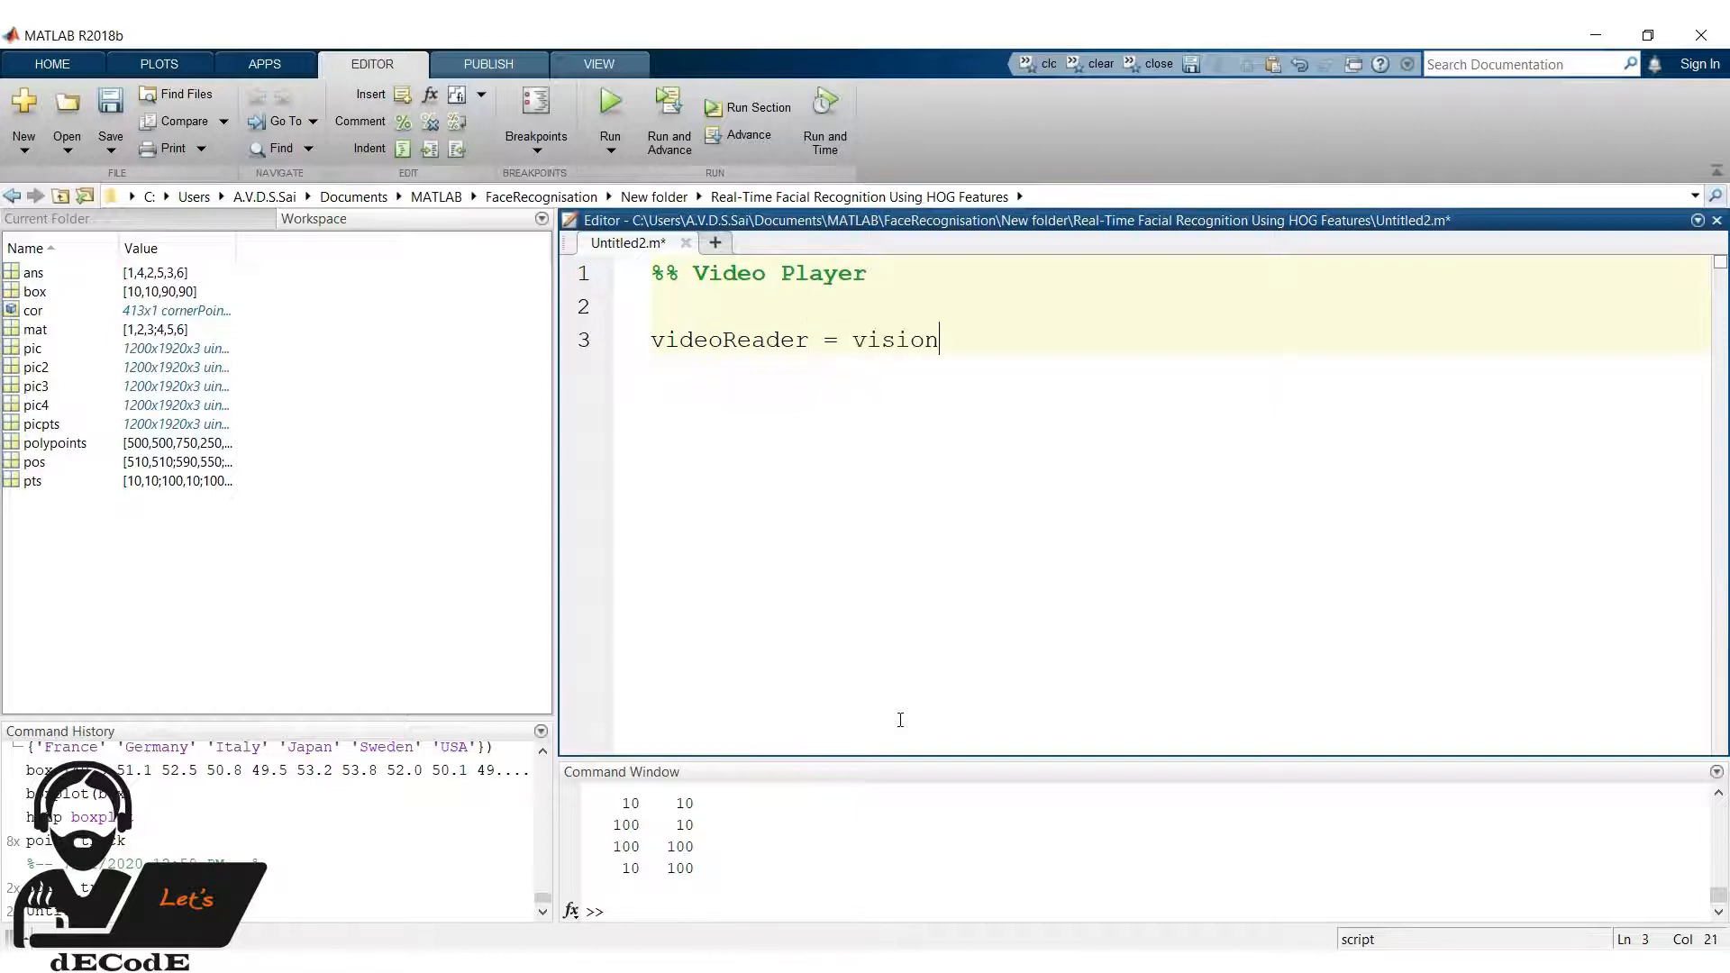
{"action": "type", "text": ".VideoFilereader('vi"}
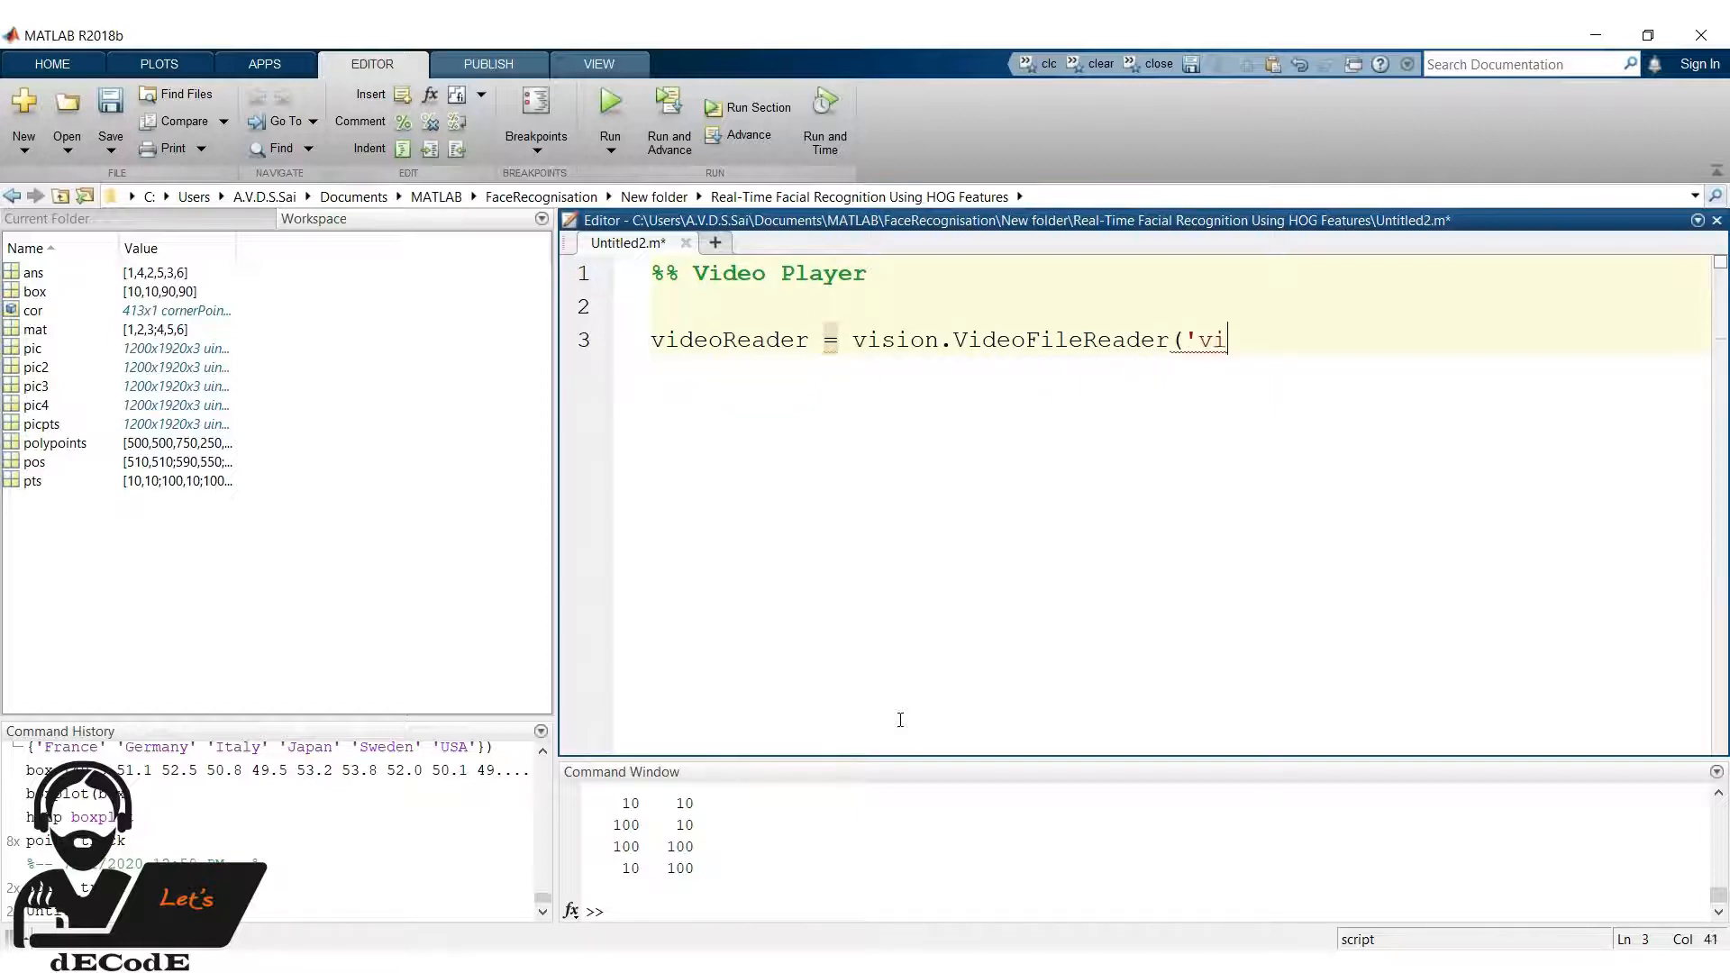
{"action": "type", "text": "sionface.avi');"}
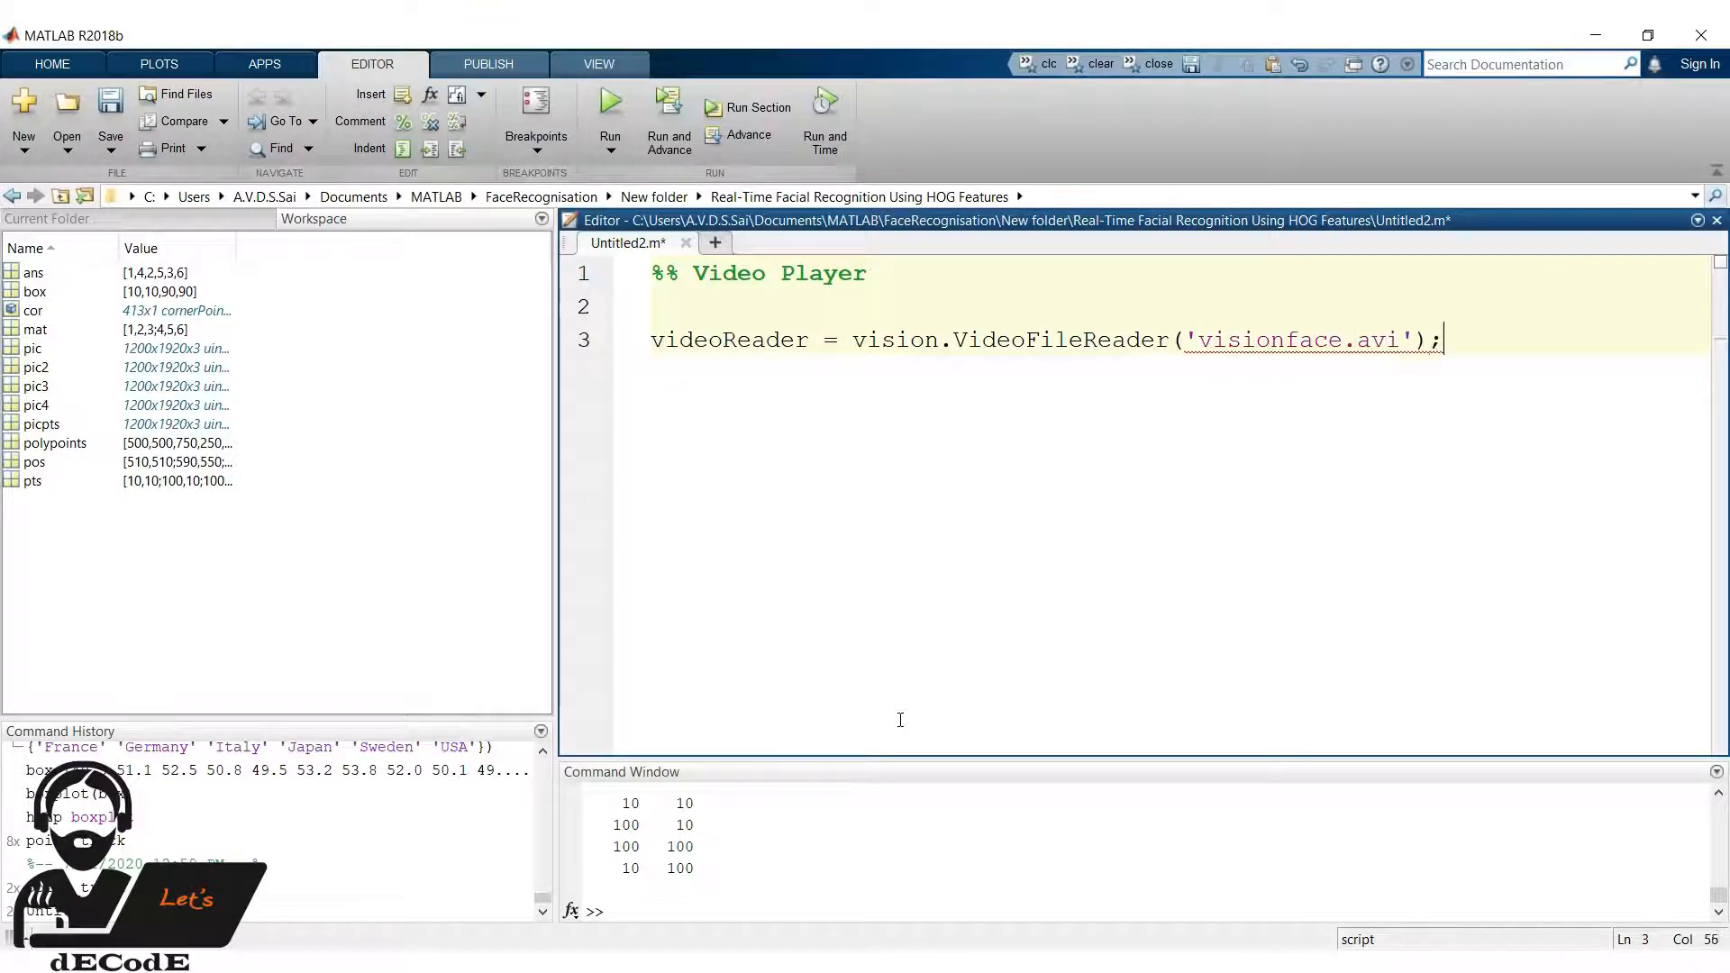
{"action": "type", "text": "videoPlayer = vision.VideoPlayer;"}
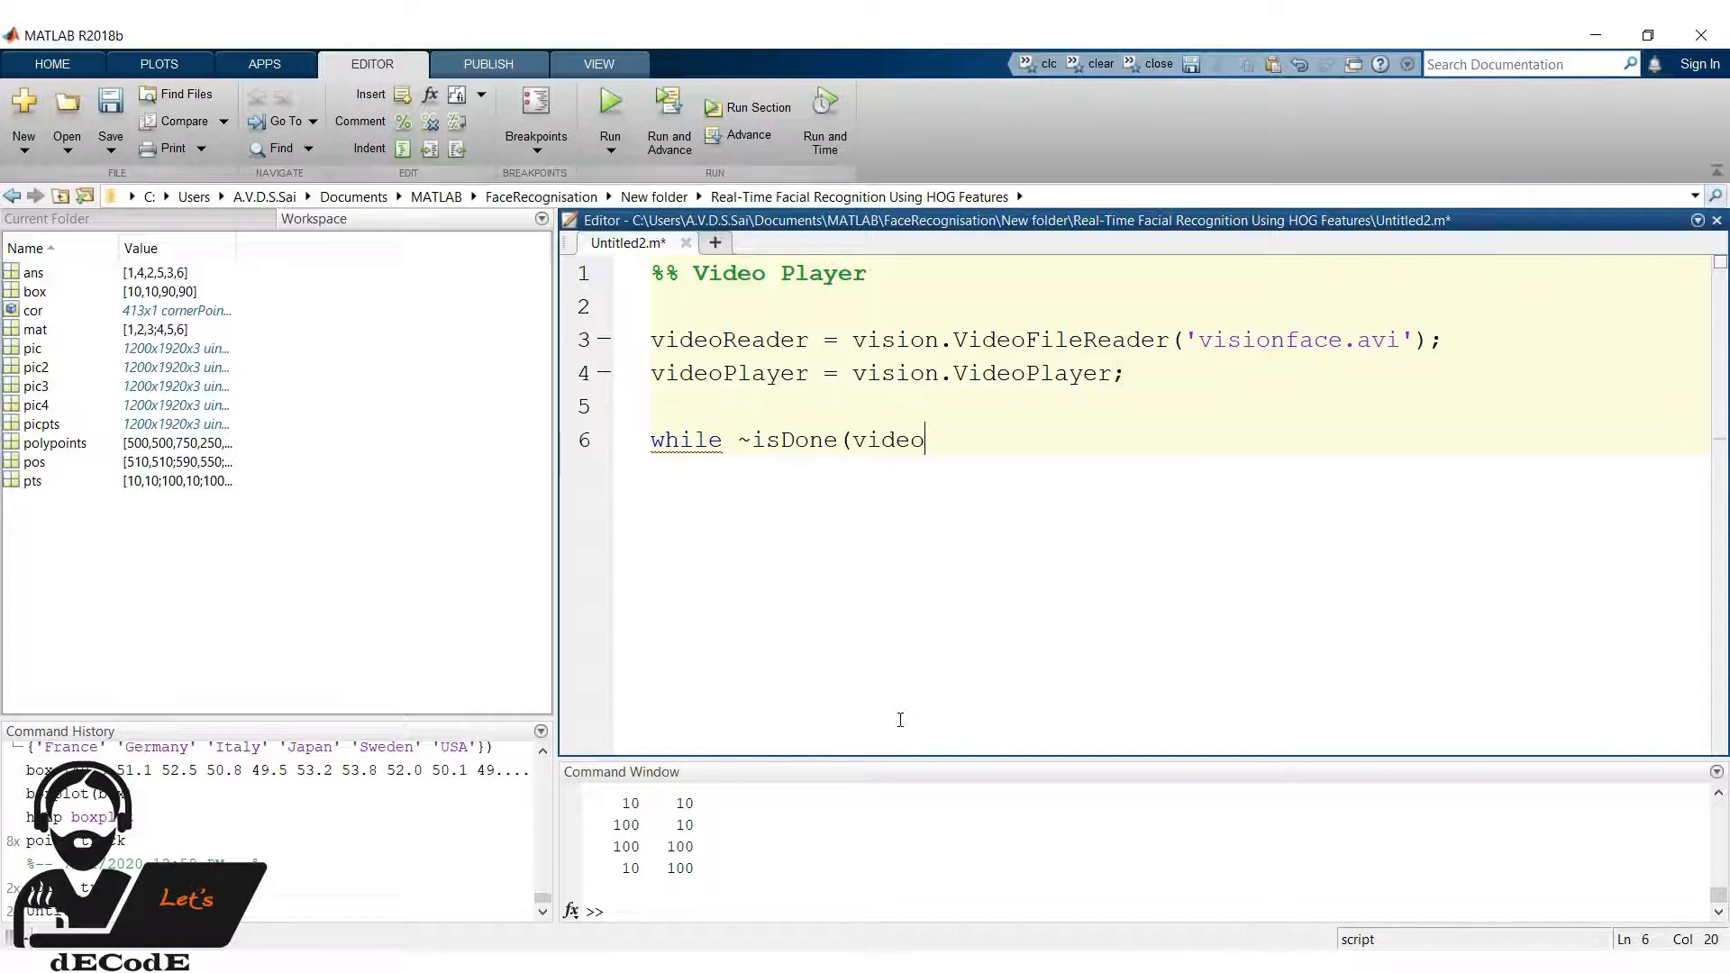
{"action": "type", "text": "Reader))"}
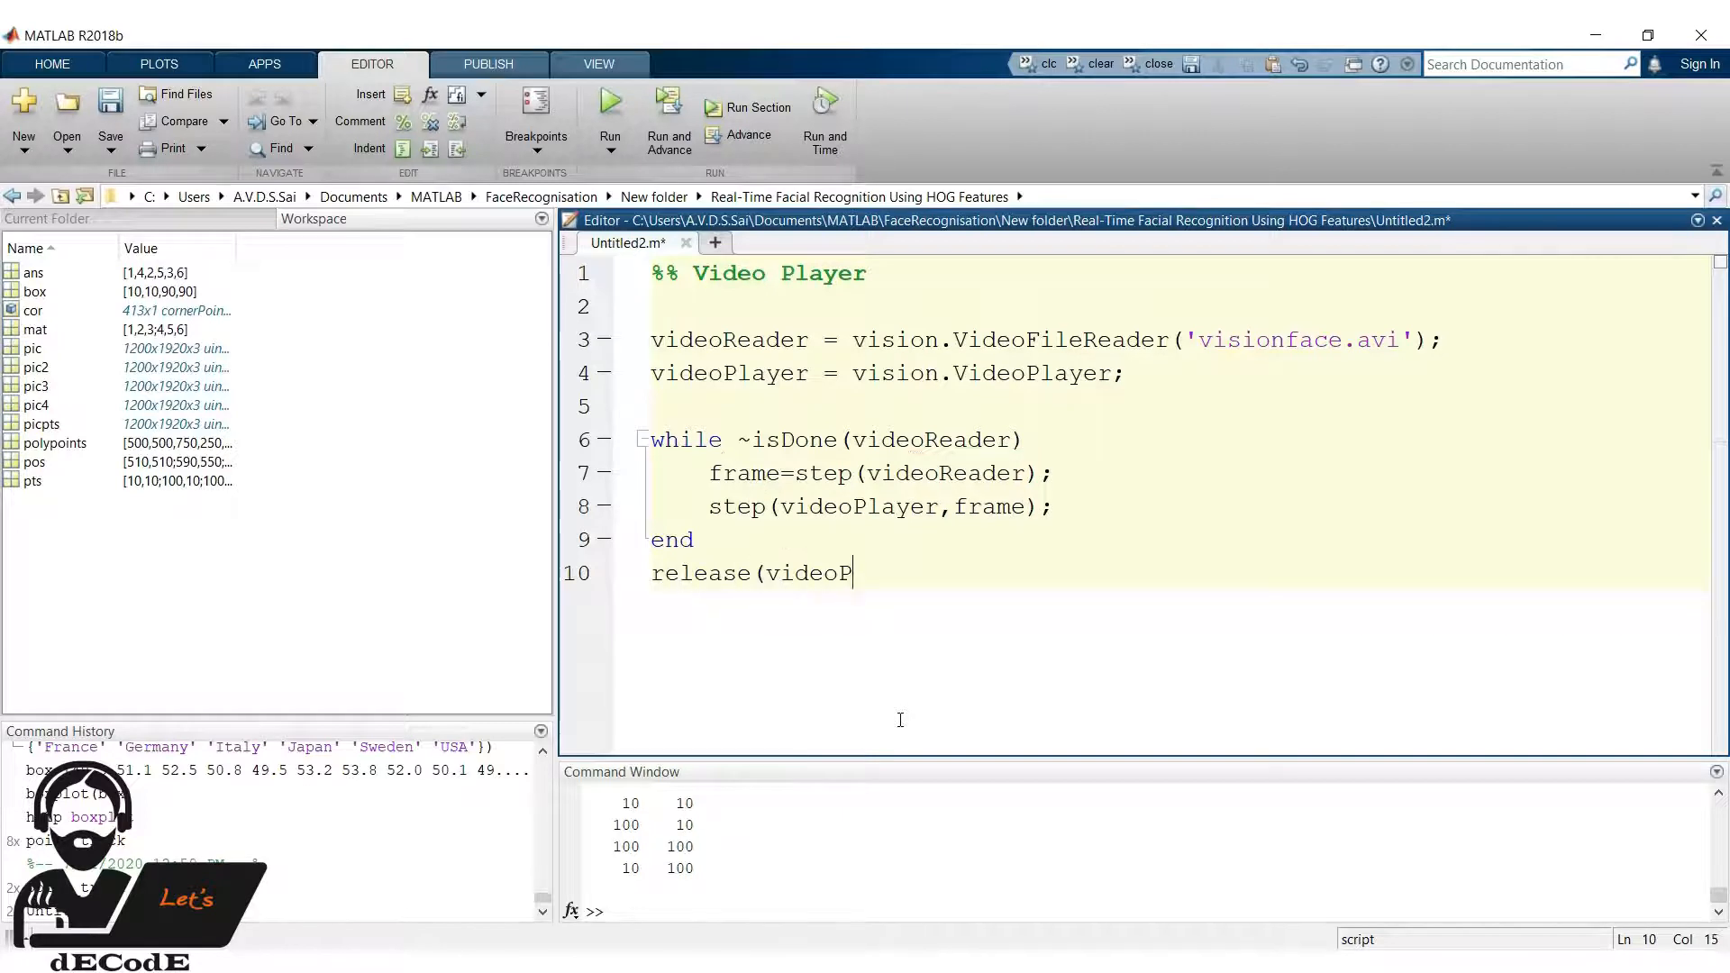
{"action": "type", "text": "layer);"}
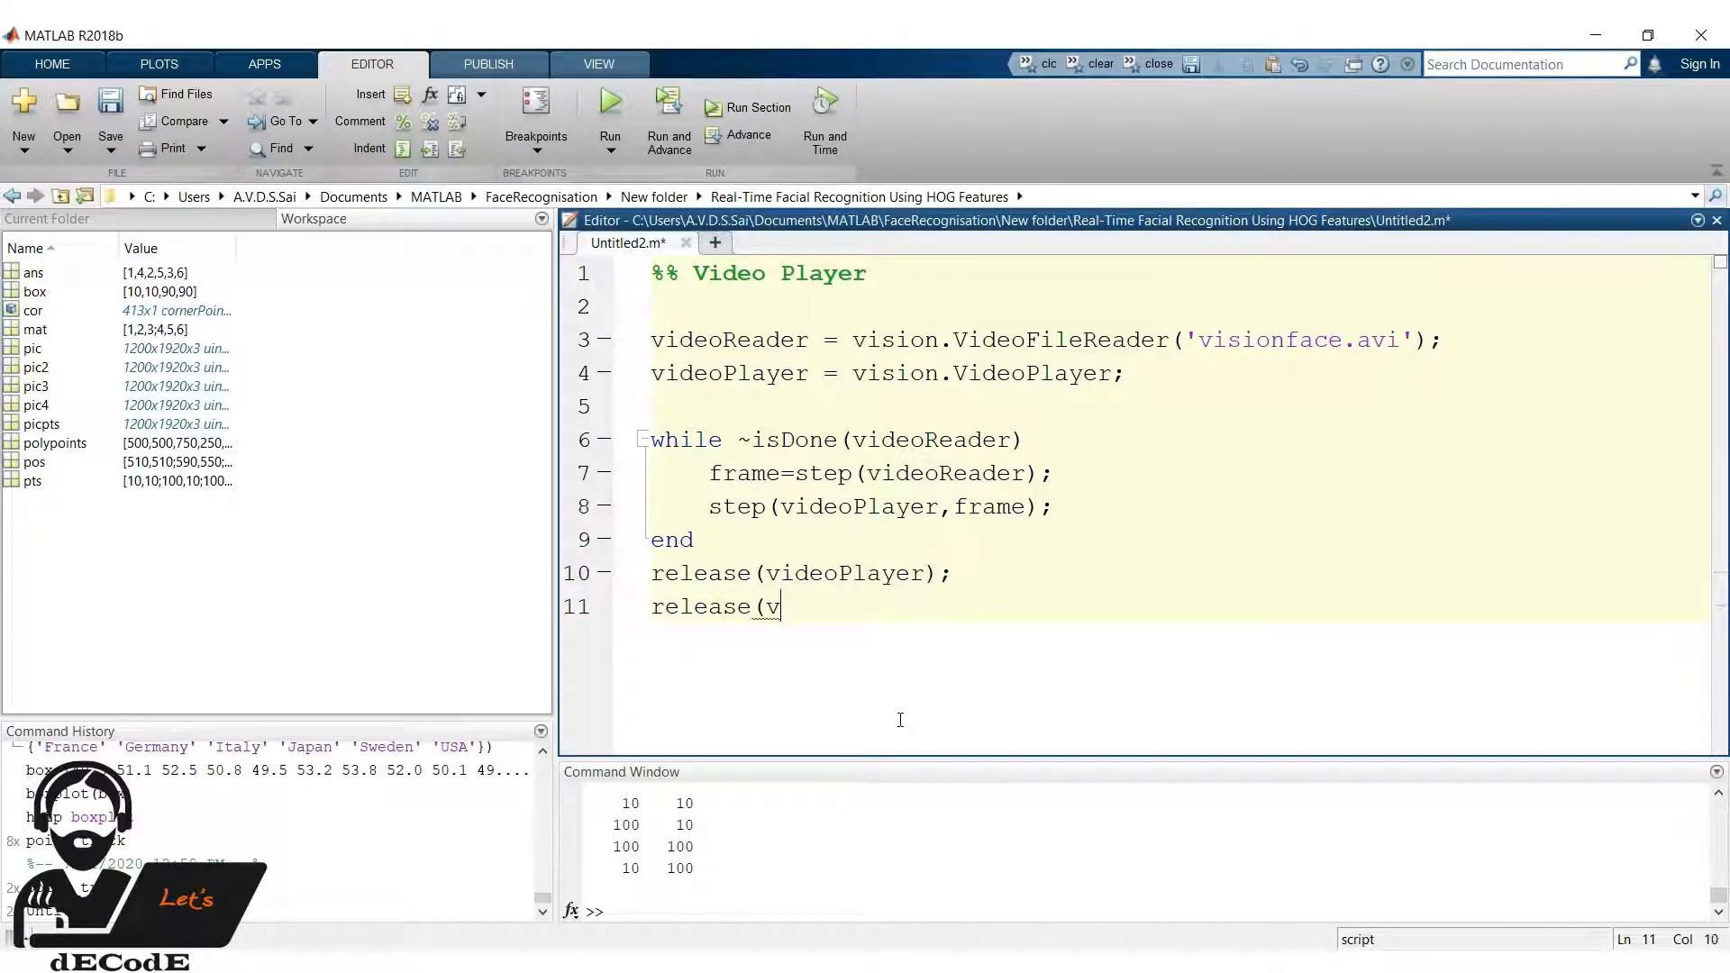
{"action": "left_click", "coordinate": [609, 105]}
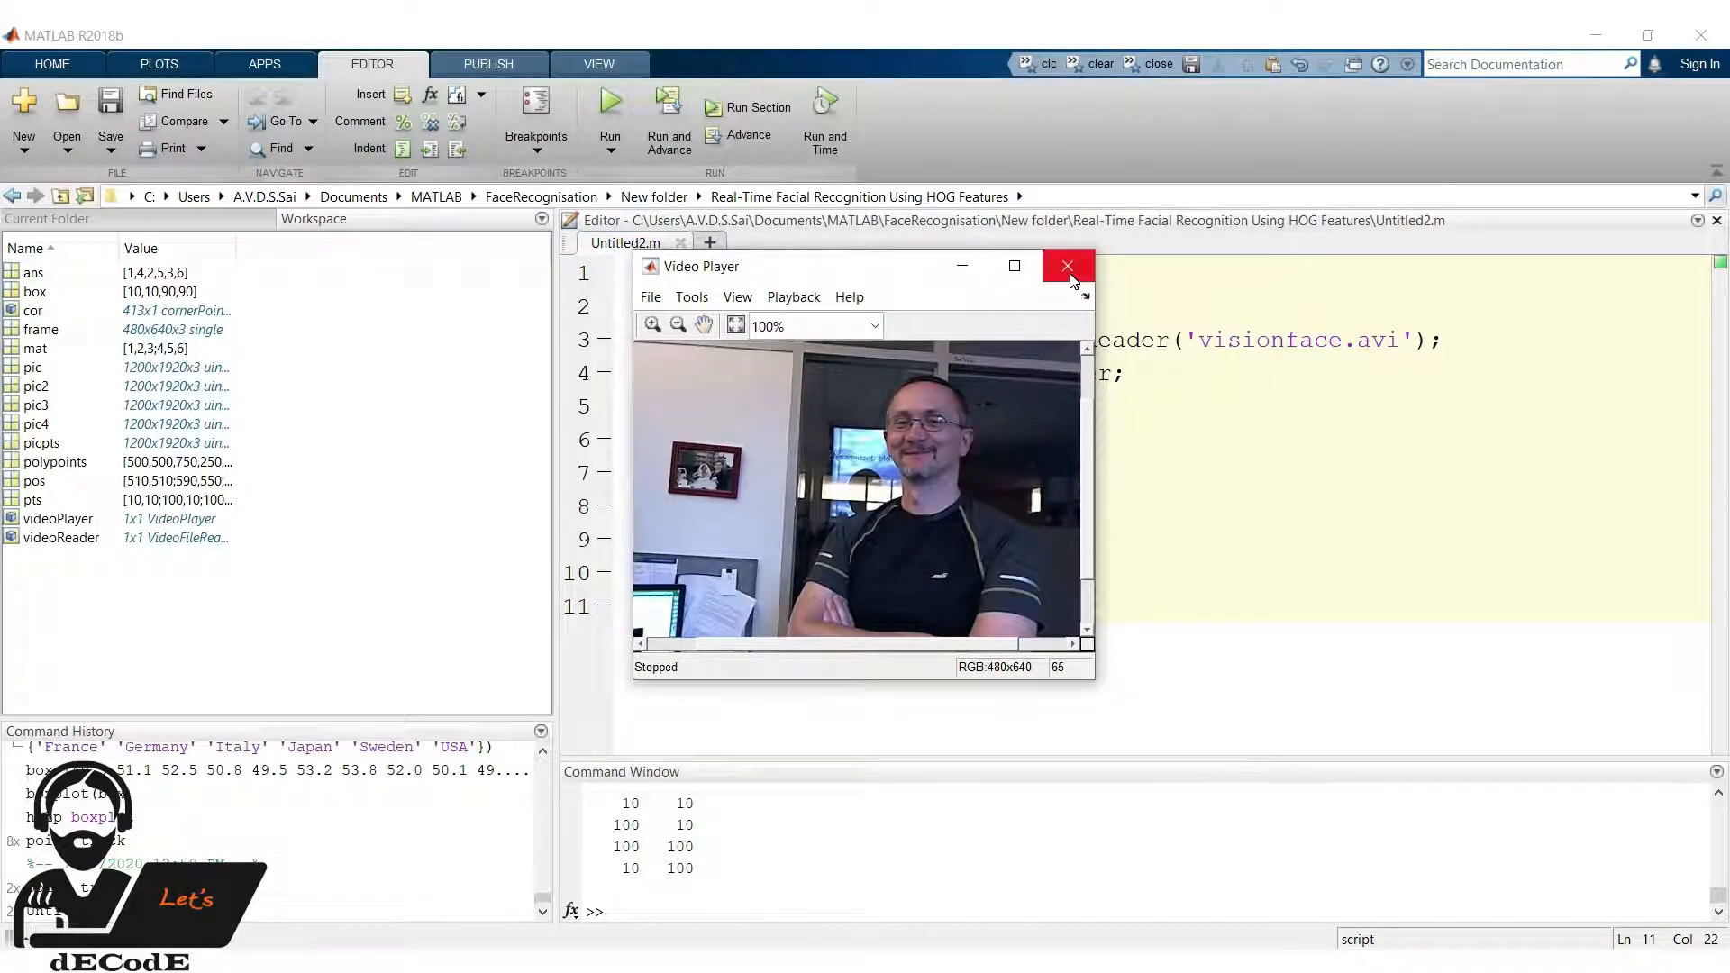
{"action": "left_click", "coordinate": [1067, 266]}
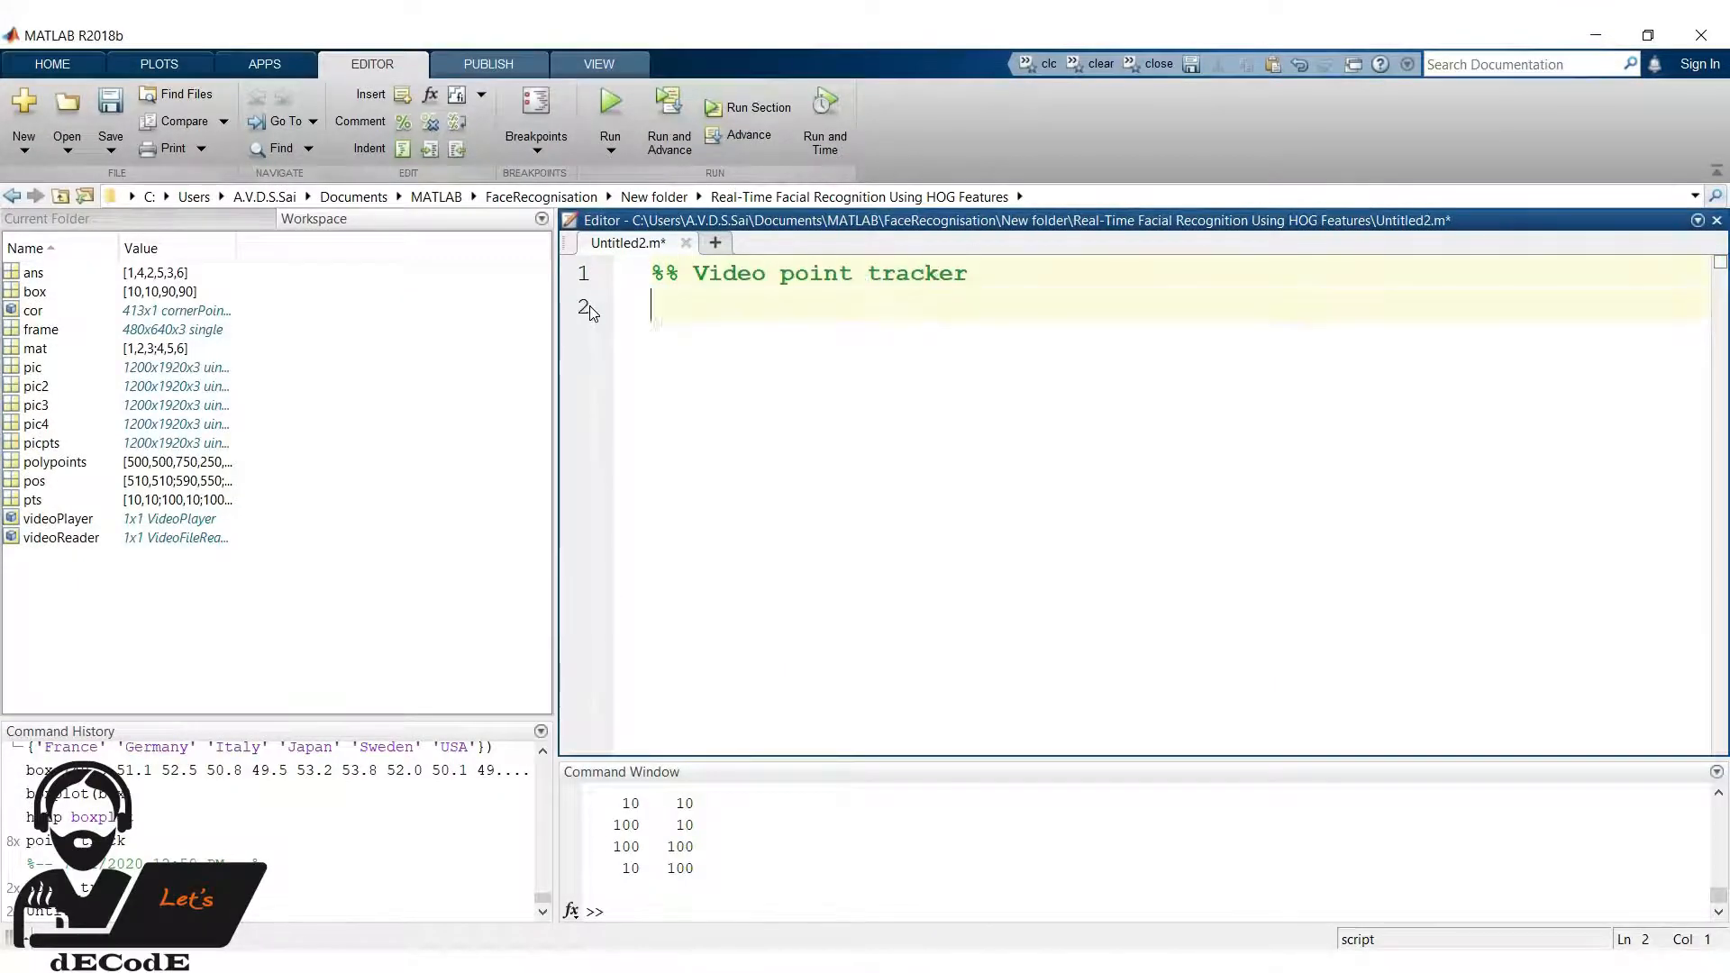
{"action": "type", "text": "videofile = vision.Video"}
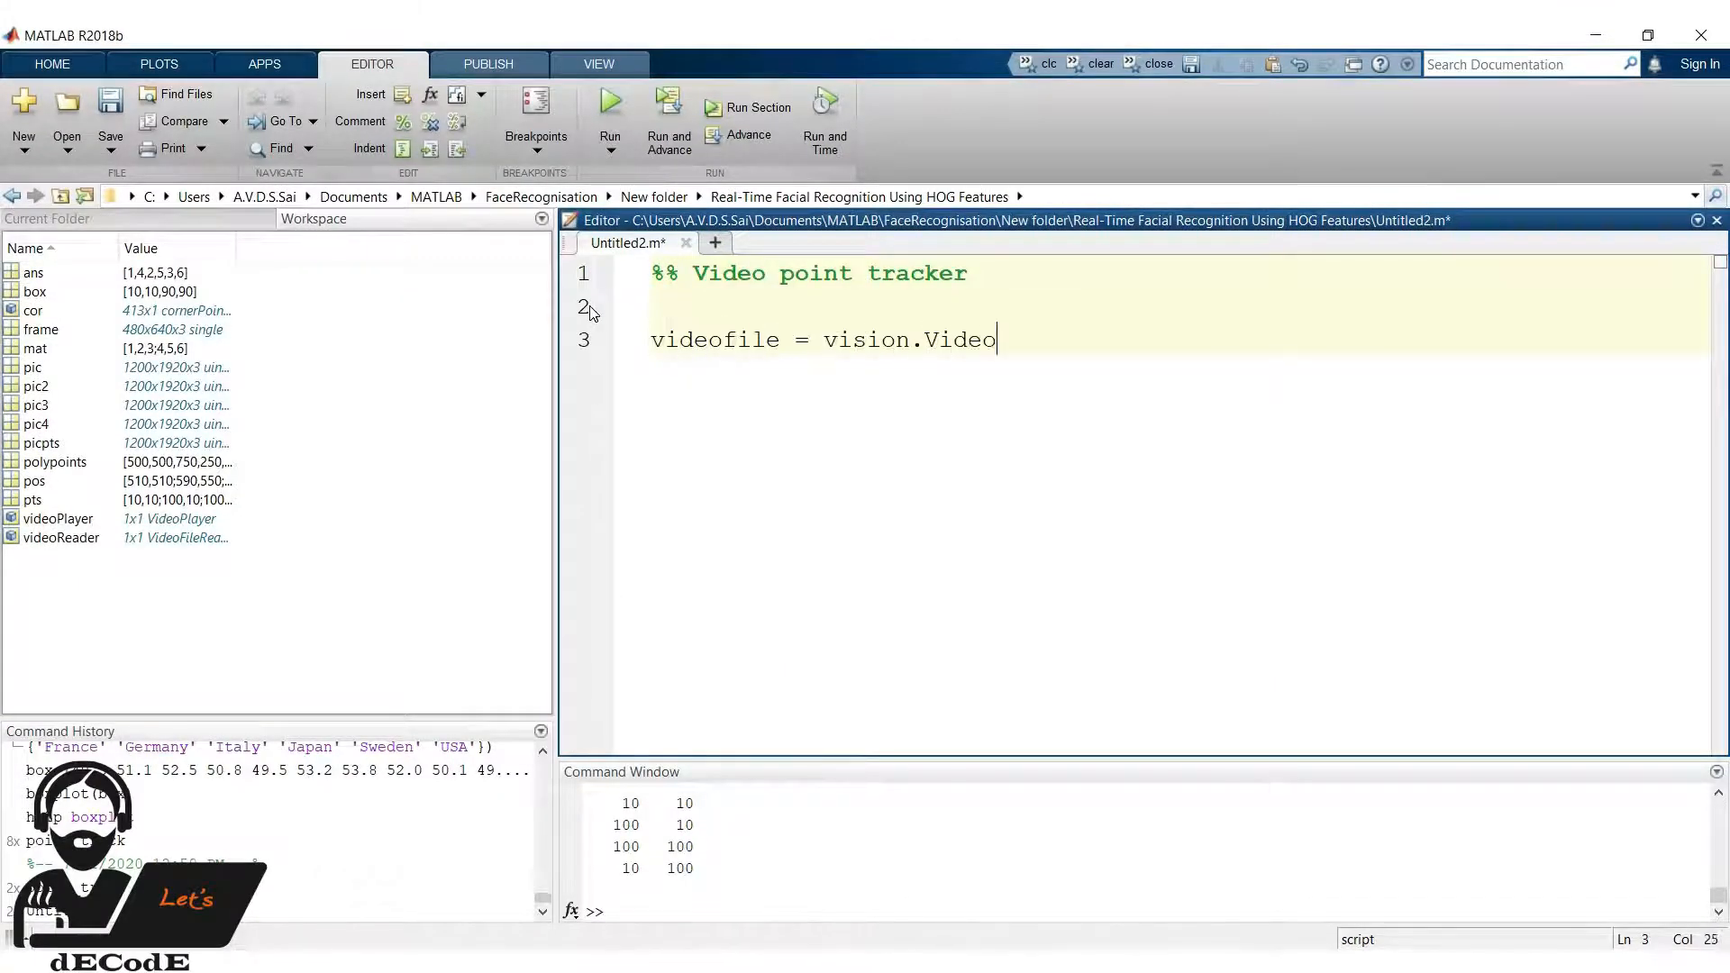
{"action": "type", "text": "FileReader('visionface.avi');"}
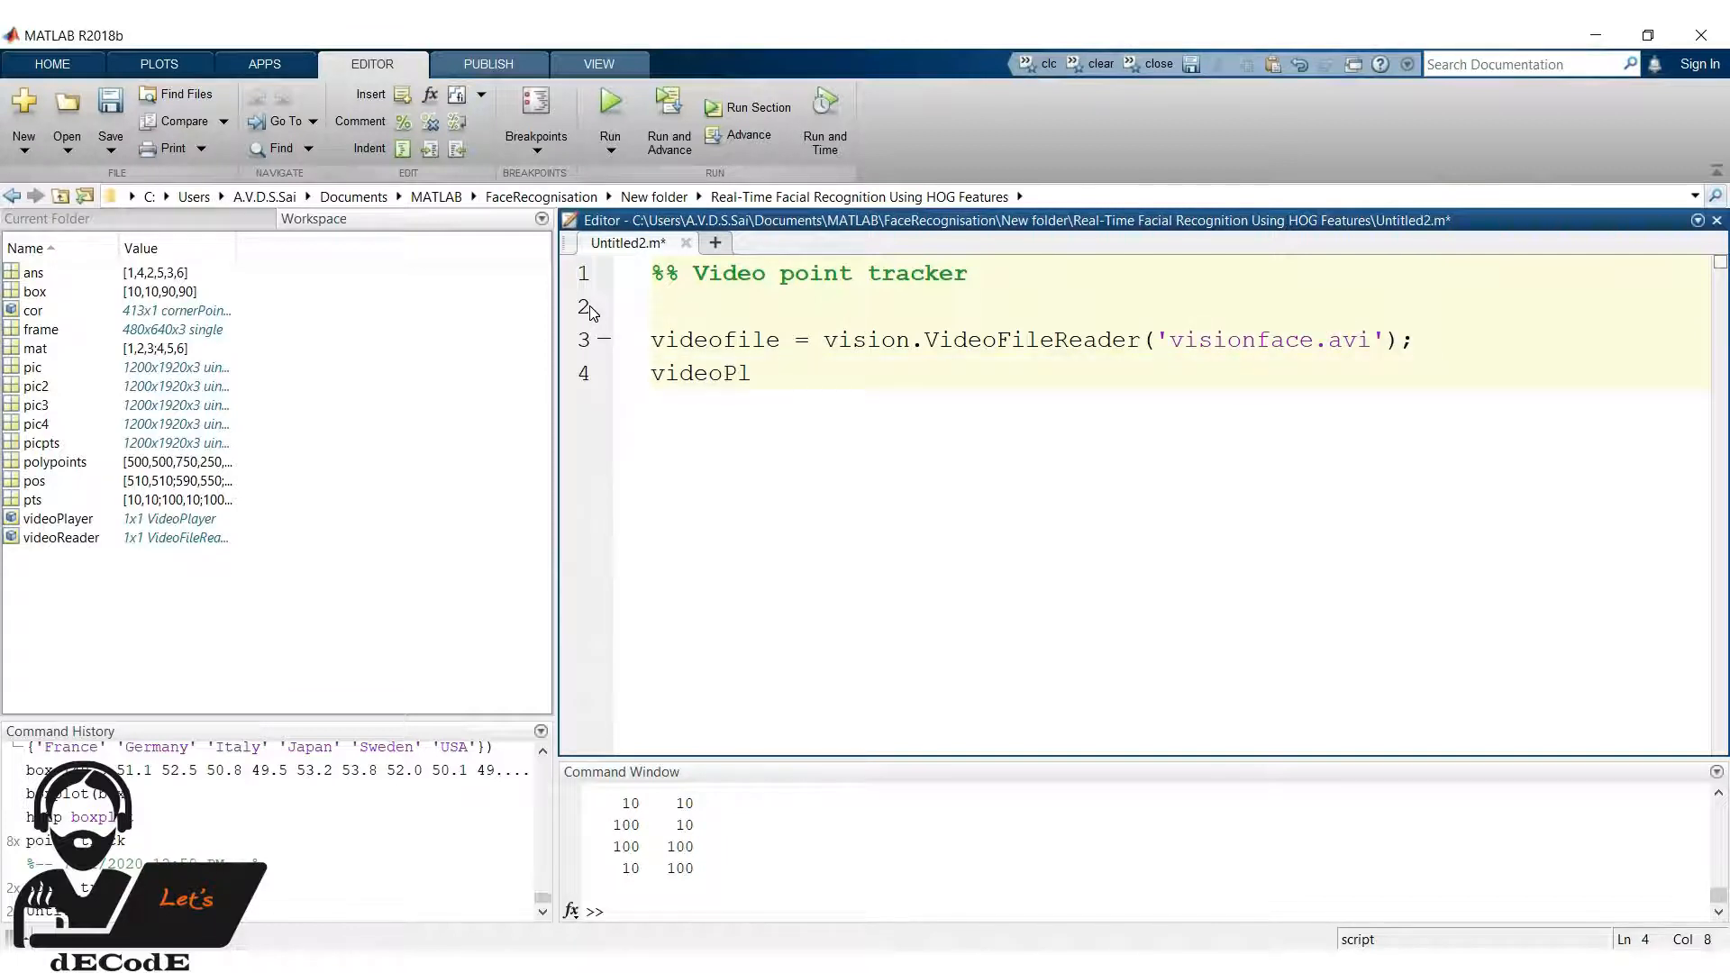
{"action": "type", "text": "ayer = vision.VideoPlayer('Position',"}
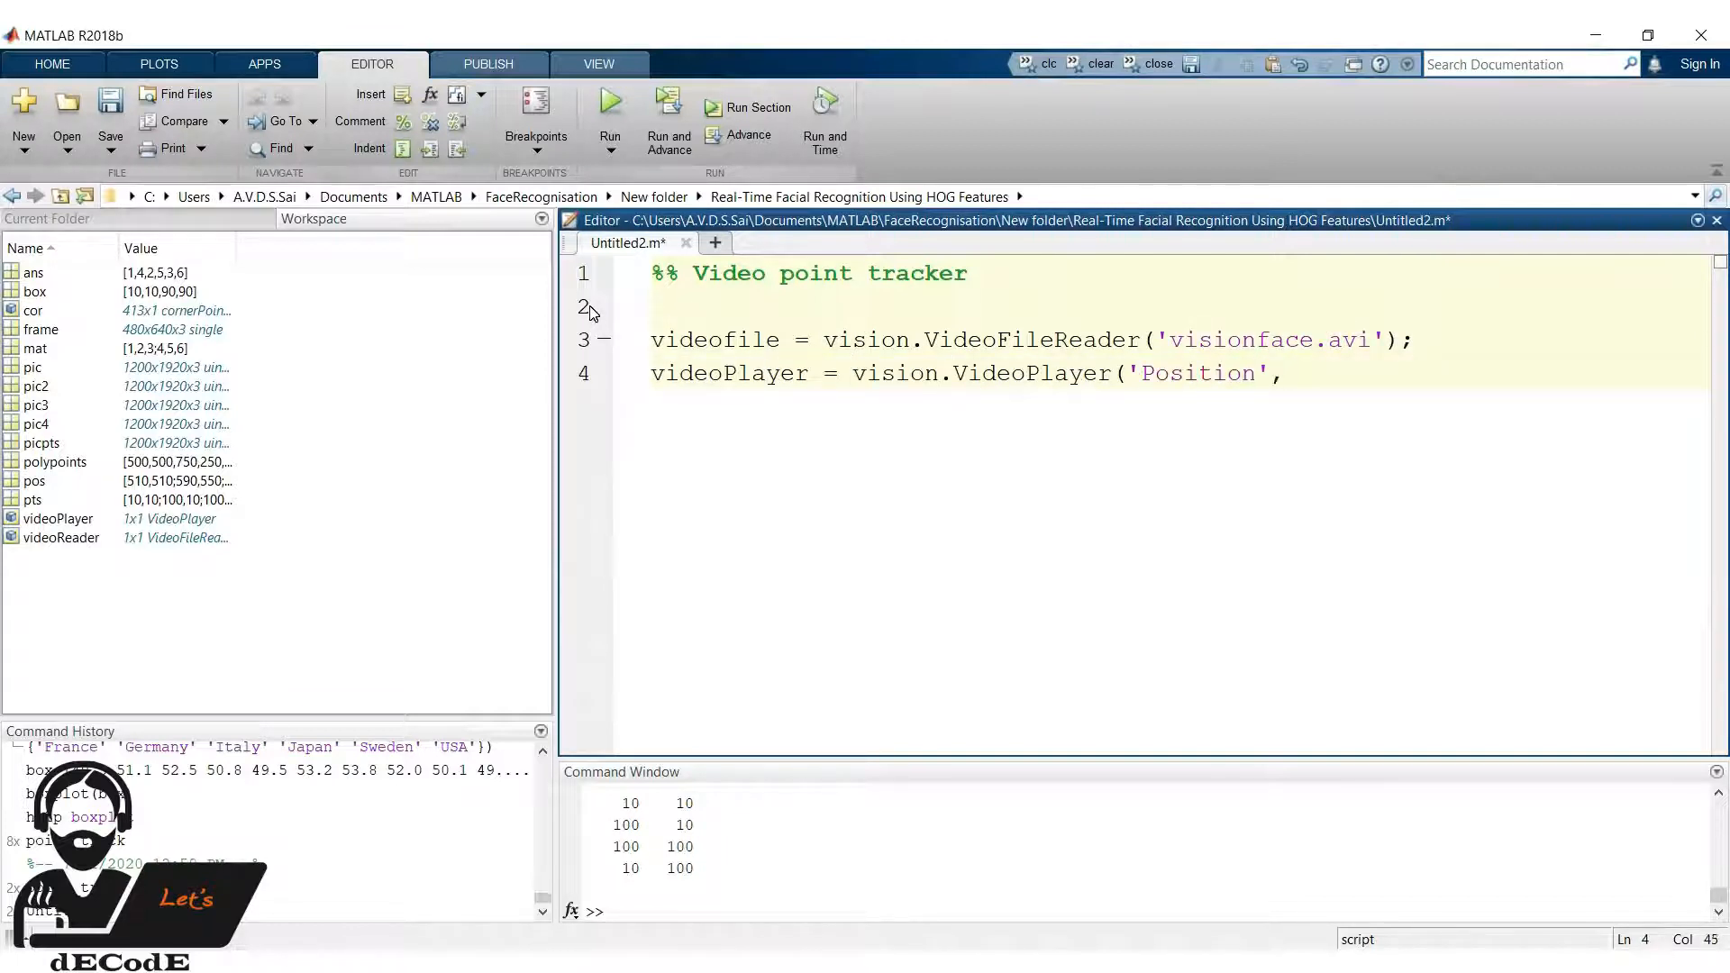
{"action": "type", "text": "[100 100 680 520]"}
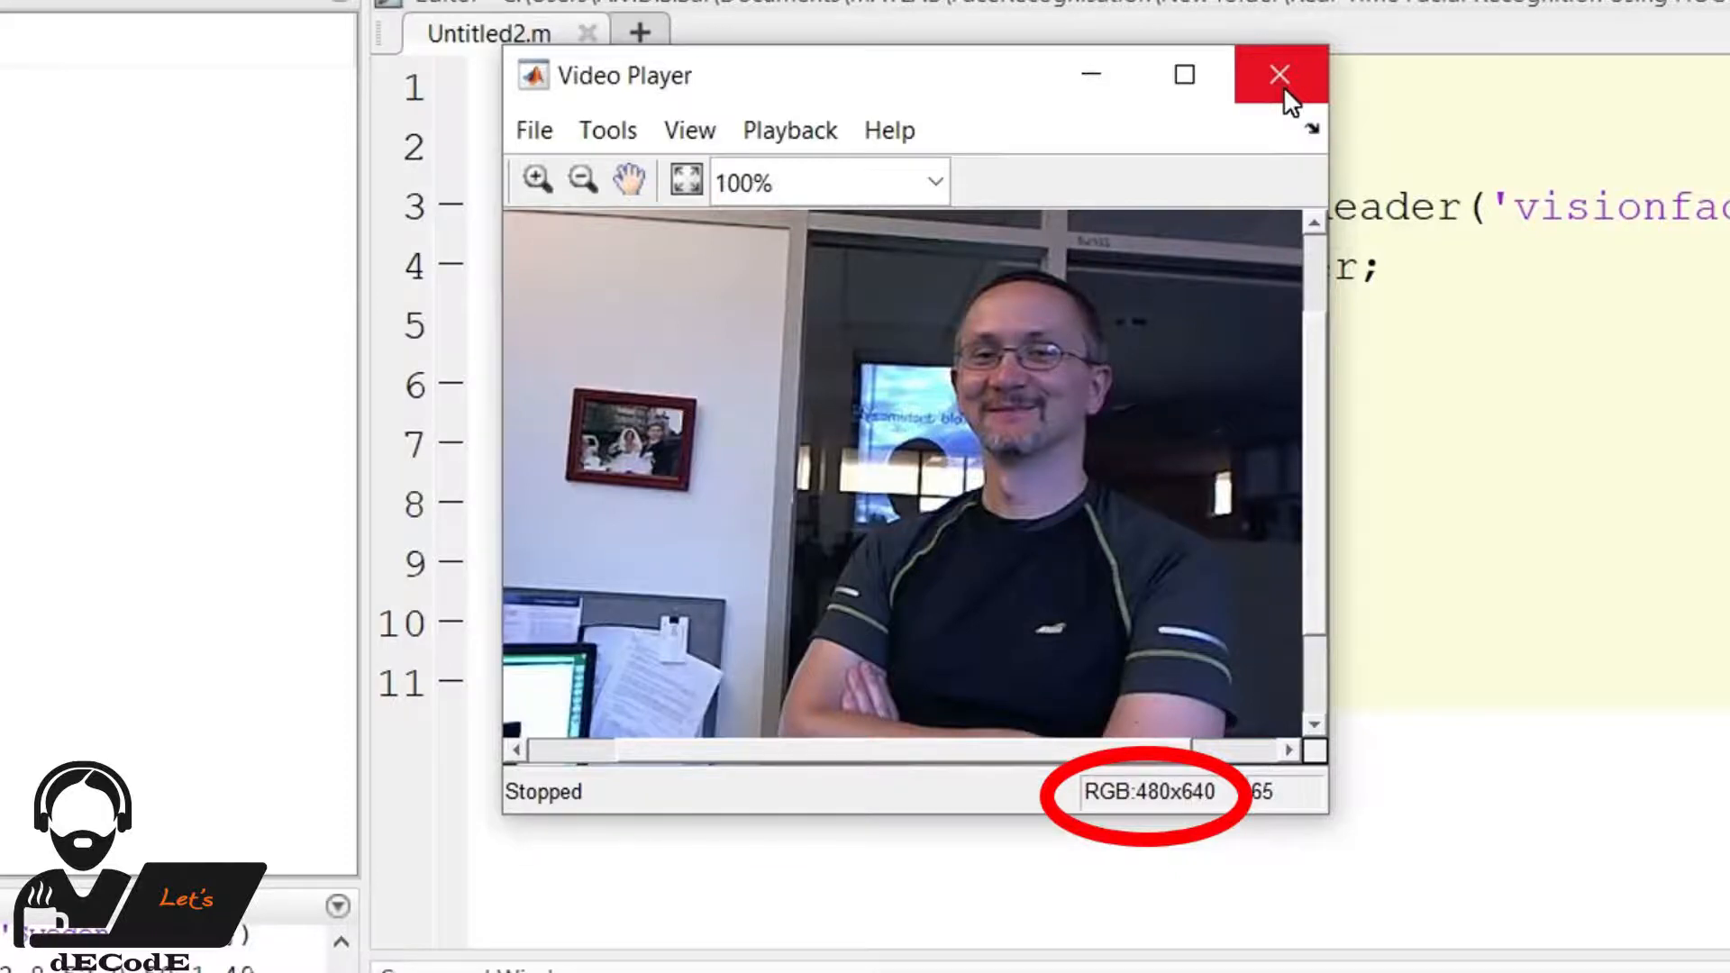
Step the first frame, show it, and define objectRegion [264, 122, 93, ...] for the red face rectangle
{"action": "left_click", "coordinate": [1272, 76]}
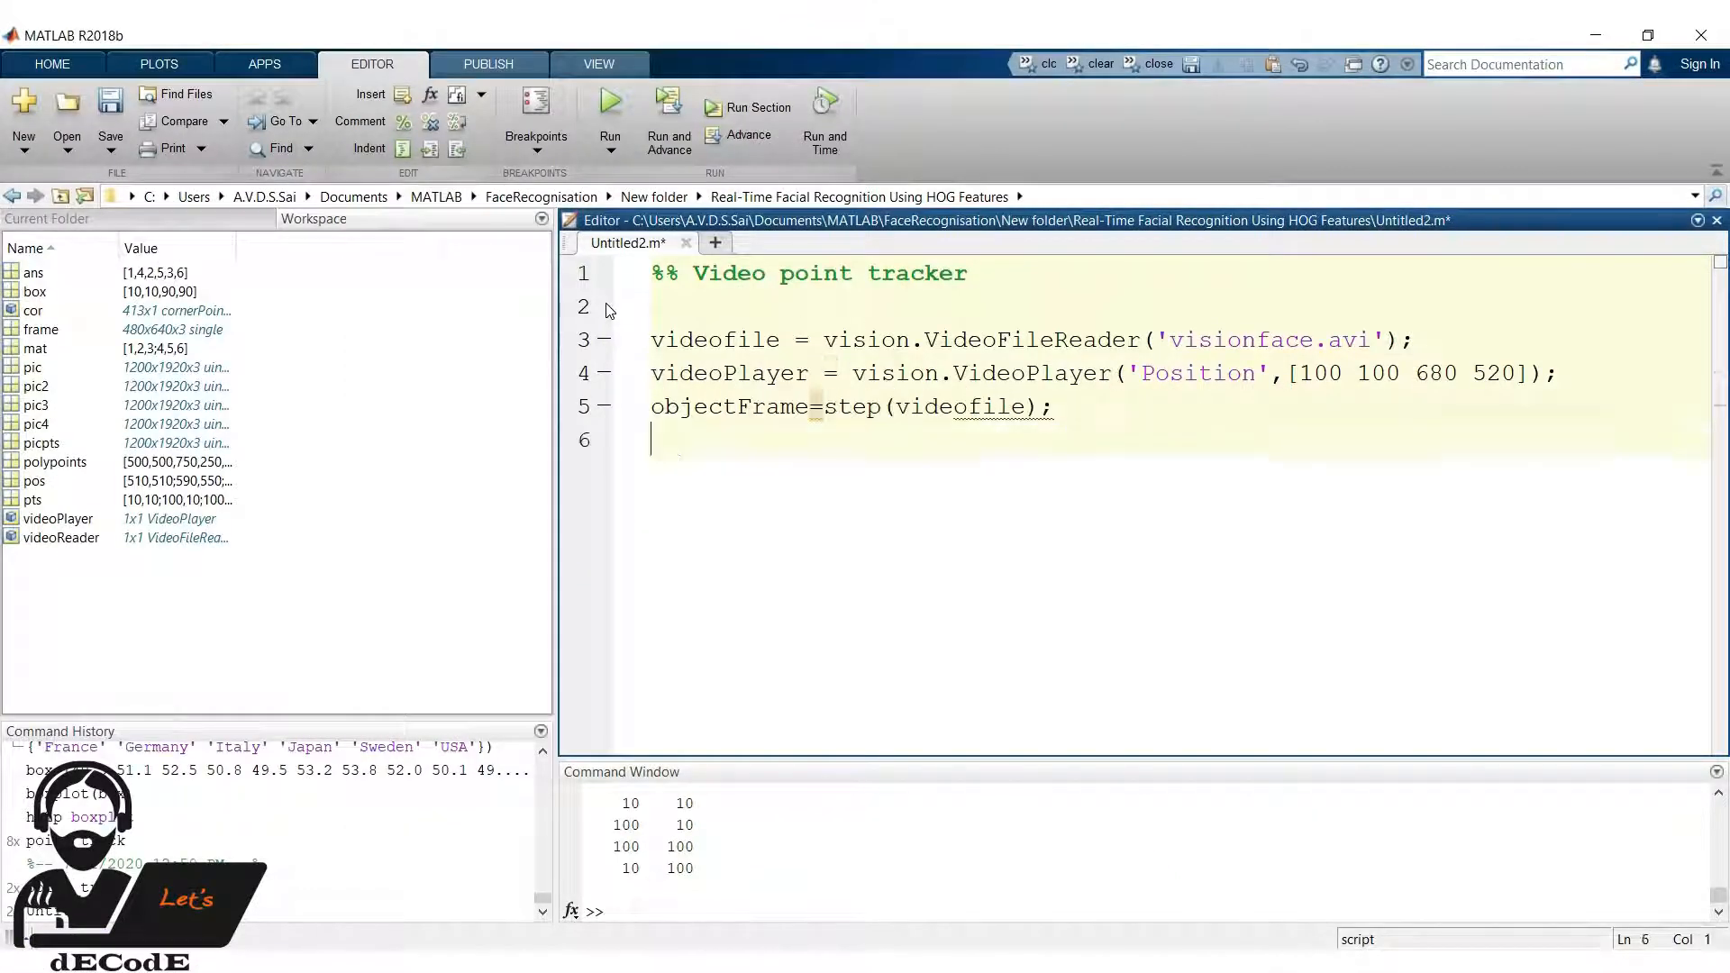
{"action": "type", "text": "imshow(objectFrame);"}
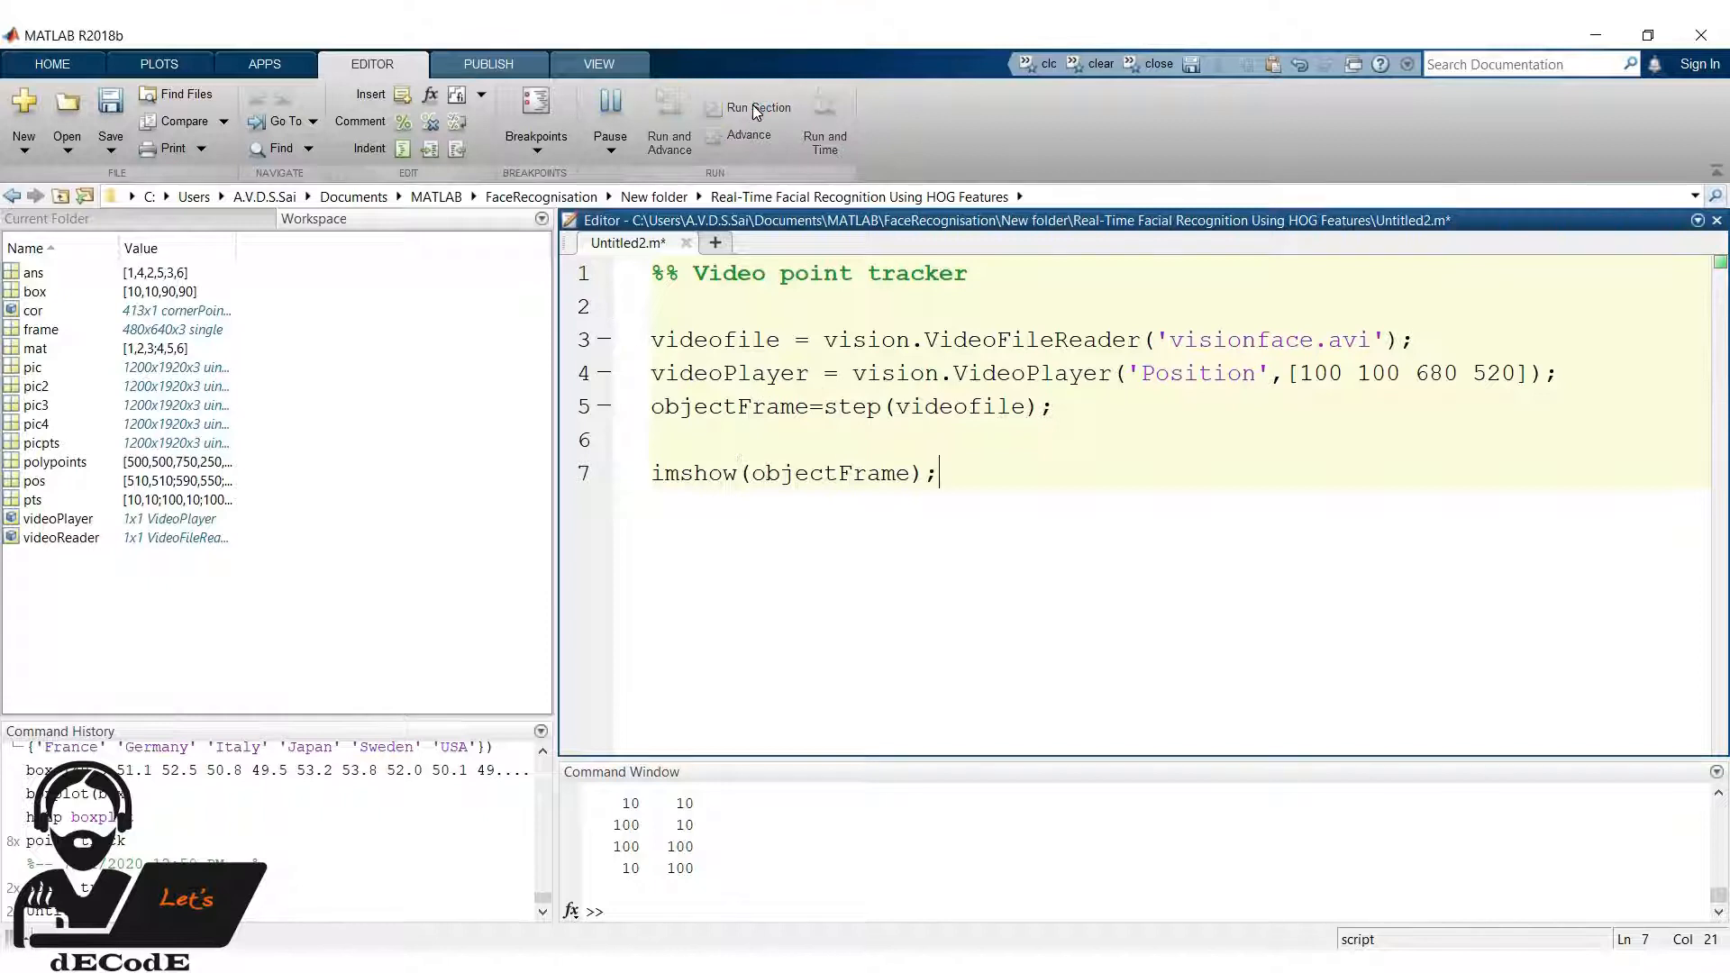
{"action": "type", "text": "objectRegion = [264, 122, 93,"}
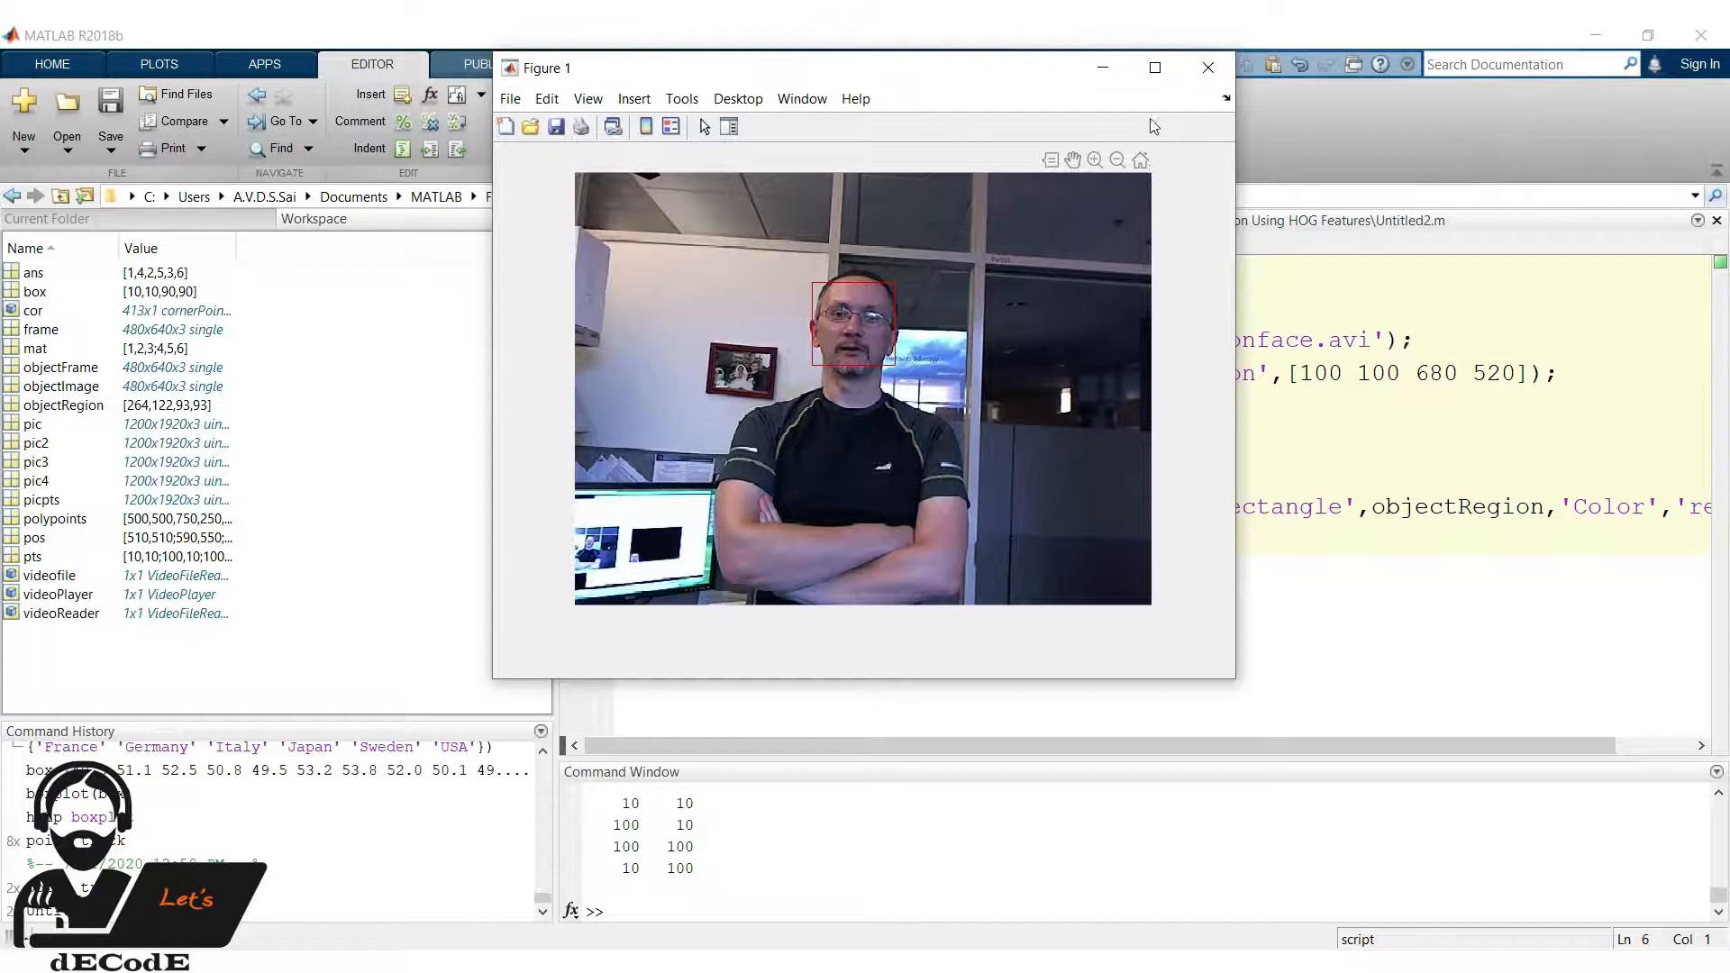
Add detectMinEigenFeatures on the grayscale objectFrame restricted to 'ROI', objectRegion
{"action": "left_click", "coordinate": [1208, 69]}
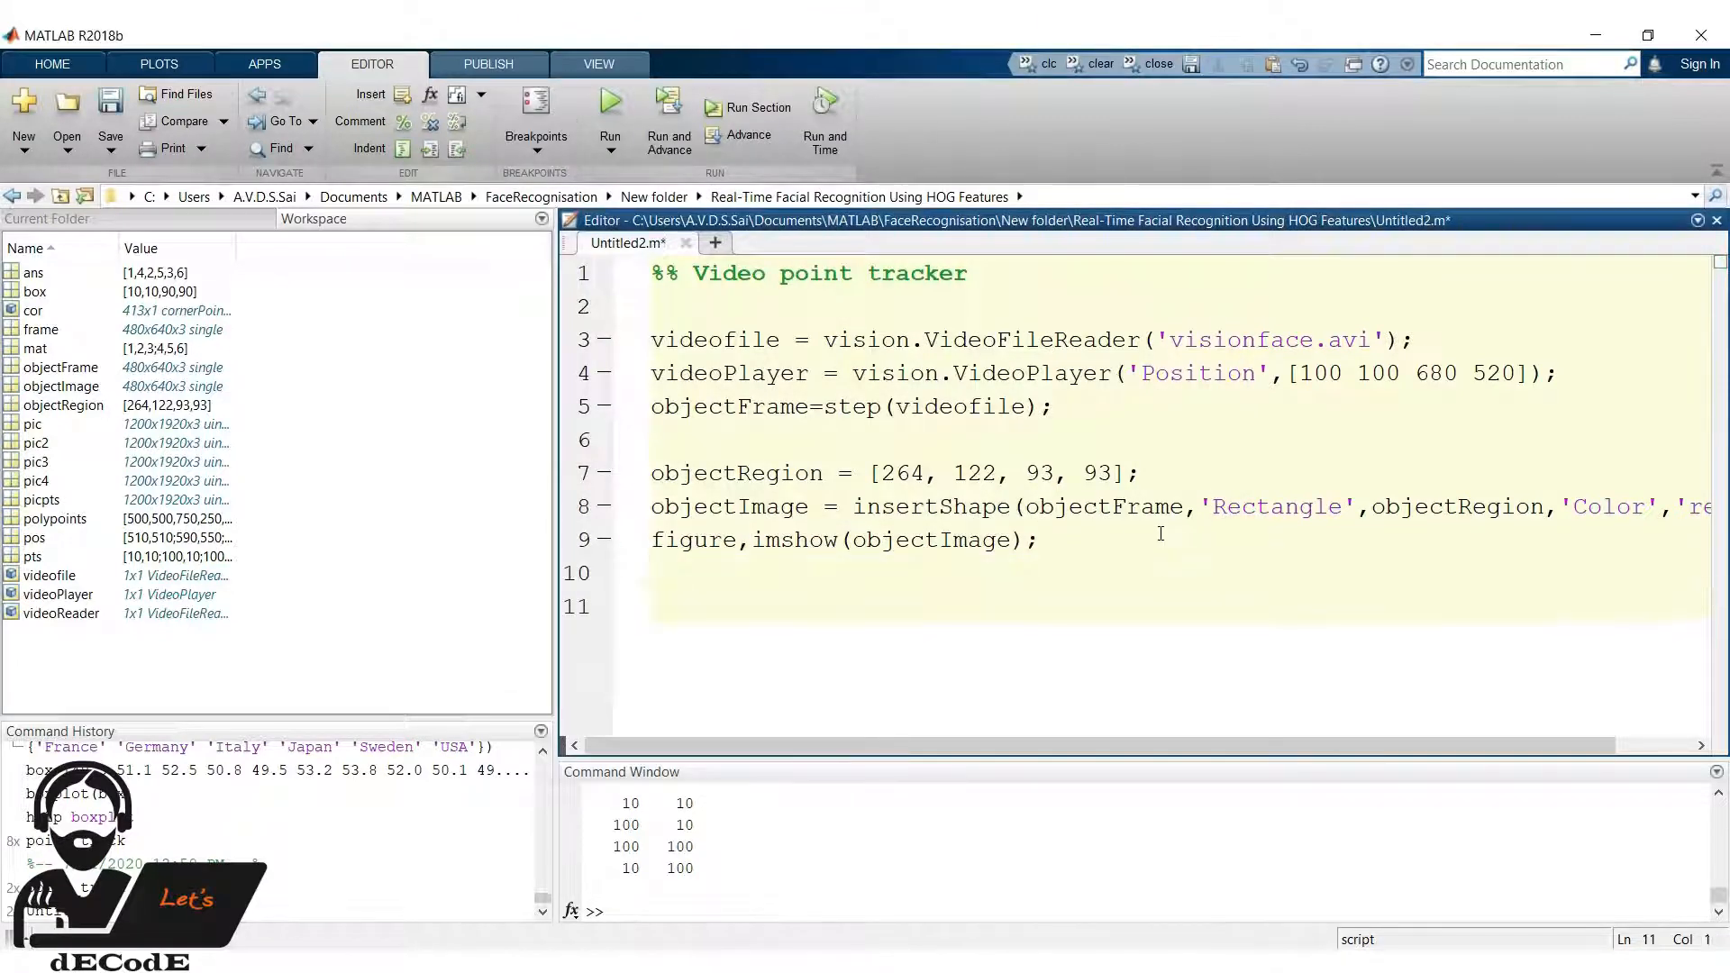
{"action": "type", "text": "points= detectMinEigenFeatures(rgb2gray"}
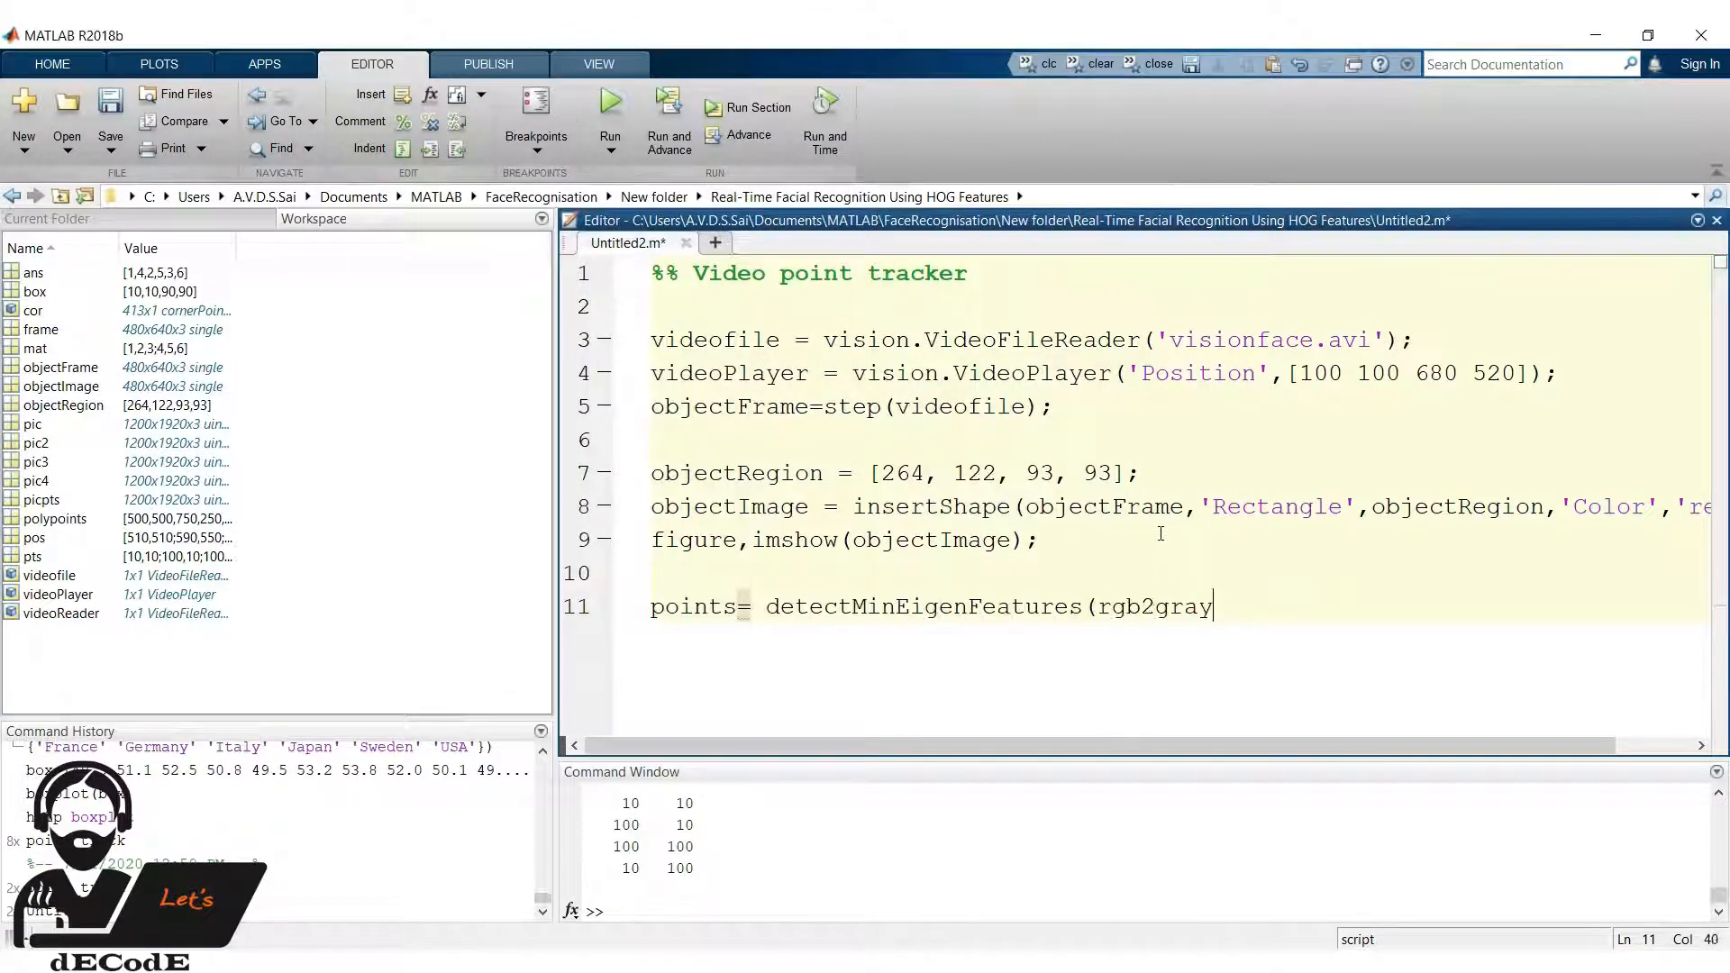
{"action": "type", "text": "(objectFrame),'ROI',objectRegion);"}
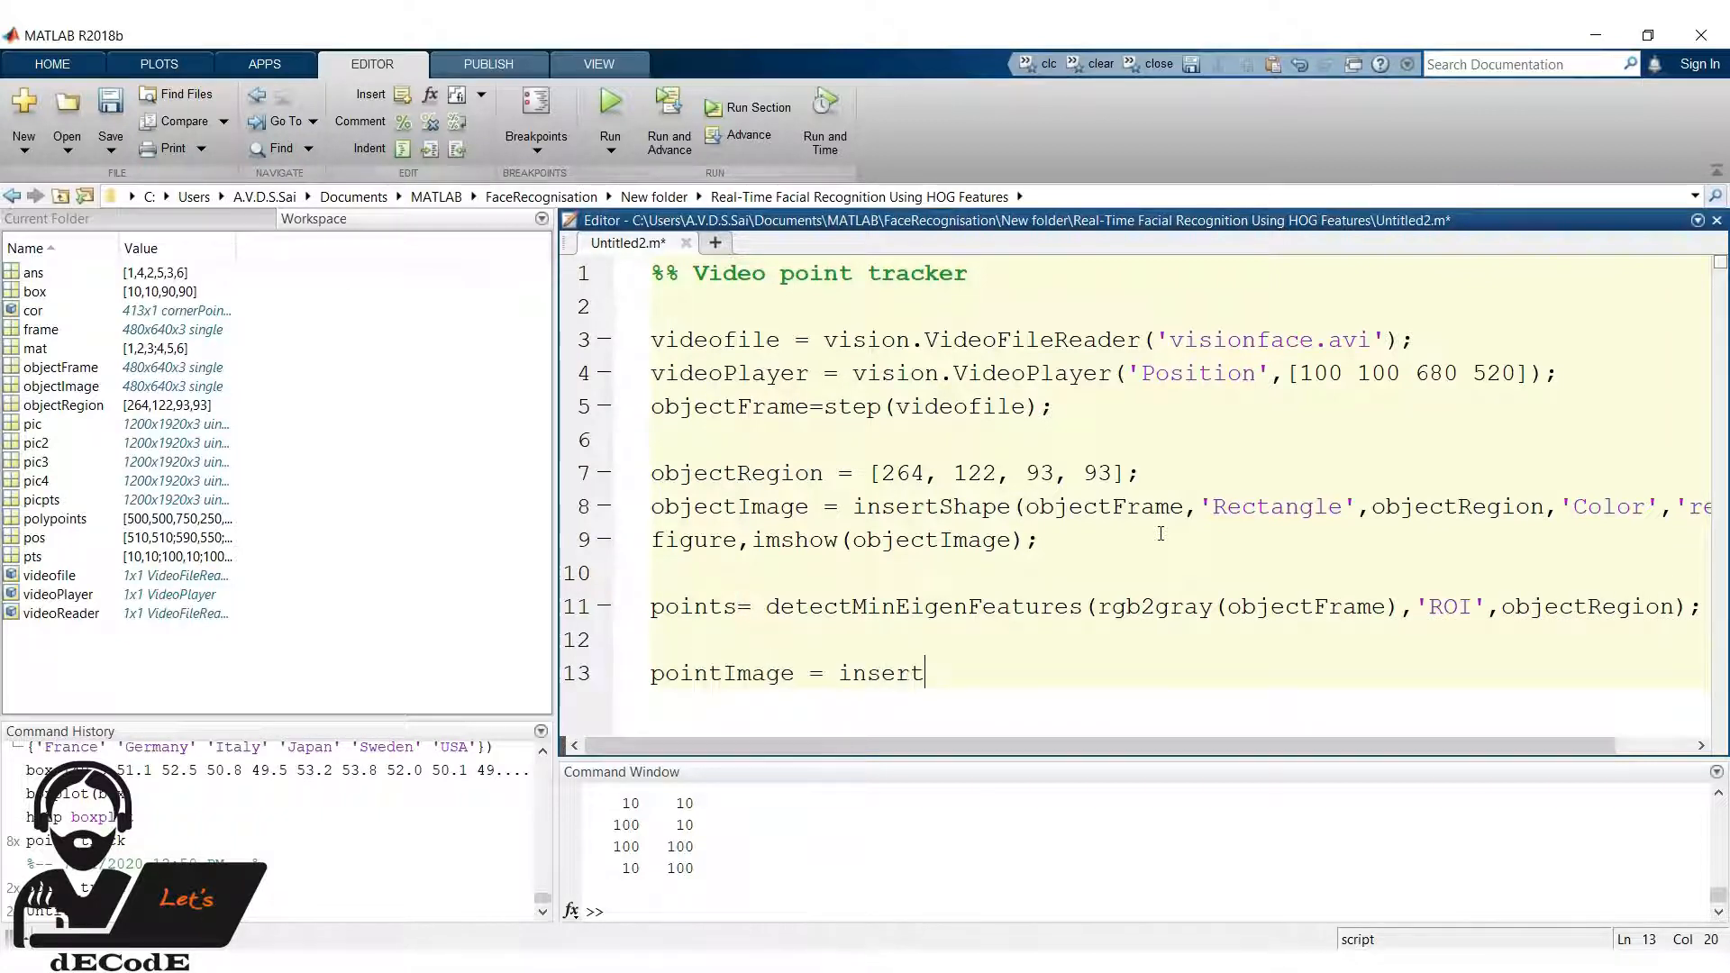
Insert white '+' markers at points.Location into pointImage and run the section to display it
{"action": "type", "text": "Marker(objectFrame, points.Location"}
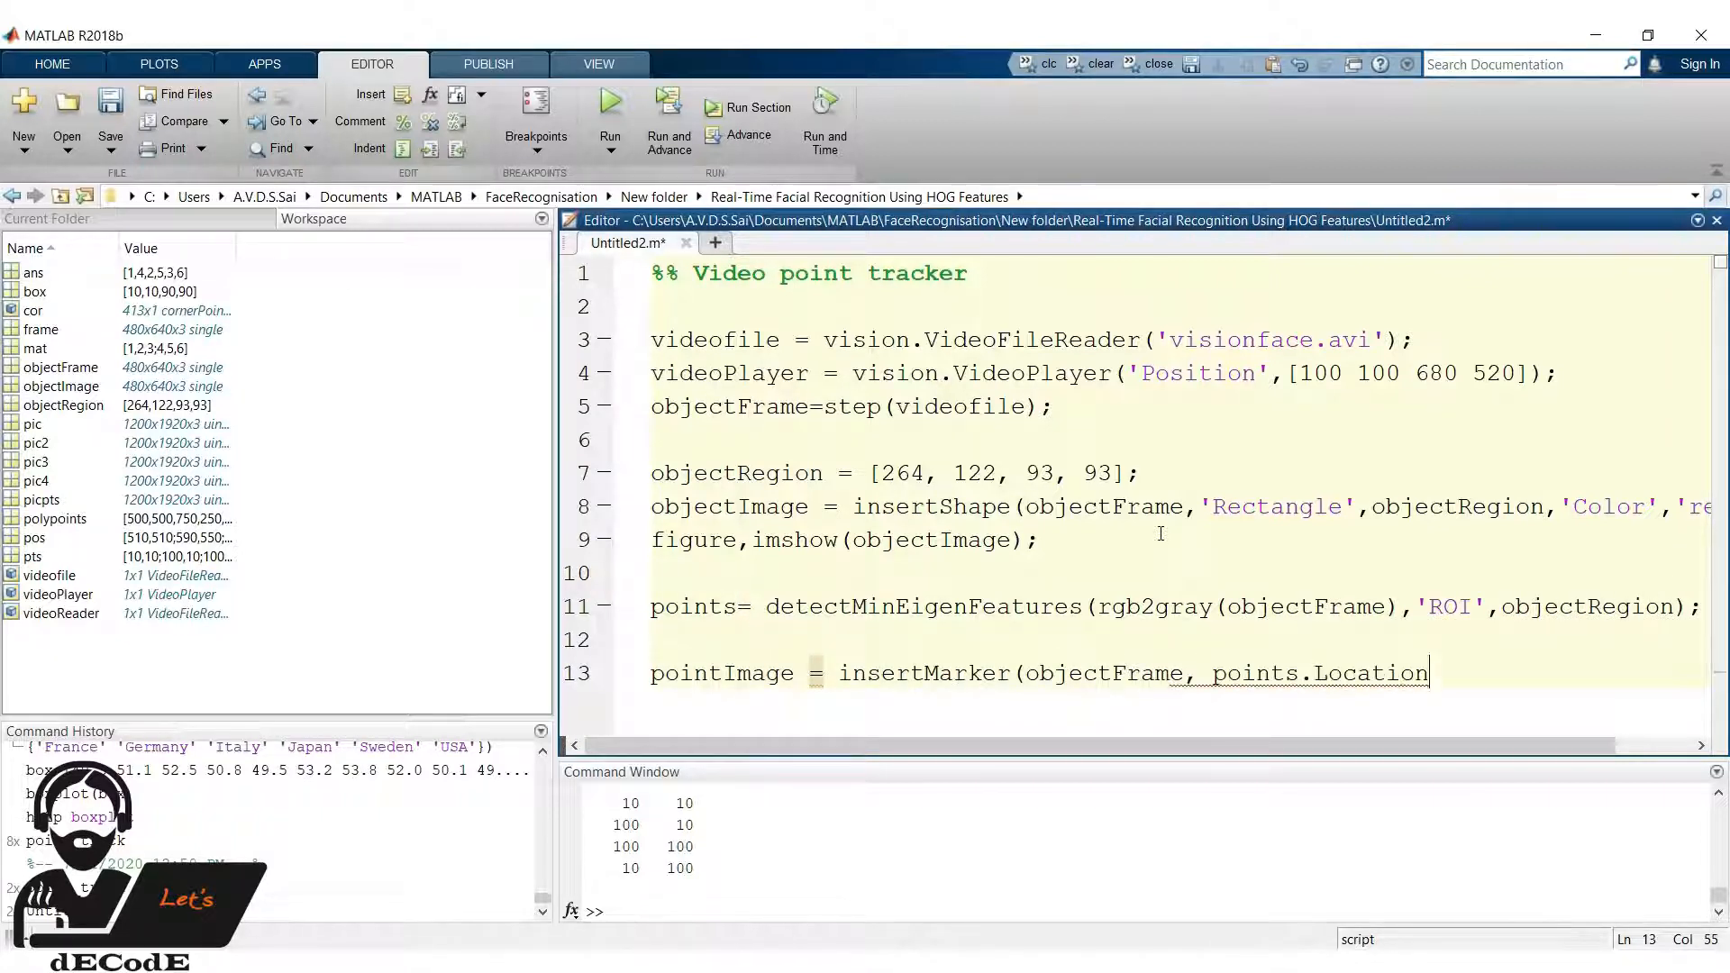
{"action": "type", "text": ",'+','Color','White'"}
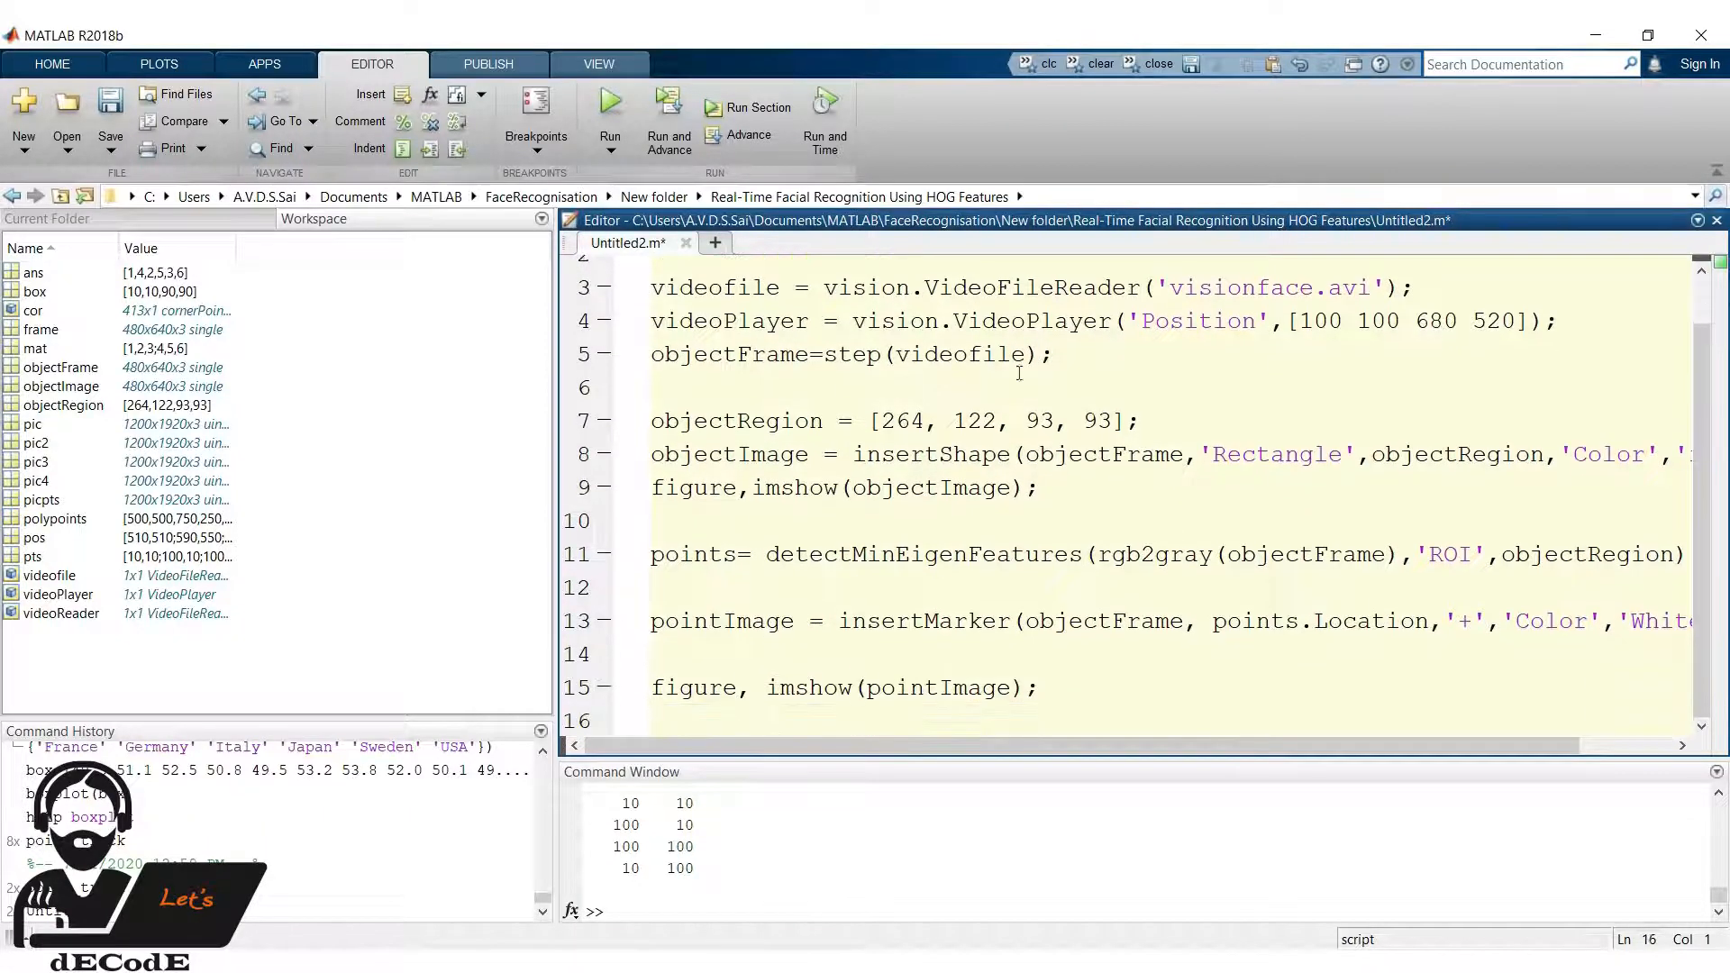
{"action": "left_click", "coordinate": [609, 106]}
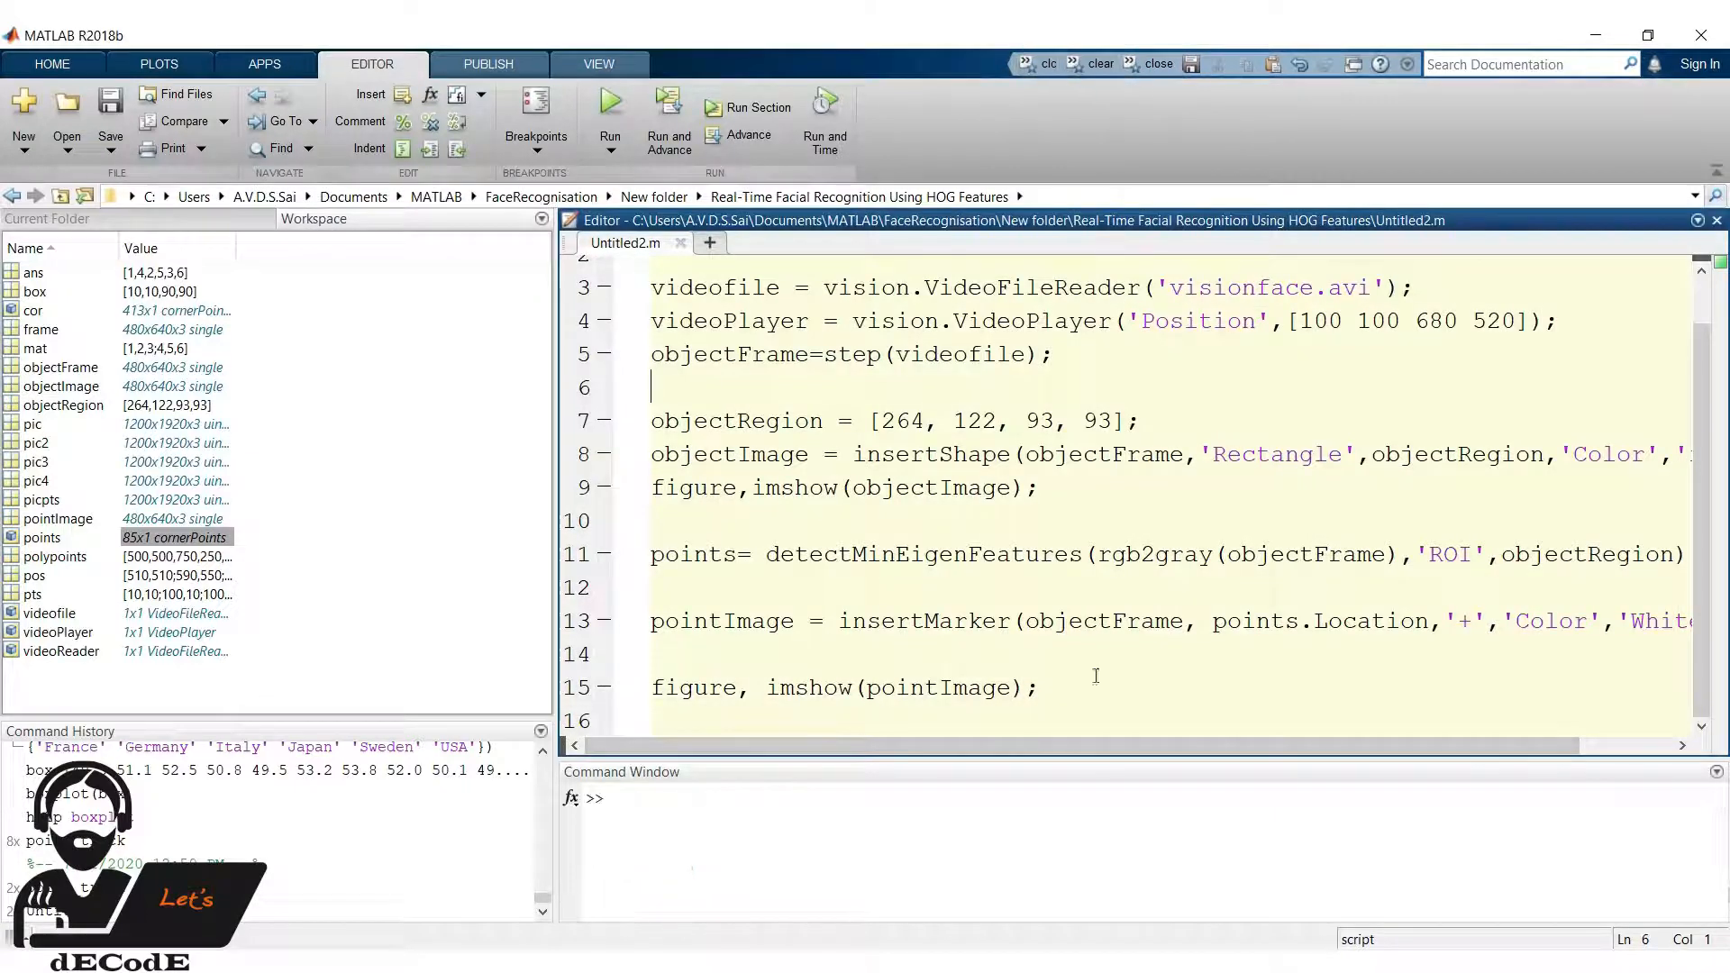
Create a vision.PointTracker with MaxBidirectionalError 1 and initialize it with points.Location
{"action": "type", "text": "tracker = vision.PointTra"}
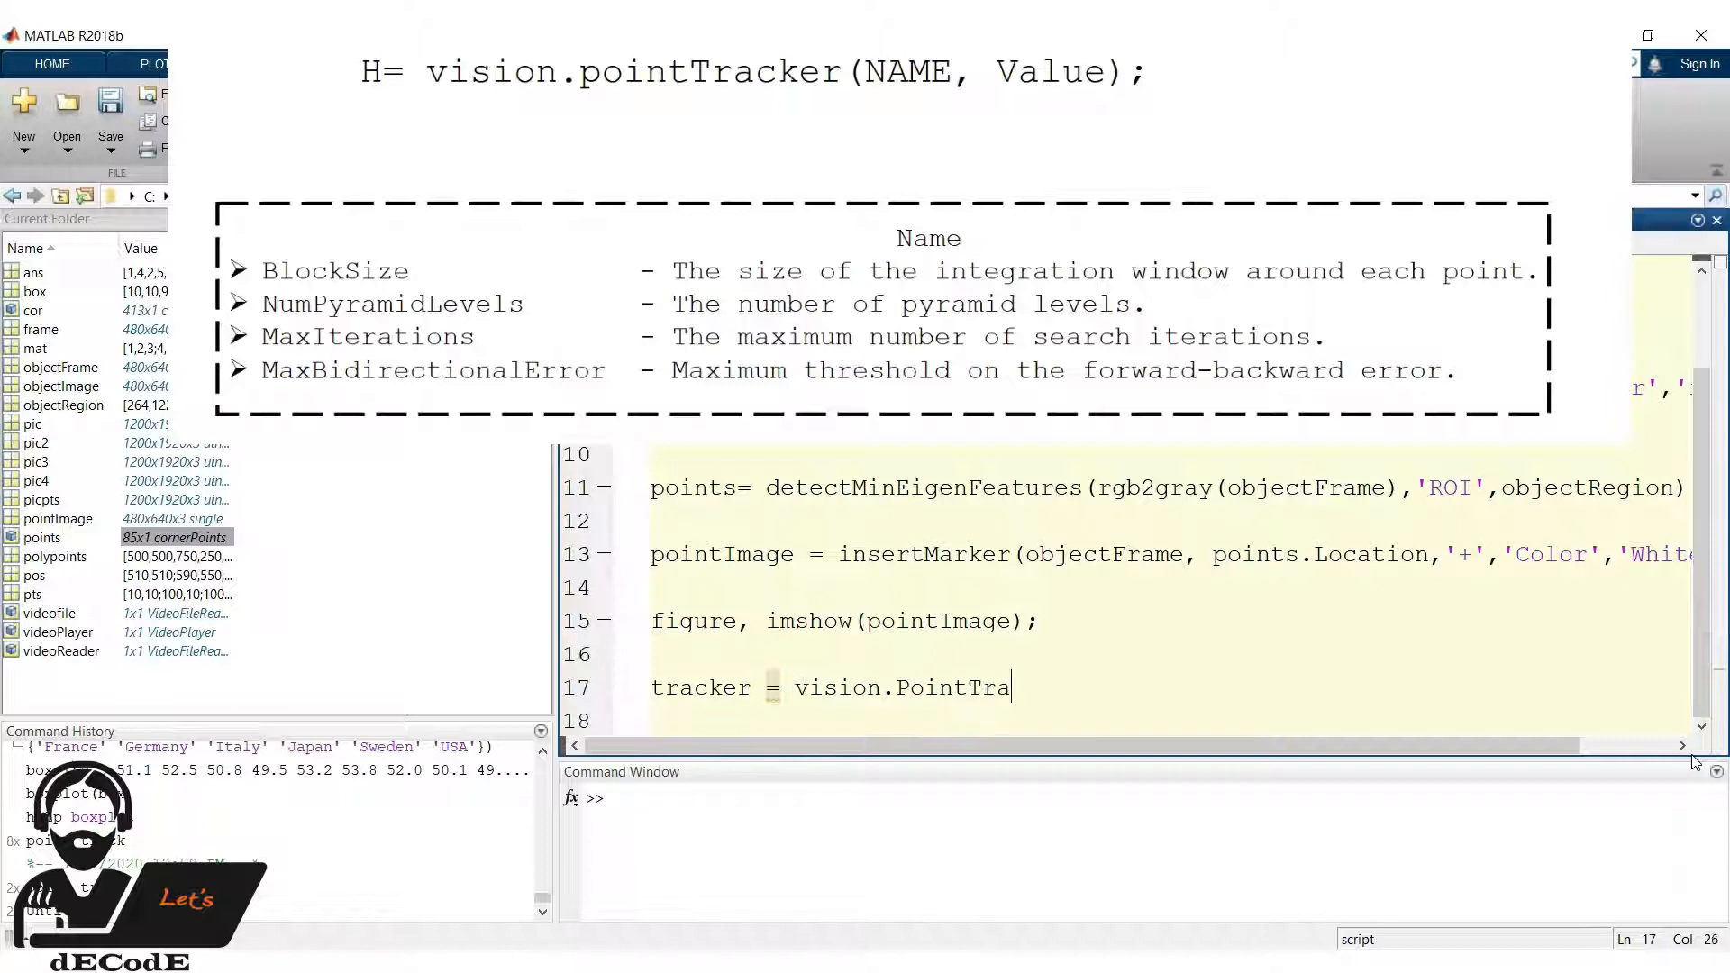
{"action": "type", "text": "cker('MaxBi"}
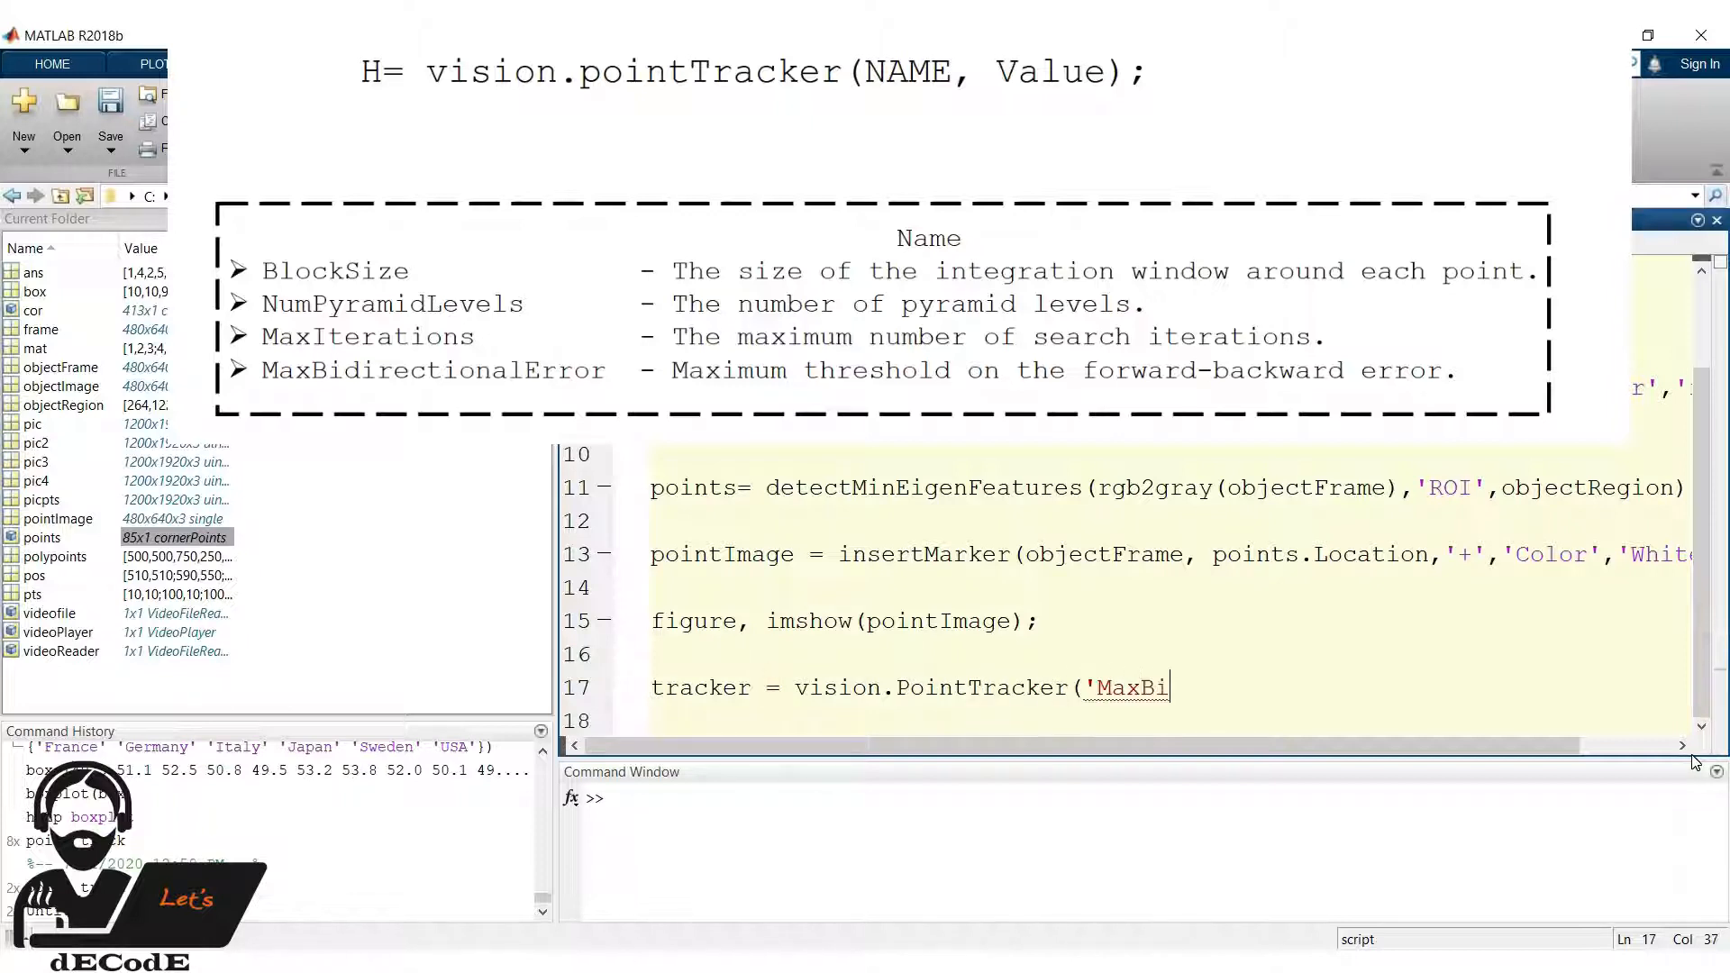
{"action": "type", "text": "directionalError',1);"}
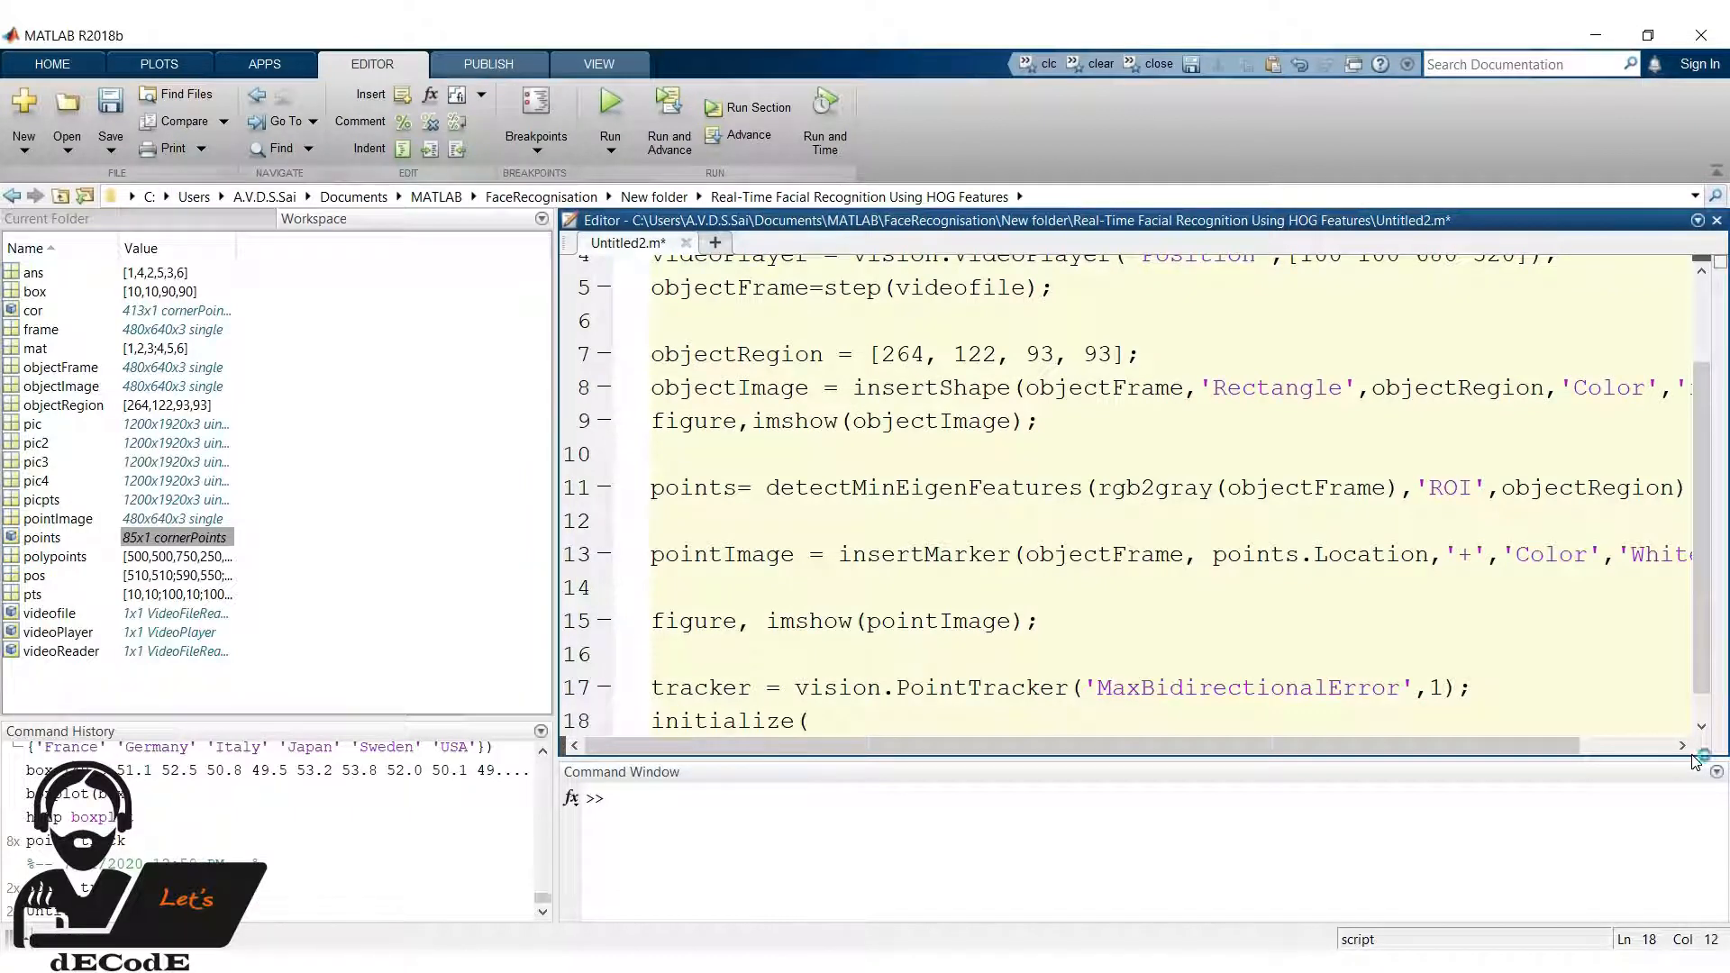
{"action": "type", "text": "tracker, points.Location, objectFrame);"}
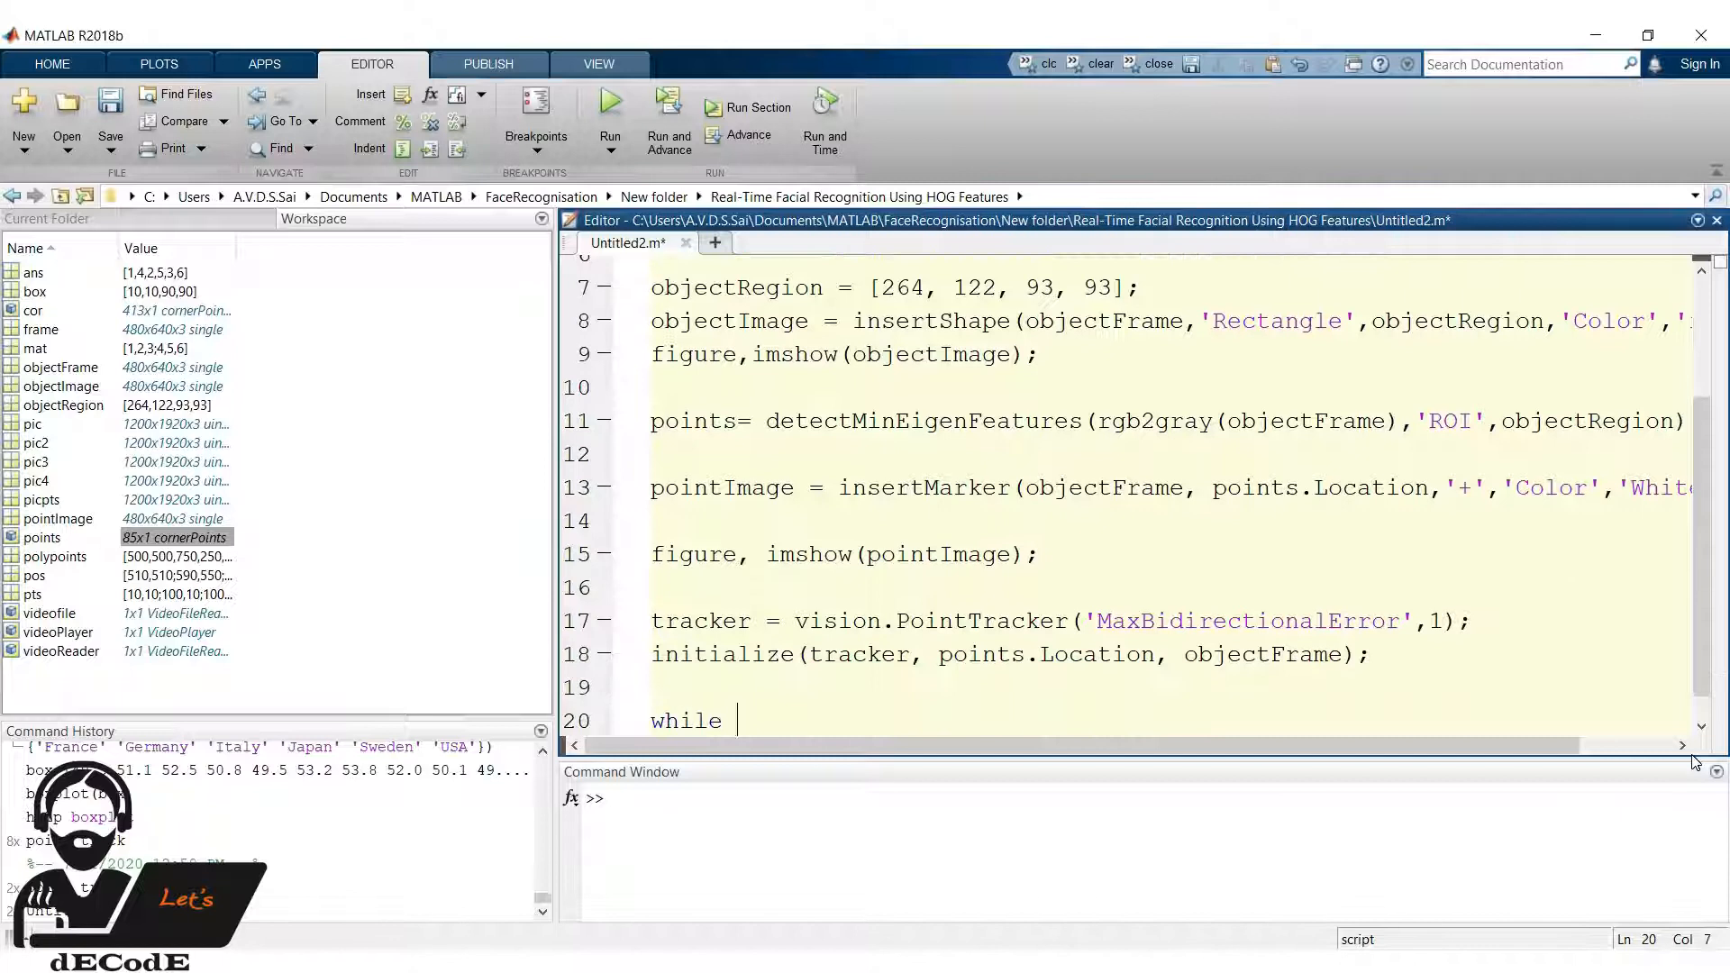
Write the while ~isDone loop stepping the tracker on each frame and inserting markers into out
{"action": "type", "text": "~isDone(videofile)"}
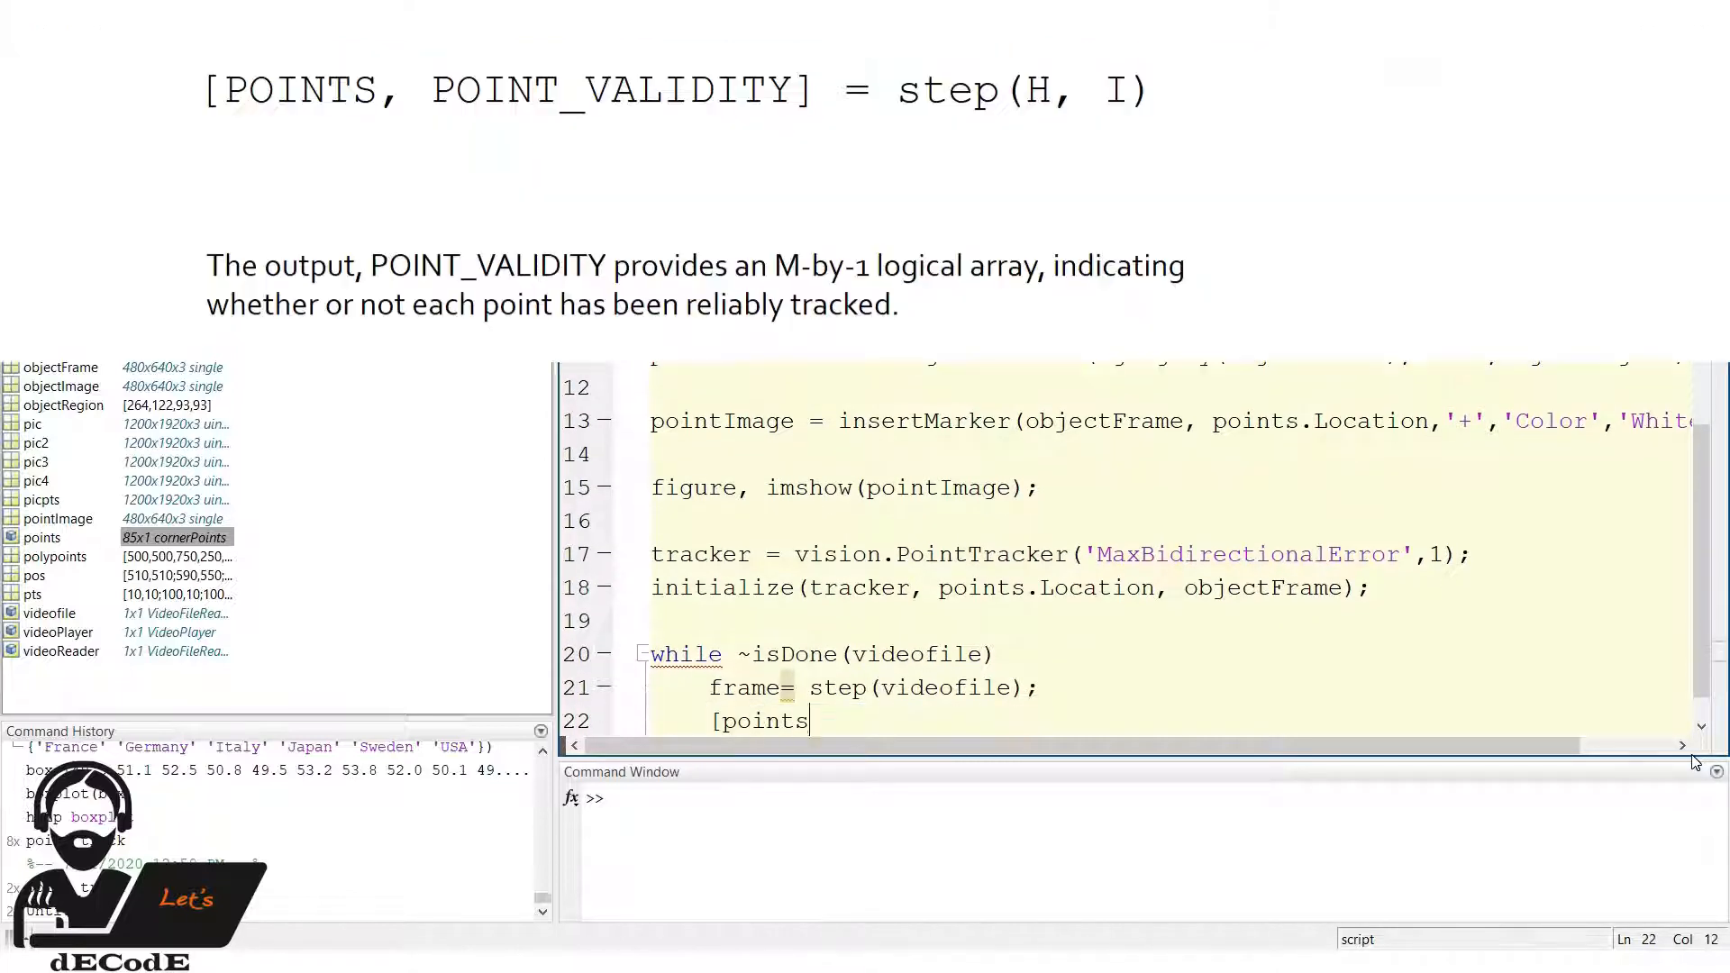
{"action": "type", "text": ", validity]=step"}
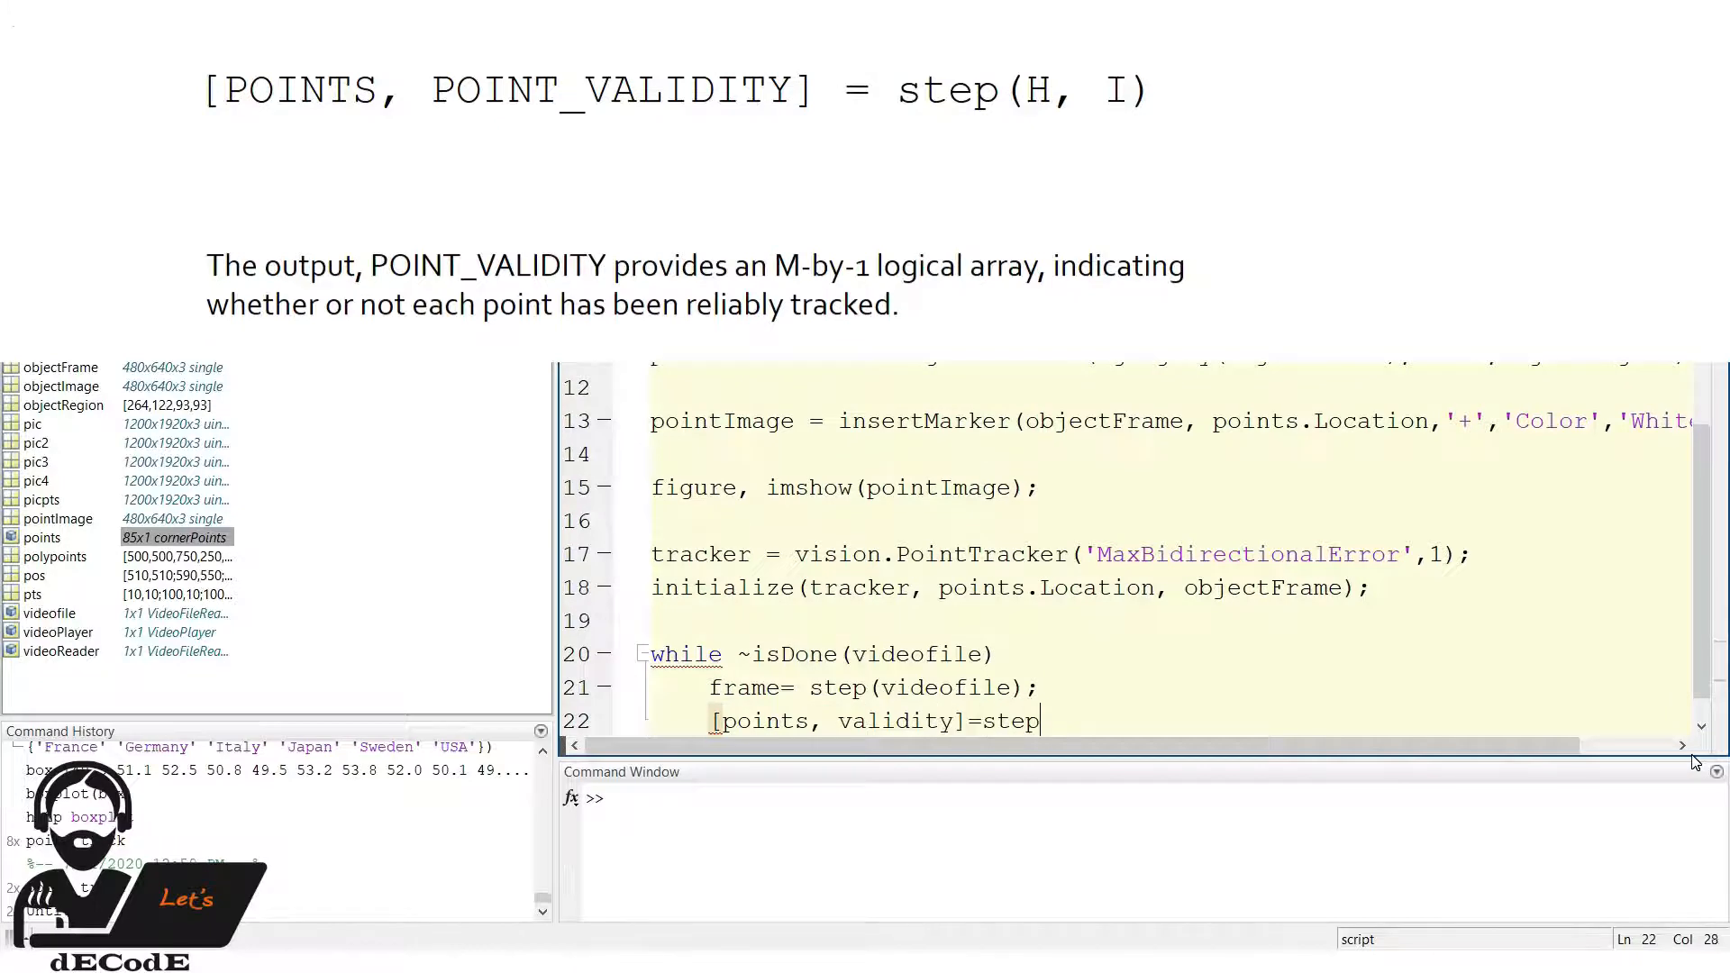
{"action": "type", "text": "(tracker, frame'"}
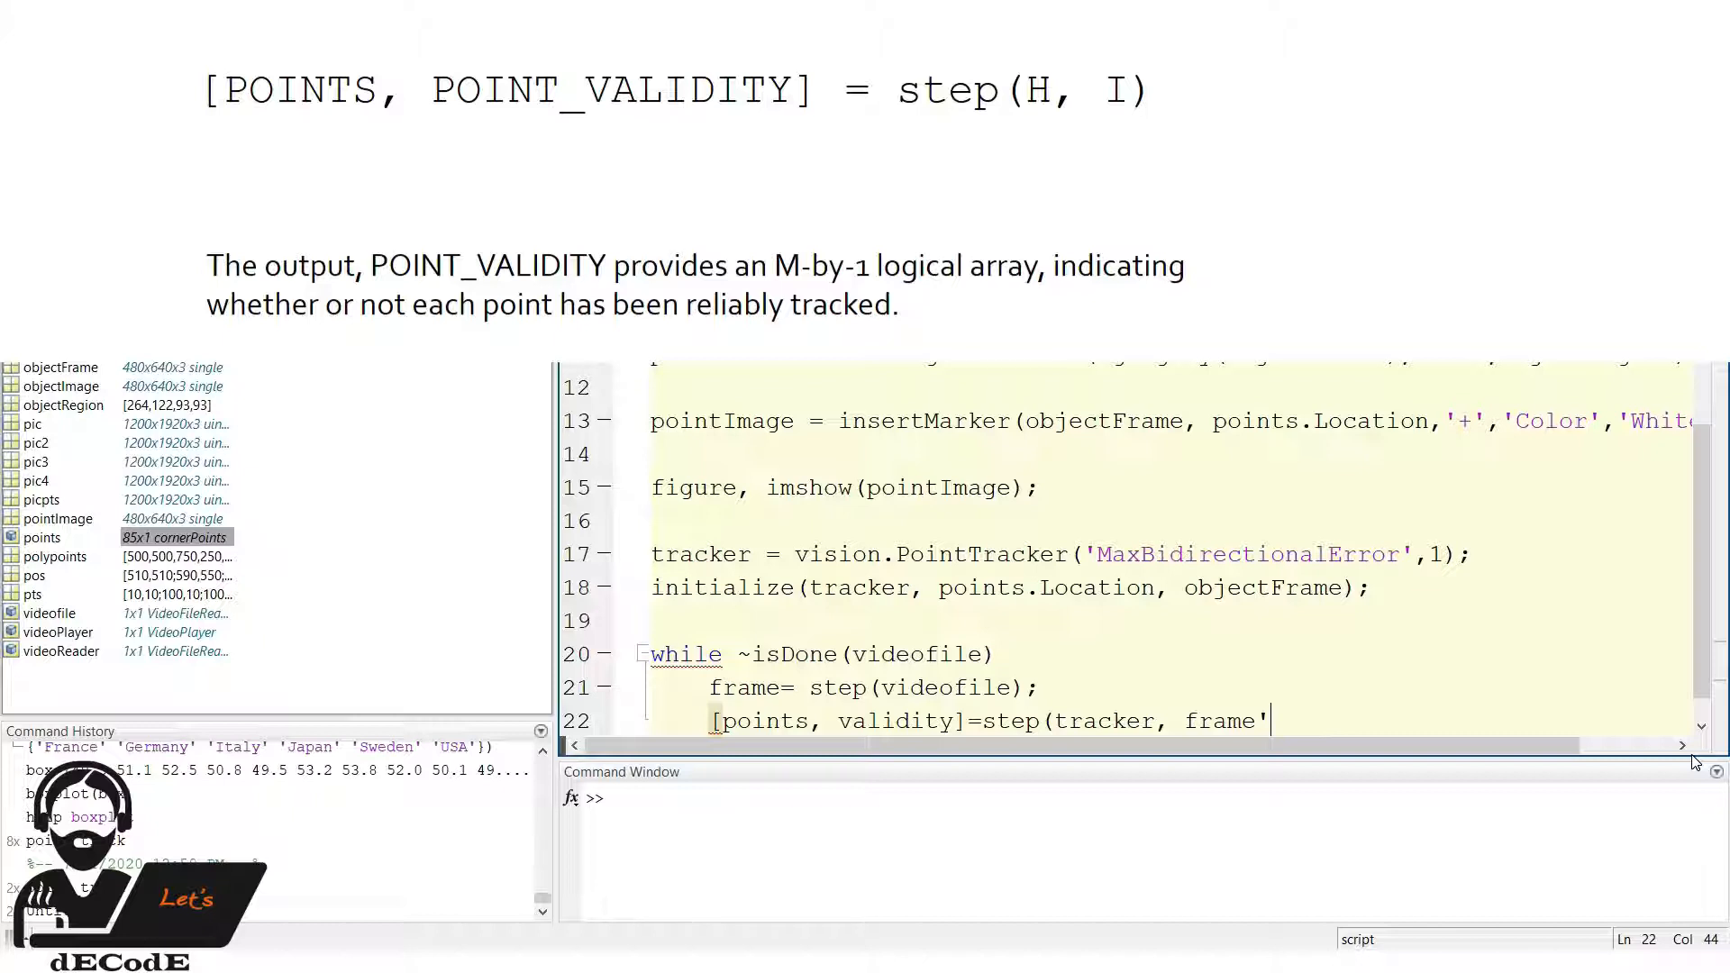
{"action": "key", "text": "Backspace"}
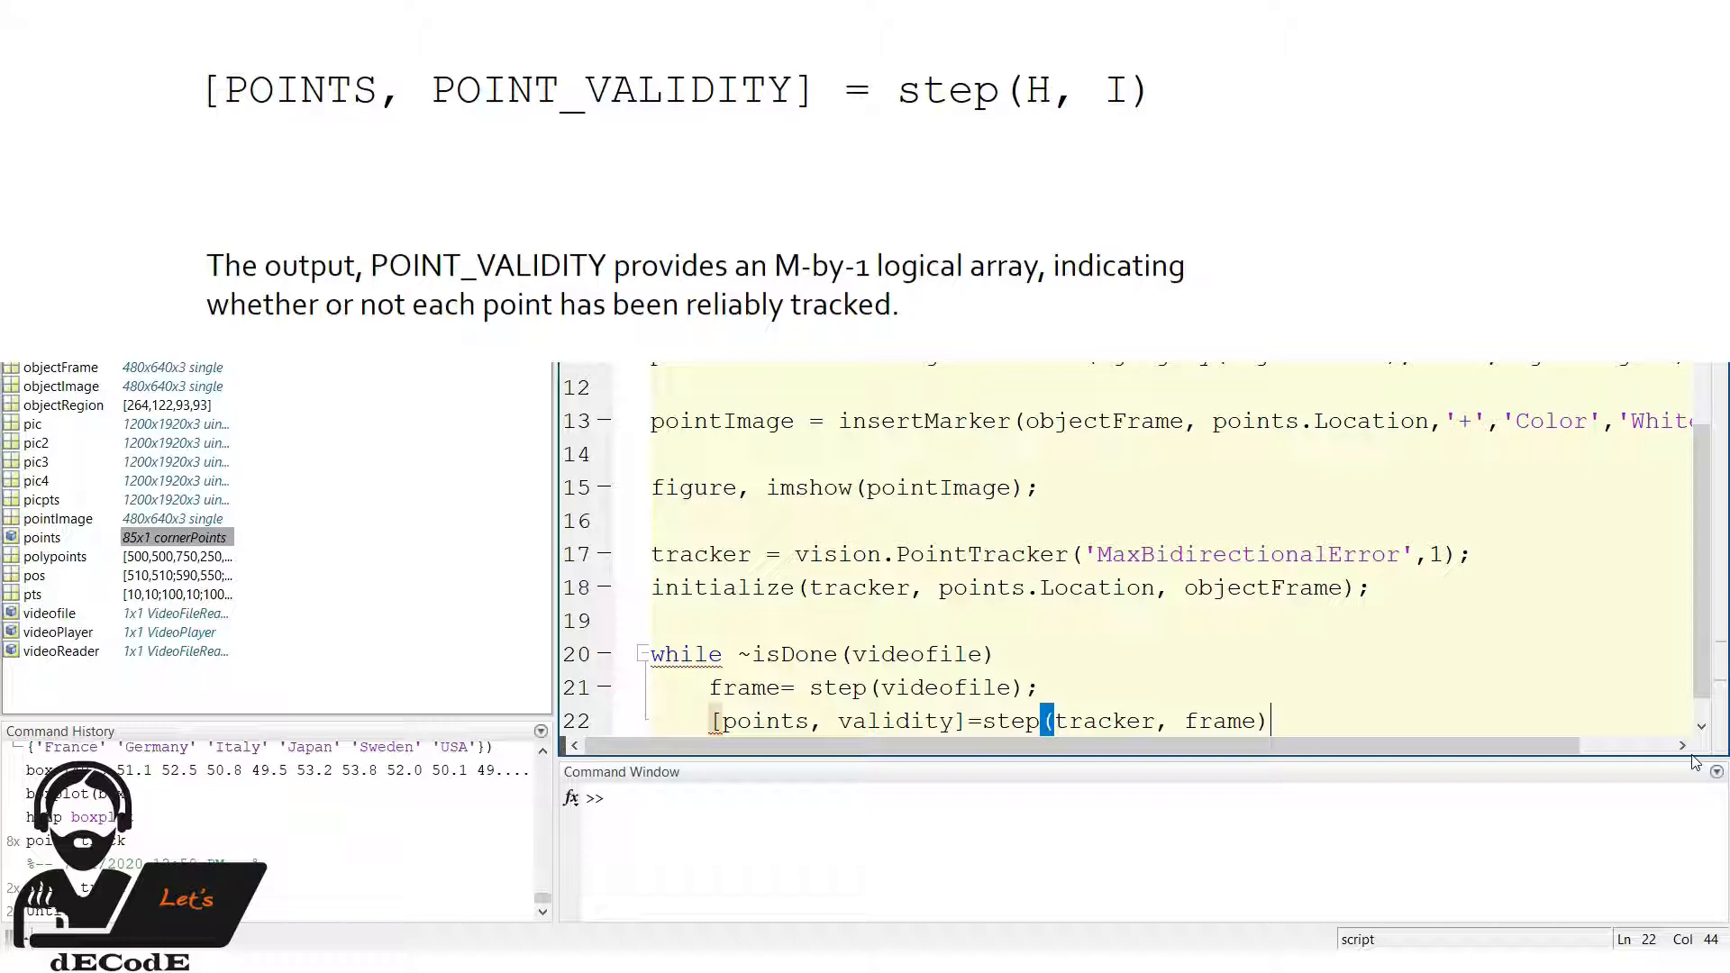
{"action": "type", "text": "out= insertMarker(frame, points(validity,:),'+');"}
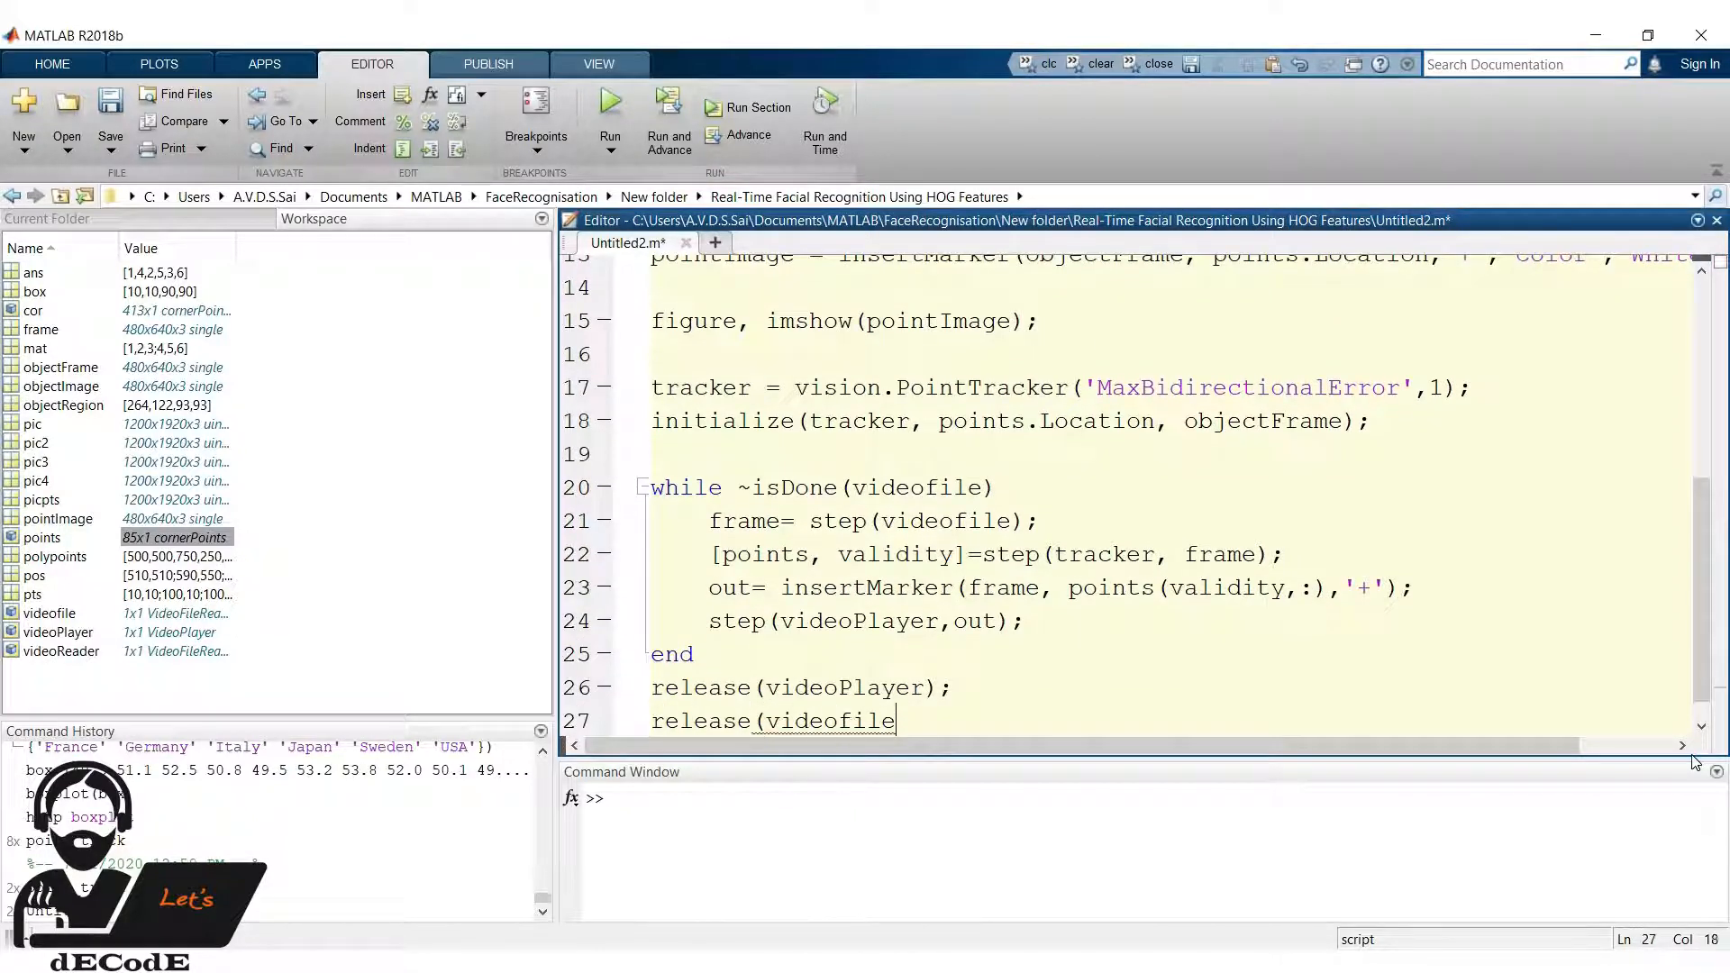
Run the script to watch the tracked points in the Video Player, then close the output windows
{"action": "left_click", "coordinate": [609, 106]}
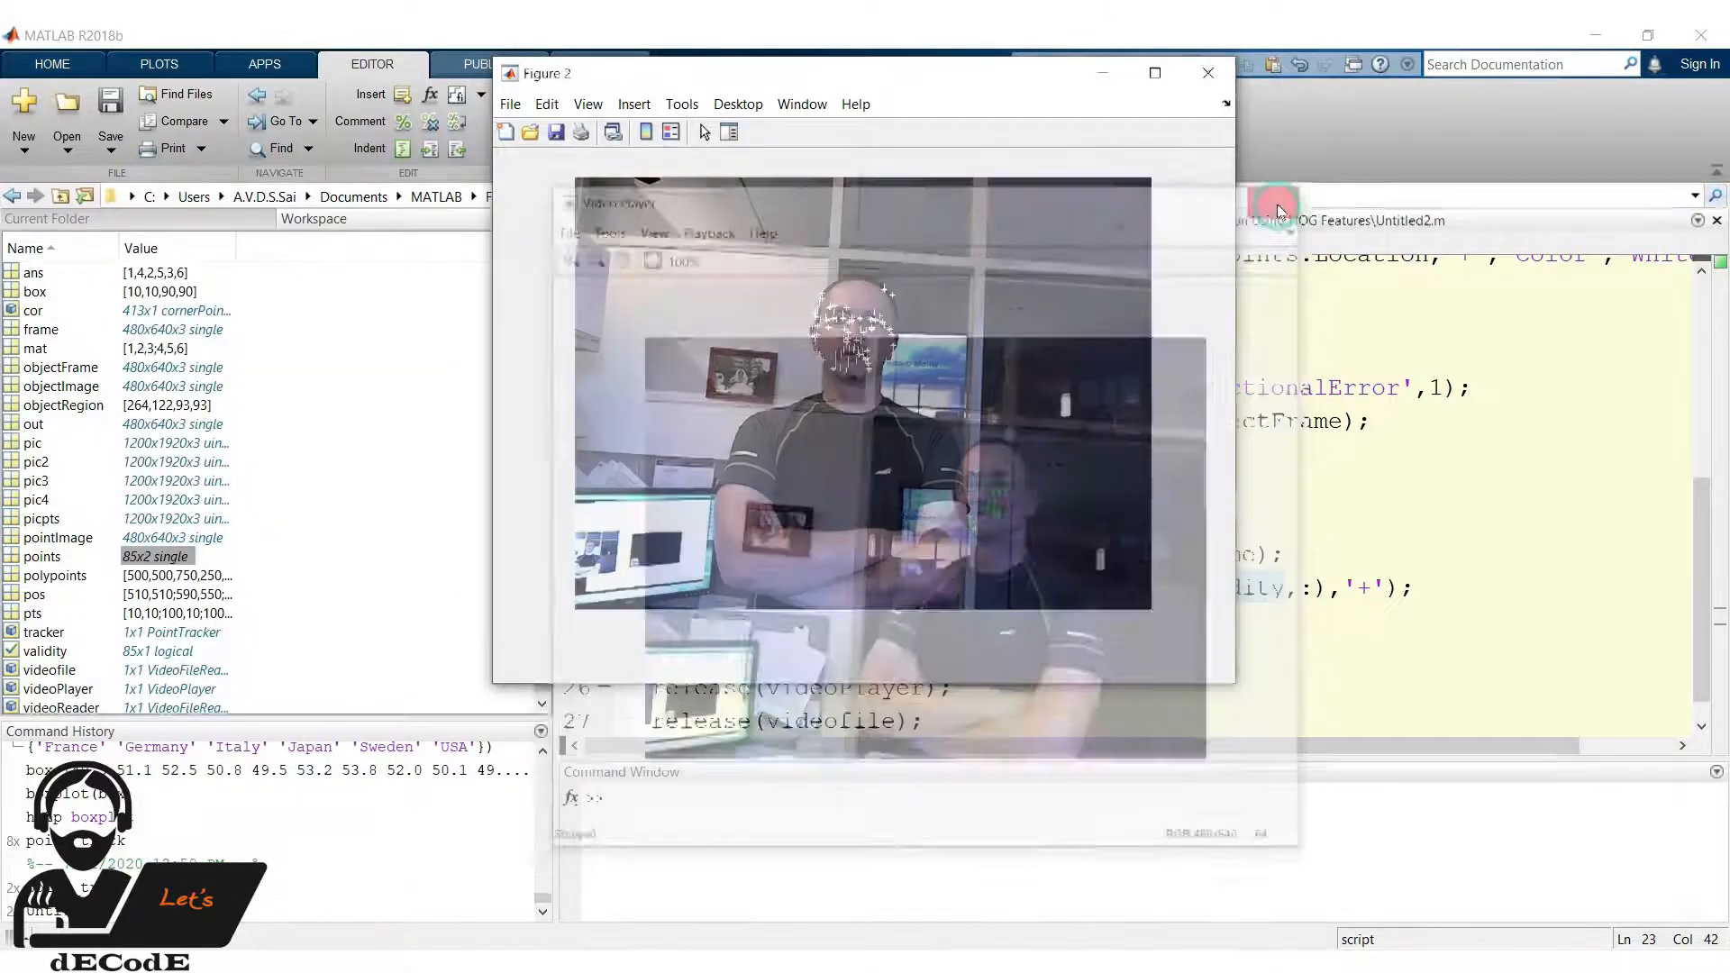
{"action": "left_click", "coordinate": [1207, 72]}
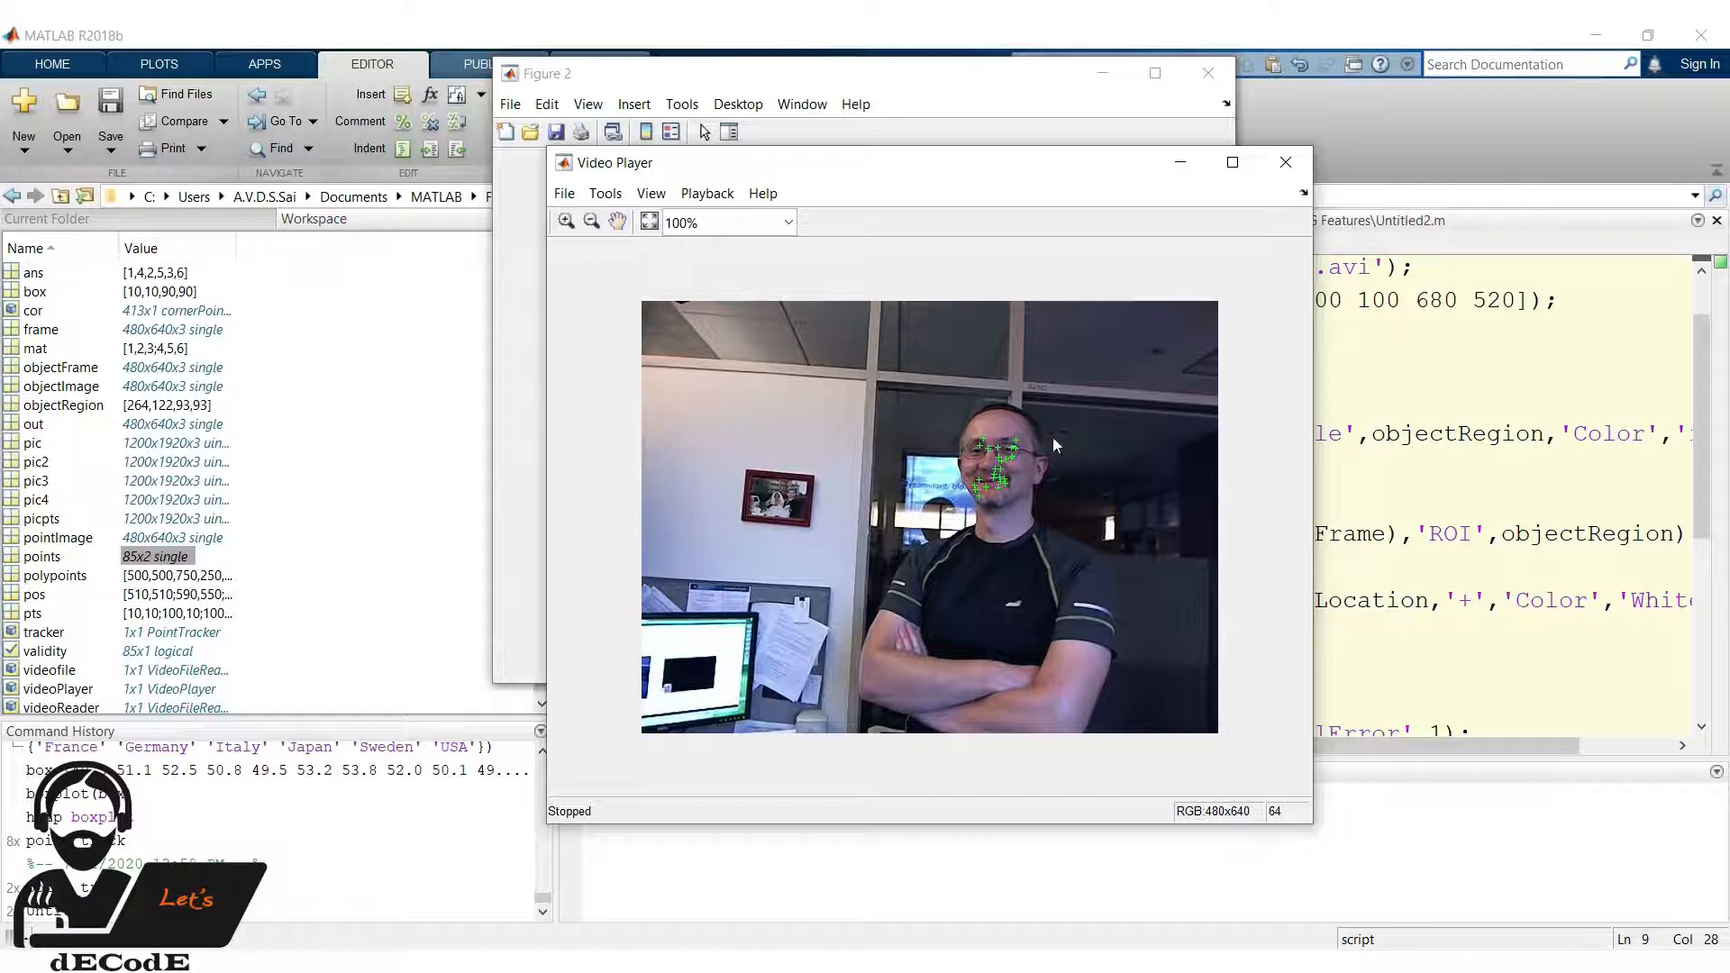
{"action": "left_click", "coordinate": [1287, 162]}
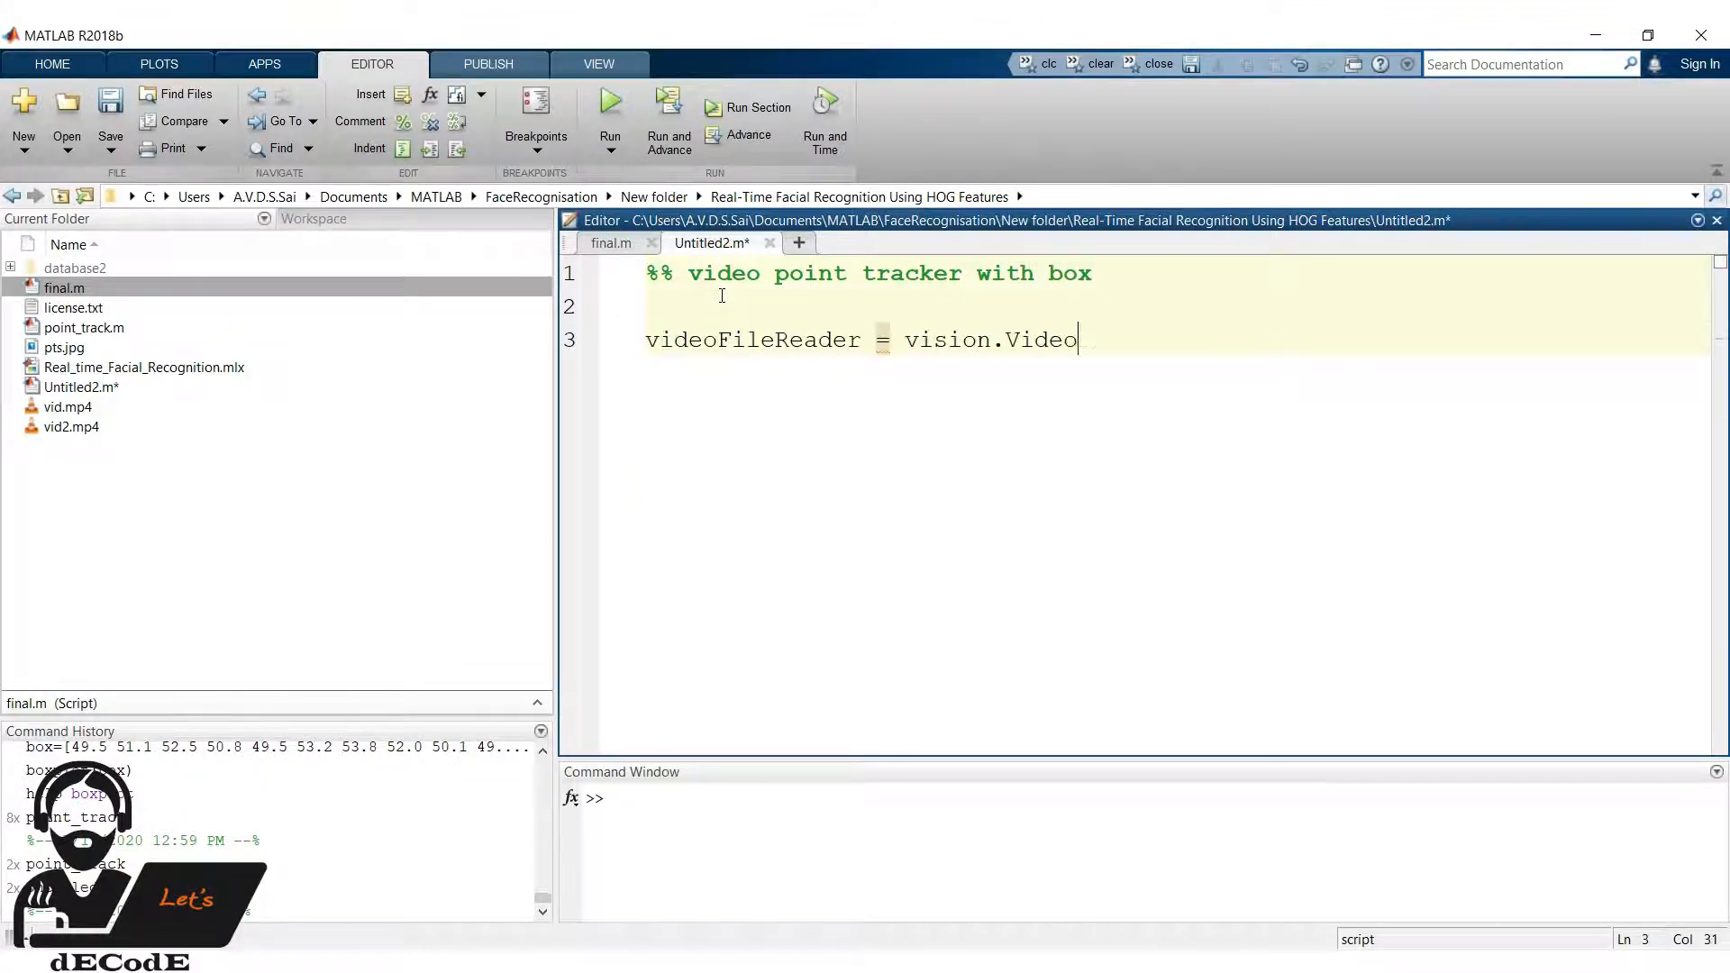
Set up the VideoFileReader on visionface.avi and a PointTracker with maxBidirectionalError 1
{"action": "type", "text": "FileReader('visionface.avi');"}
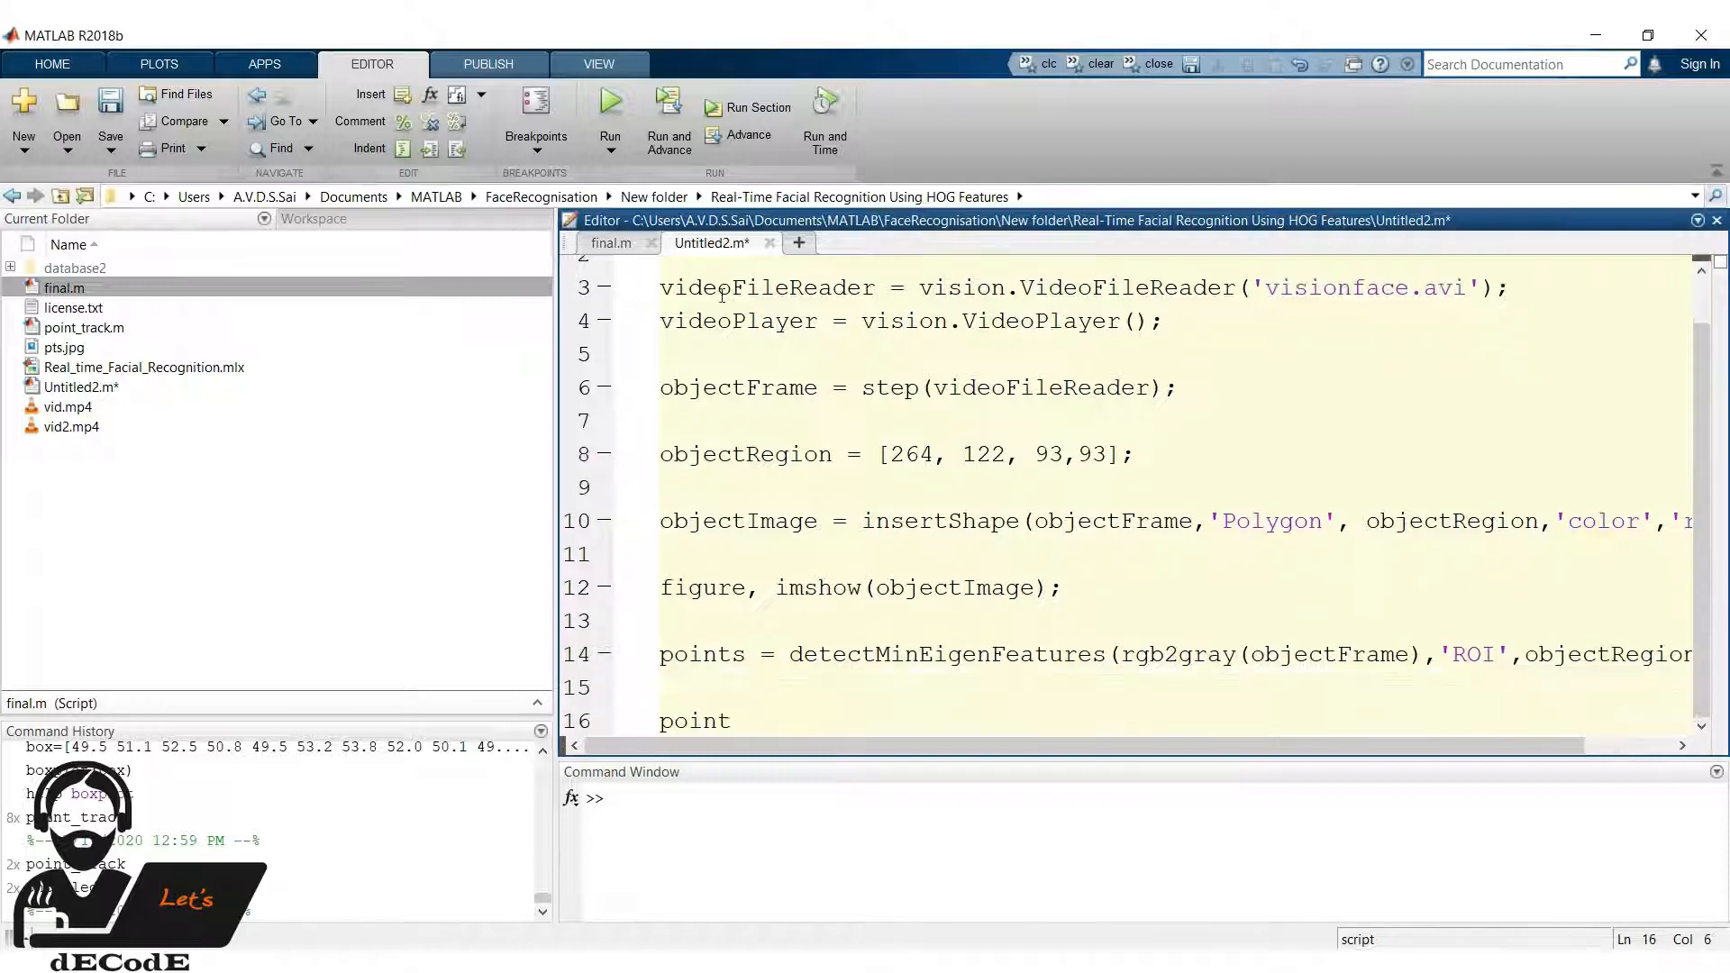
{"action": "scroll", "scroll_direction": "right", "scroll_amount": 3}
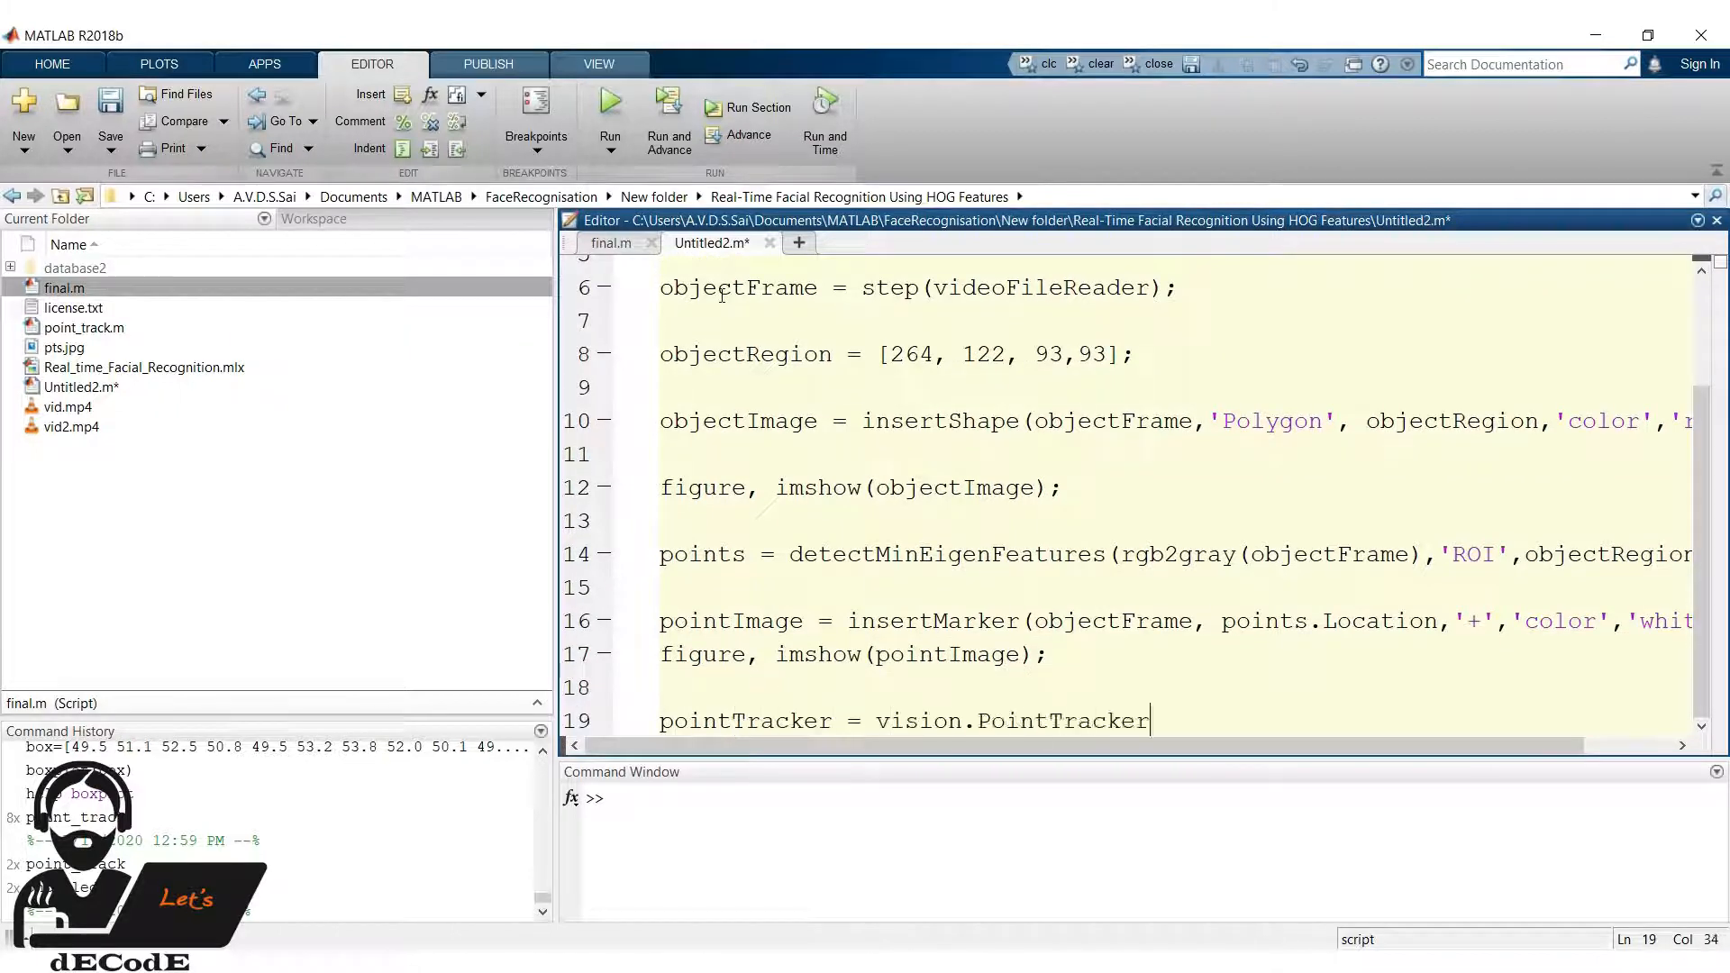
{"action": "type", "text": "('maxBidirectionalError',1);"}
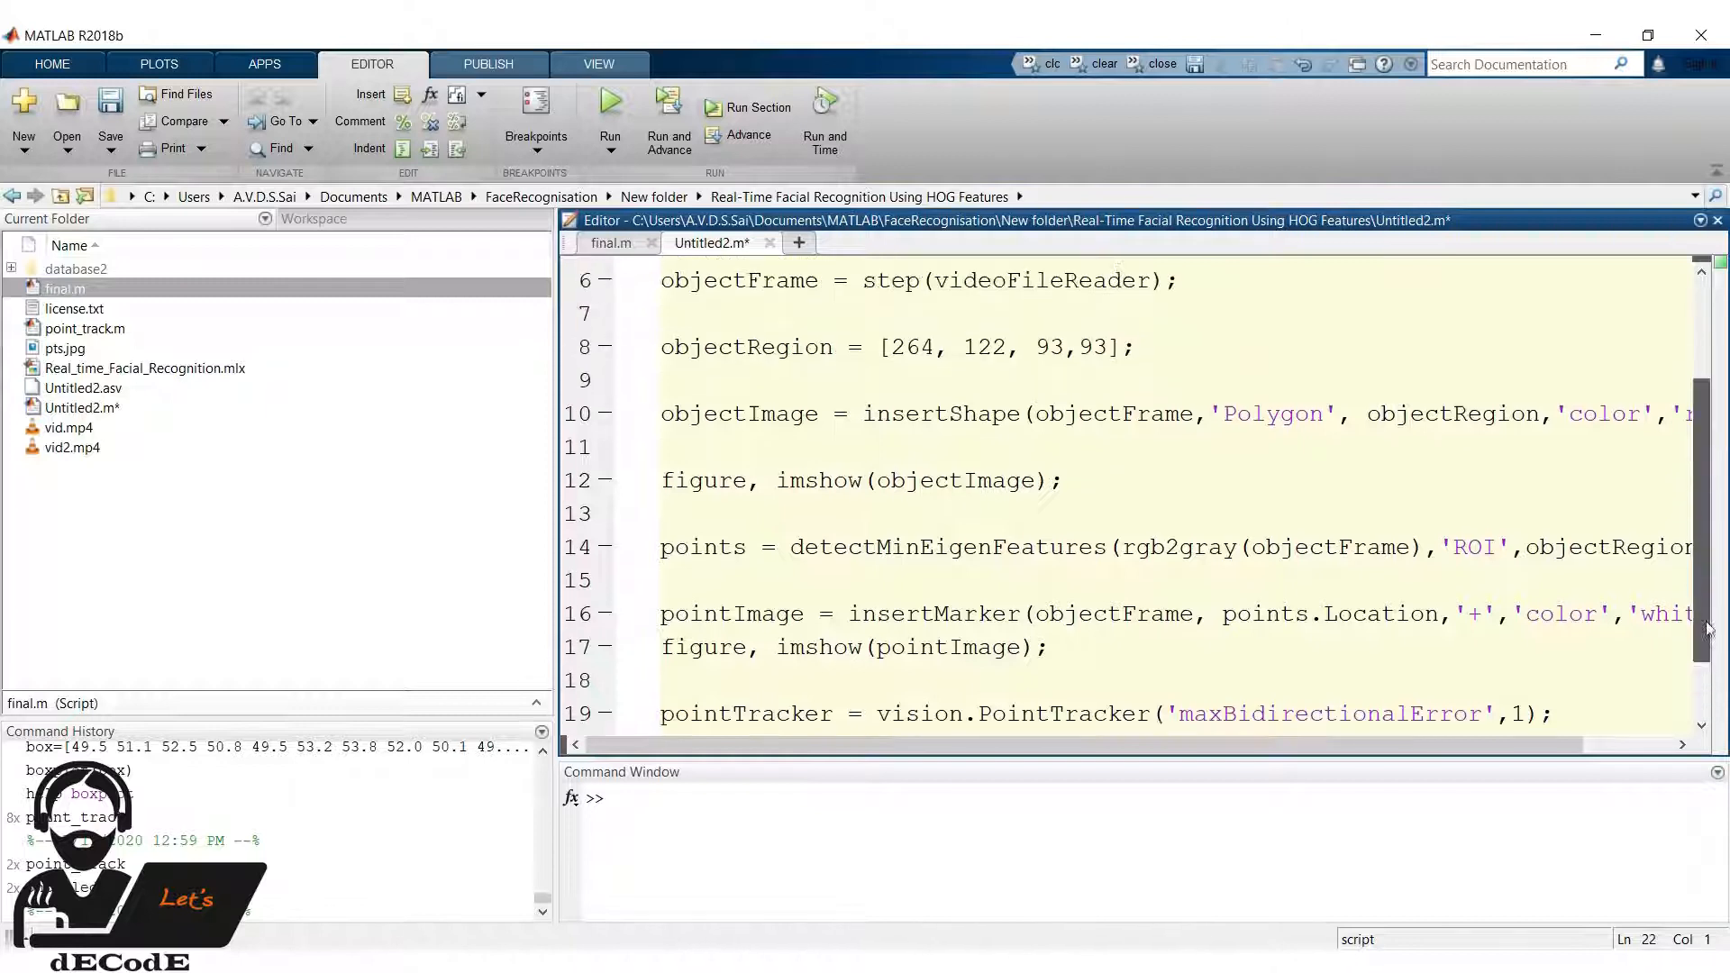
Compute bboxPoints via bbox2points(objectRegion) and reshape them into bboxPolygon
{"action": "type", "text": "bboxPoints"}
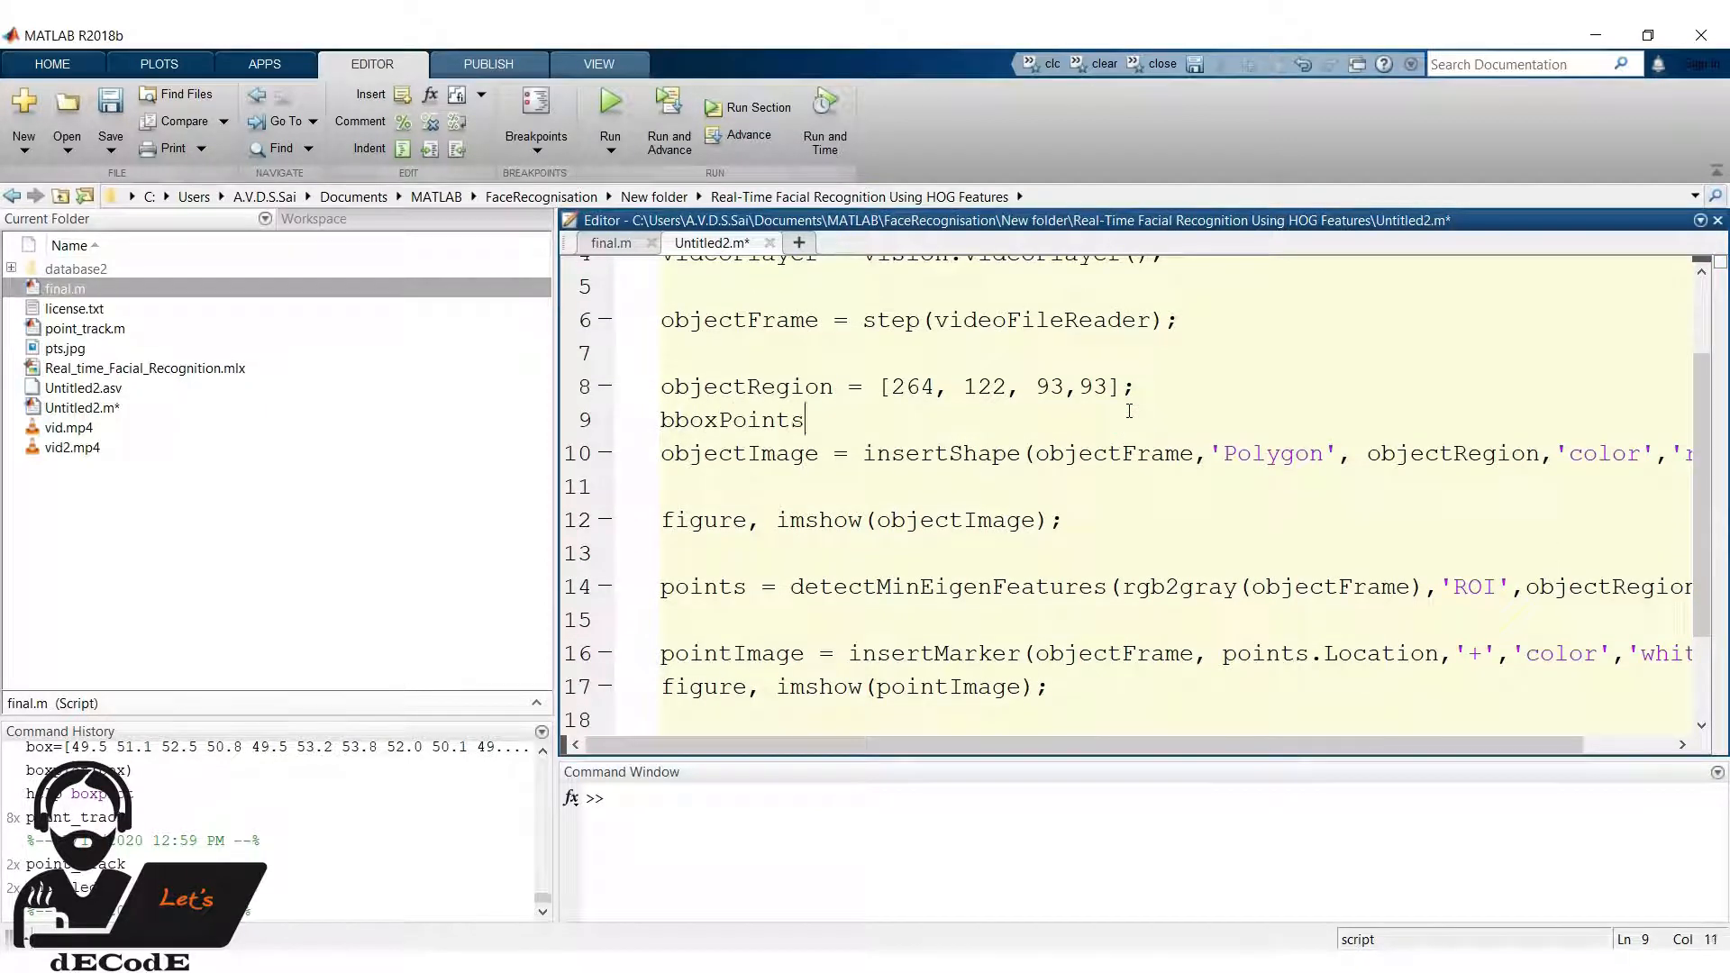
{"action": "type", "text": "= bbox2points(objectRegion(1,:));"}
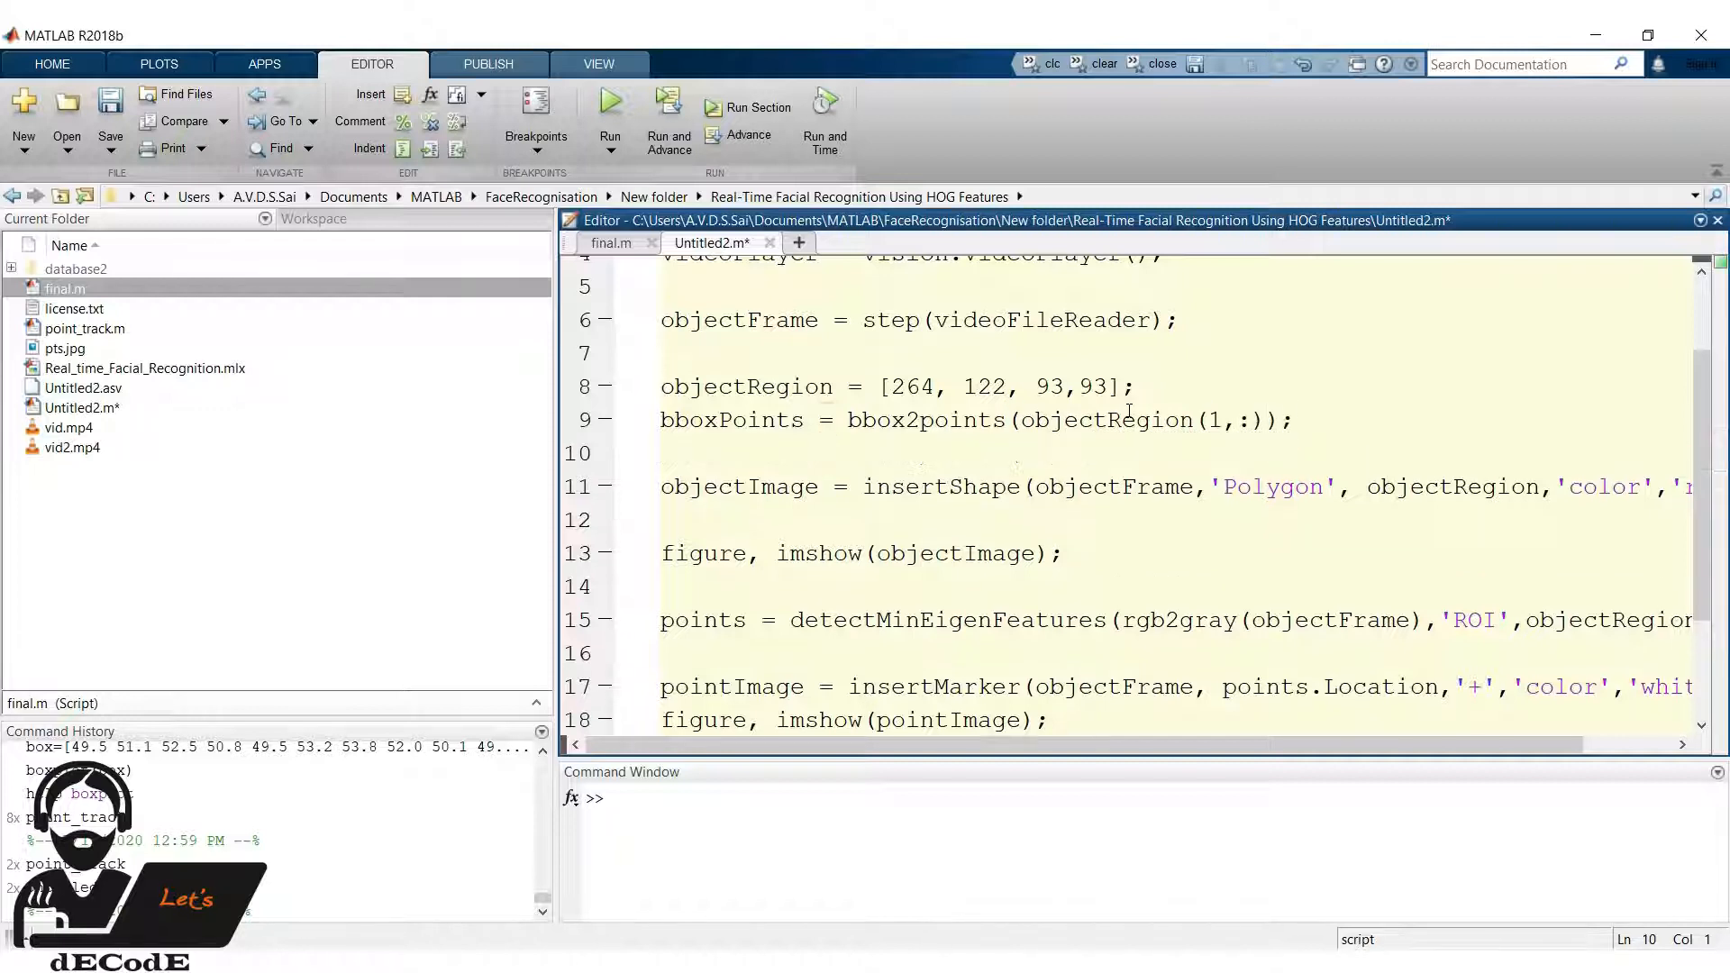
{"action": "type", "text": "bboxPolygon ="}
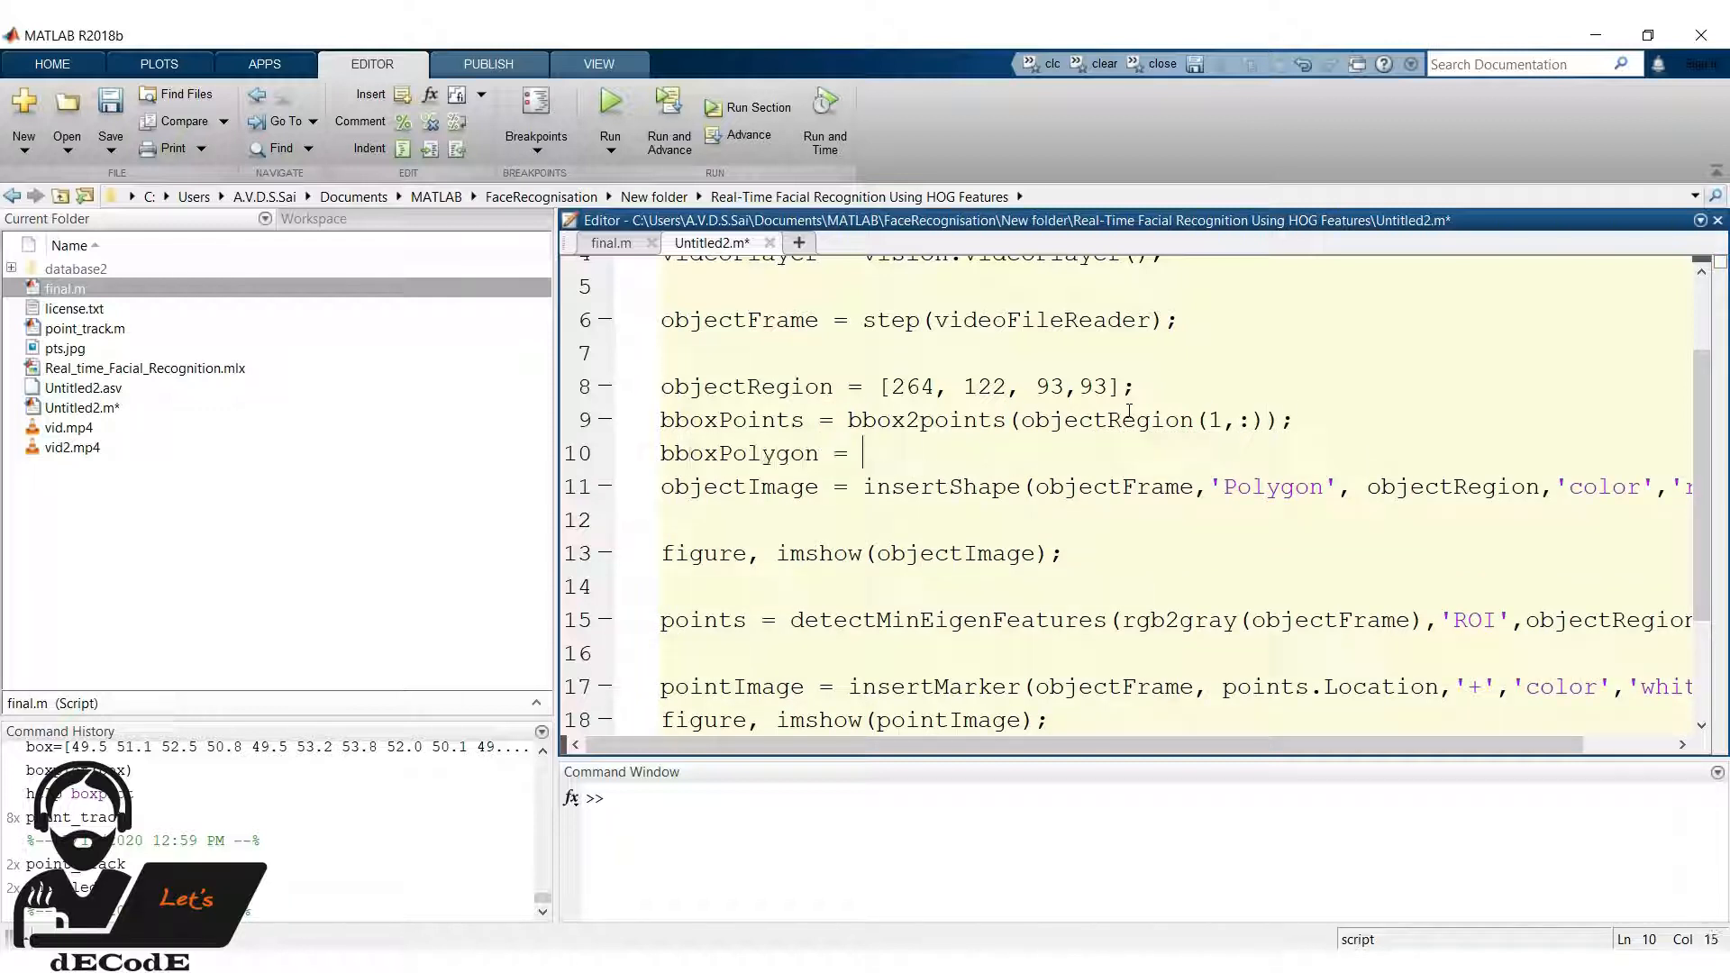
{"action": "type", "text": "reshape(bboxPoints'"}
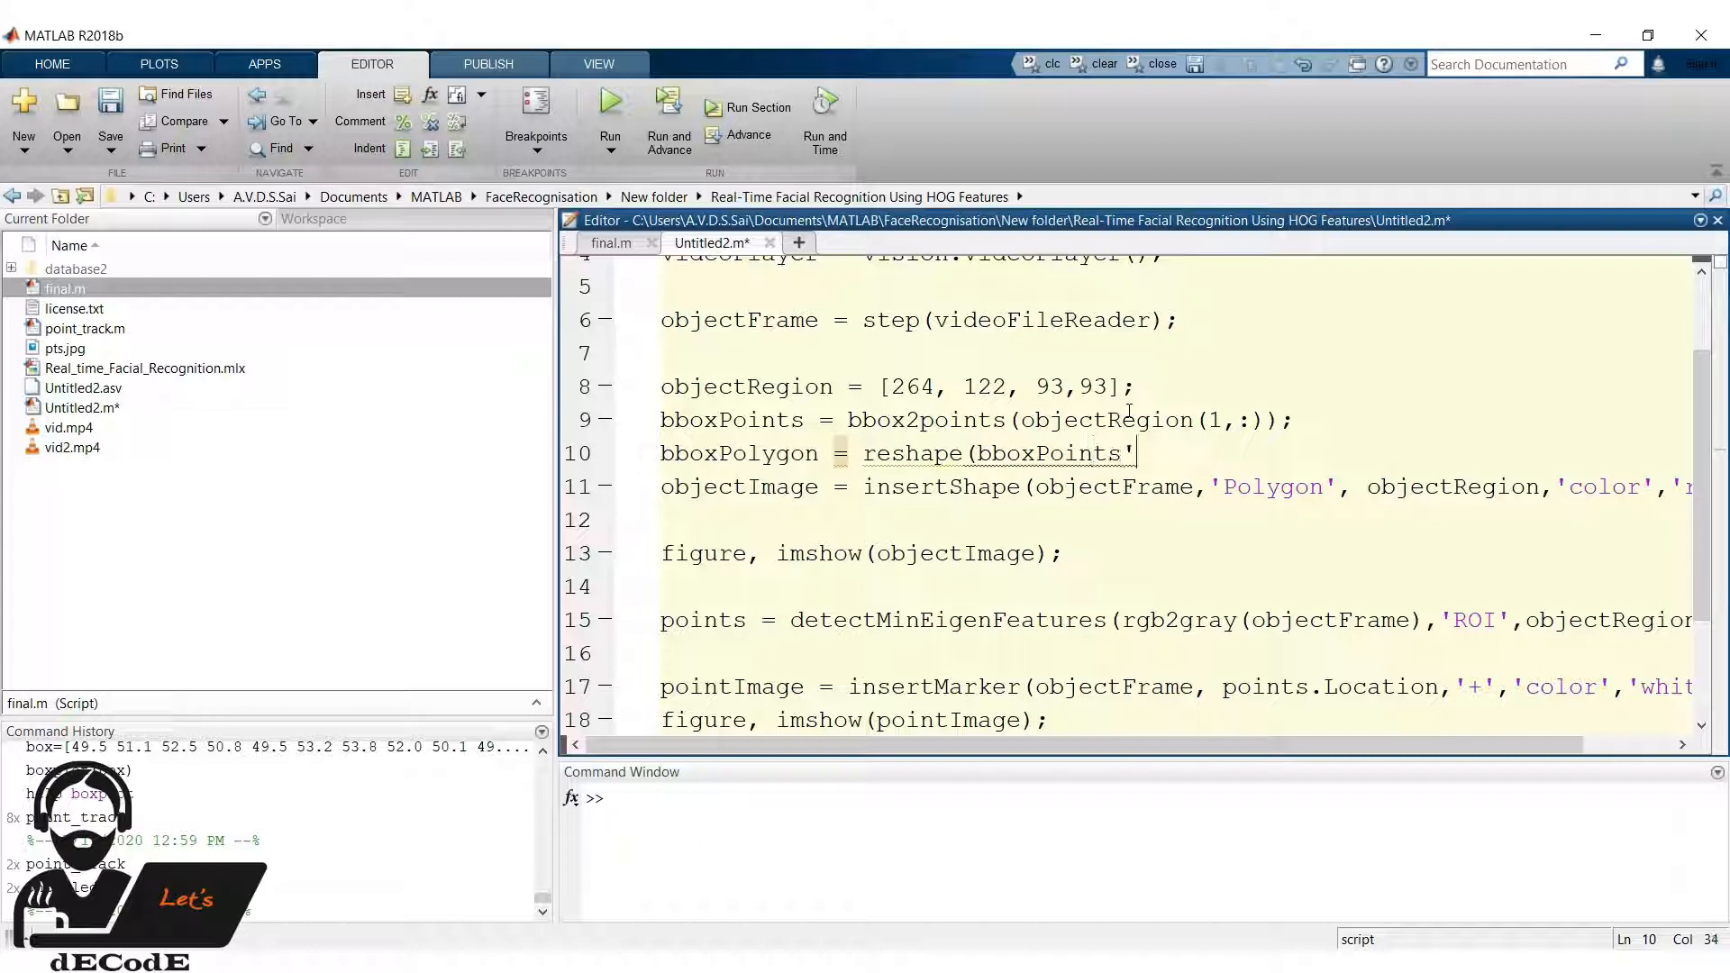
{"action": "type", "text": ",1,[]);"}
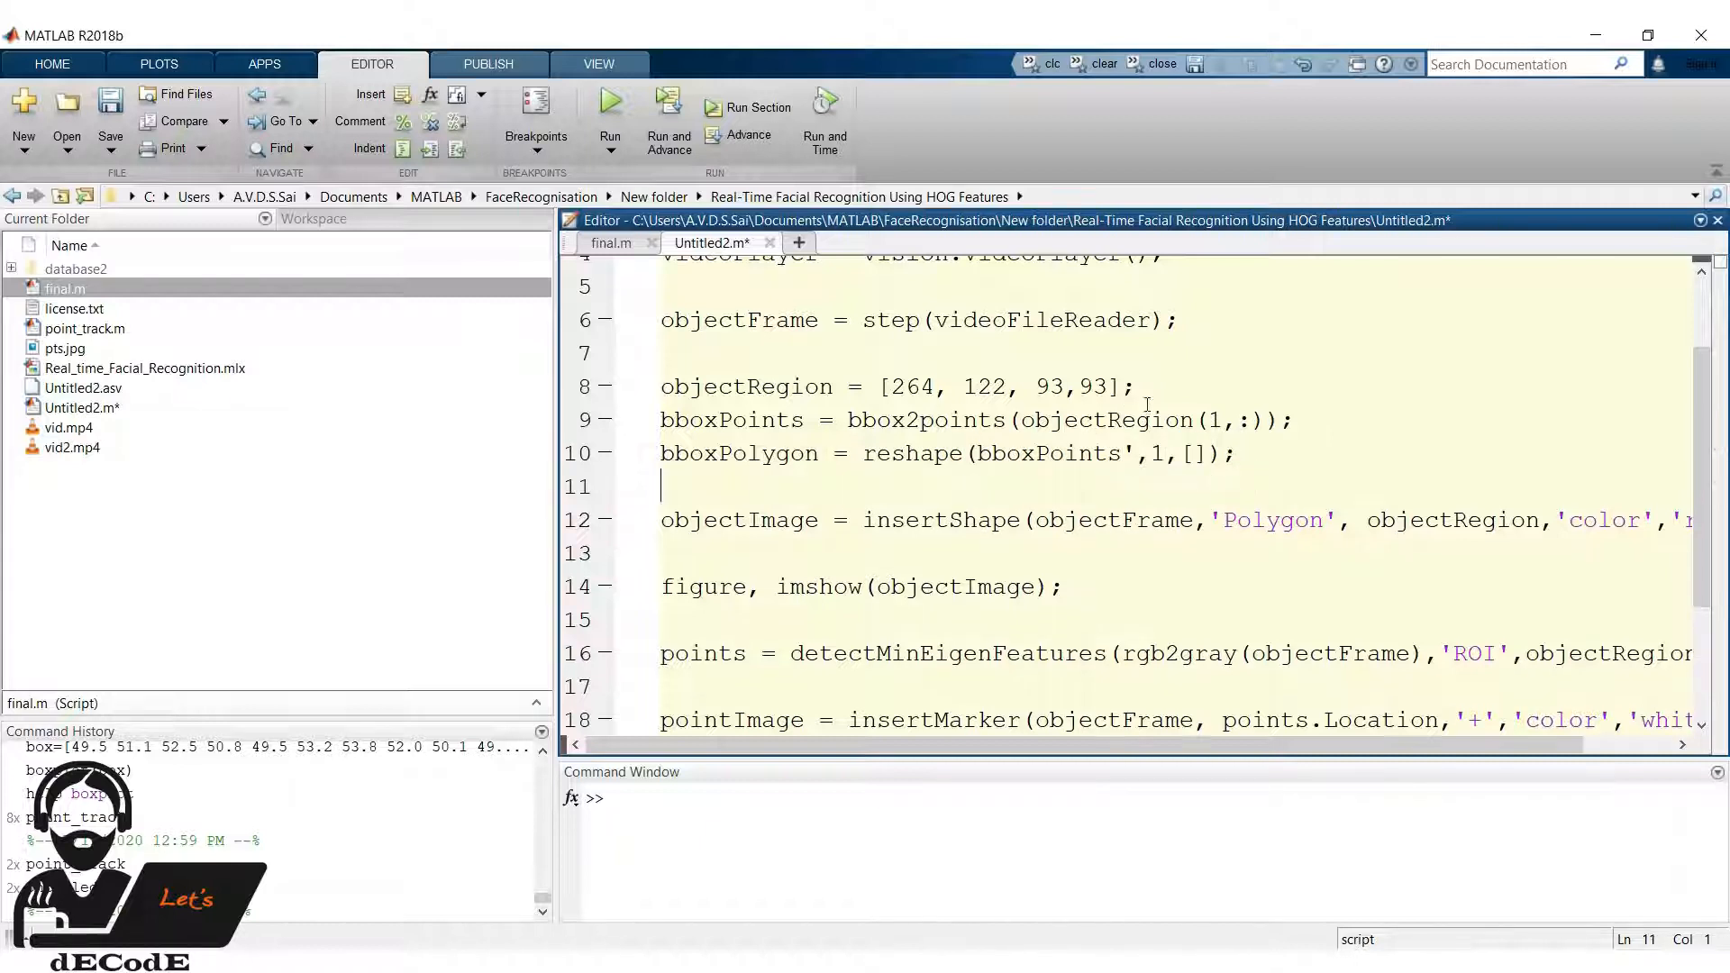
Use bboxPolygon in the insertShape line and store xyPoints = points.Location
{"action": "double_click", "coordinate": [1458, 519]}
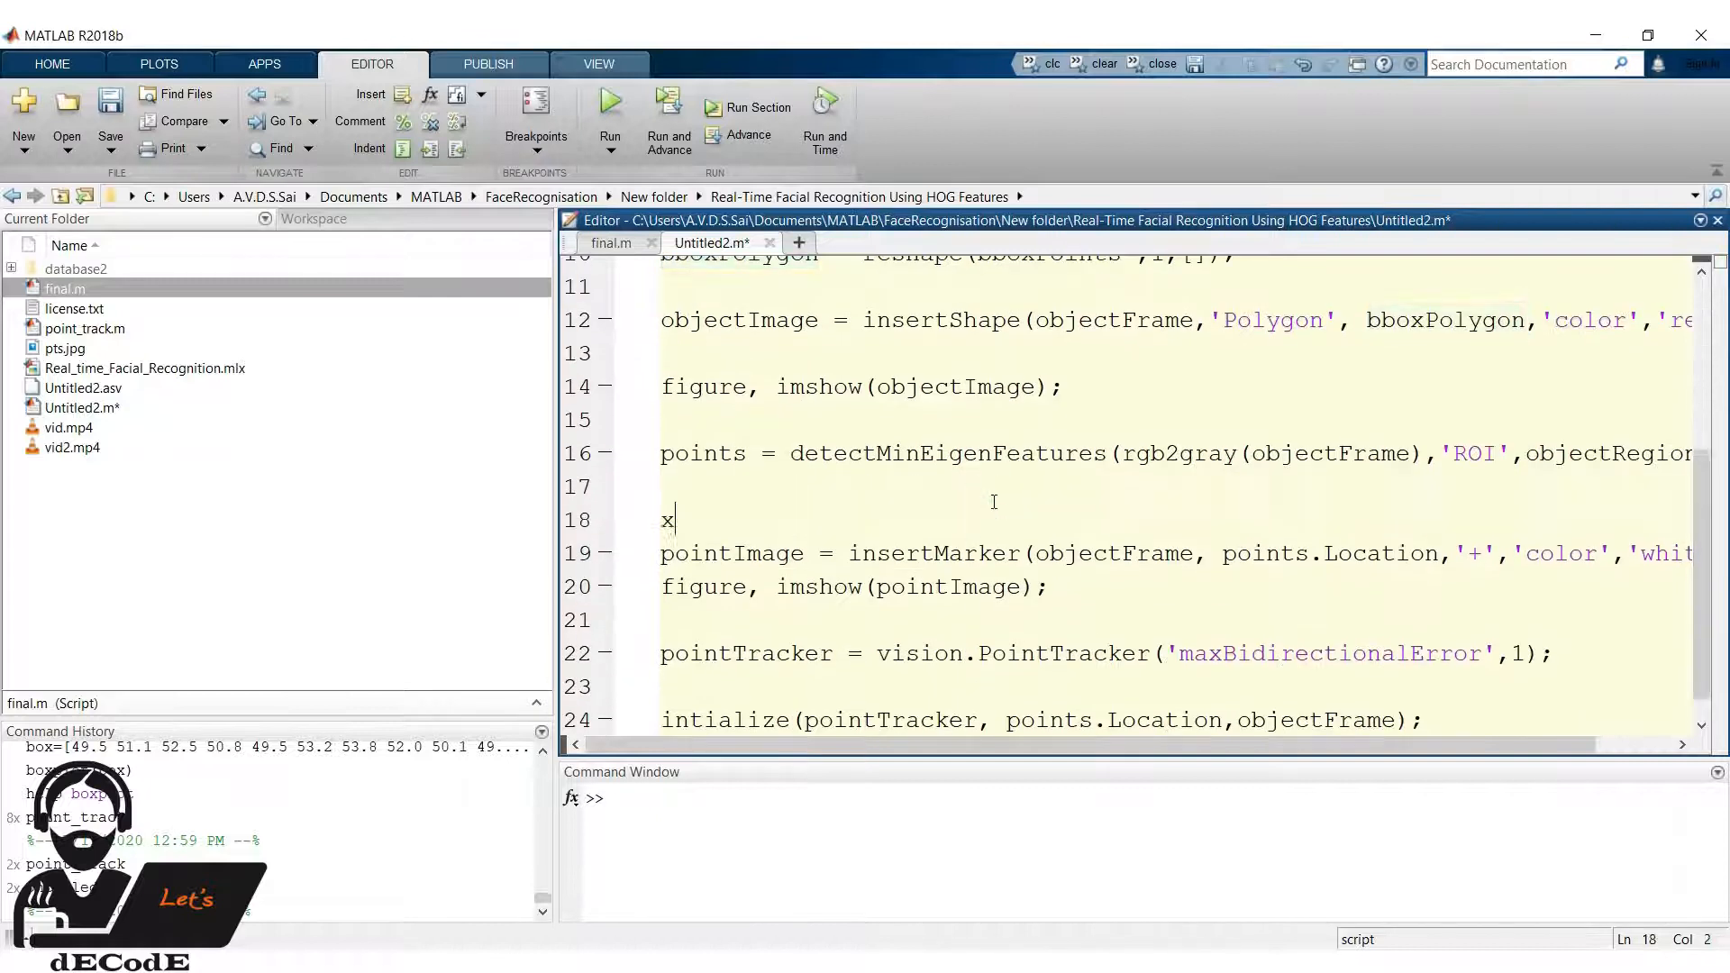
{"action": "type", "text": "yPoints = points.Location;"}
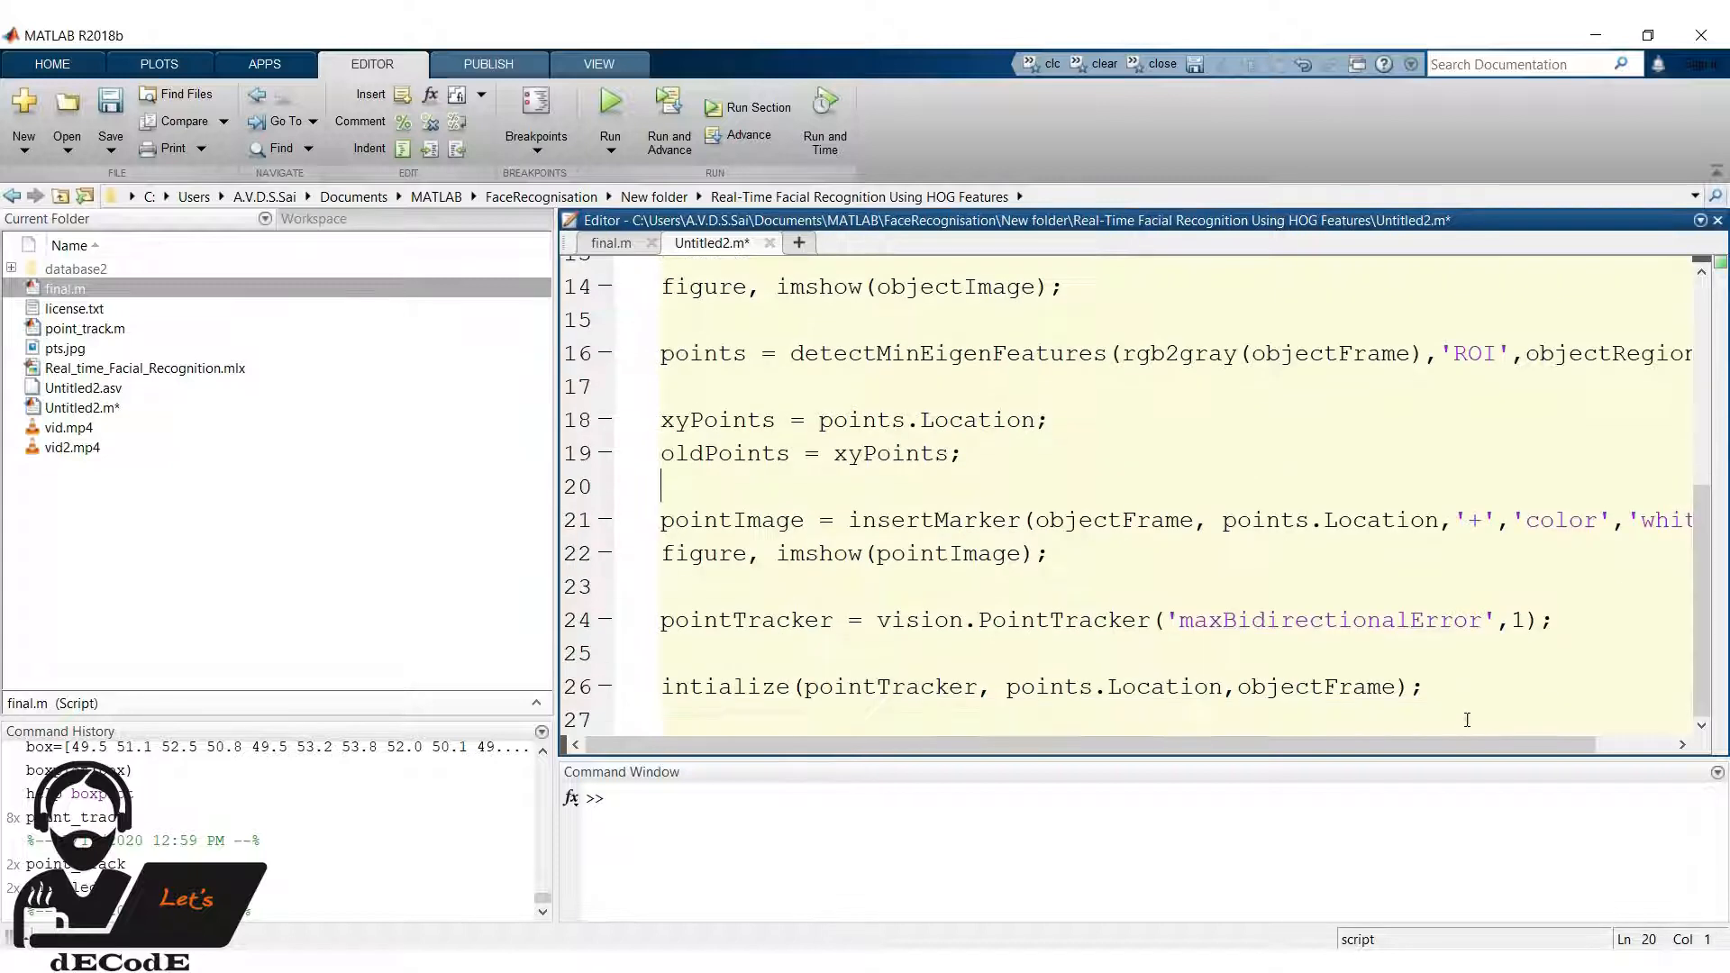
Start the while ~isDone(videoFileReader) loop keeping visible and old points where isFound
{"action": "type", "text": "while ~"}
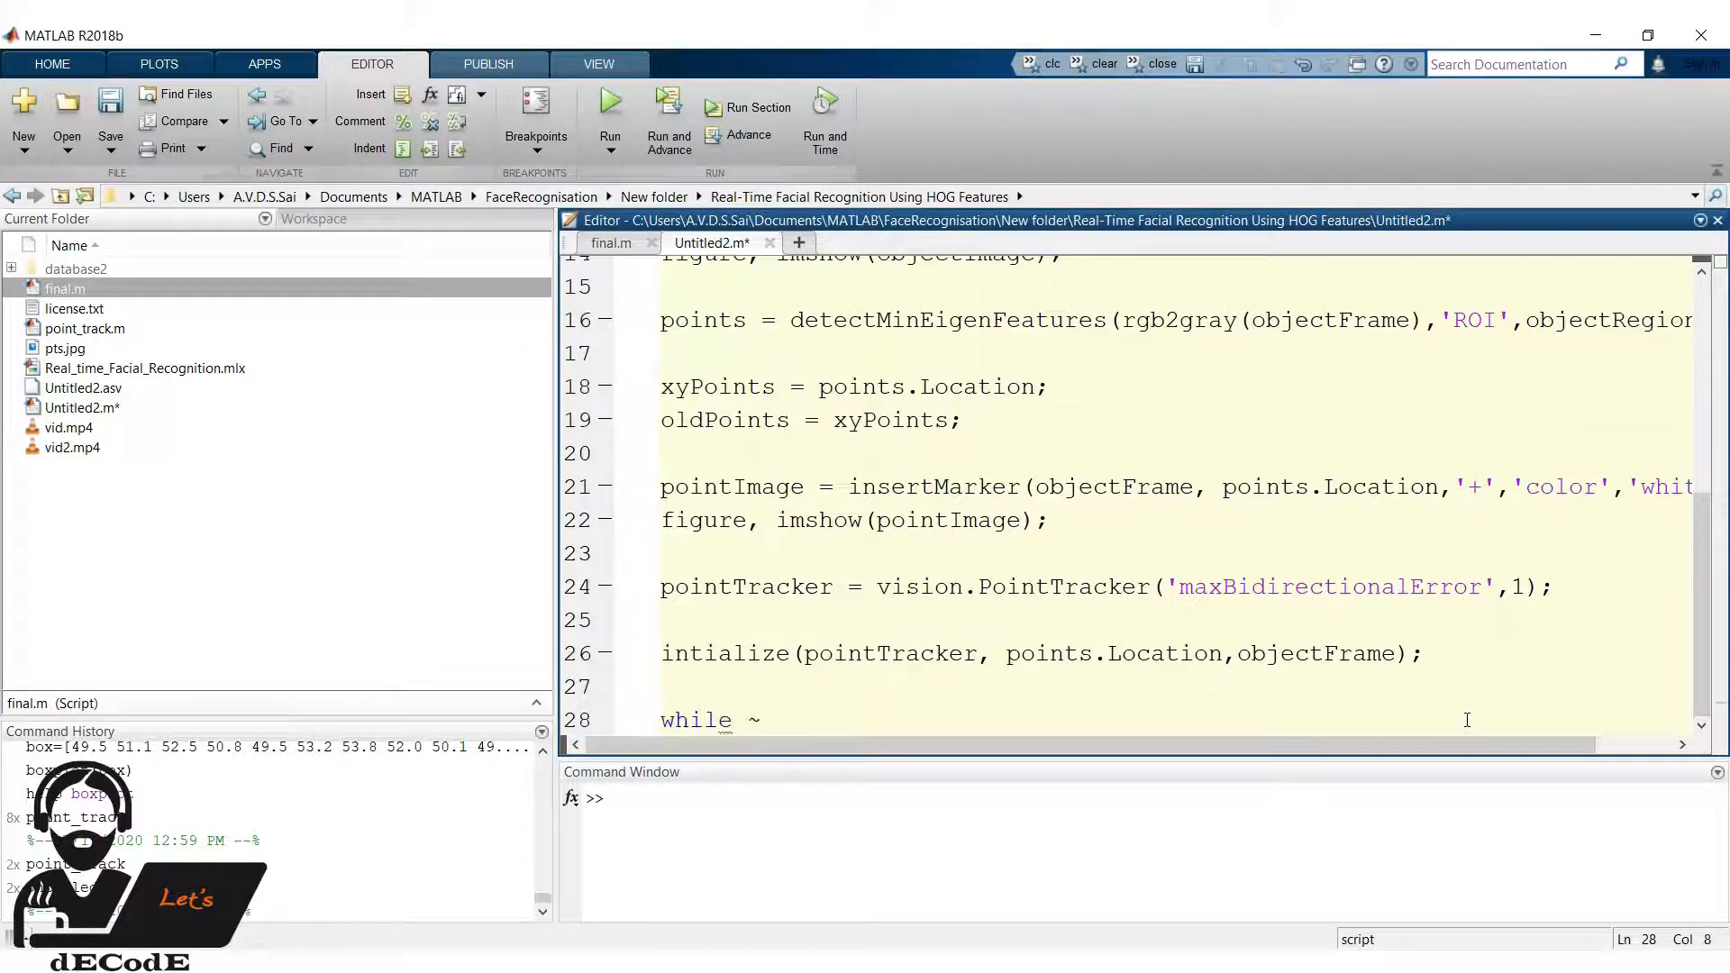
{"action": "type", "text": "~isDone(videoFileReader)"}
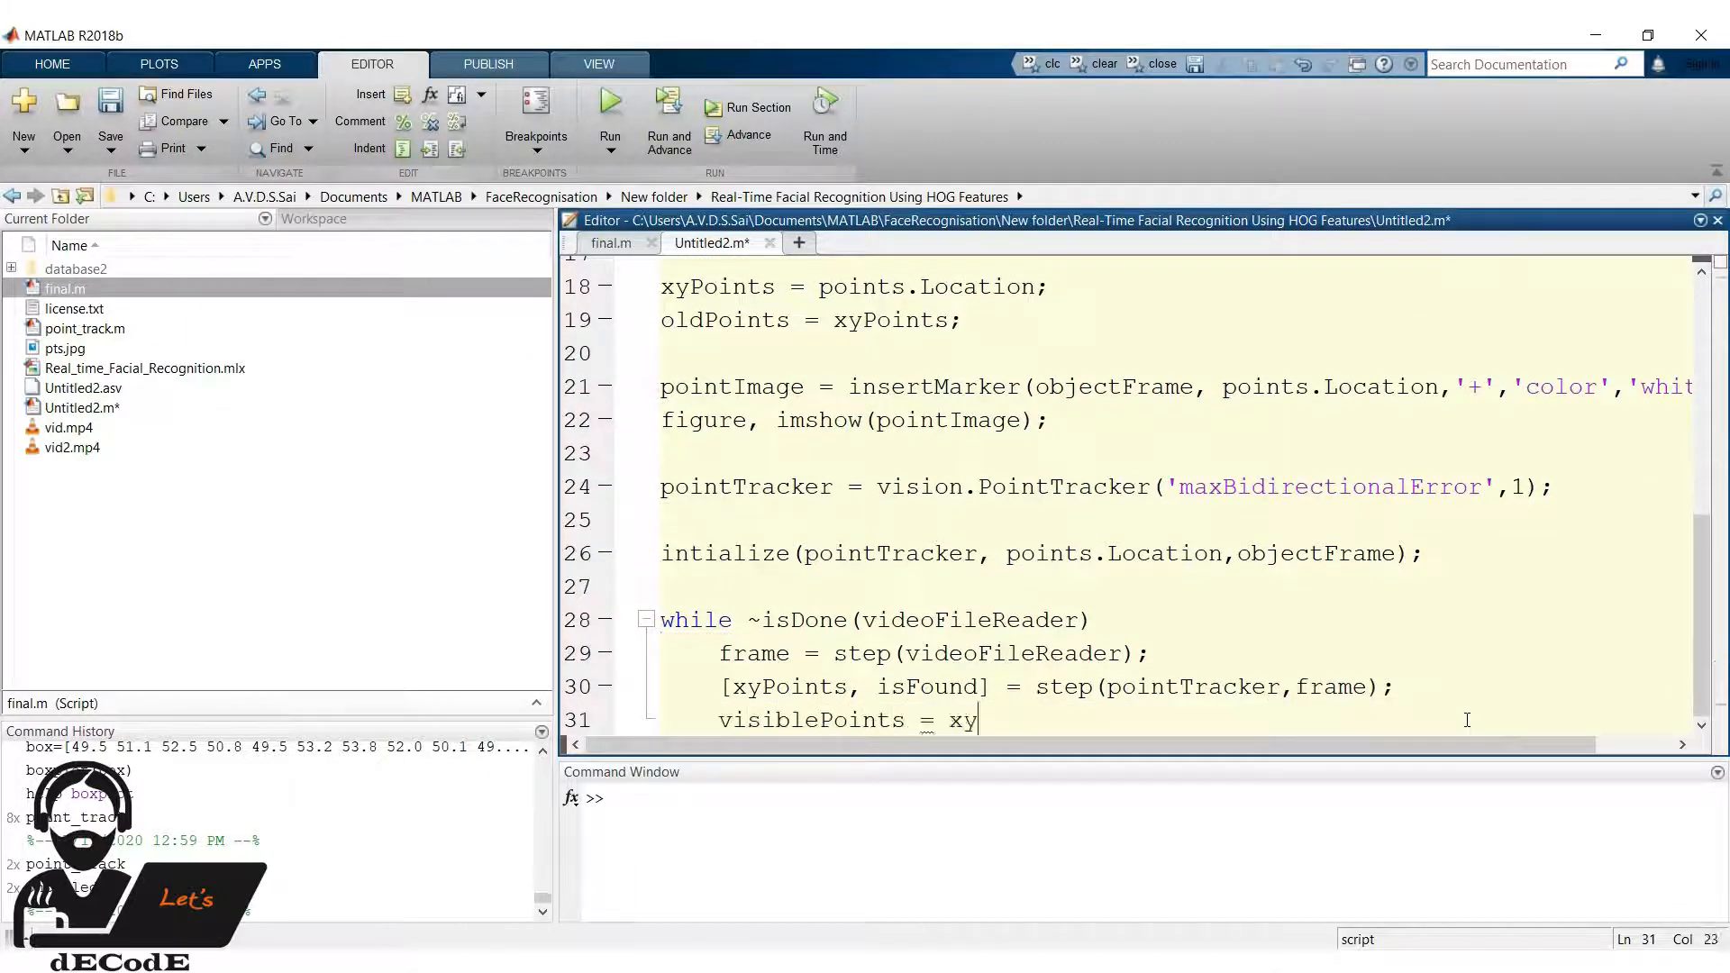
{"action": "type", "text": "Points(isFound,:);"}
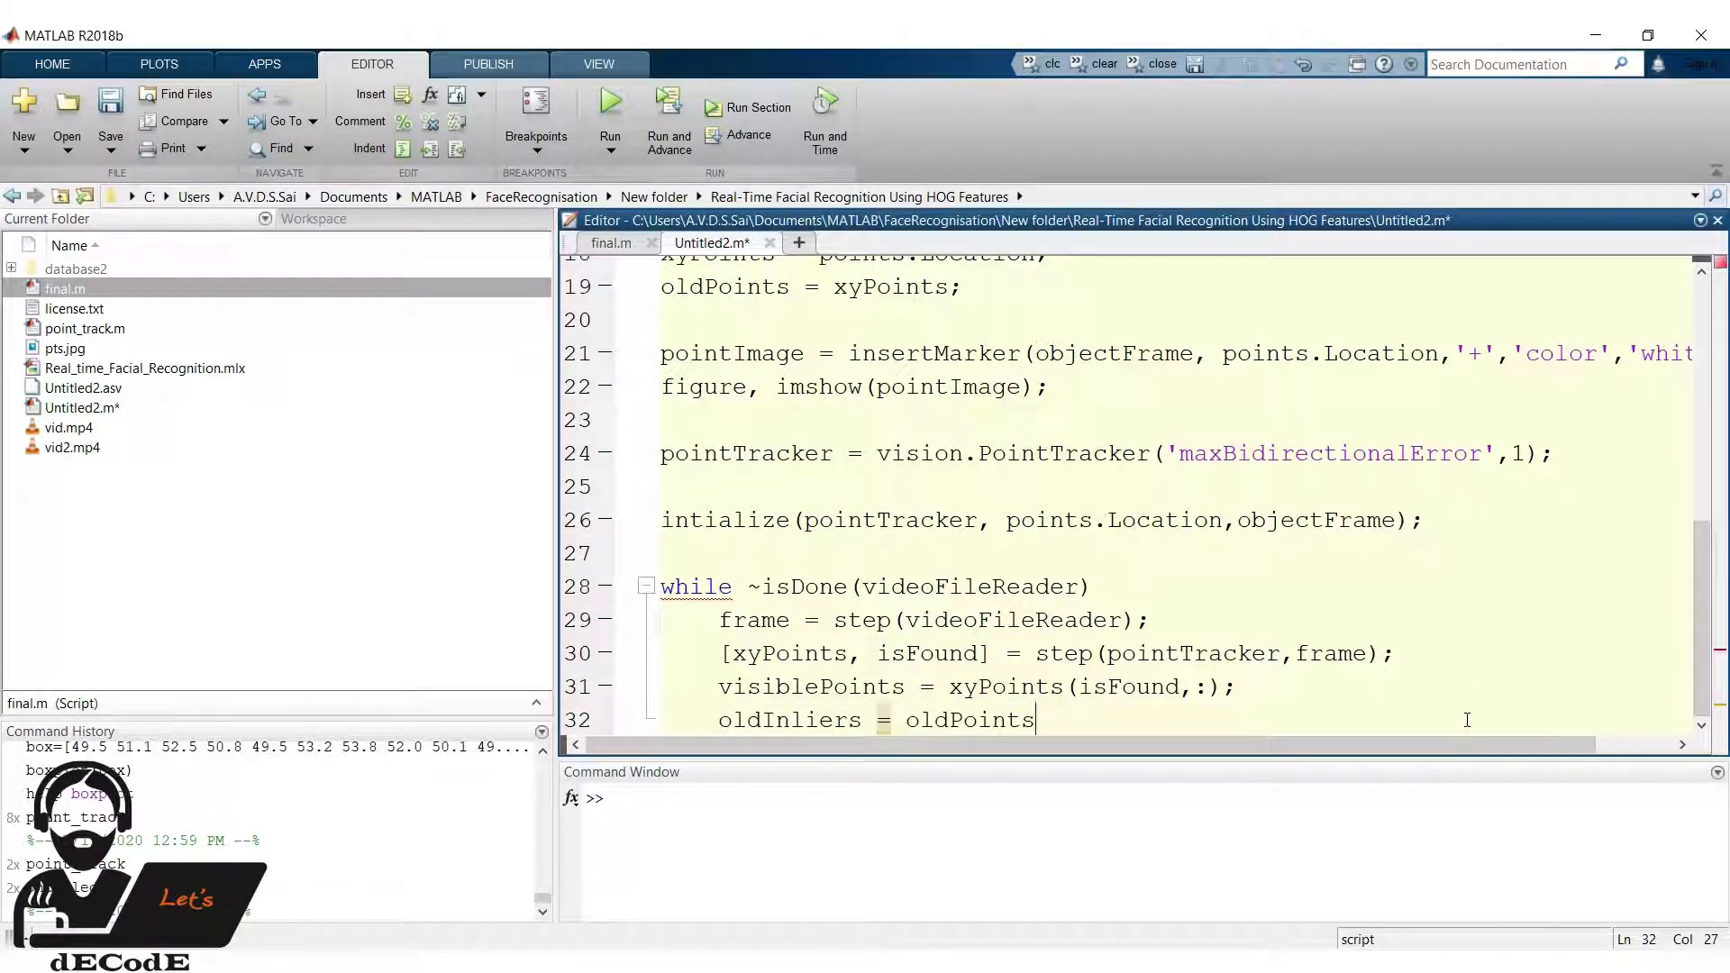
{"action": "type", "text": "(isFound,:);"}
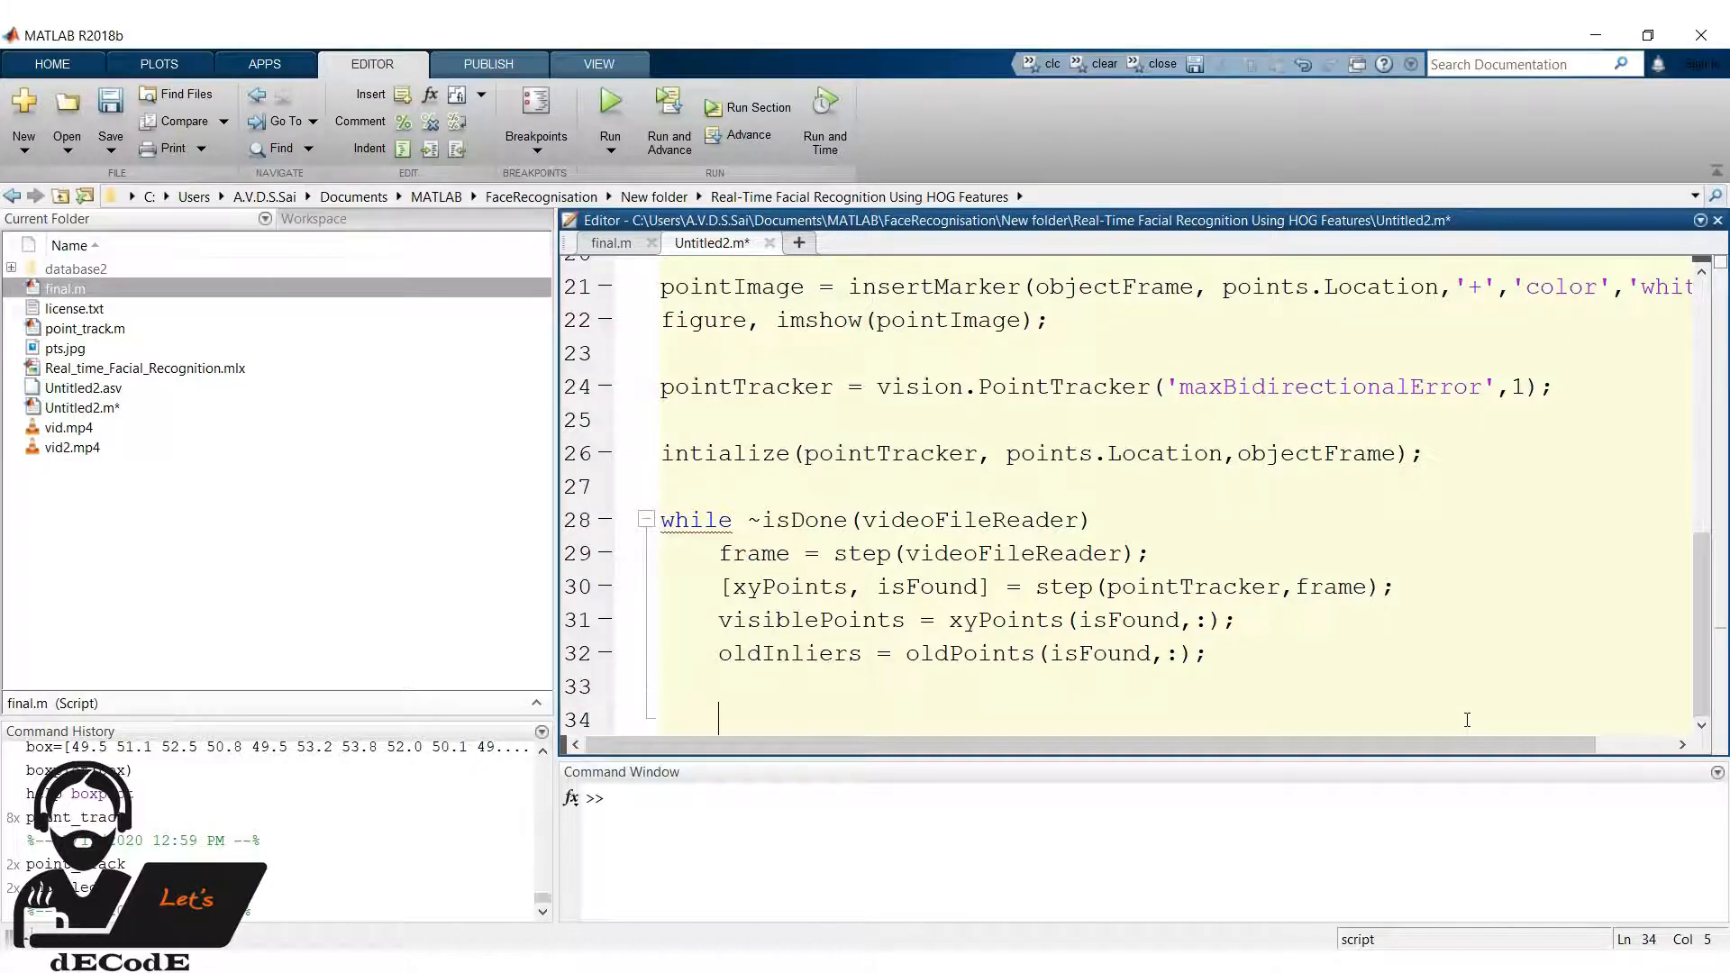
Estimate a similarity transform with MaxDistance 4 and warp bboxPoints with transformPointsForward
{"action": "type", "text": "[xform, oldInliers, v"}
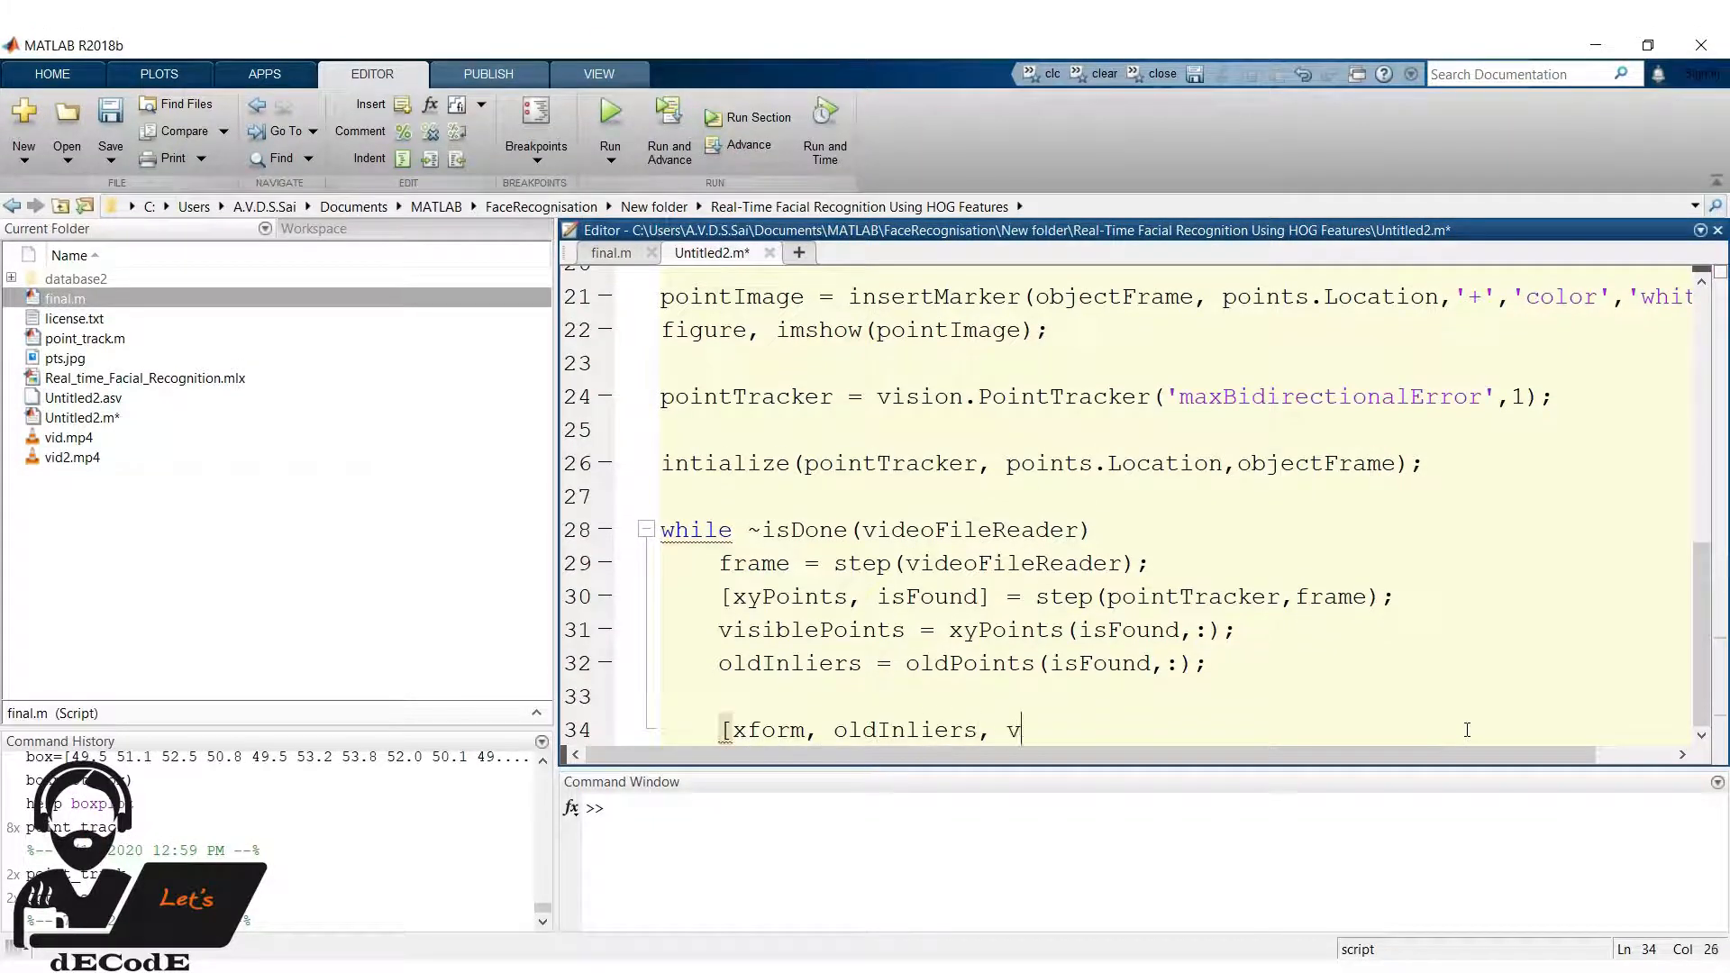
{"action": "type", "text": "isiblePoints] = estimateGeometricTransform(..."}
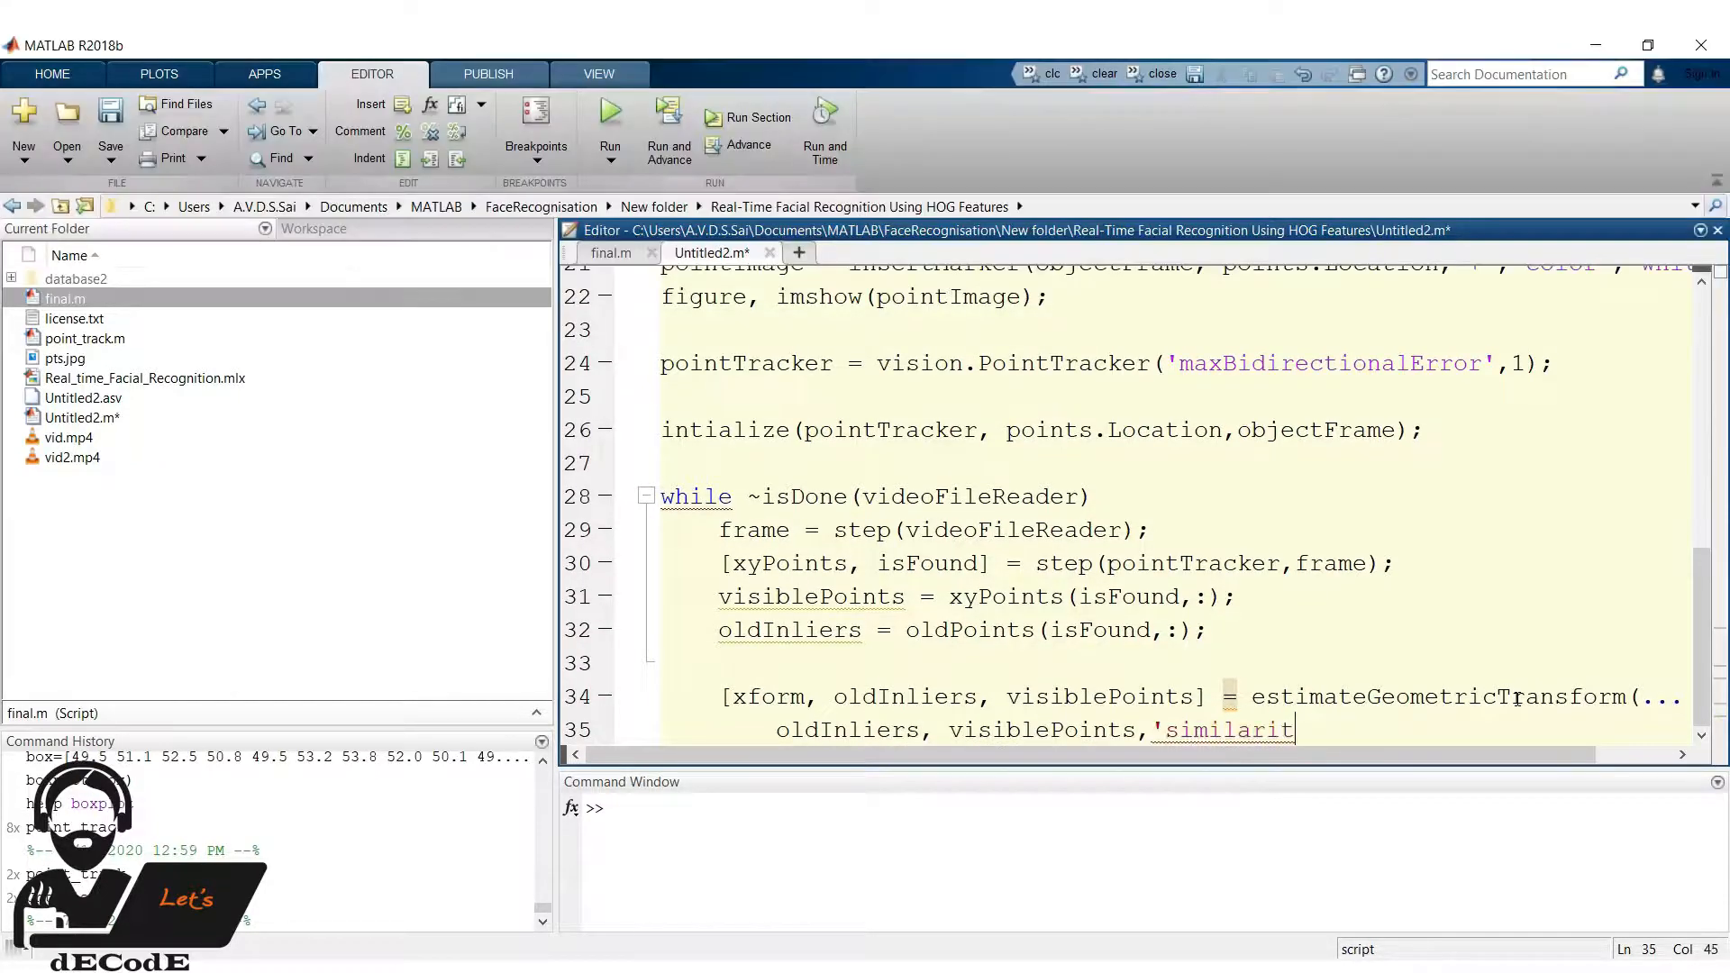
{"action": "type", "text": "y','MaxDistance',4);"}
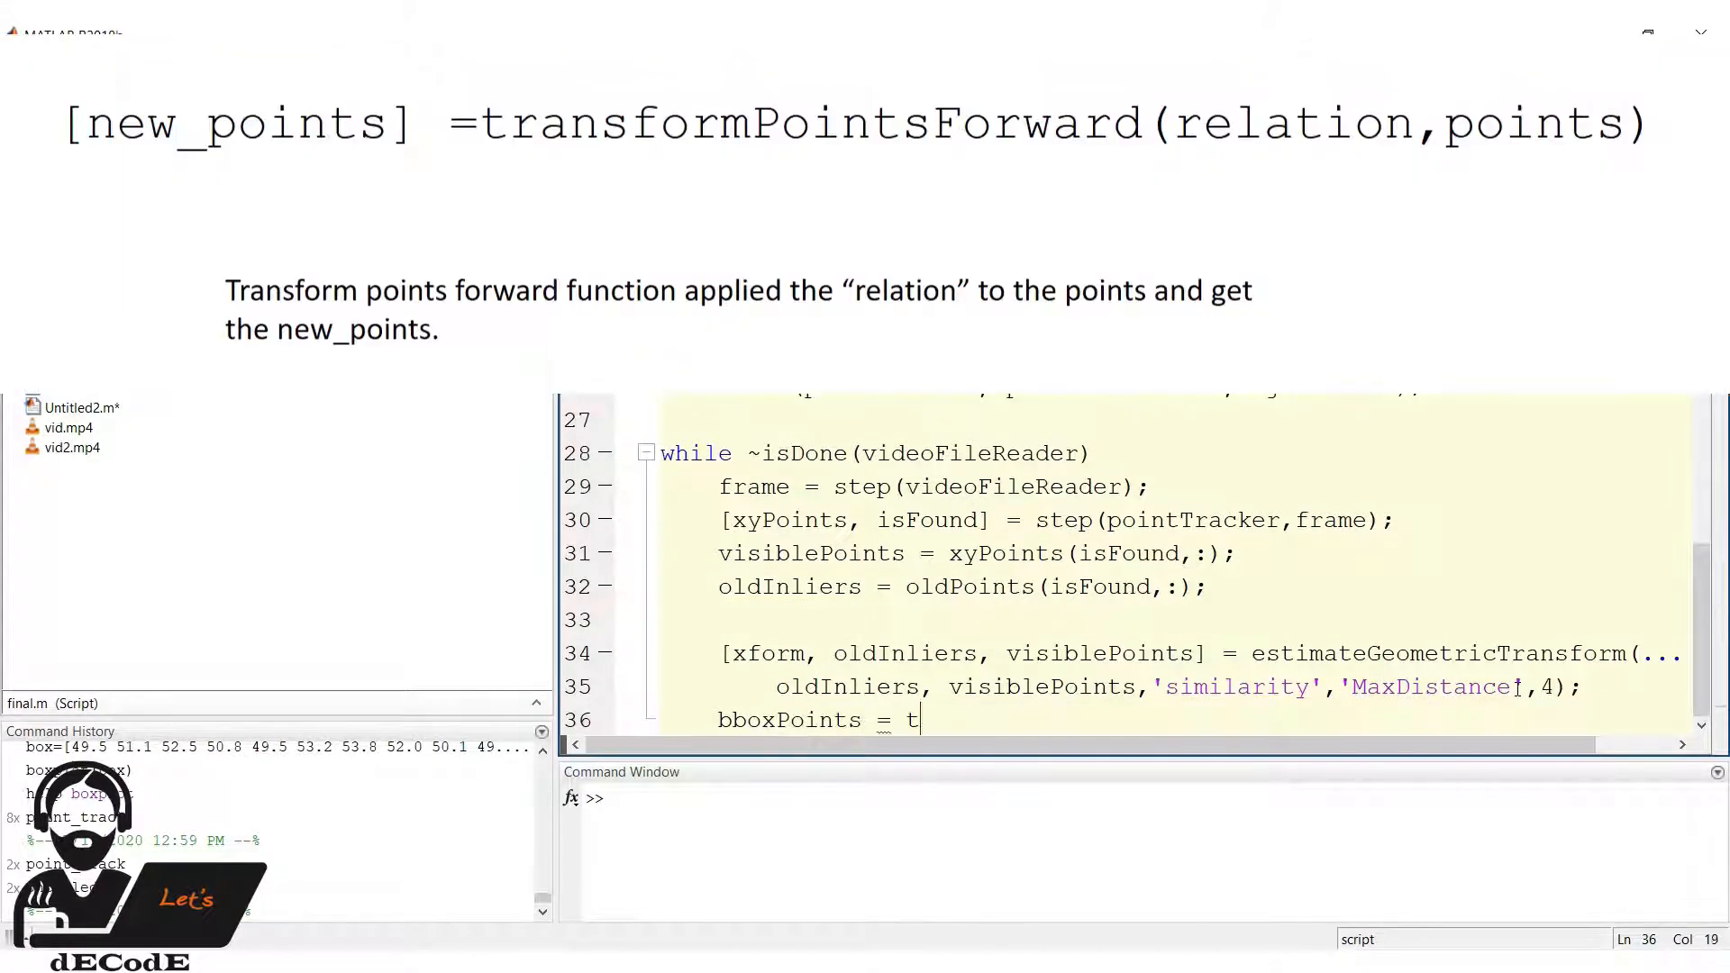
{"action": "type", "text": "ranformPointsForwa"}
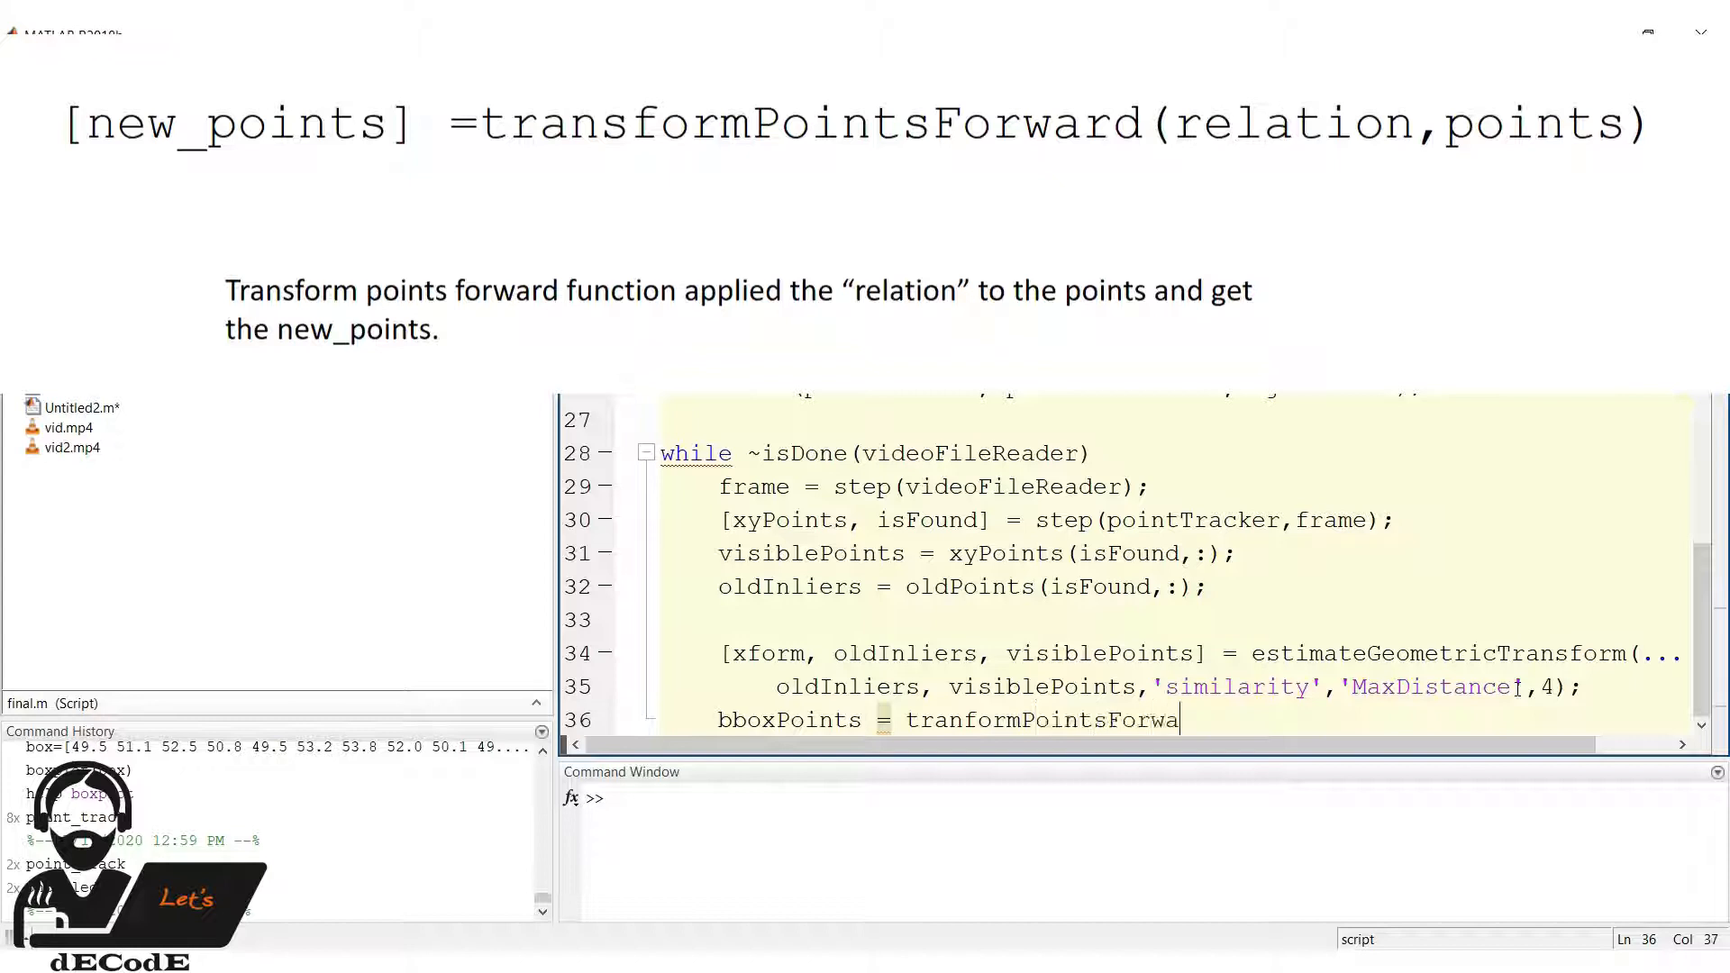
{"action": "type", "text": "rd(xform"}
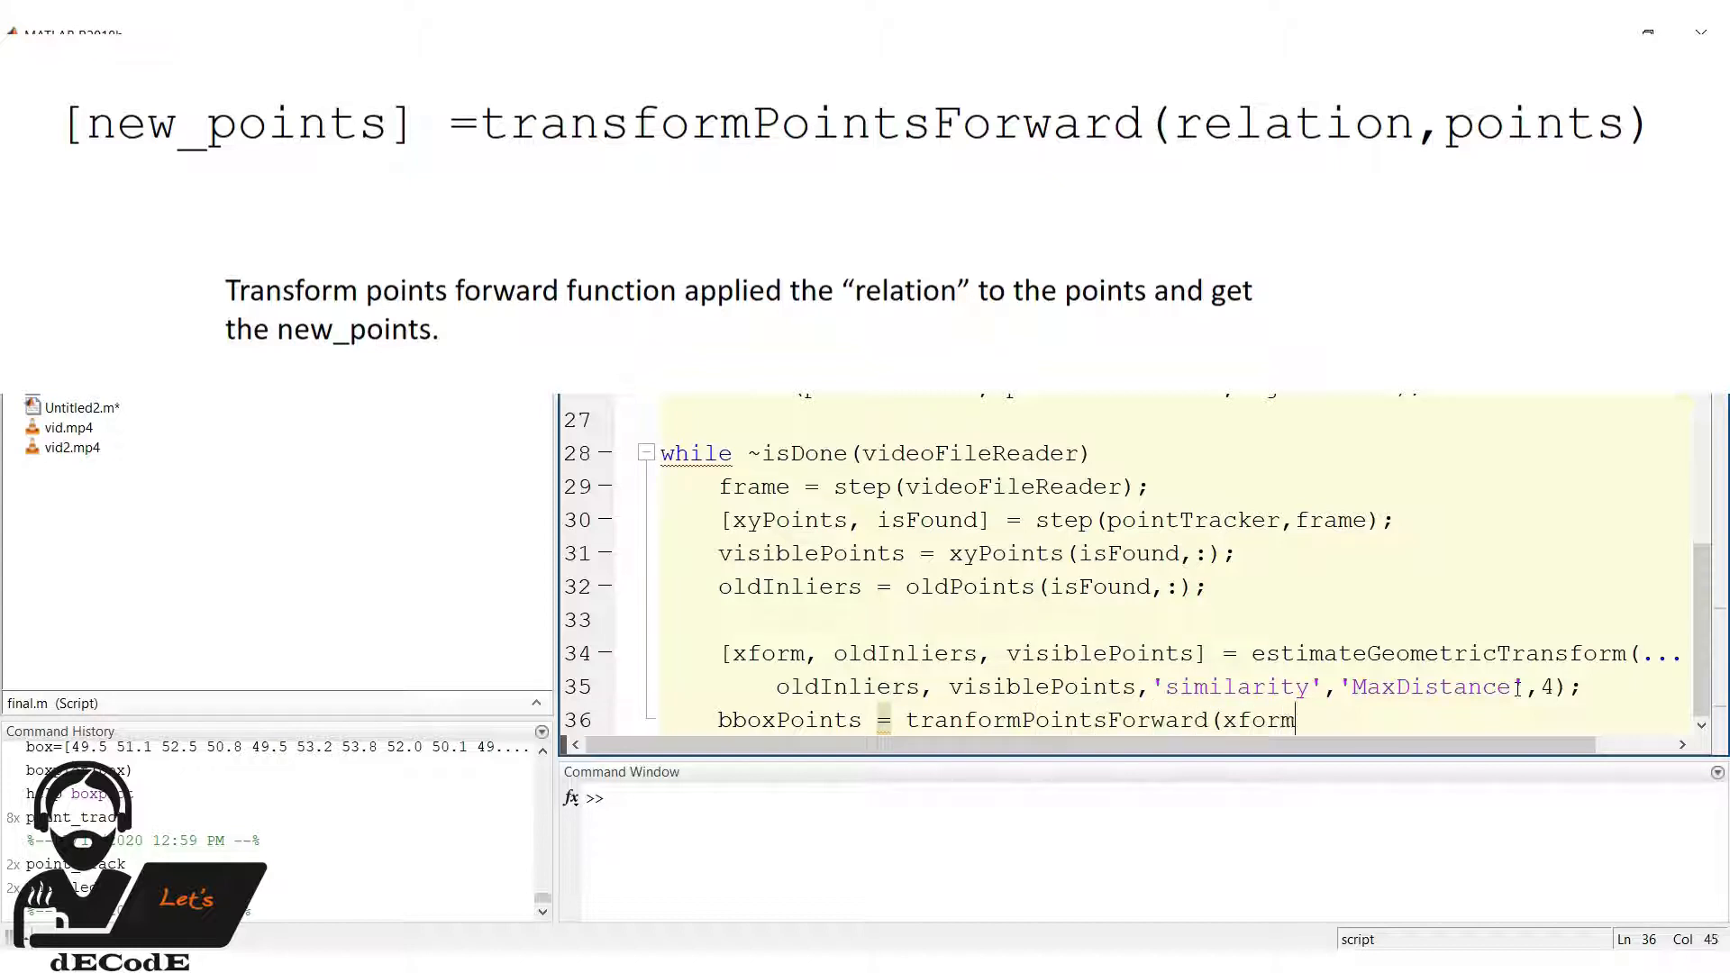
{"action": "type", "text": ",bboxPoints);"}
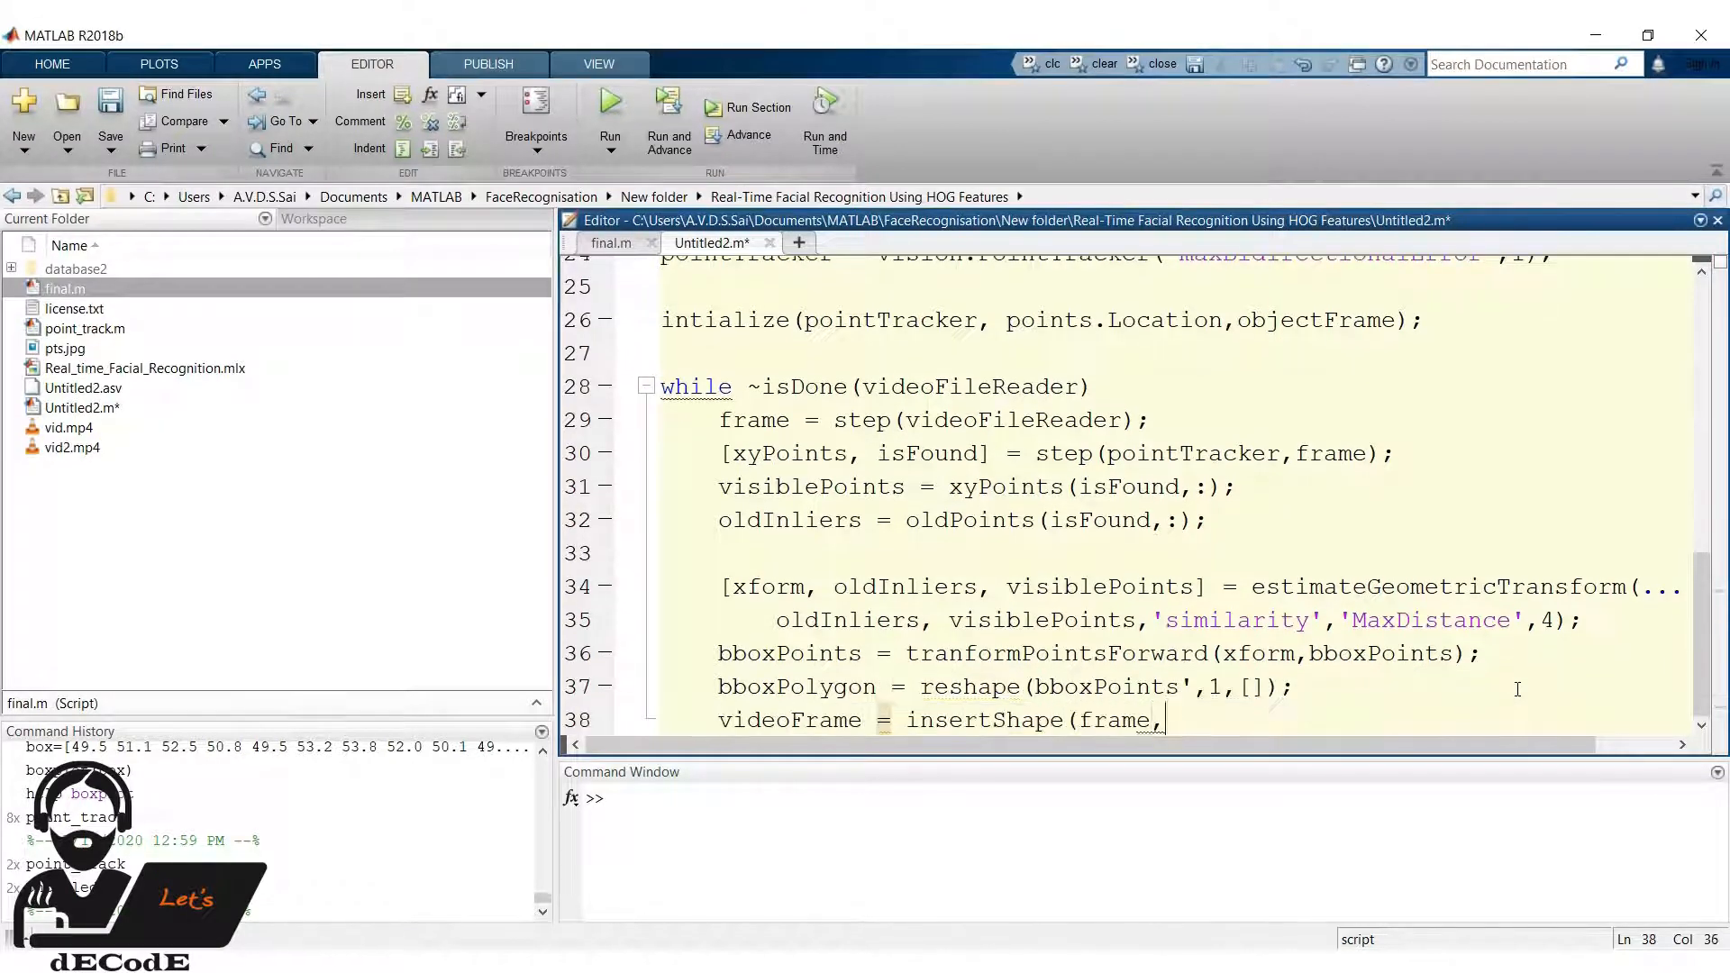
Draw the Polygon with LineWidth 1, set oldPoints = visiblePoints, update the tracker and step the videoPlayer
{"action": "type", "text": "'Polygon', bboxPolygon, 'LineWidth',1"}
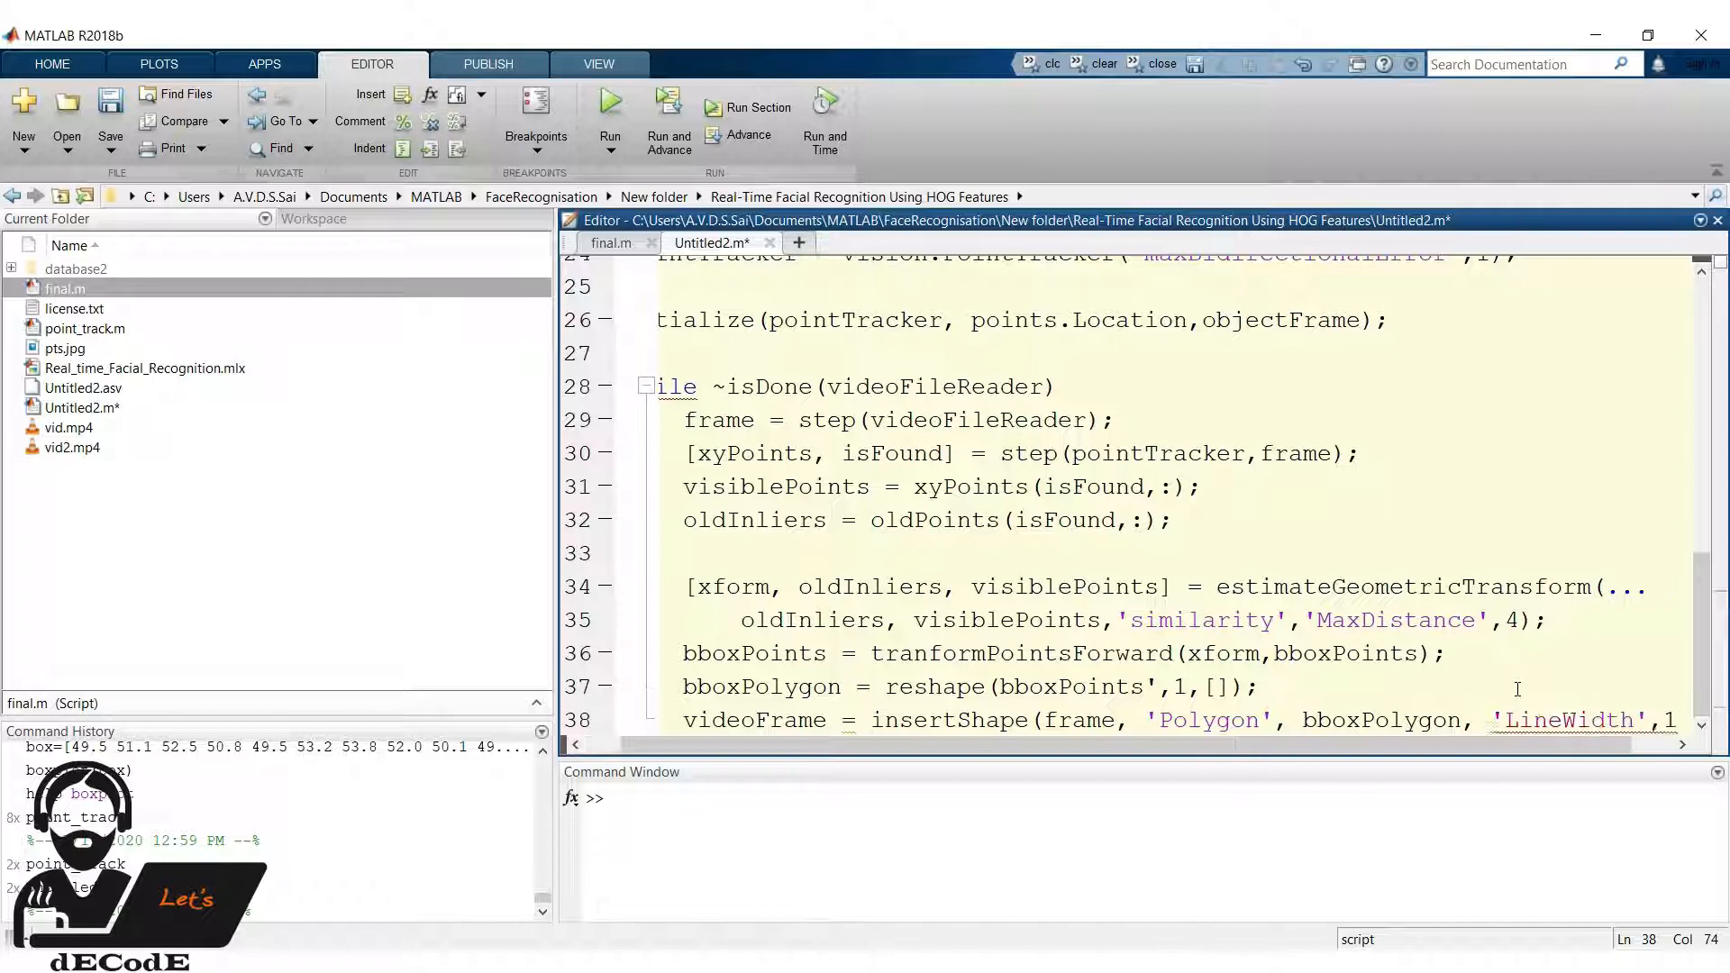
{"action": "type", "text": "videoFrame = insertShape(videoFrame,visiblePoints,'+','Color','white"}
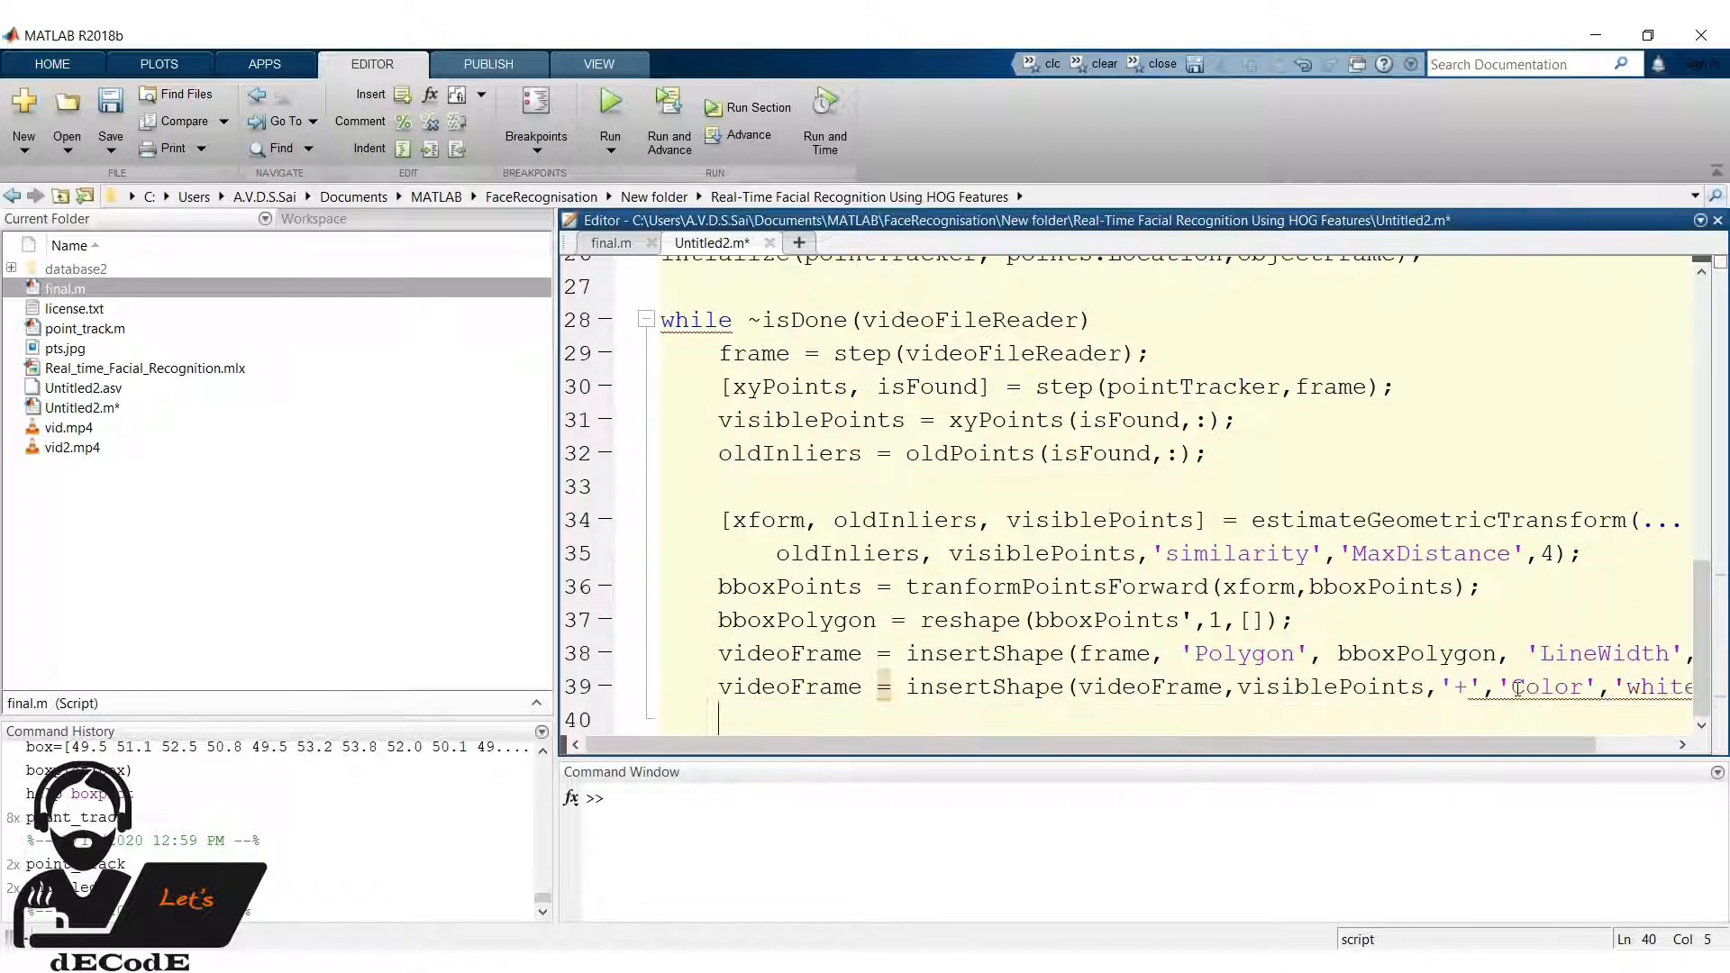
{"action": "type", "text": "oldPoints"}
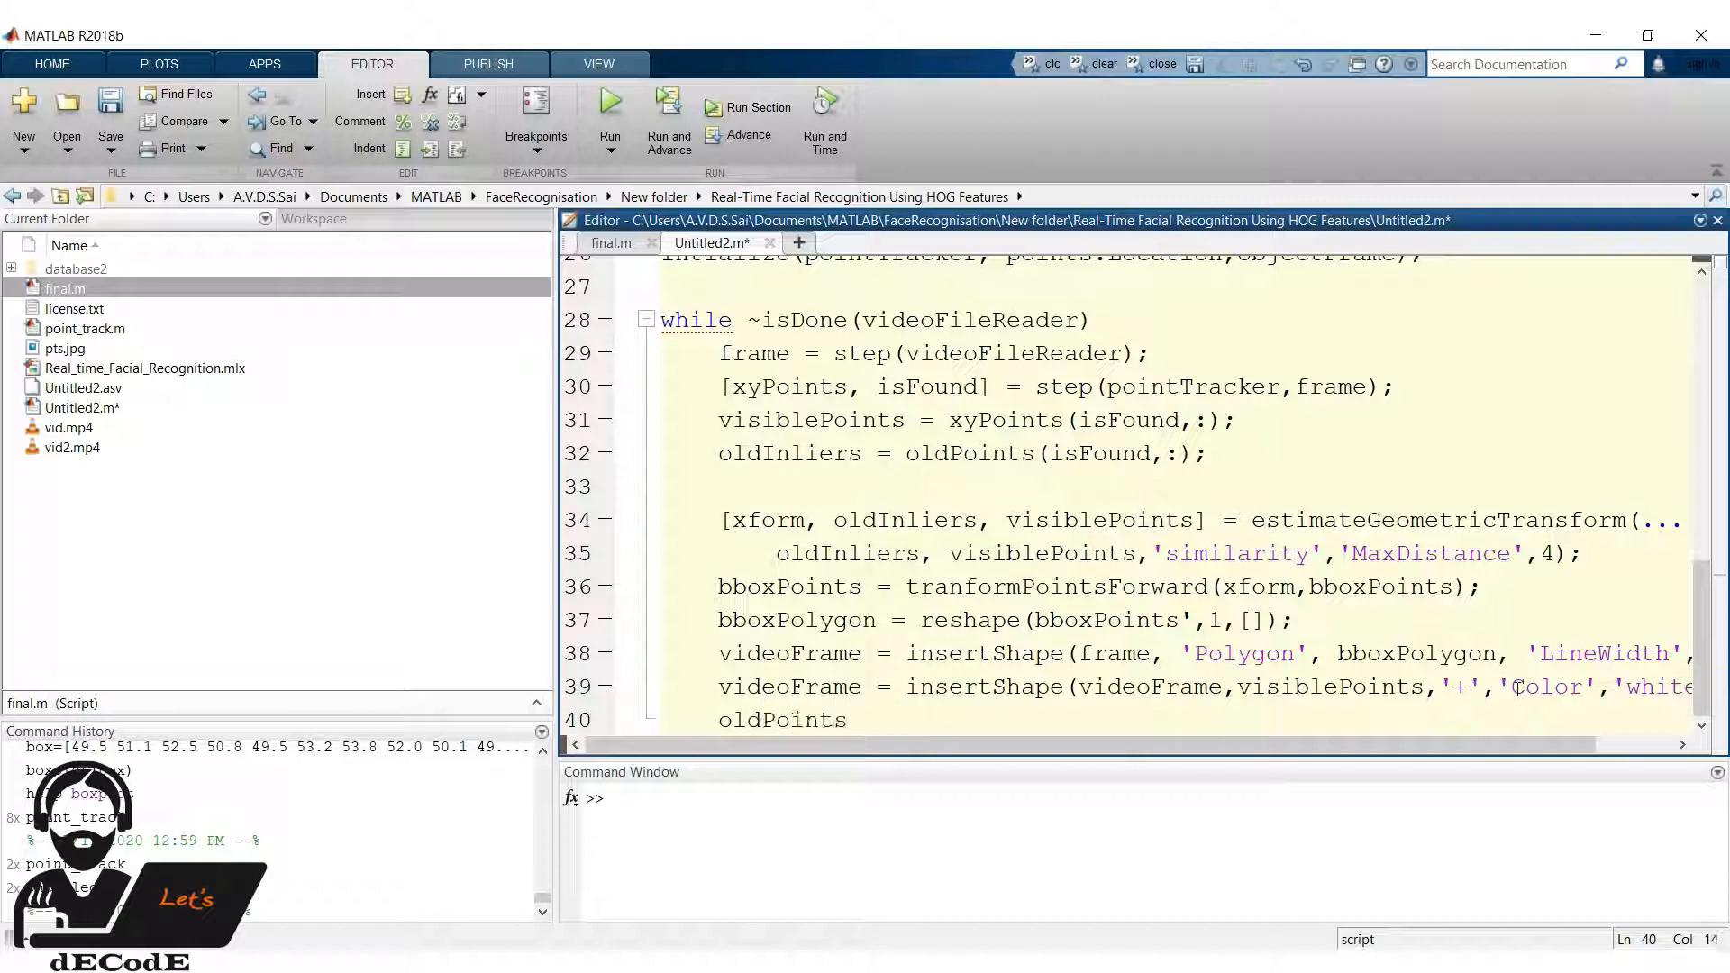
{"action": "type", "text": "= visibleP"}
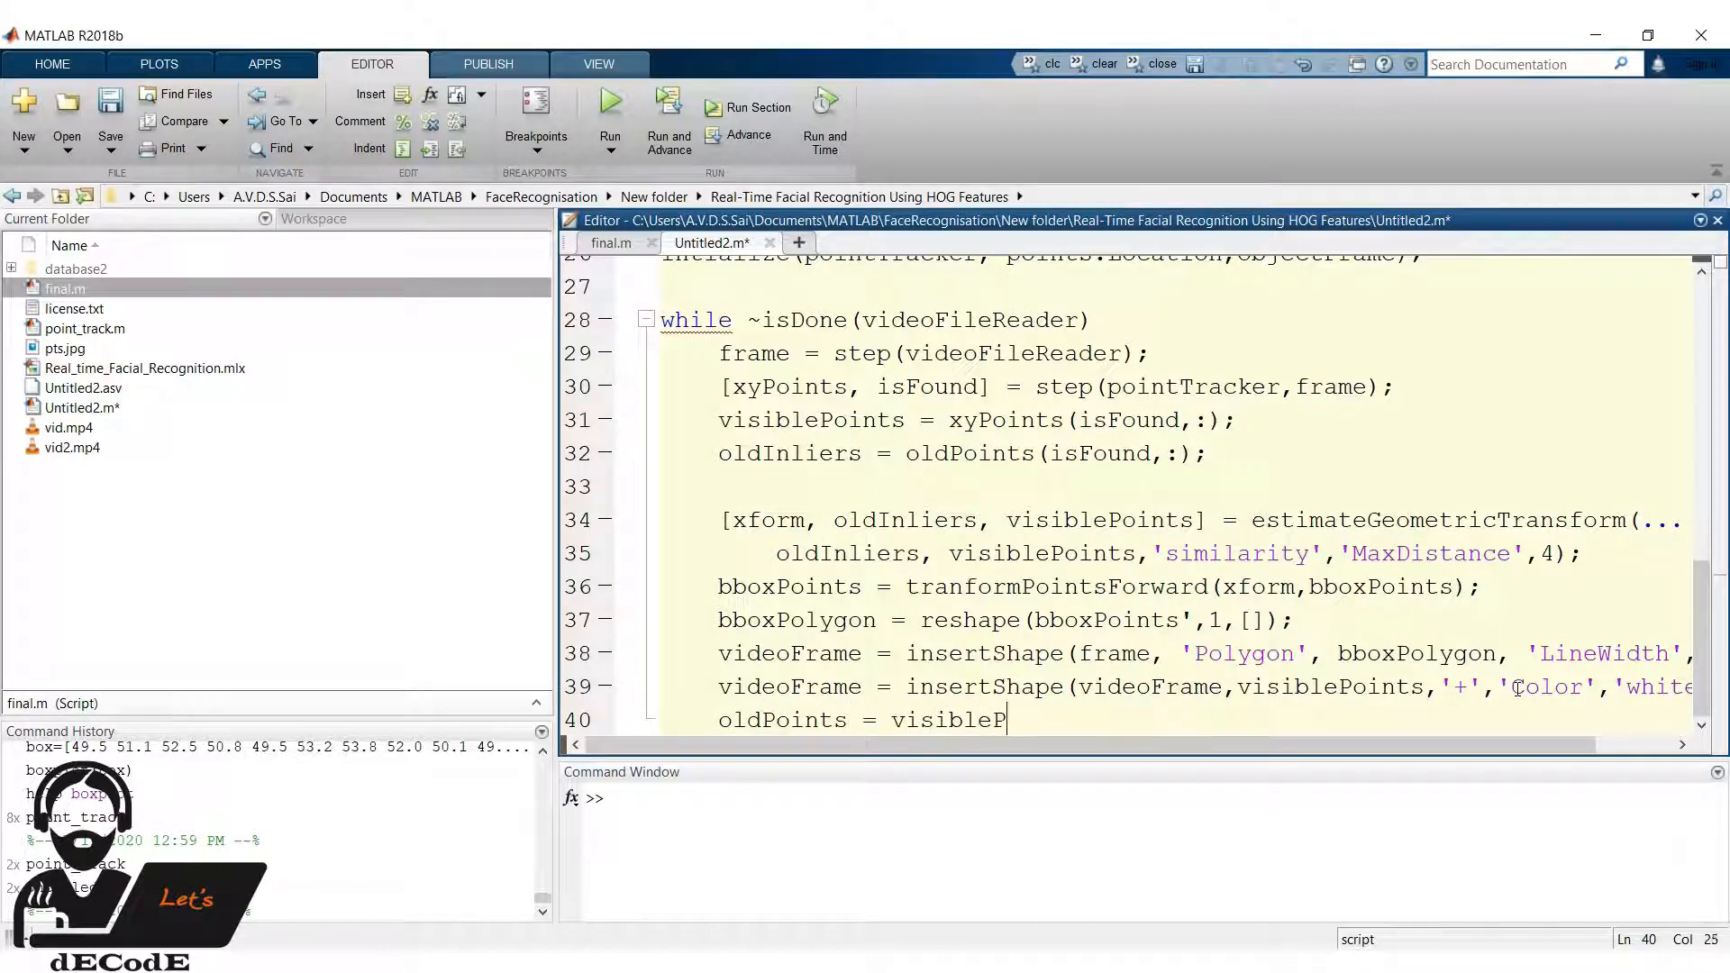
{"action": "type", "text": "oints;"}
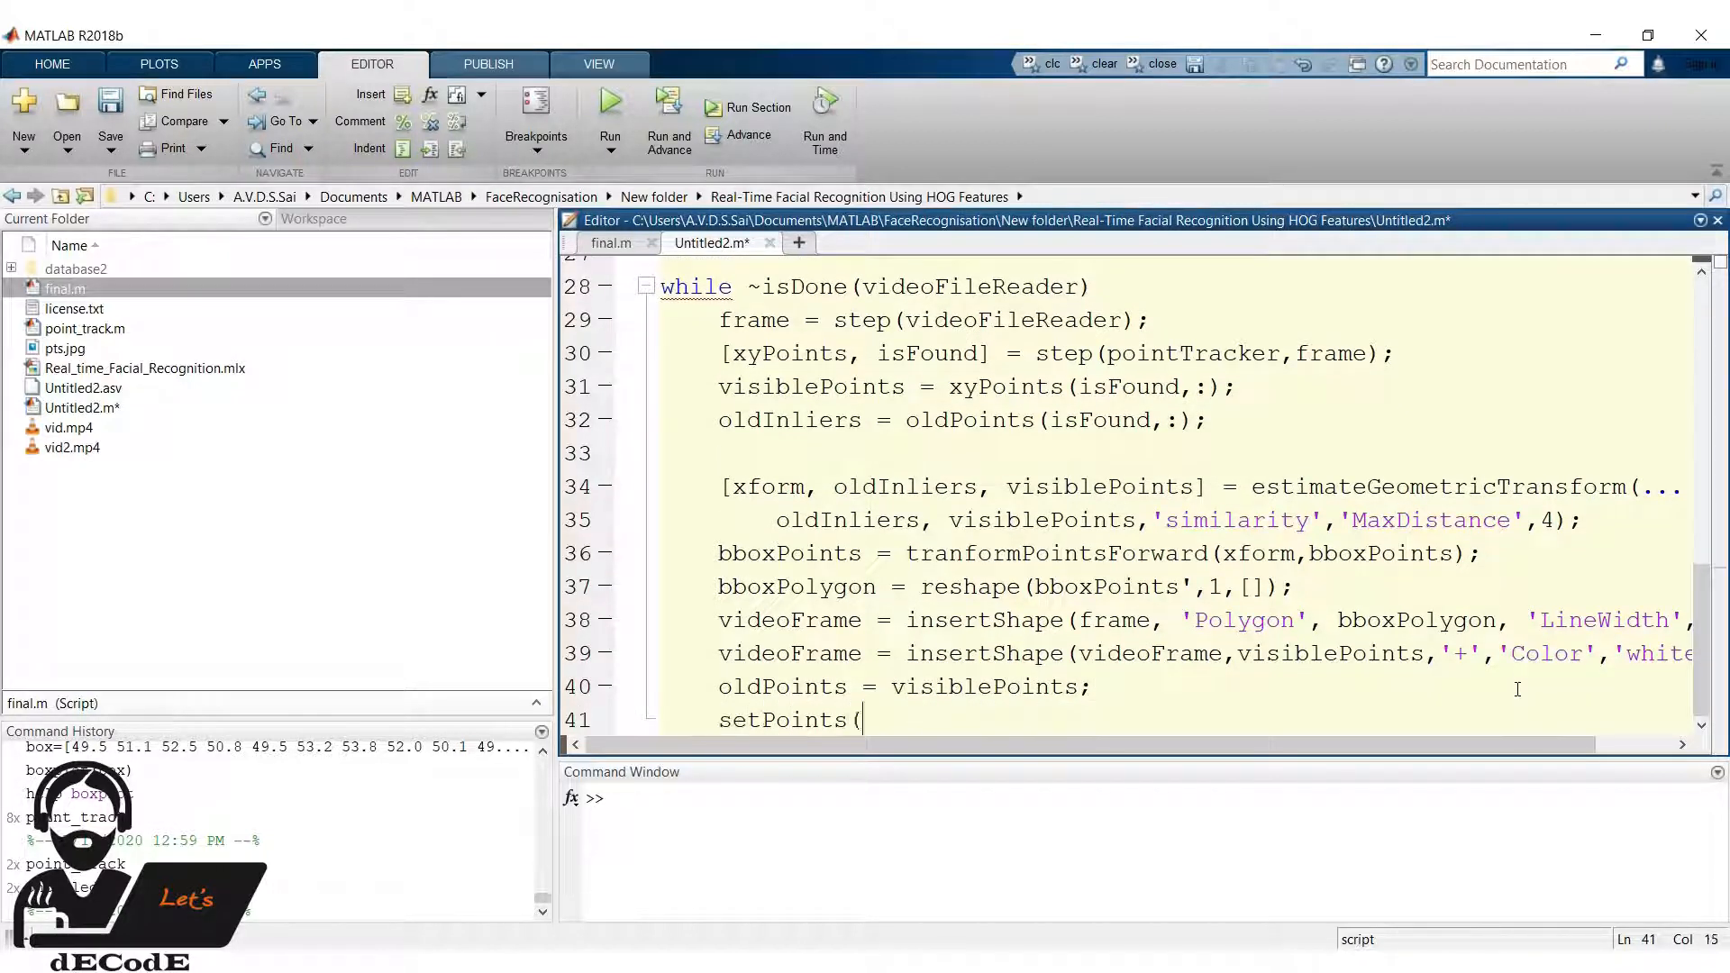
{"action": "type", "text": "pointTracker, oldPoints);"}
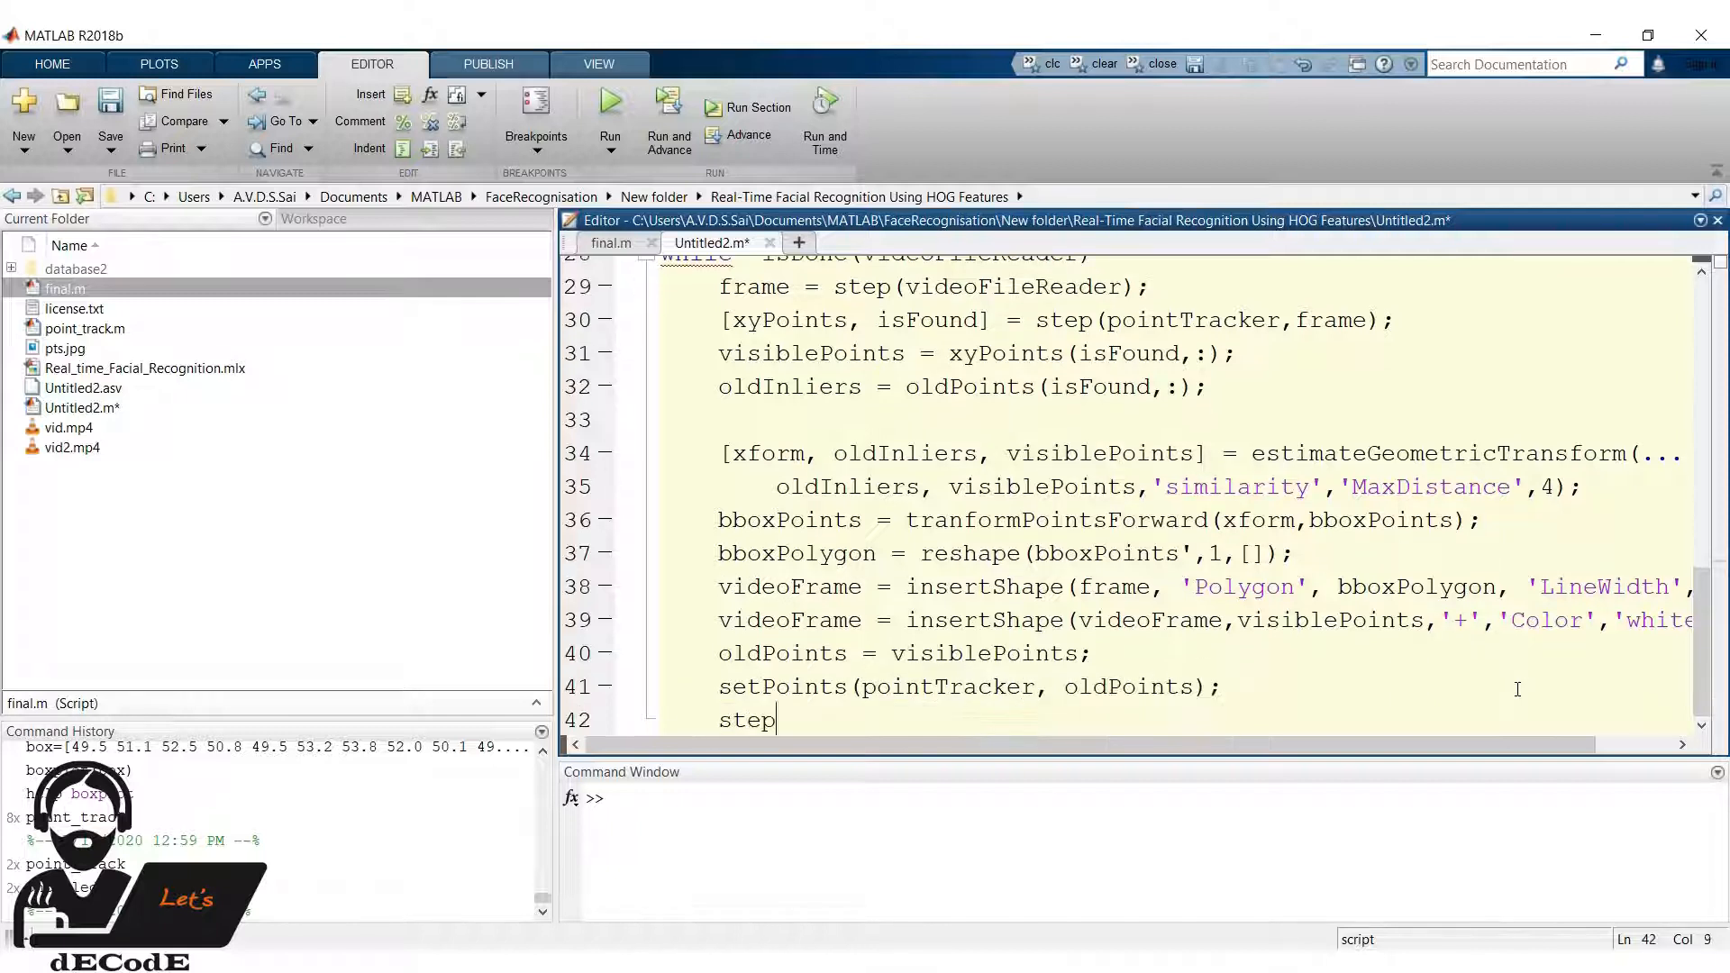
{"action": "type", "text": "(videoPlayer, videoFrame);"}
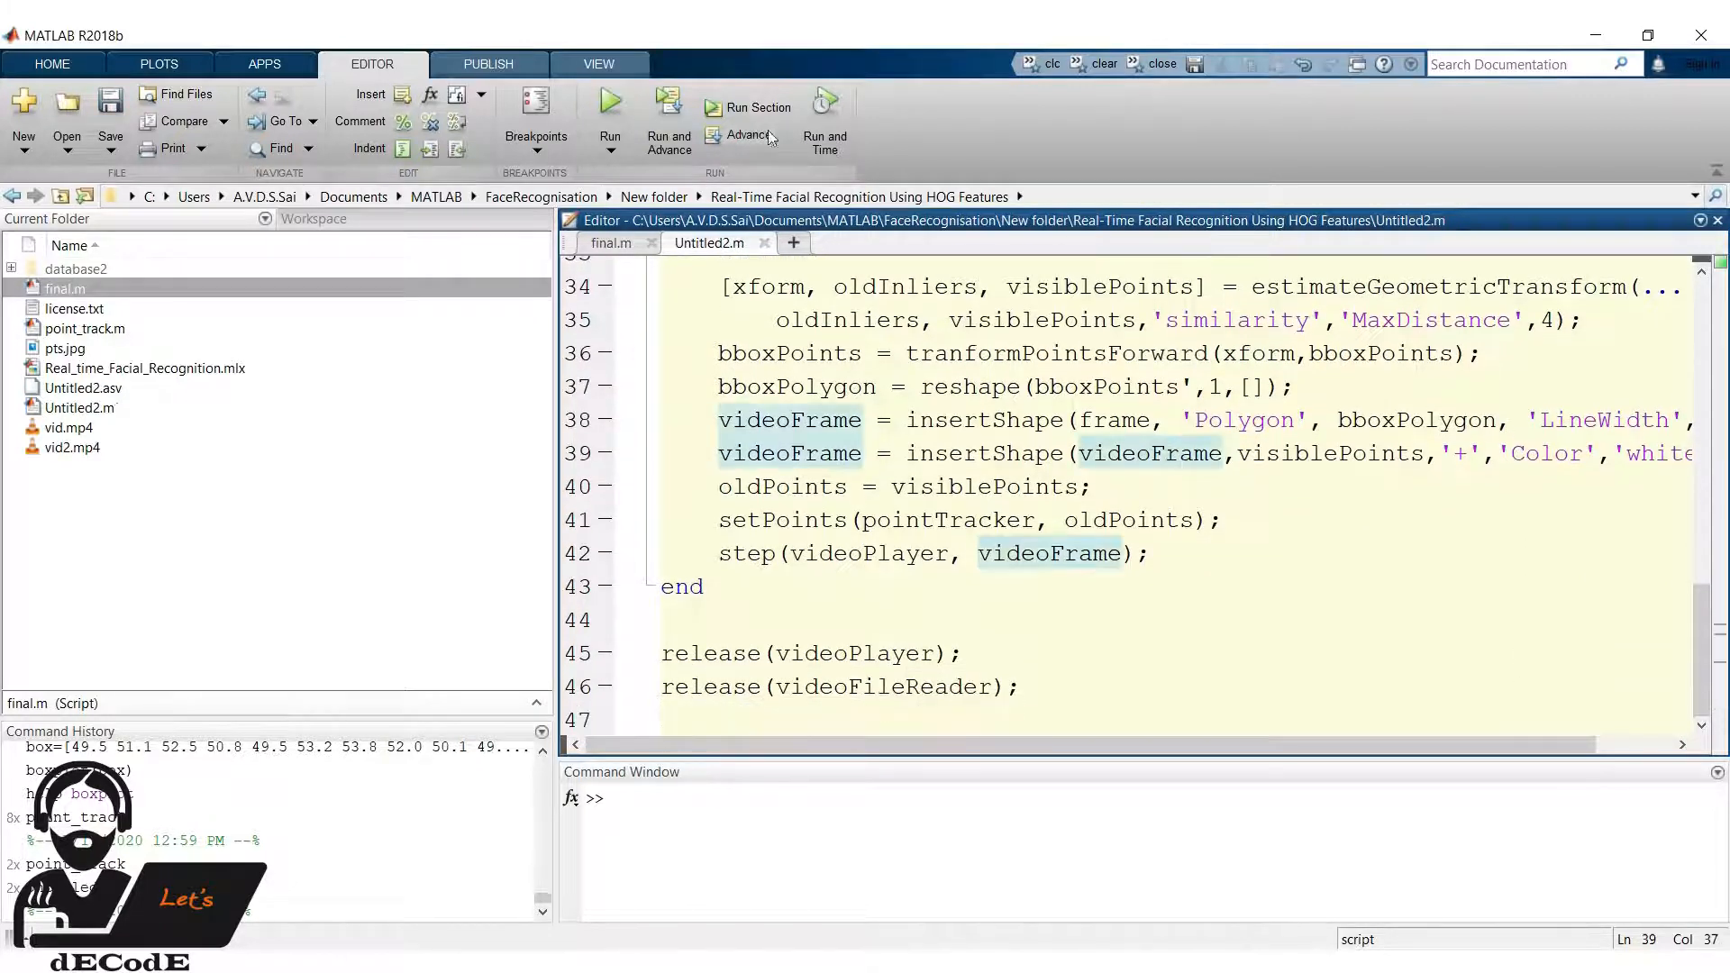
Run, fix the insertShape call, rerun so the box follows the face, then close the Video Player
{"action": "left_click", "coordinate": [609, 108]}
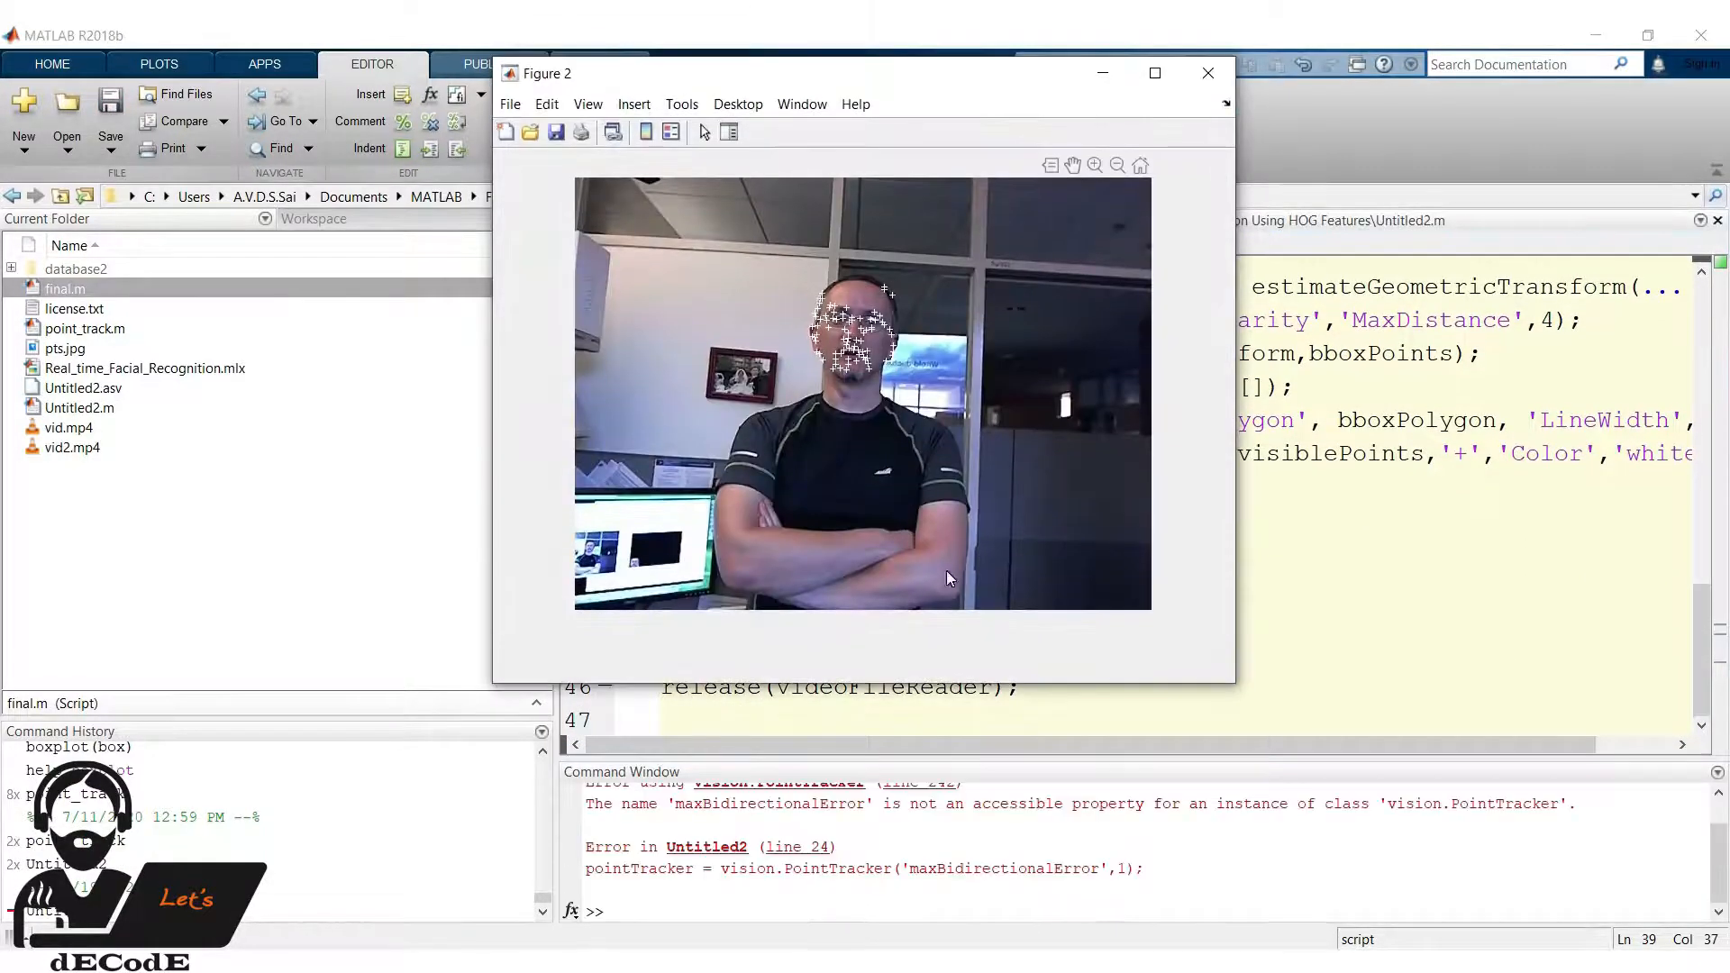
{"action": "left_click", "coordinate": [1208, 73]}
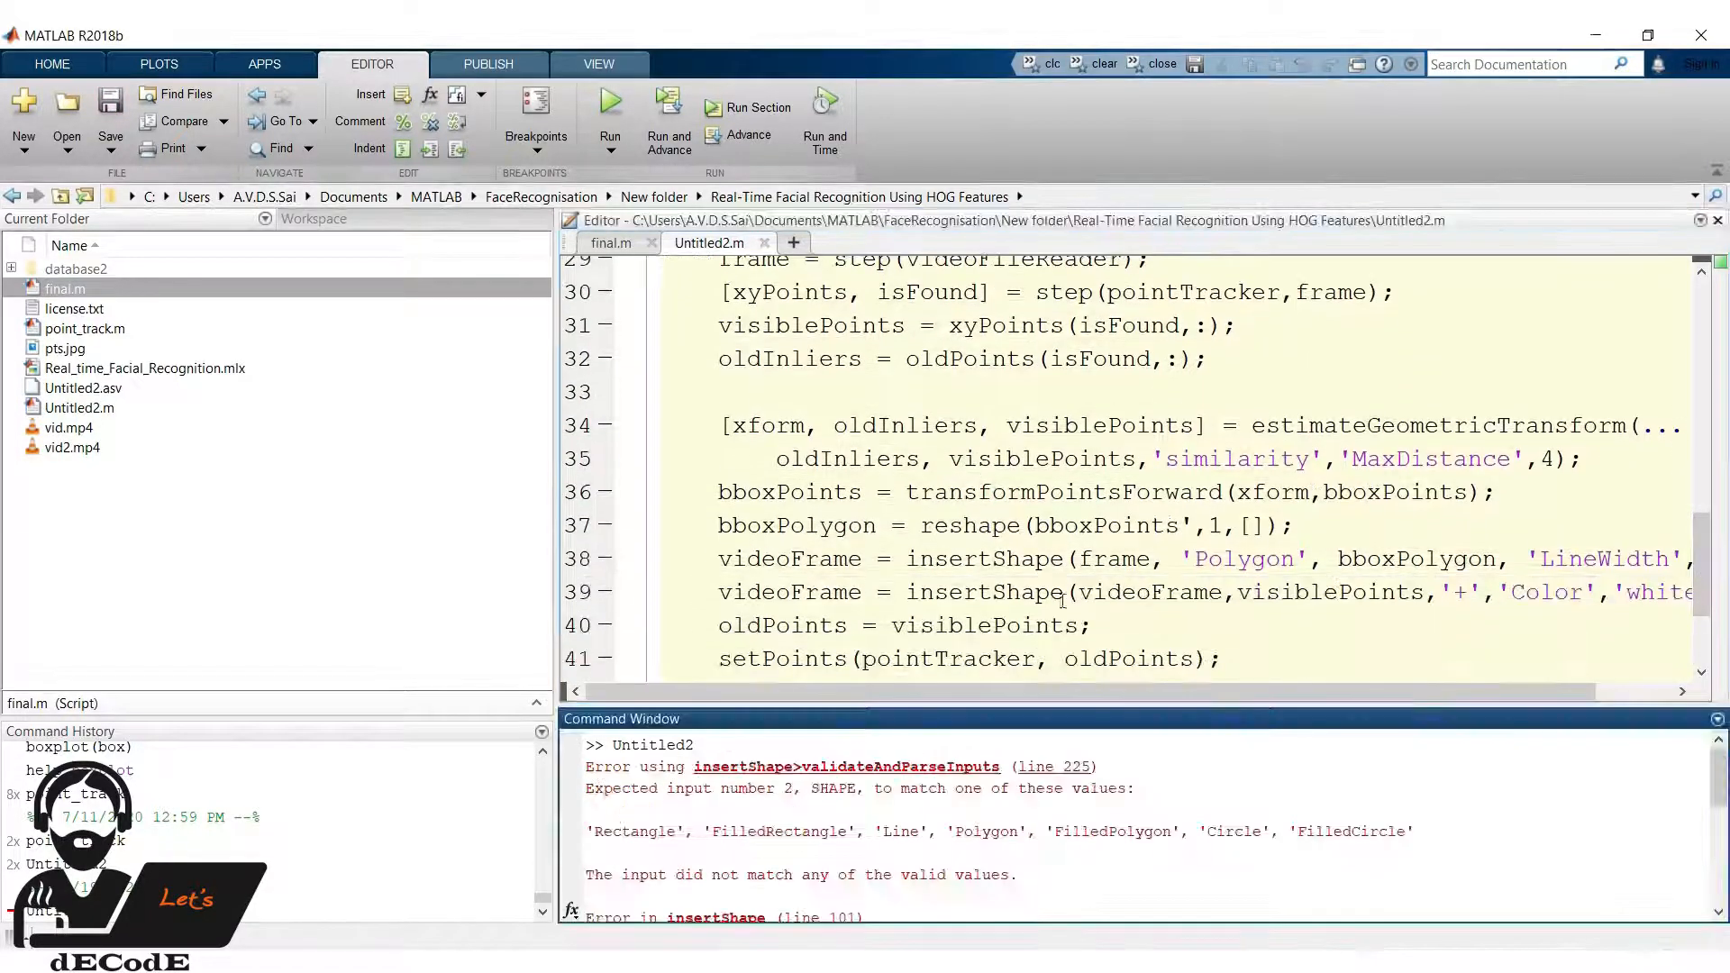
{"action": "type", "text": "insert"}
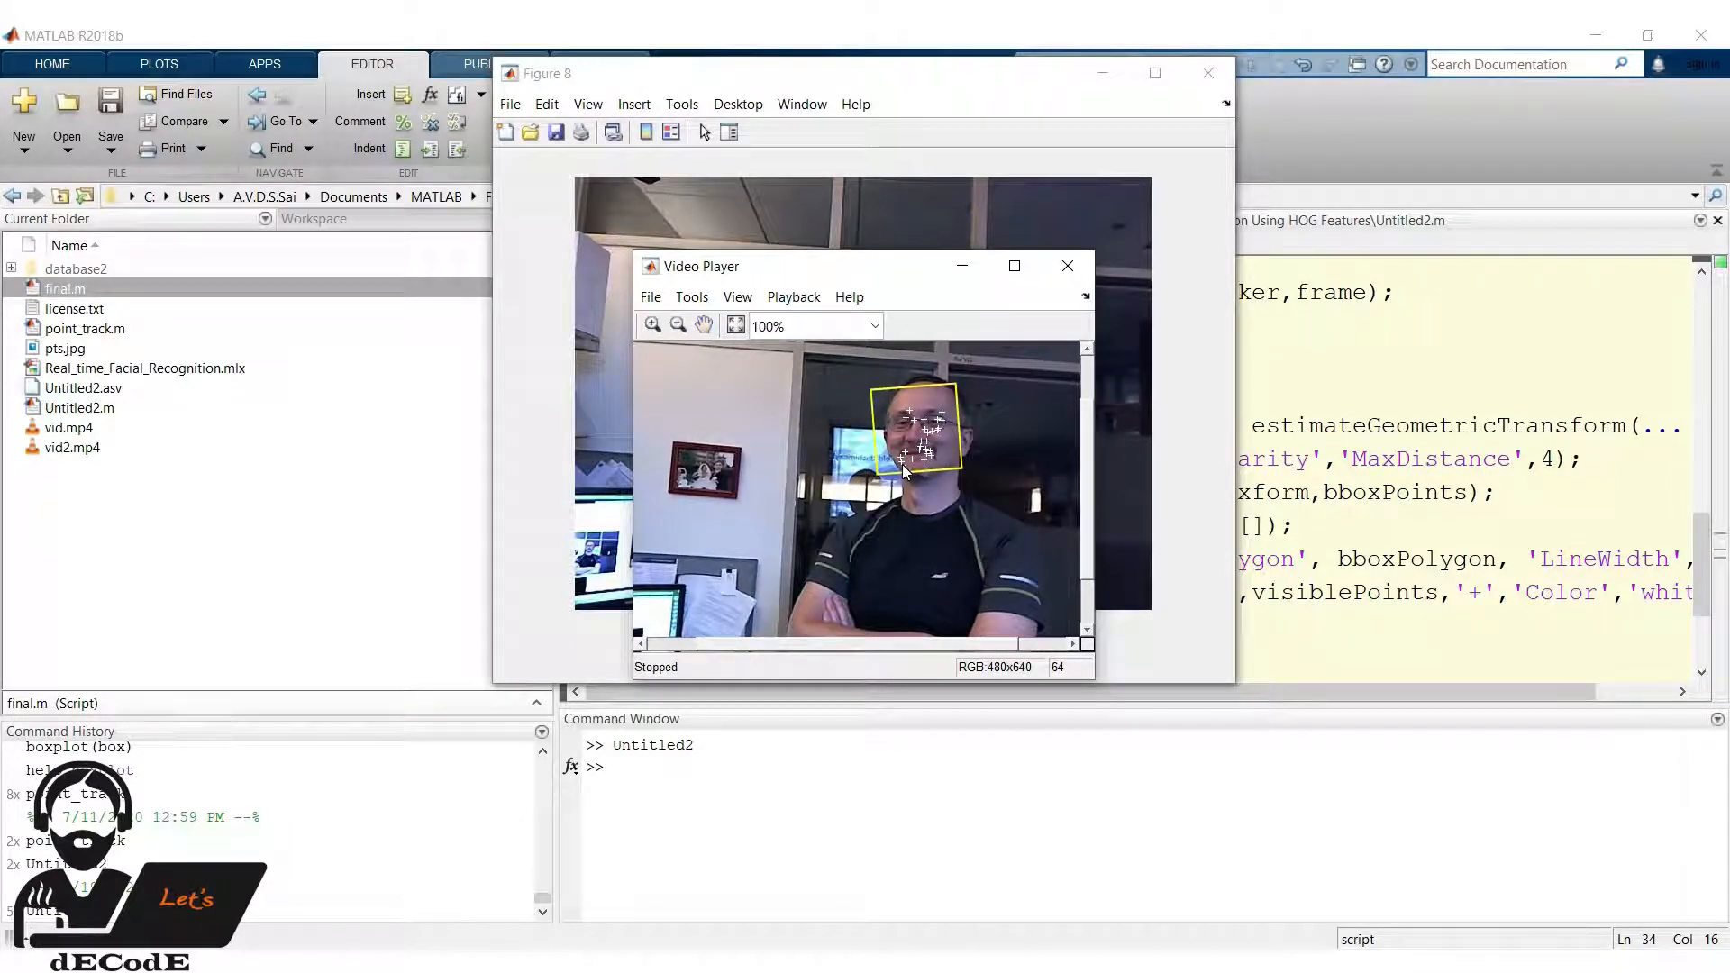
{"action": "mouse_move", "coordinate": [1067, 267]}
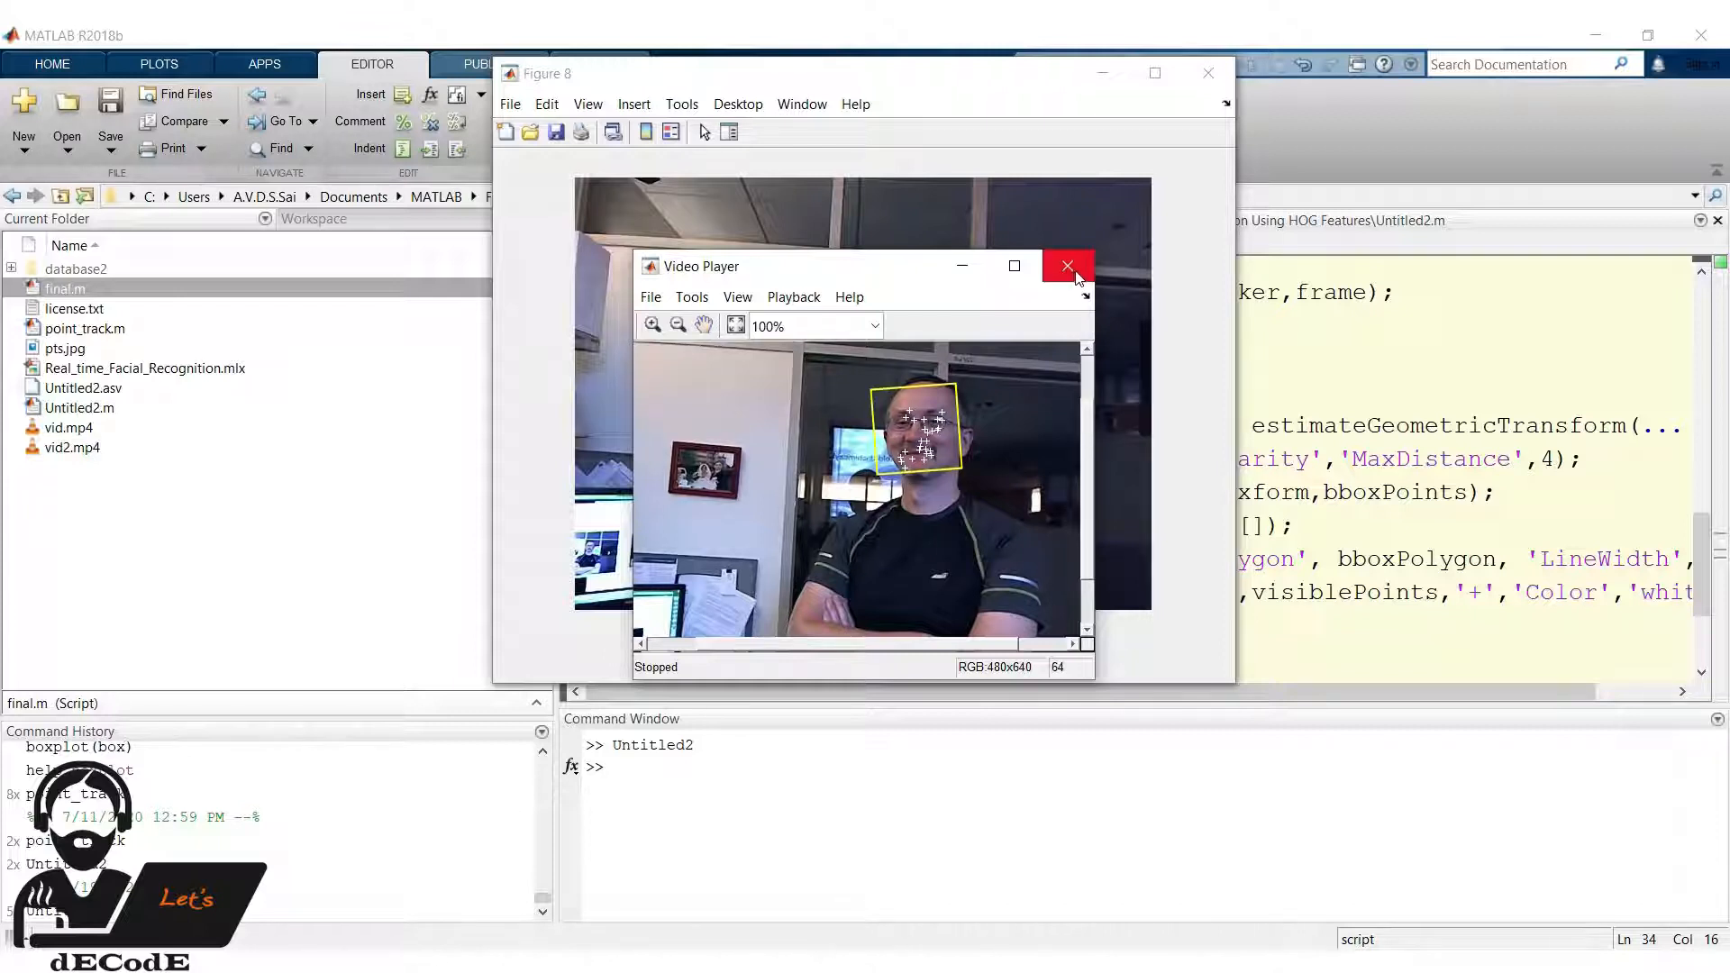
{"action": "left_click", "coordinate": [1067, 267]}
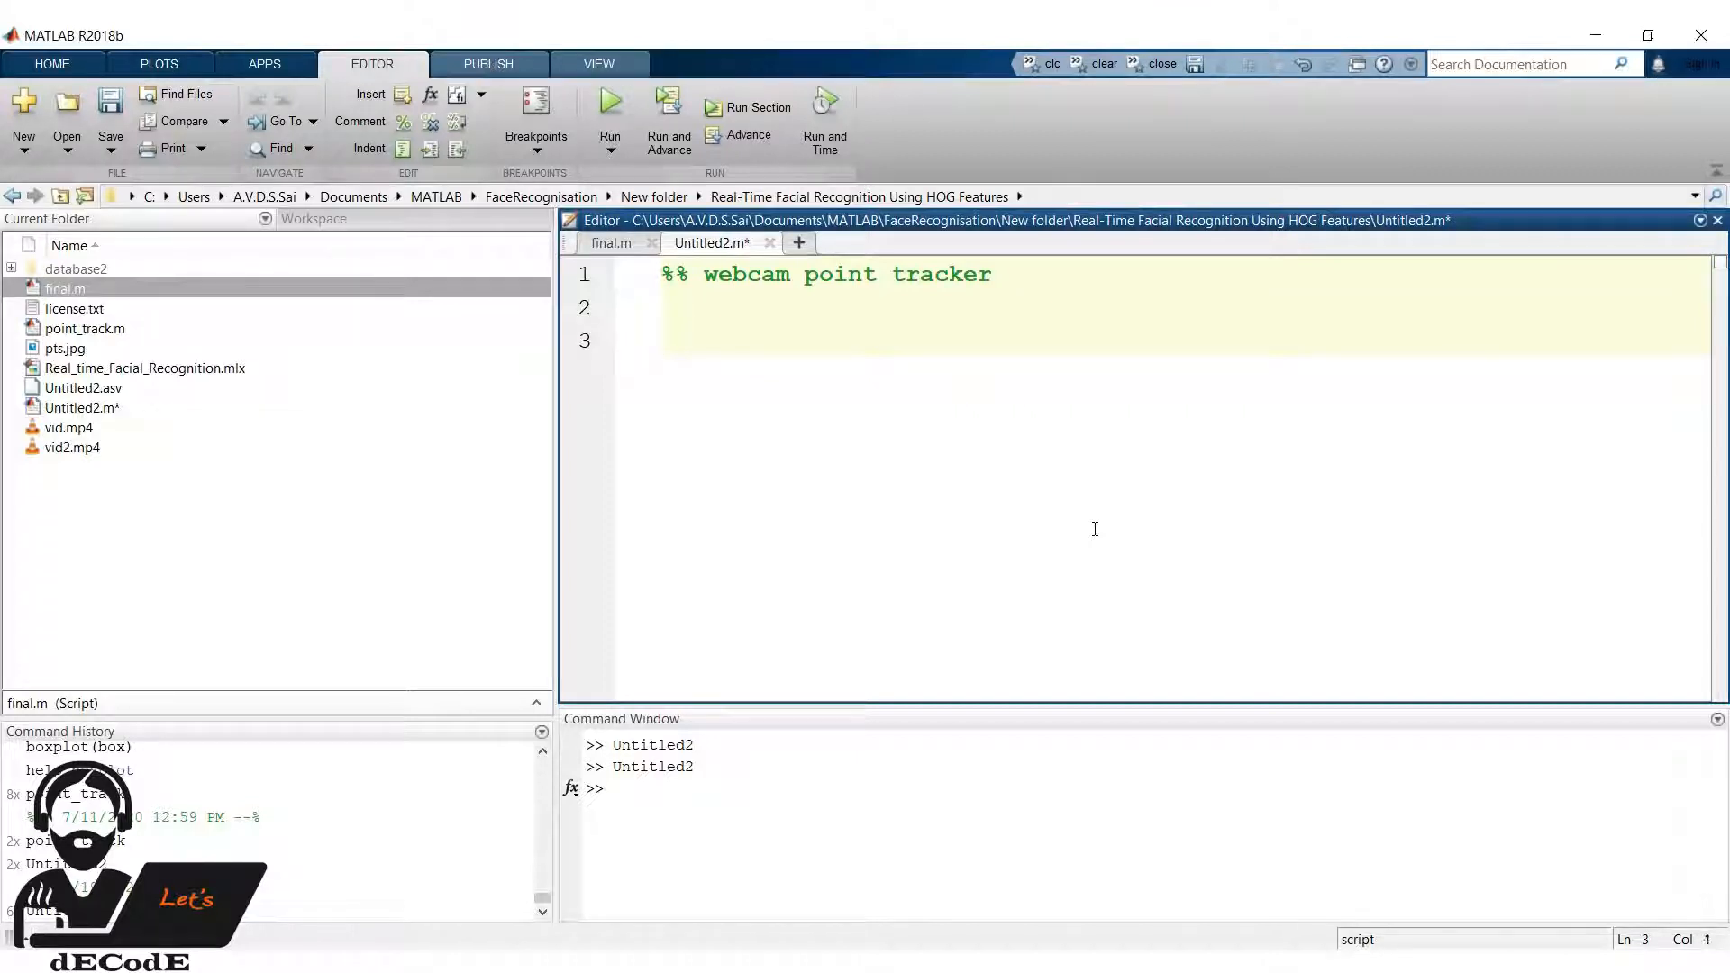
Add the if exist('cam')==0 check and videoFrame = snapshot(cam), then run to show the snapshot
{"action": "type", "text": "if exist('cam')==0"}
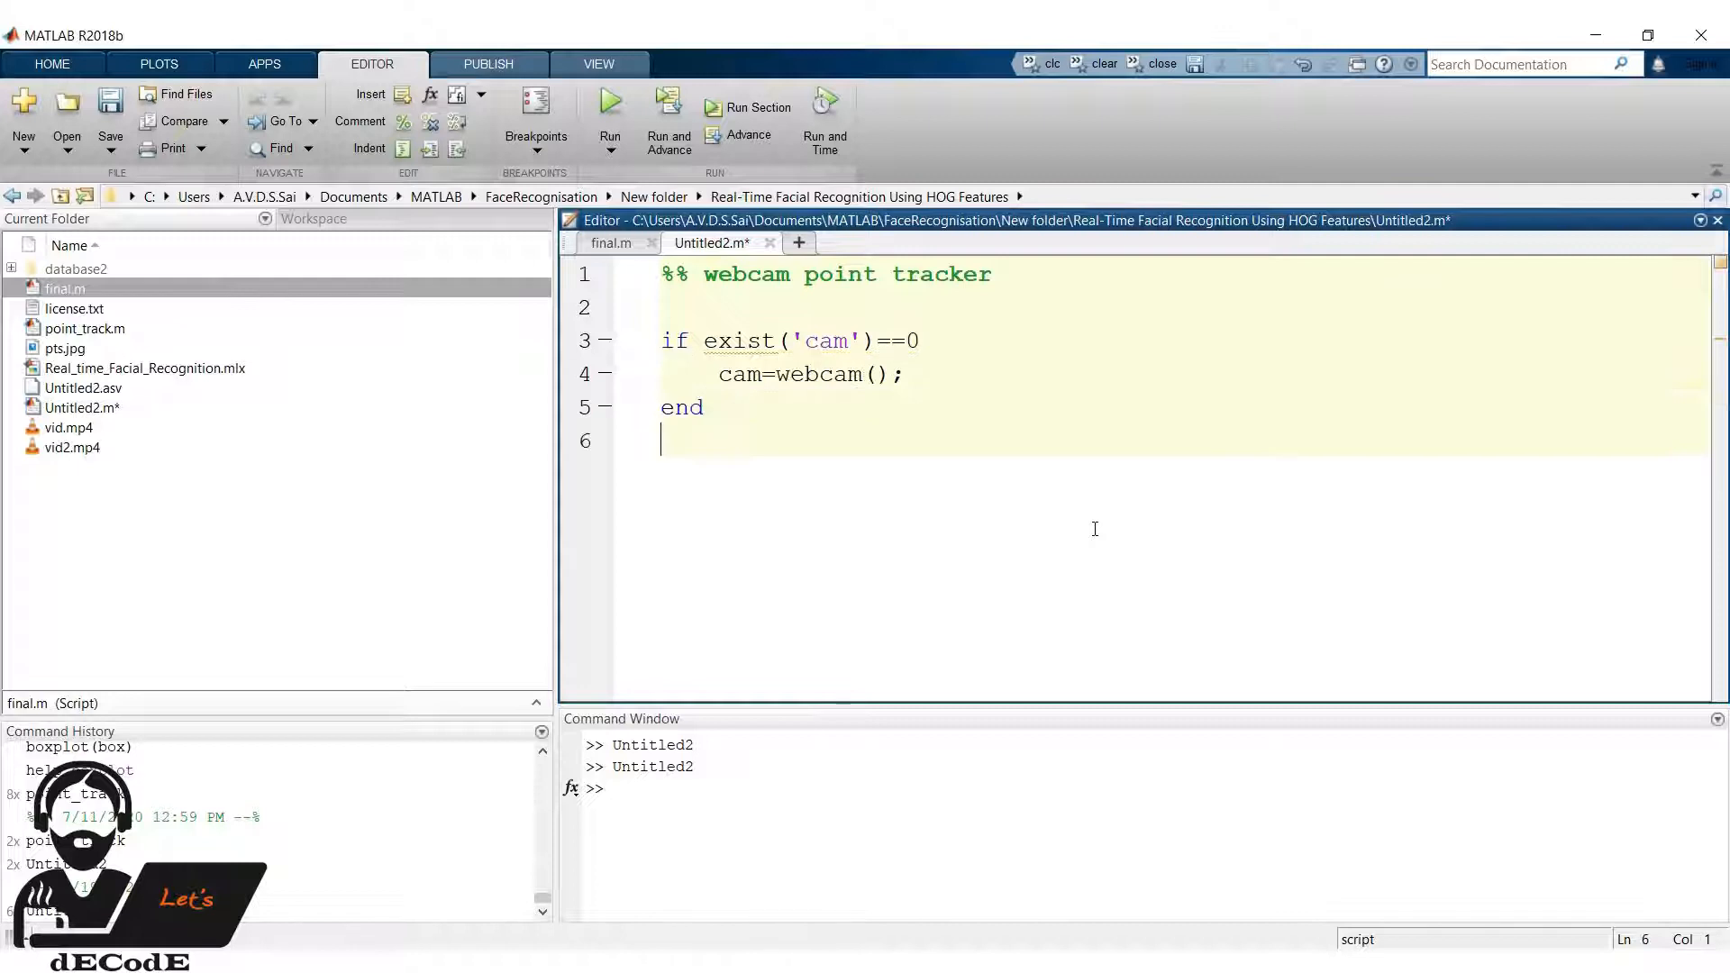
{"action": "type", "text": "videoFrame = snapshot("}
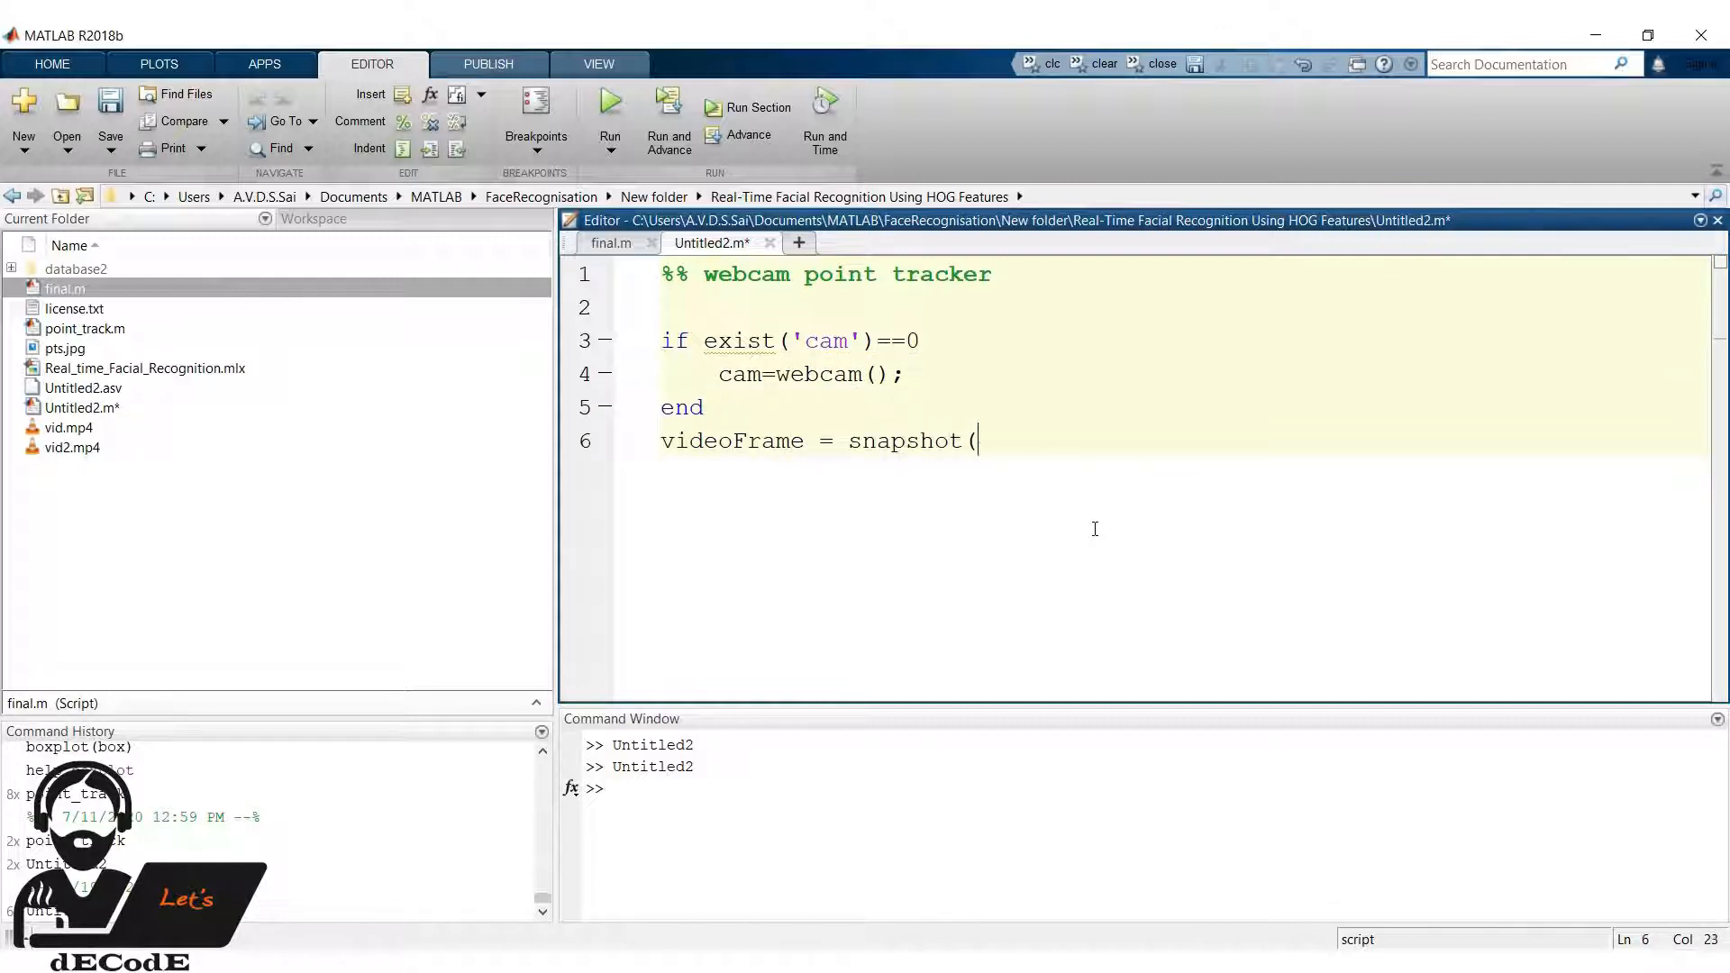
{"action": "type", "text": "cam);"}
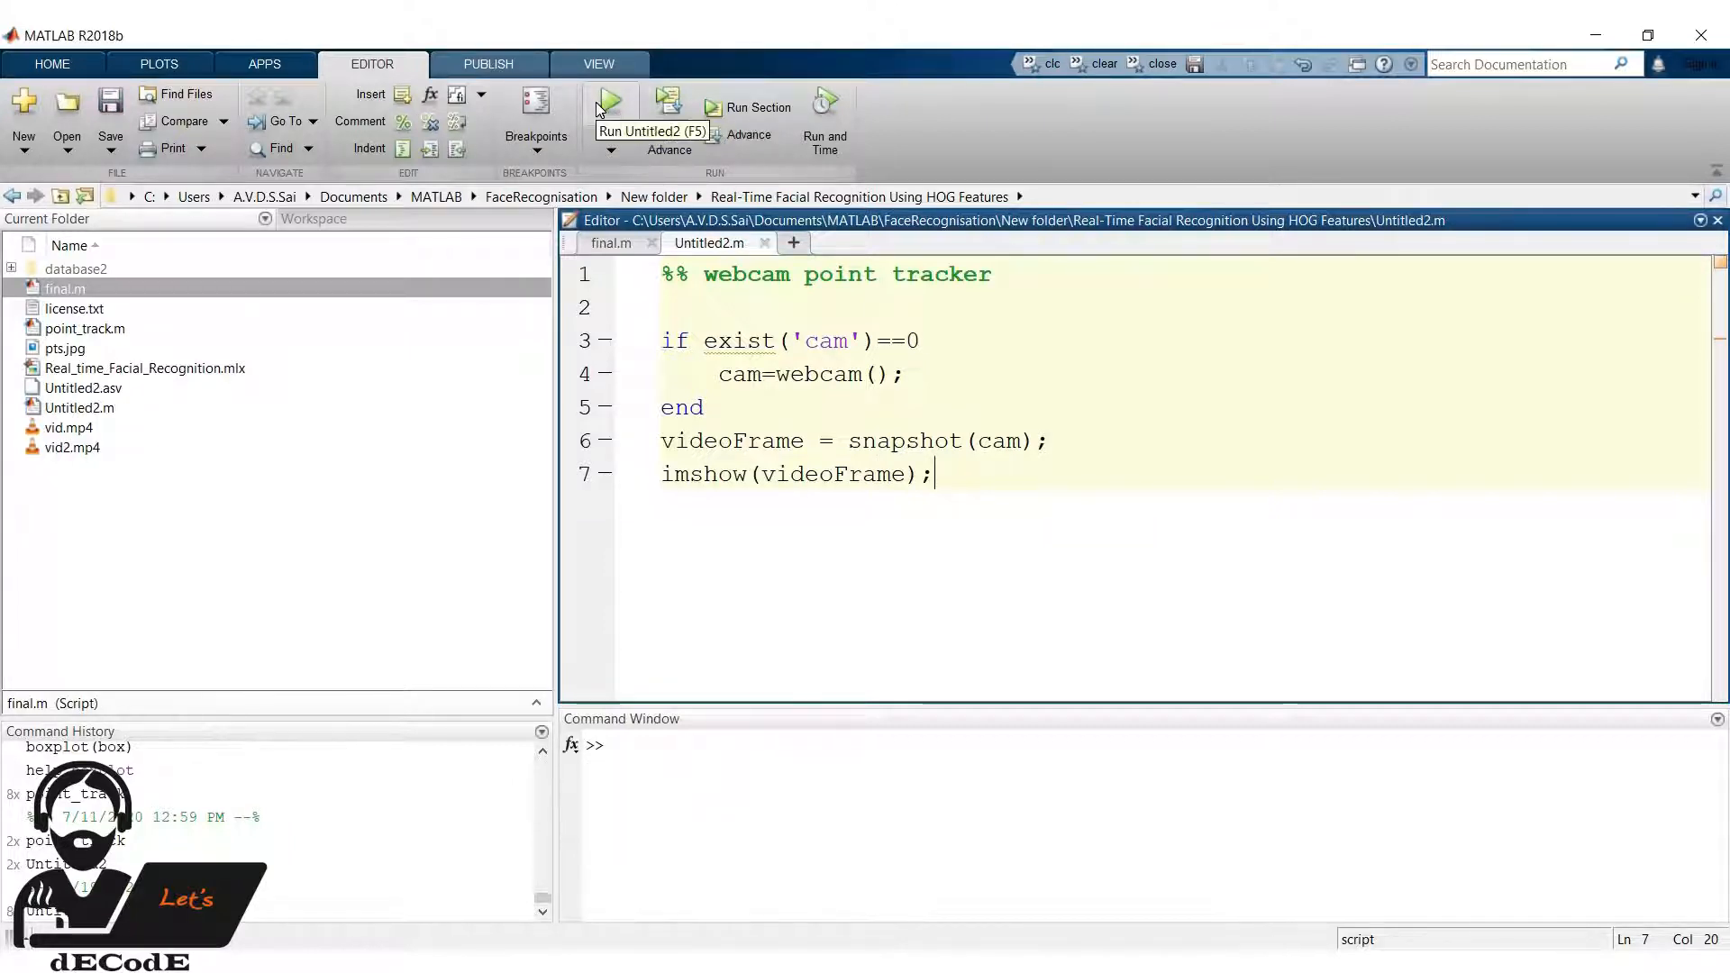
{"action": "left_click", "coordinate": [609, 97]}
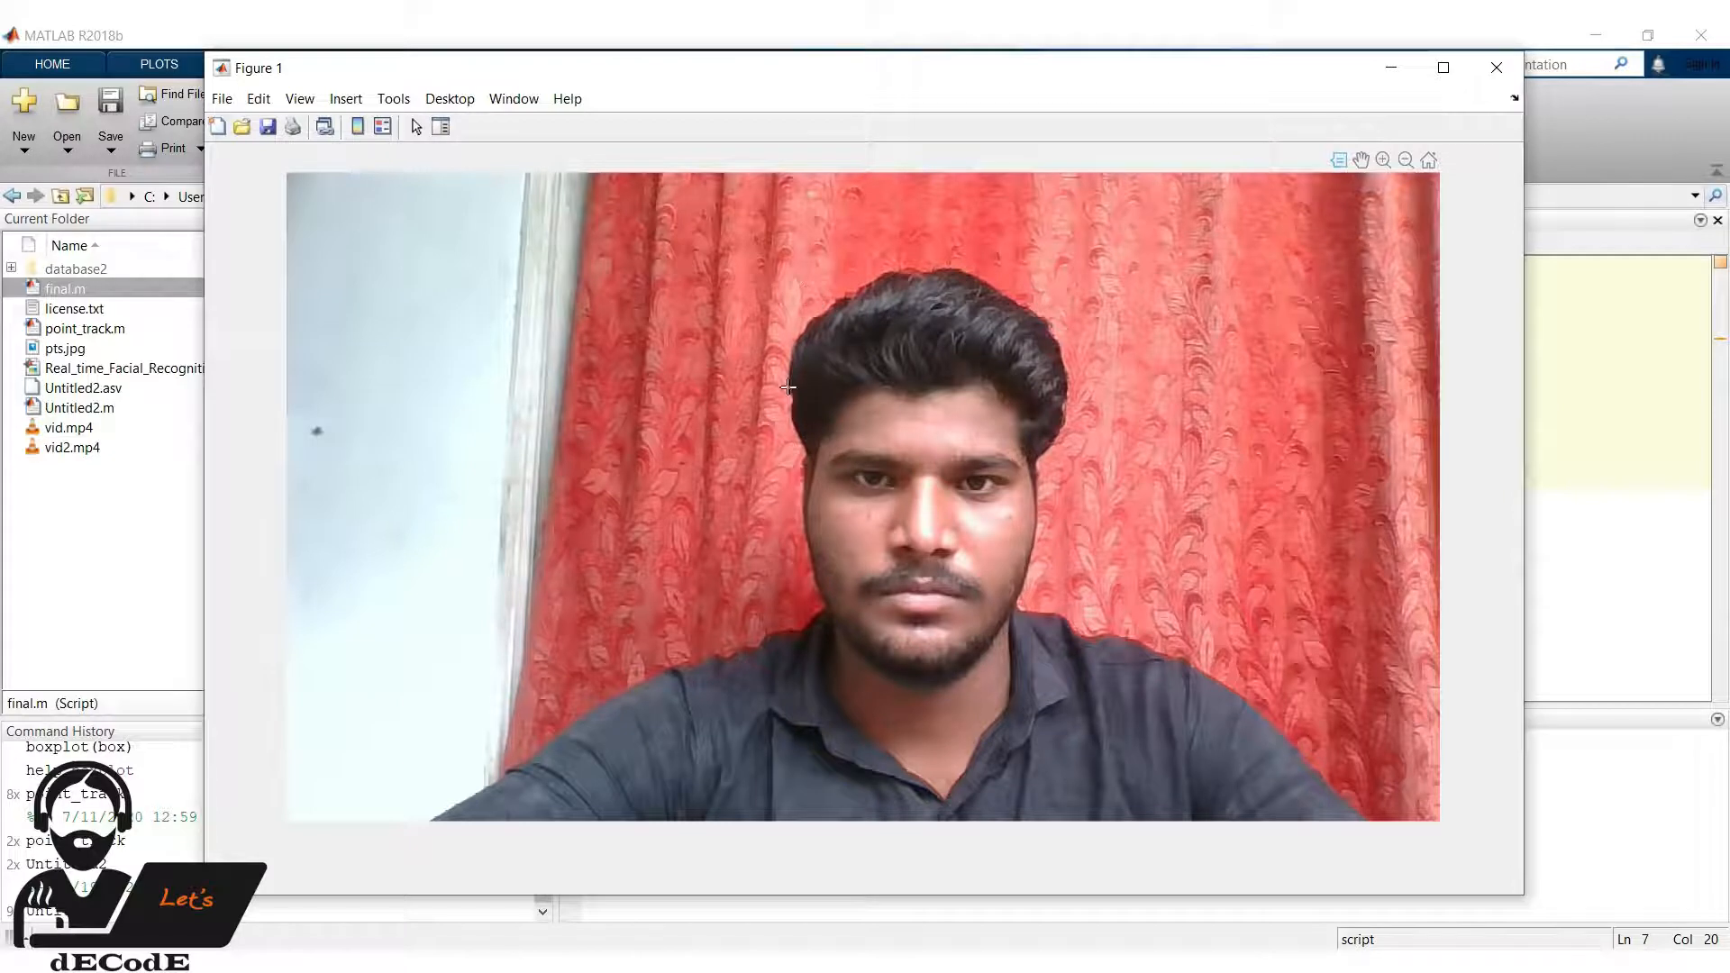
Read the pixel X,Y coordinates near the top of the face on the snapshot figure
{"action": "left_click", "coordinate": [787, 392]}
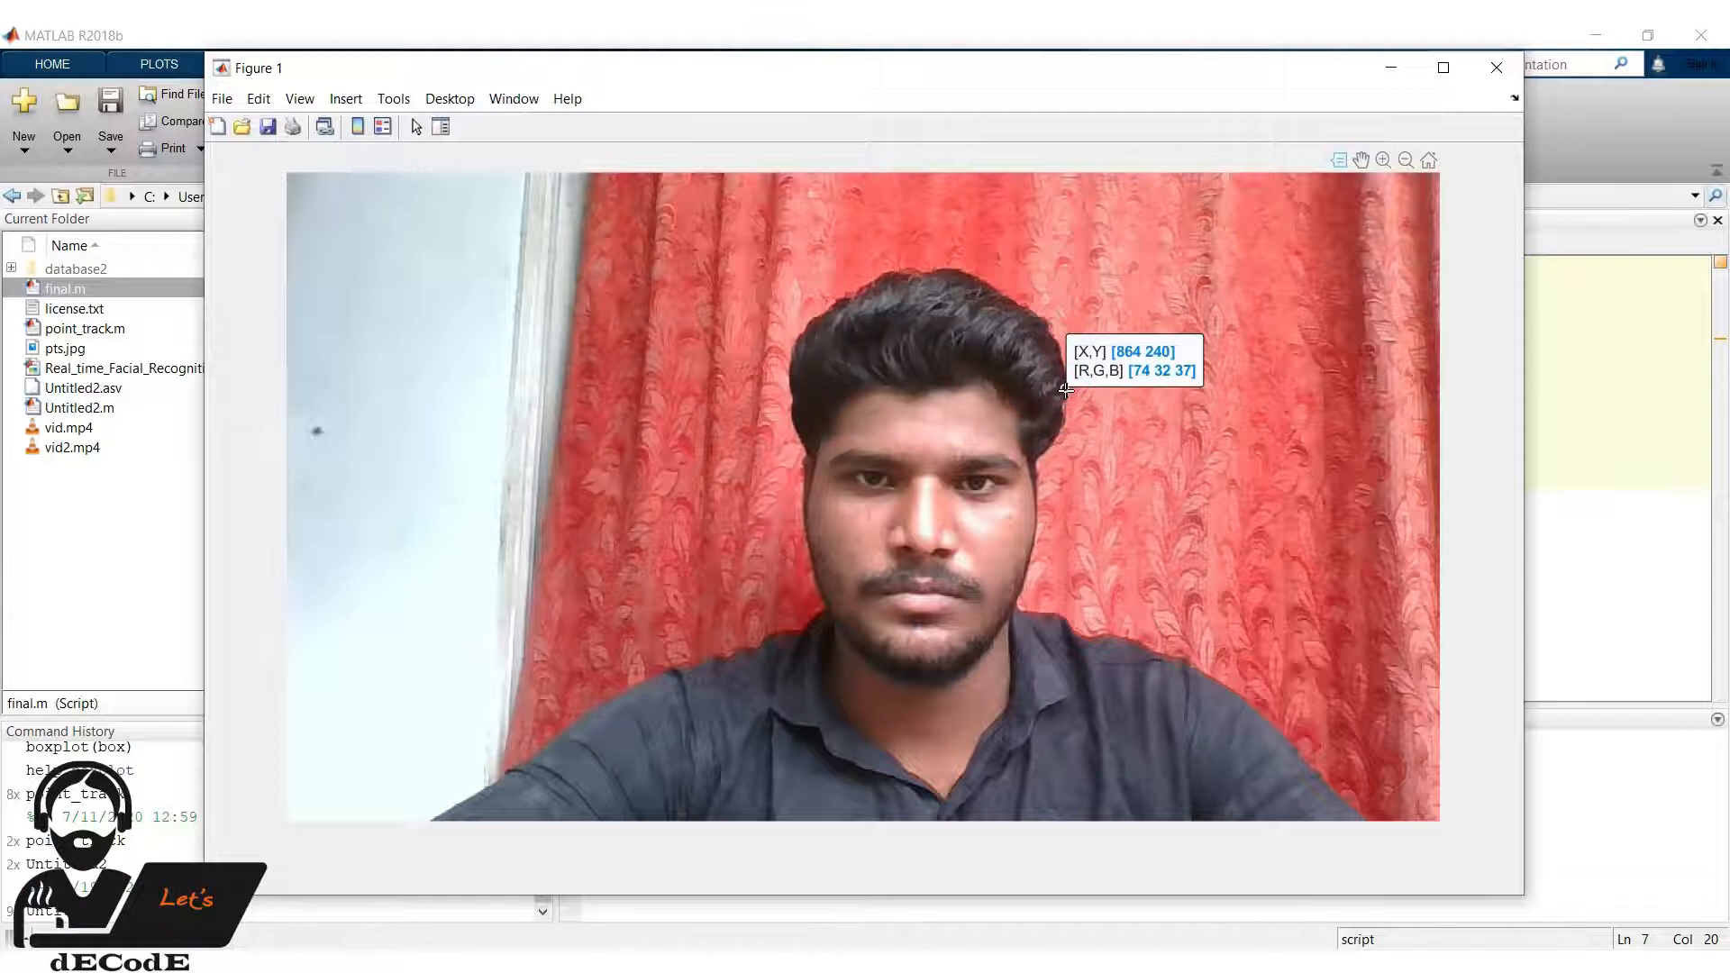
{"action": "mouse_move", "coordinate": [779, 643]}
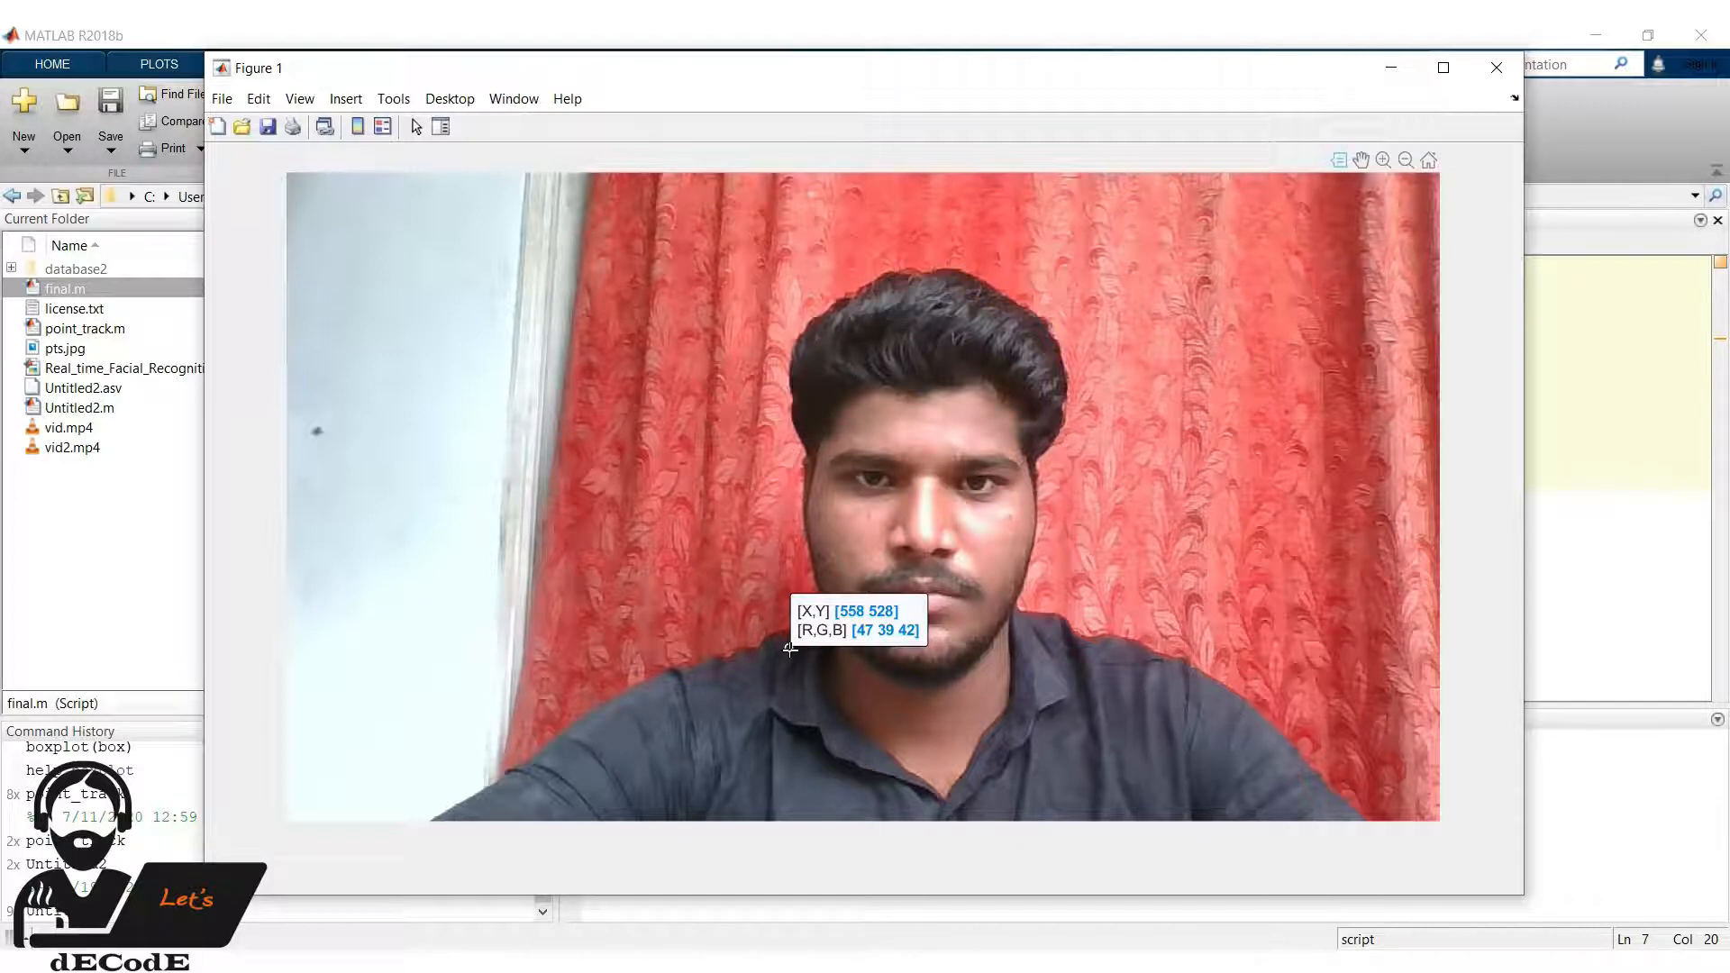
{"action": "mouse_move", "coordinate": [1492, 81]}
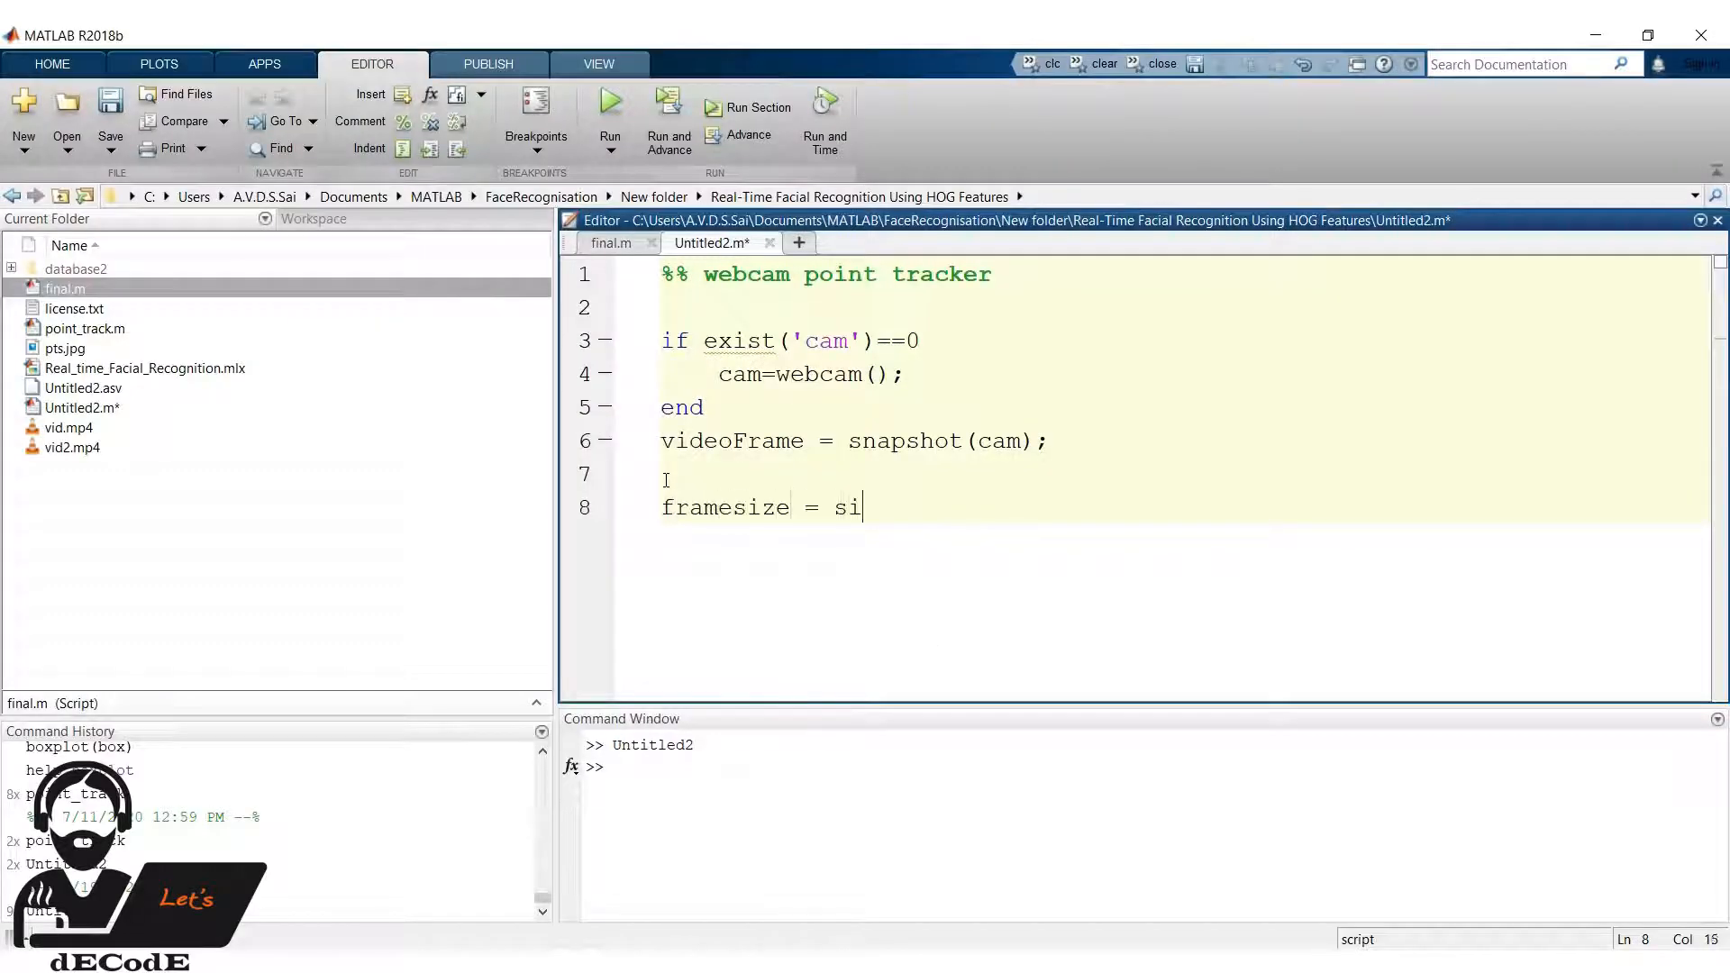
Compute framesize = size(videoFrame) and create a VideoPlayer positioned at [10,10] sized to the frame
{"action": "type", "text": "ze(videoFrame);"}
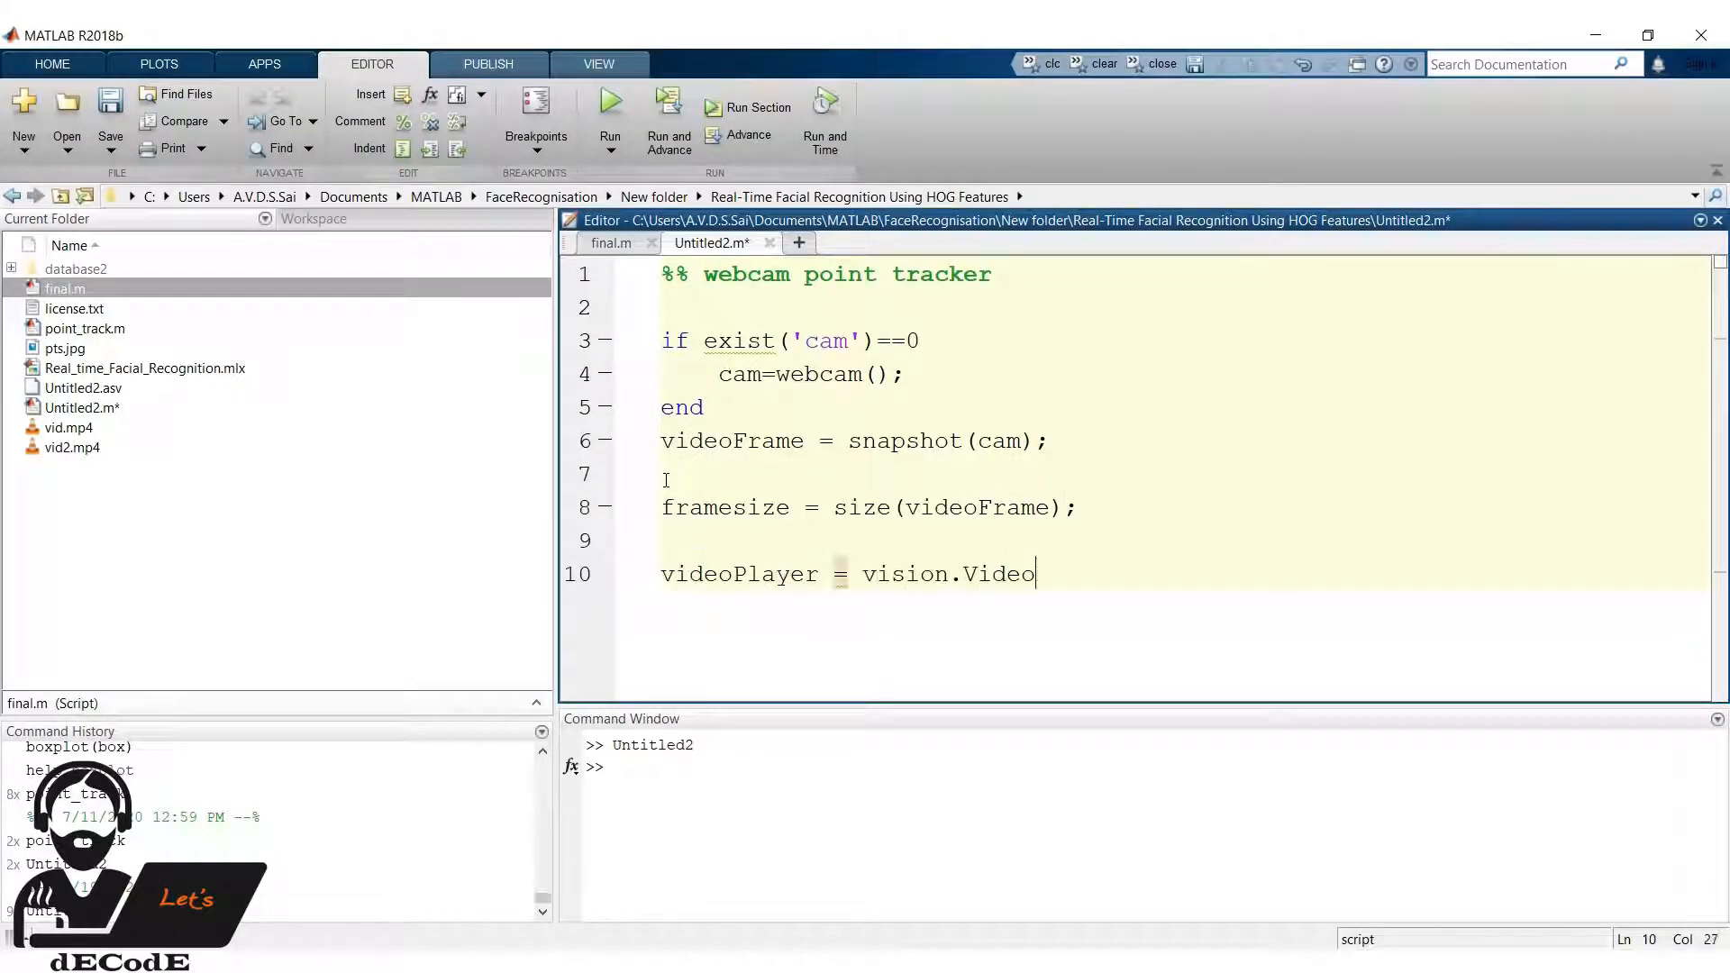
{"action": "type", "text": "Player('Position',[10,10,[framesize(2),framesiz"}
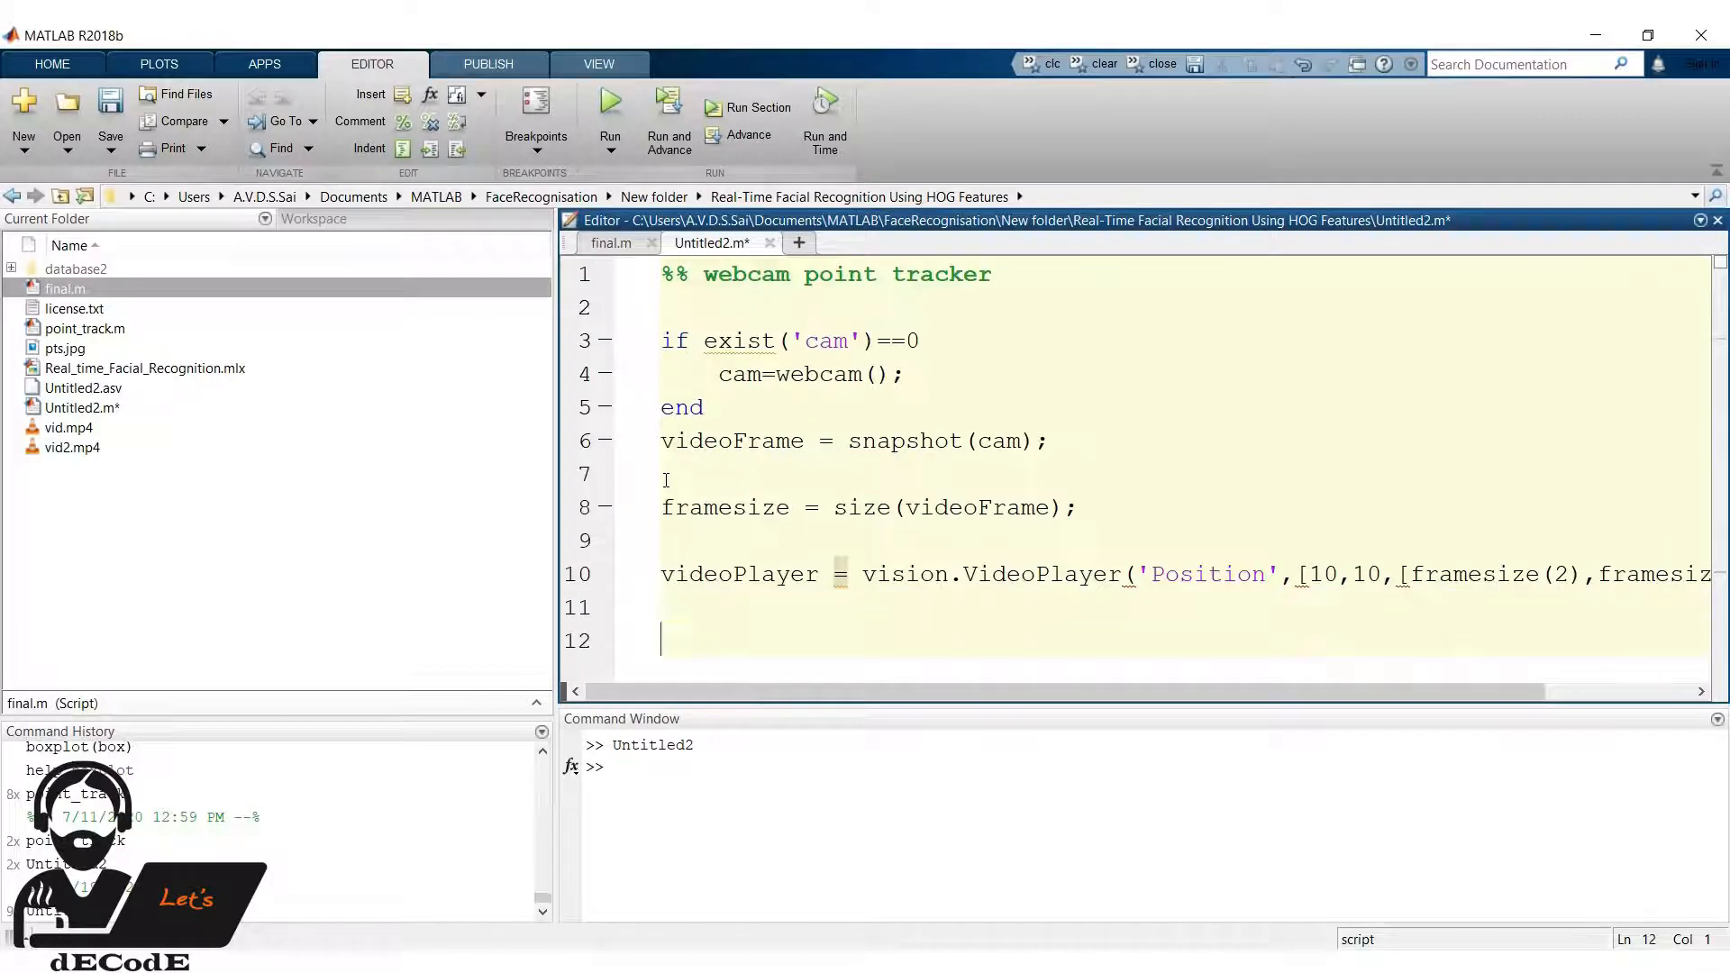
Define objectRegion = [550, 250, 300, 300] for the face area
{"action": "type", "text": "objectRegion = ["}
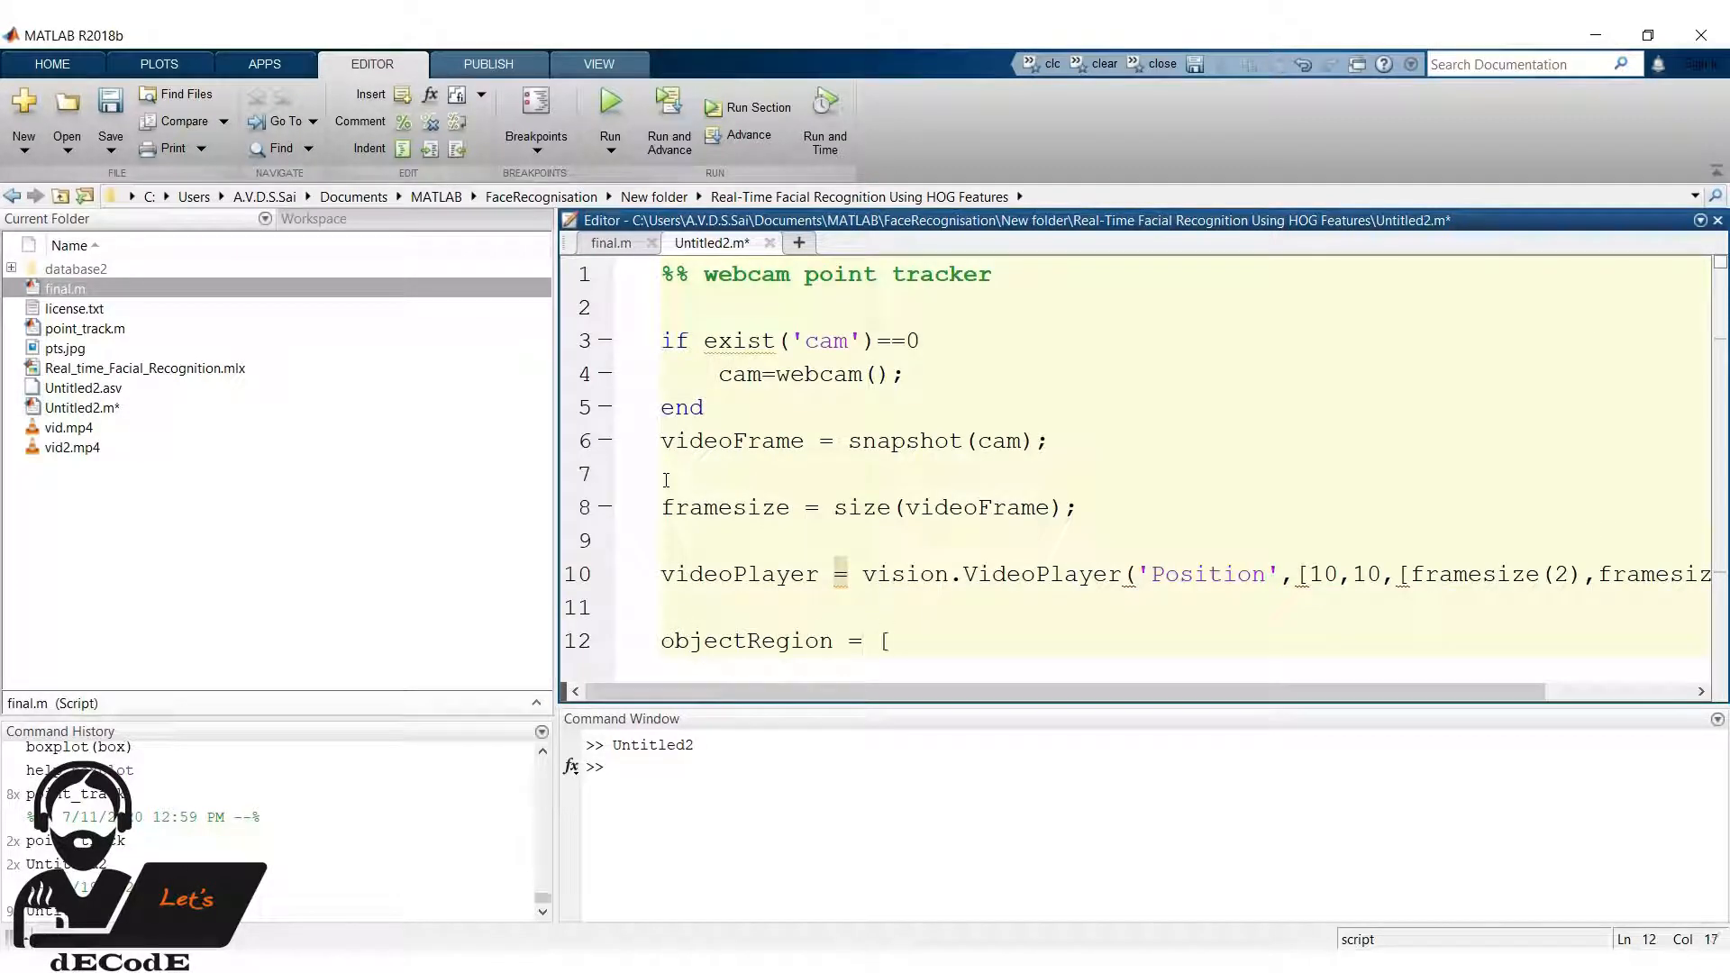
{"action": "type", "text": "550, 250,"}
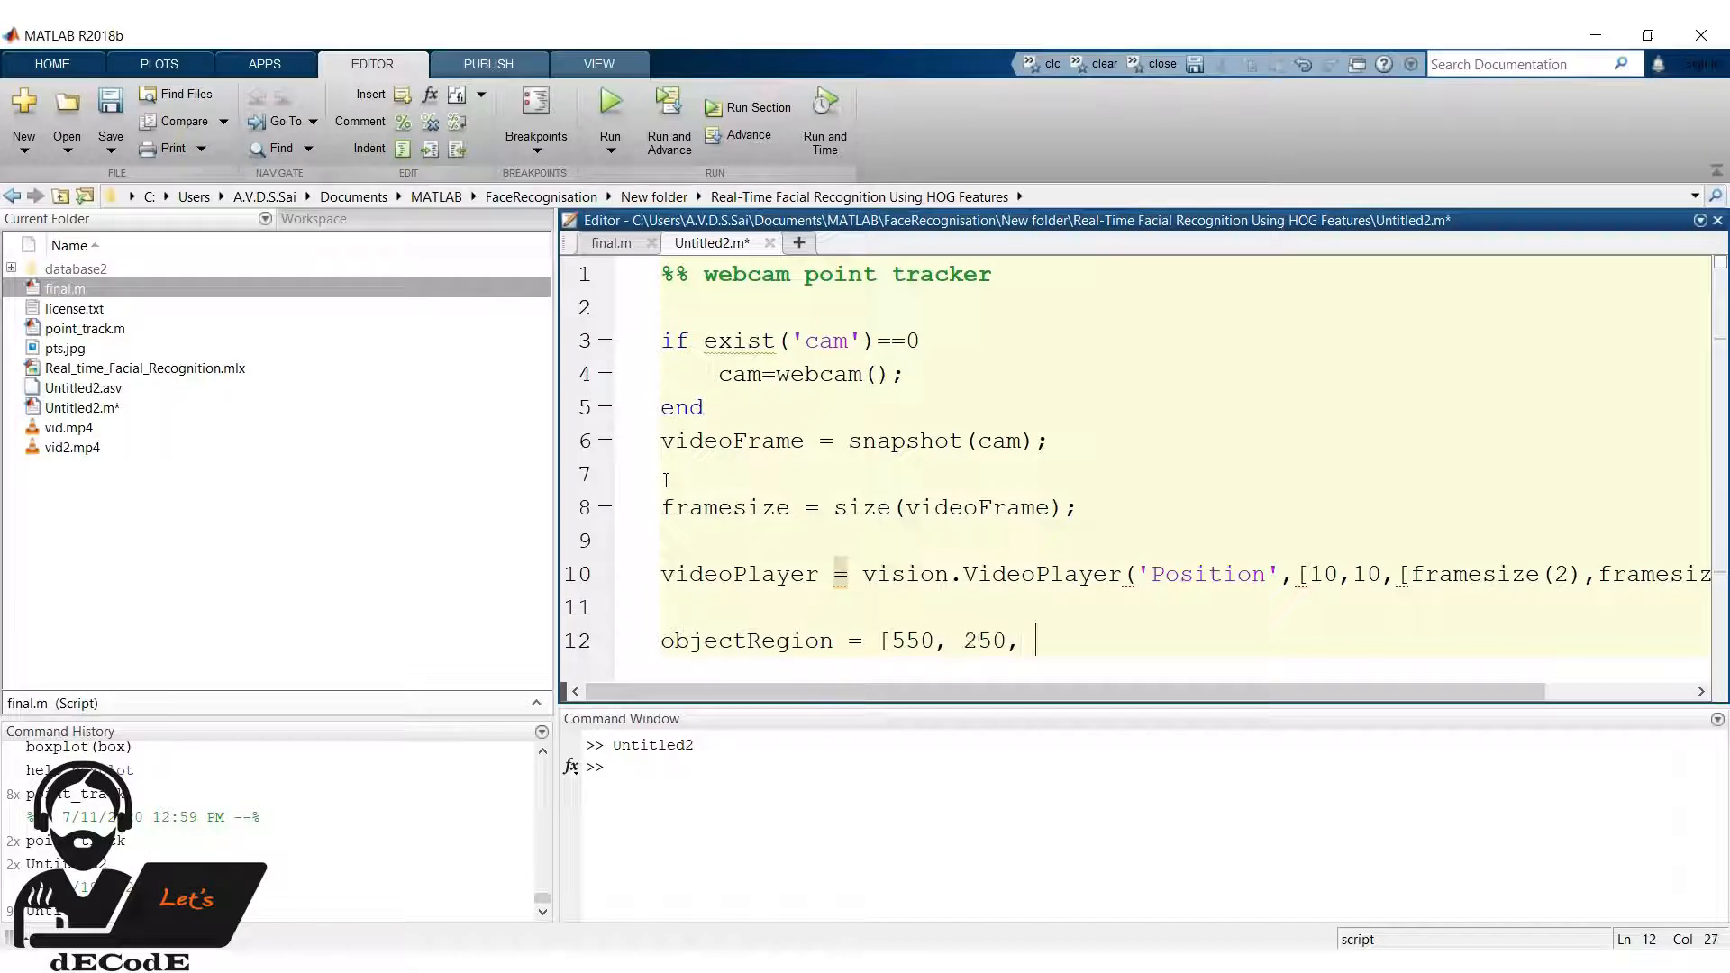
{"action": "type", "text": "300,300"}
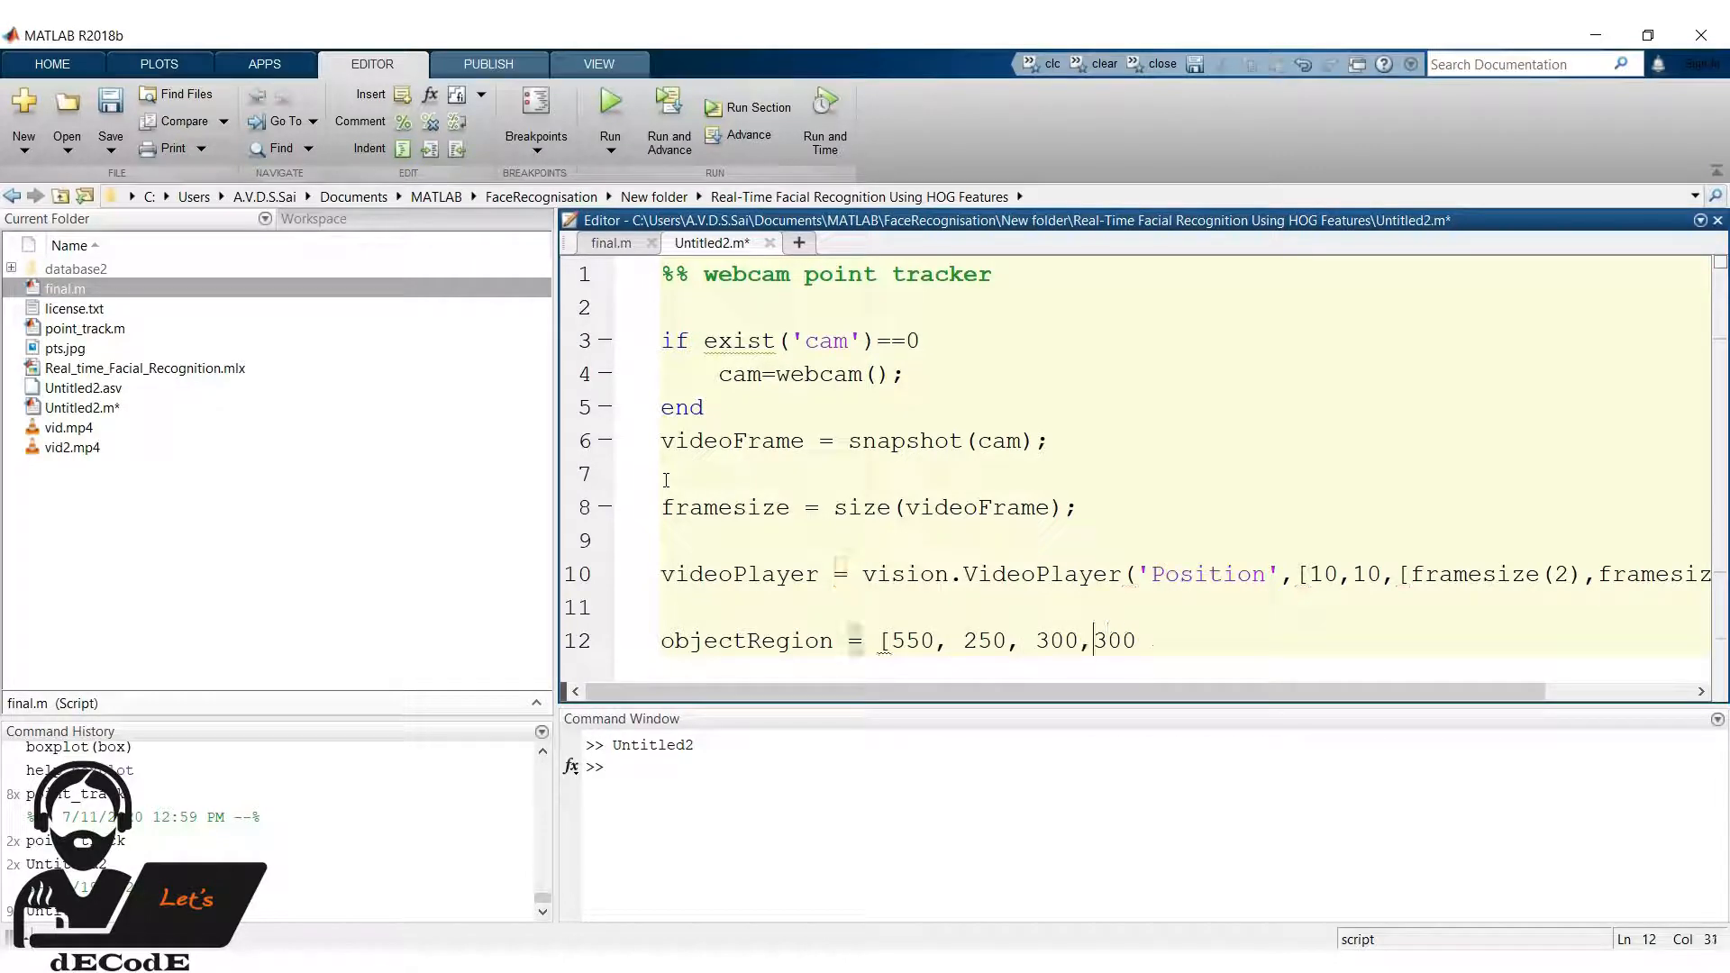
{"action": "type", "text": "];"}
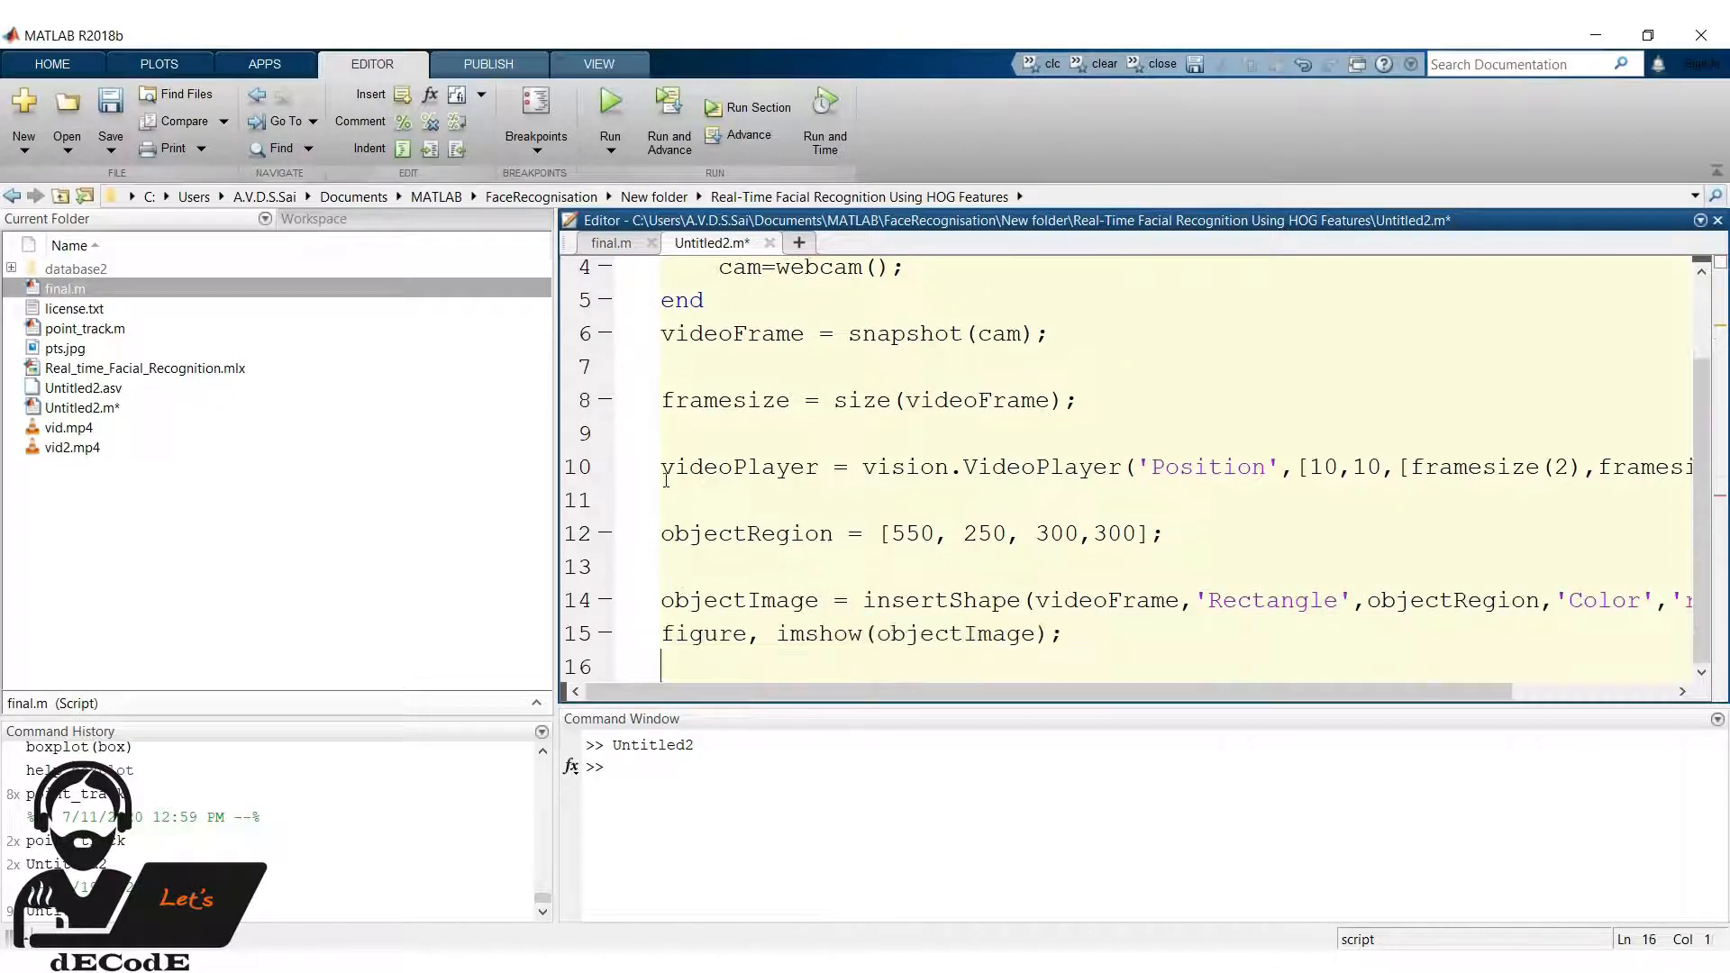
Run to preview the face rectangle, close it, and begin the detectMinEigenFeatures line
{"action": "left_click", "coordinate": [609, 108]}
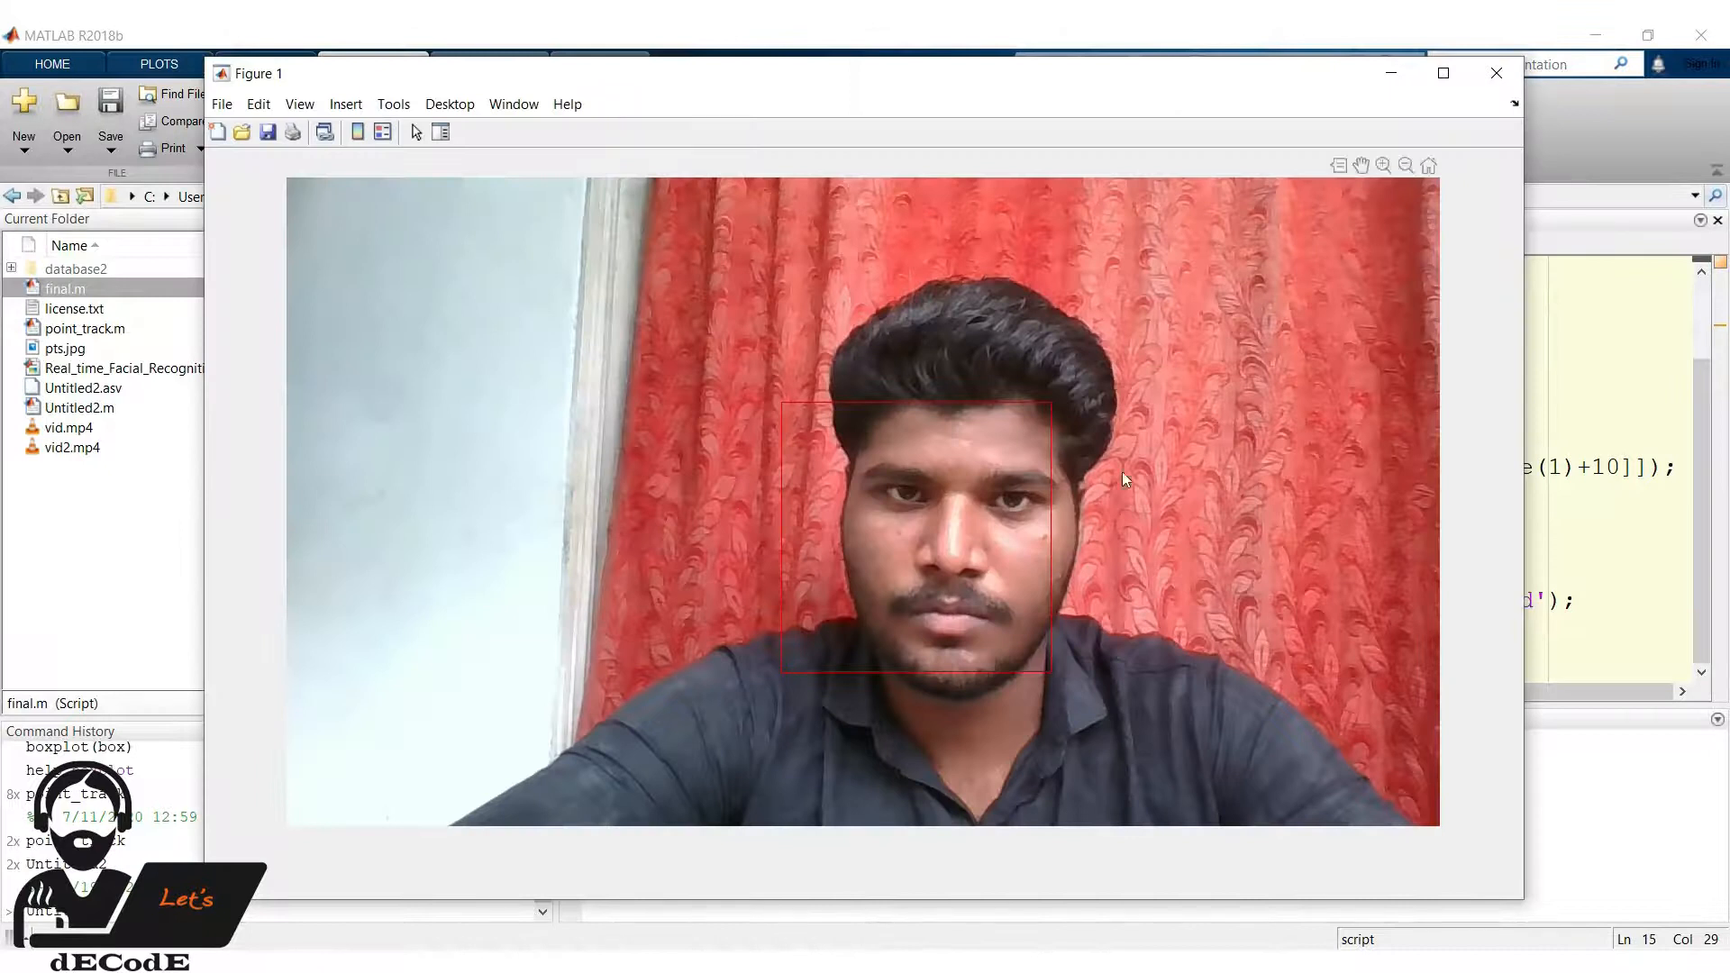
{"action": "left_click", "coordinate": [1496, 73]}
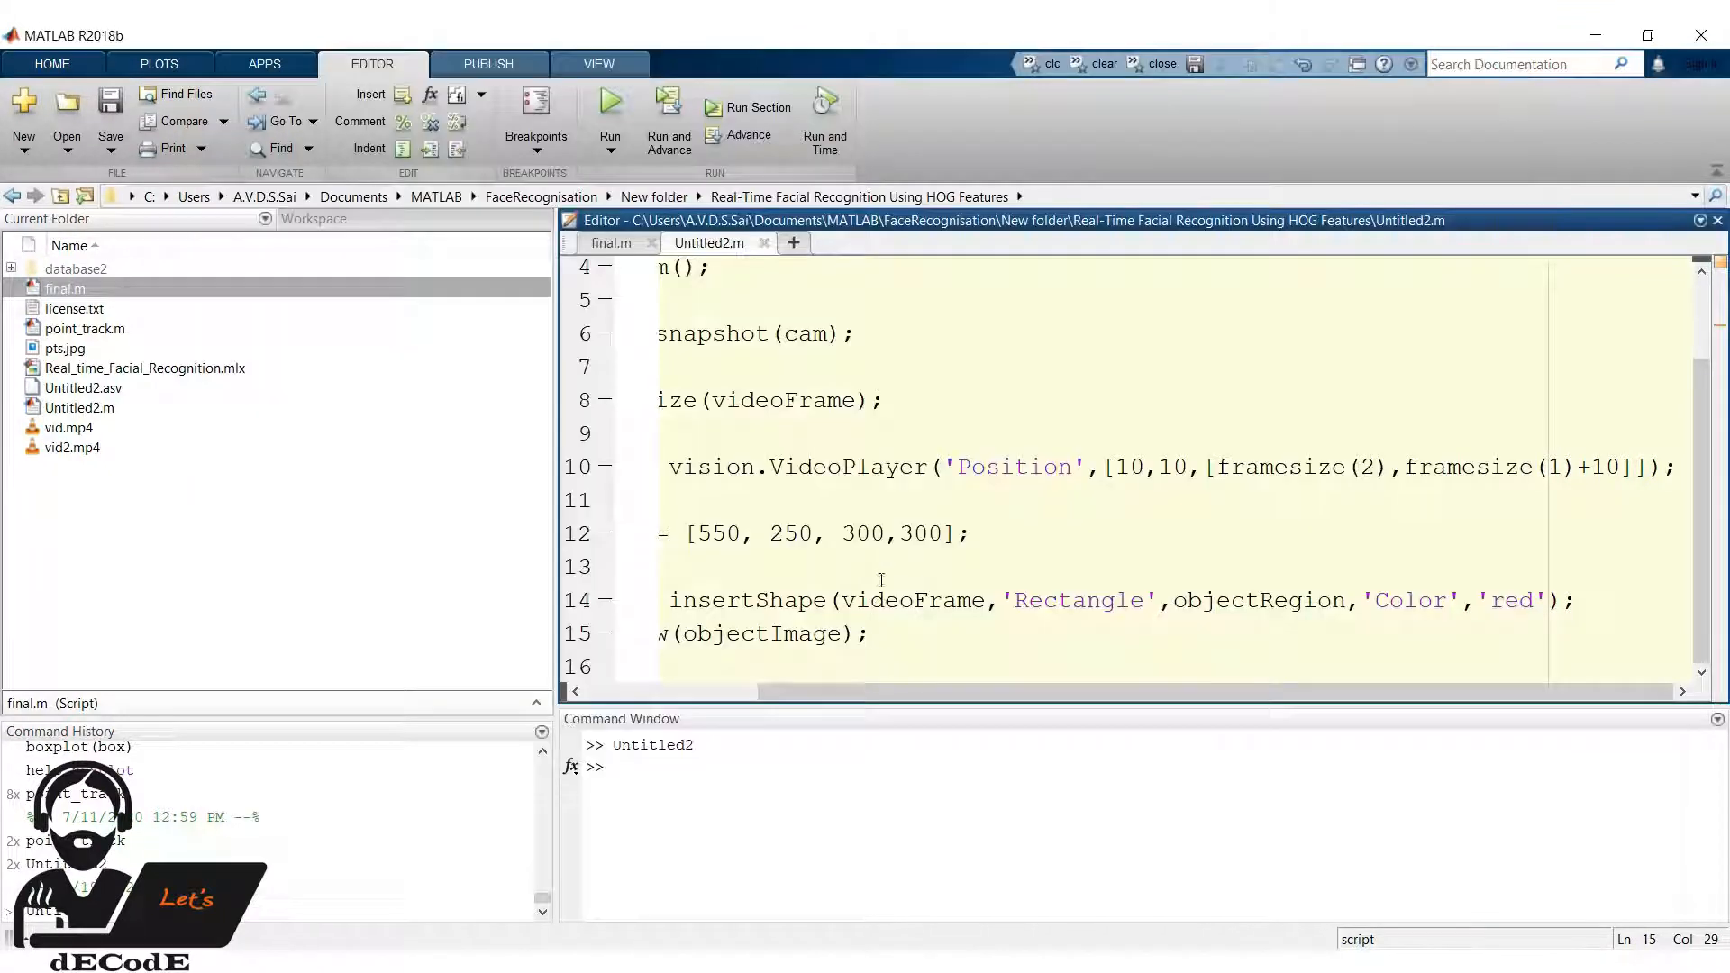
{"action": "type", "text": "points = detectMin"}
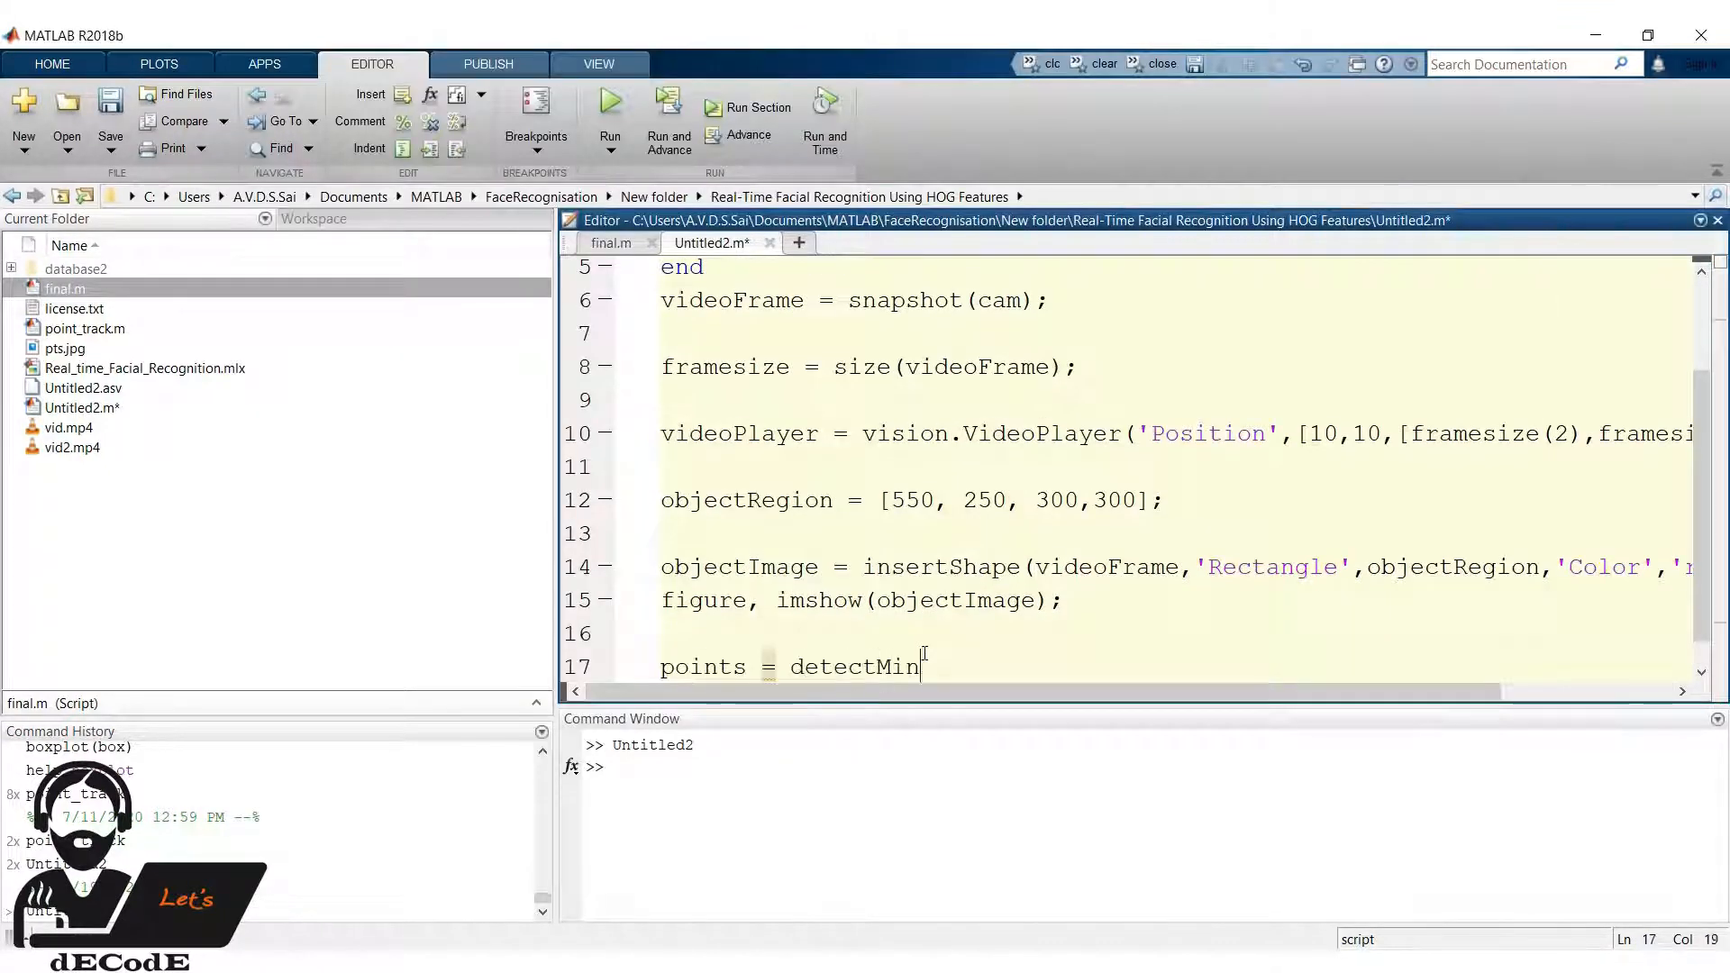
Finish detection on rgb2gray(videoFrame) with 'ROI', objectRegion and insert '+' markers at points.Location
{"action": "type", "text": "EigenFeatures(rgb2gray(videoFrame),'ROI'"}
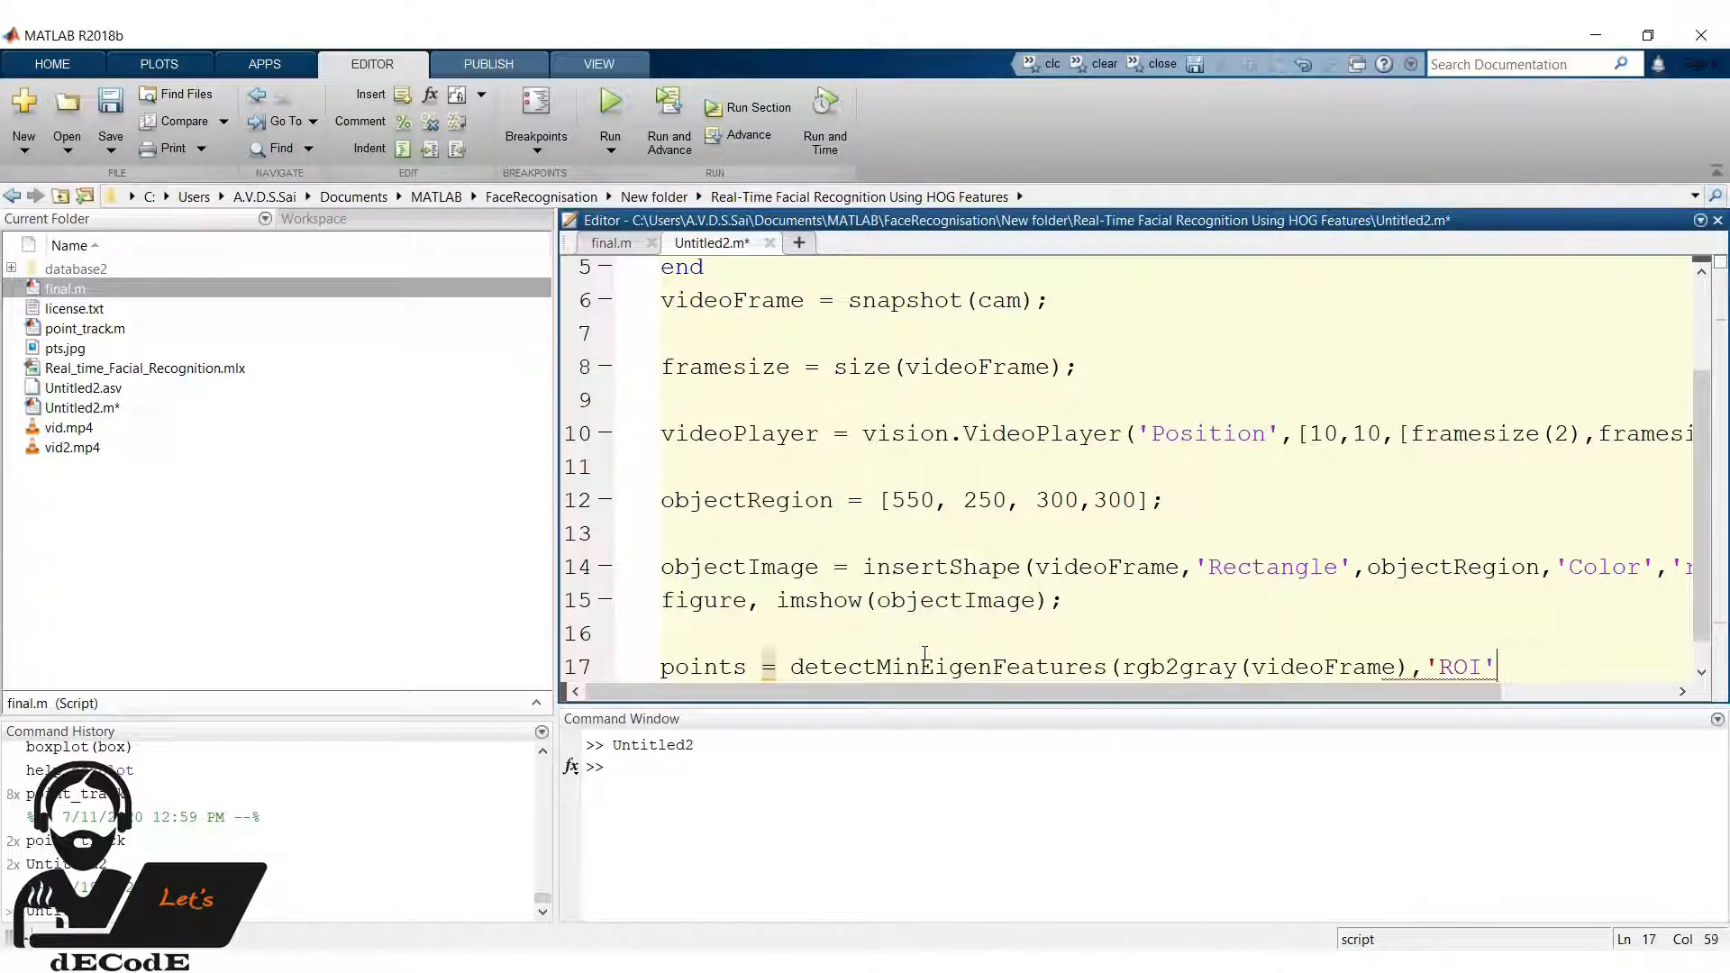
{"action": "type", "text": ",objectRegion);"}
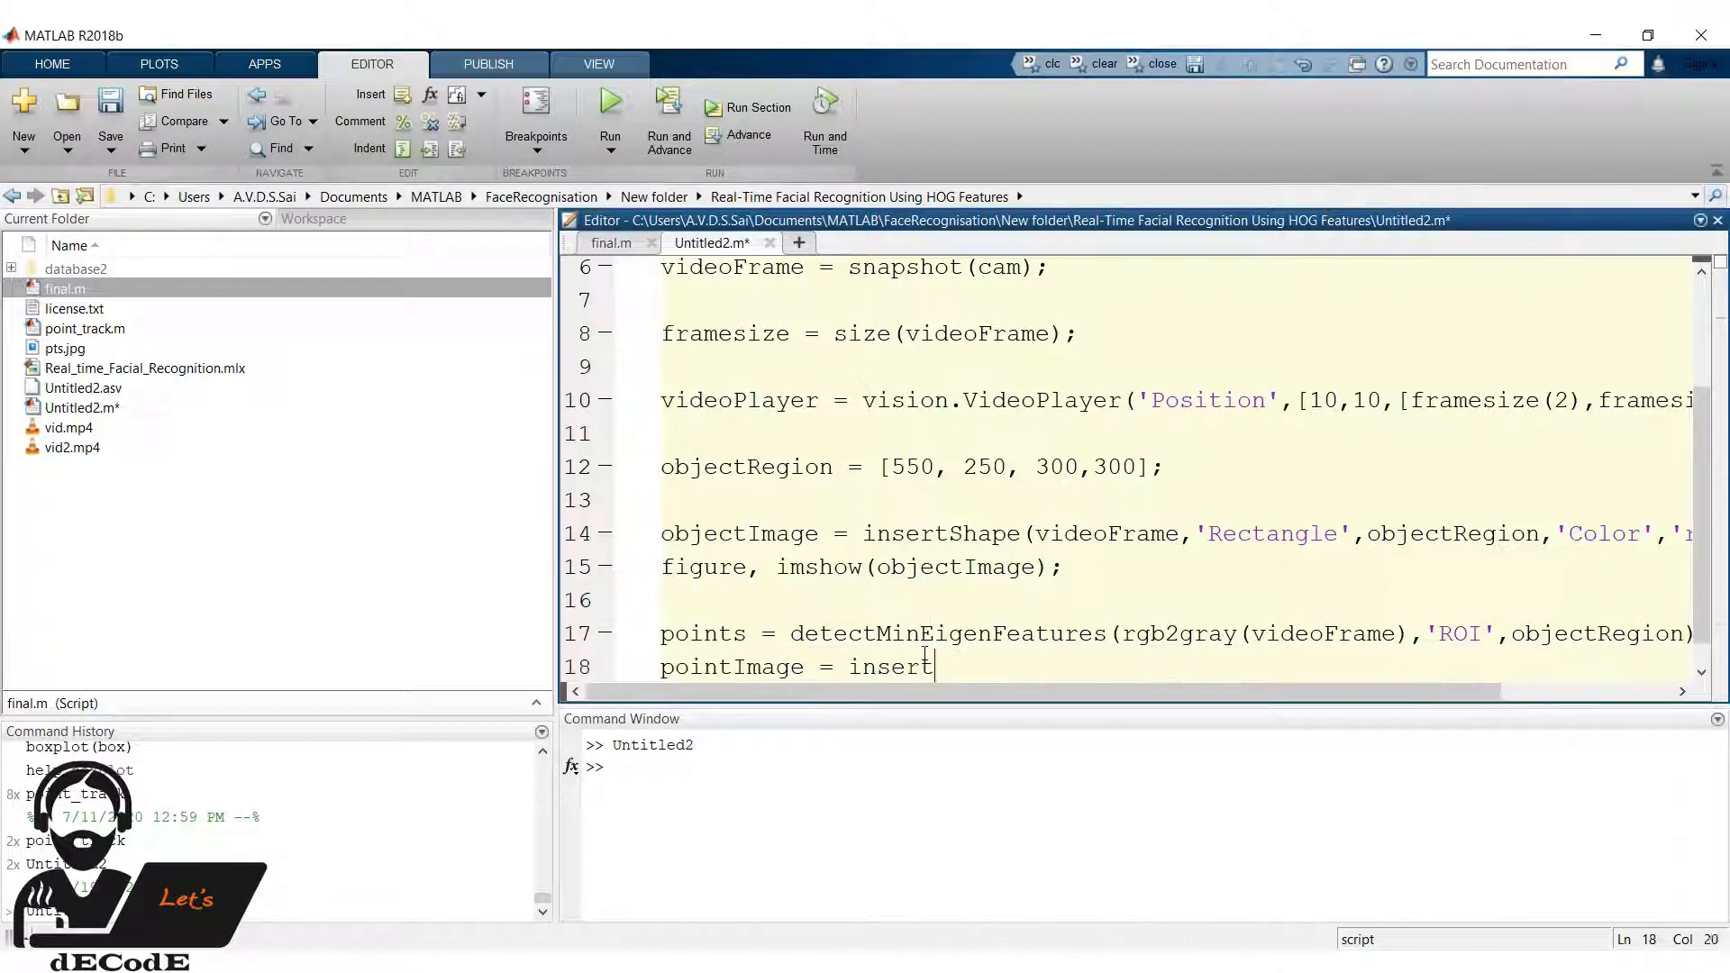
{"action": "type", "text": "Marker(videoFrame, points.Location,'+','color"}
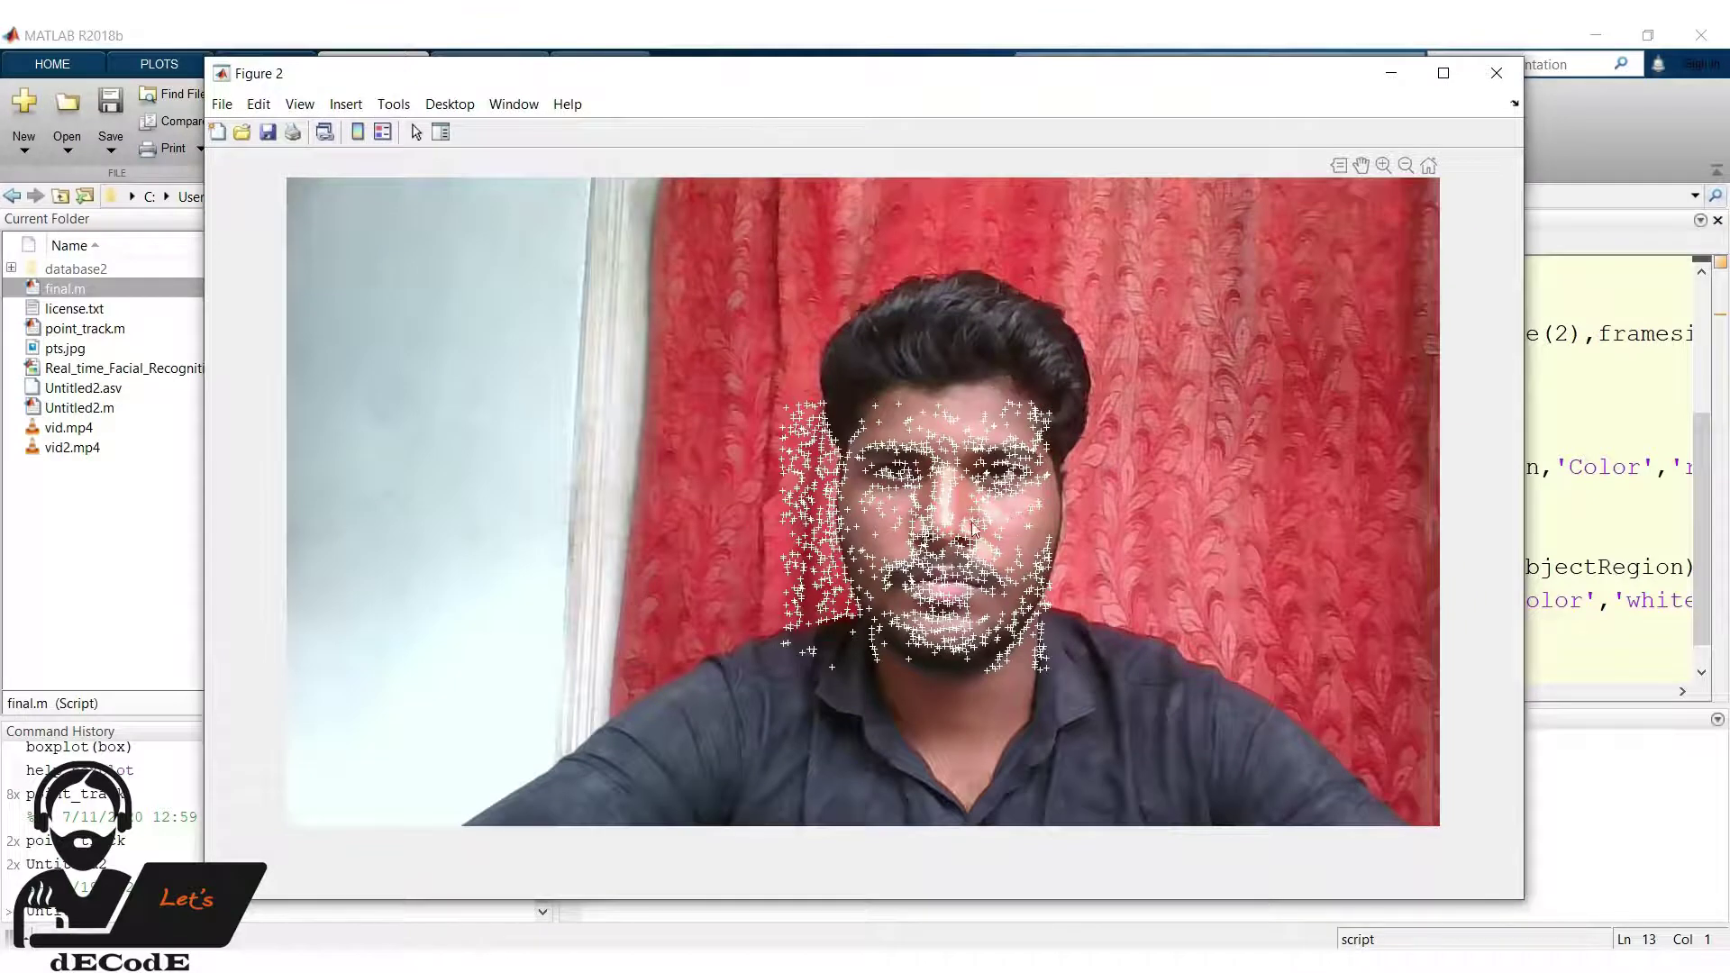
Write the while isOpen(videoPlayer) loop taking snapshots, stepping the tracker, inserting markers, then releasing the player
{"action": "left_click", "coordinate": [1496, 72]}
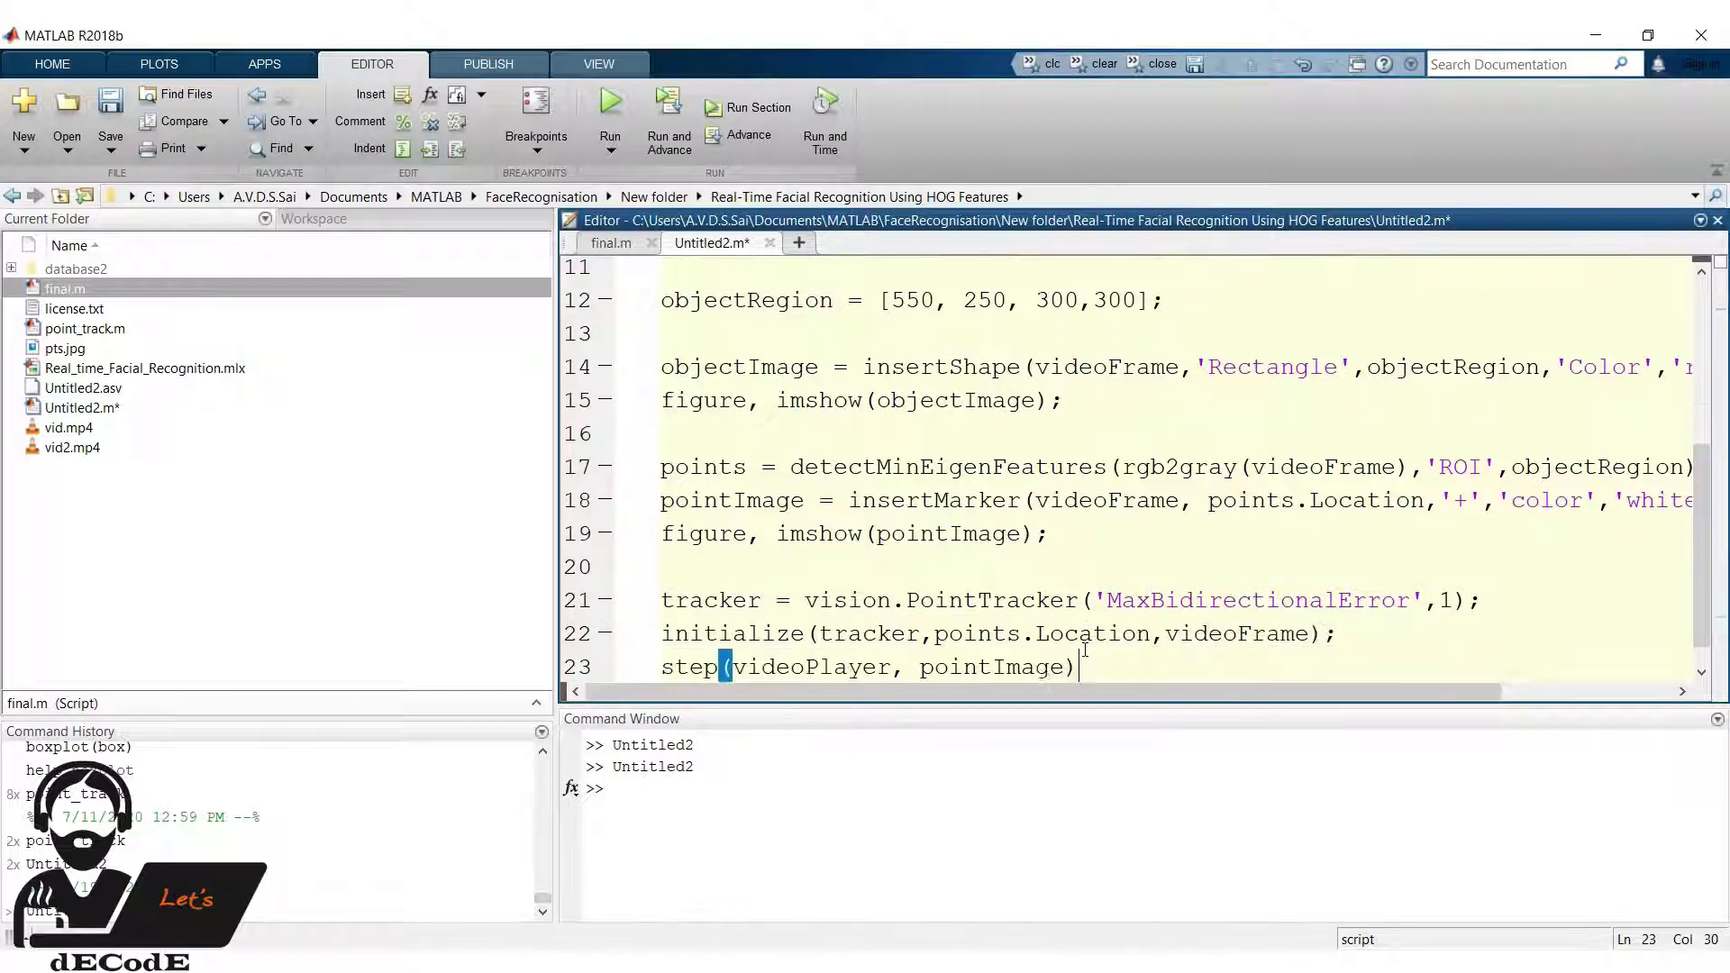
{"action": "type", "text": "while isopen(videoPlayer)"}
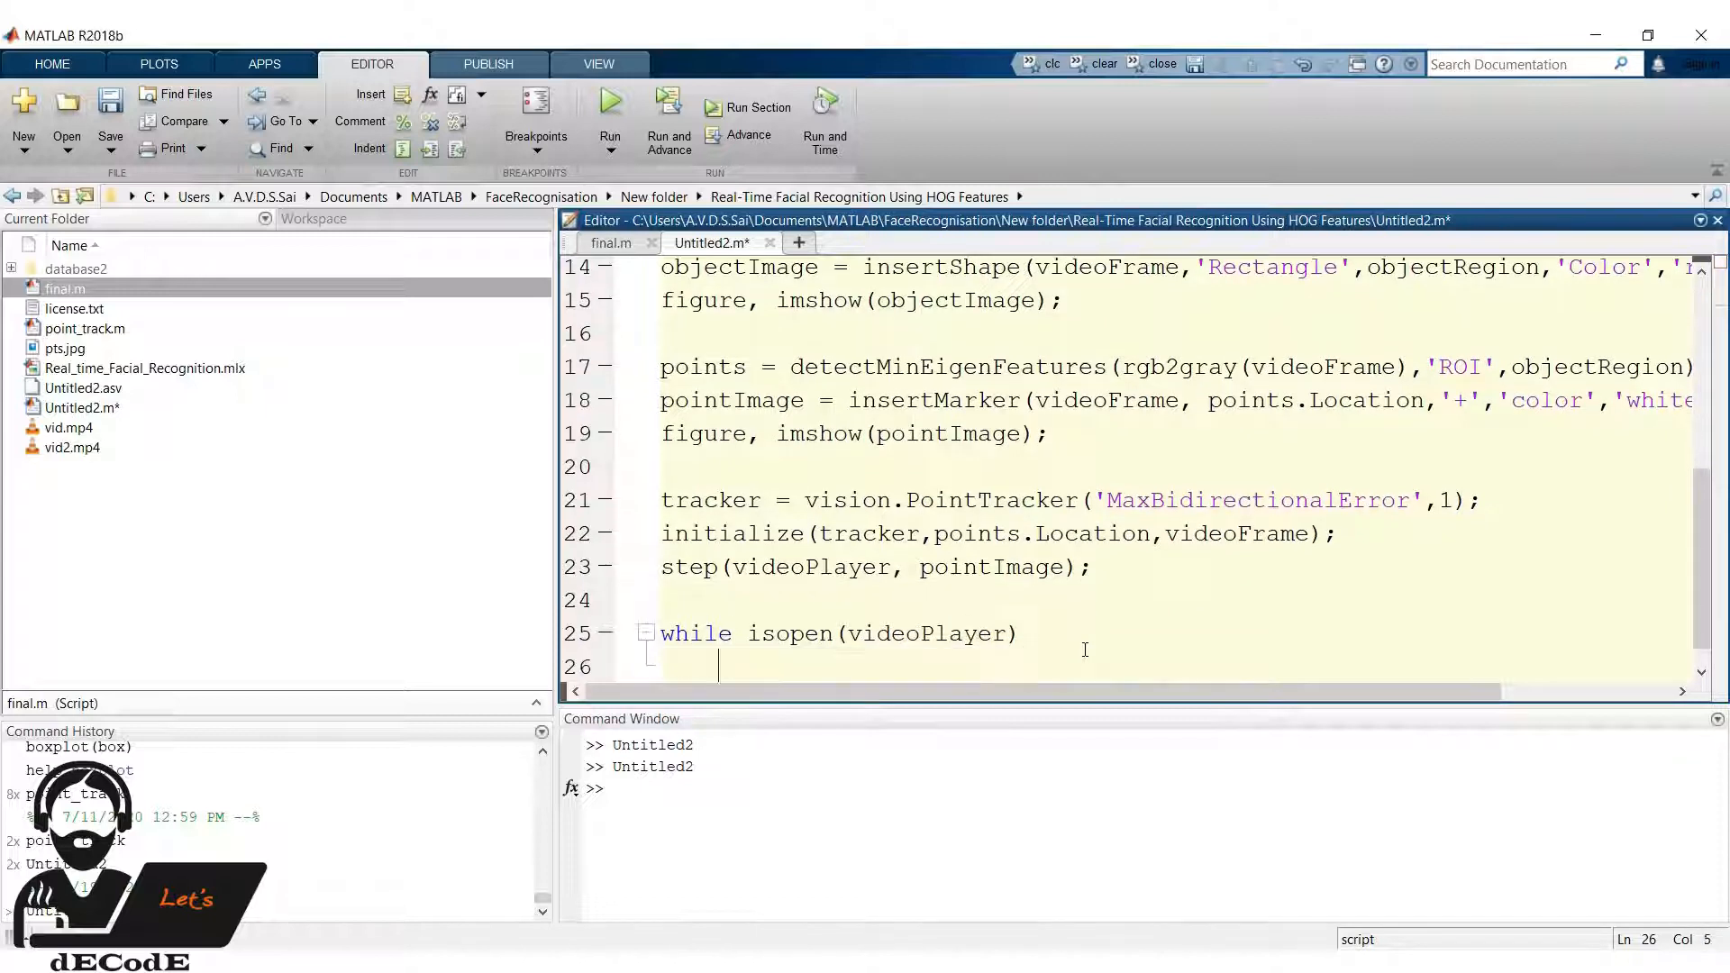
{"action": "type", "text": "frame=snapshot(cam);"}
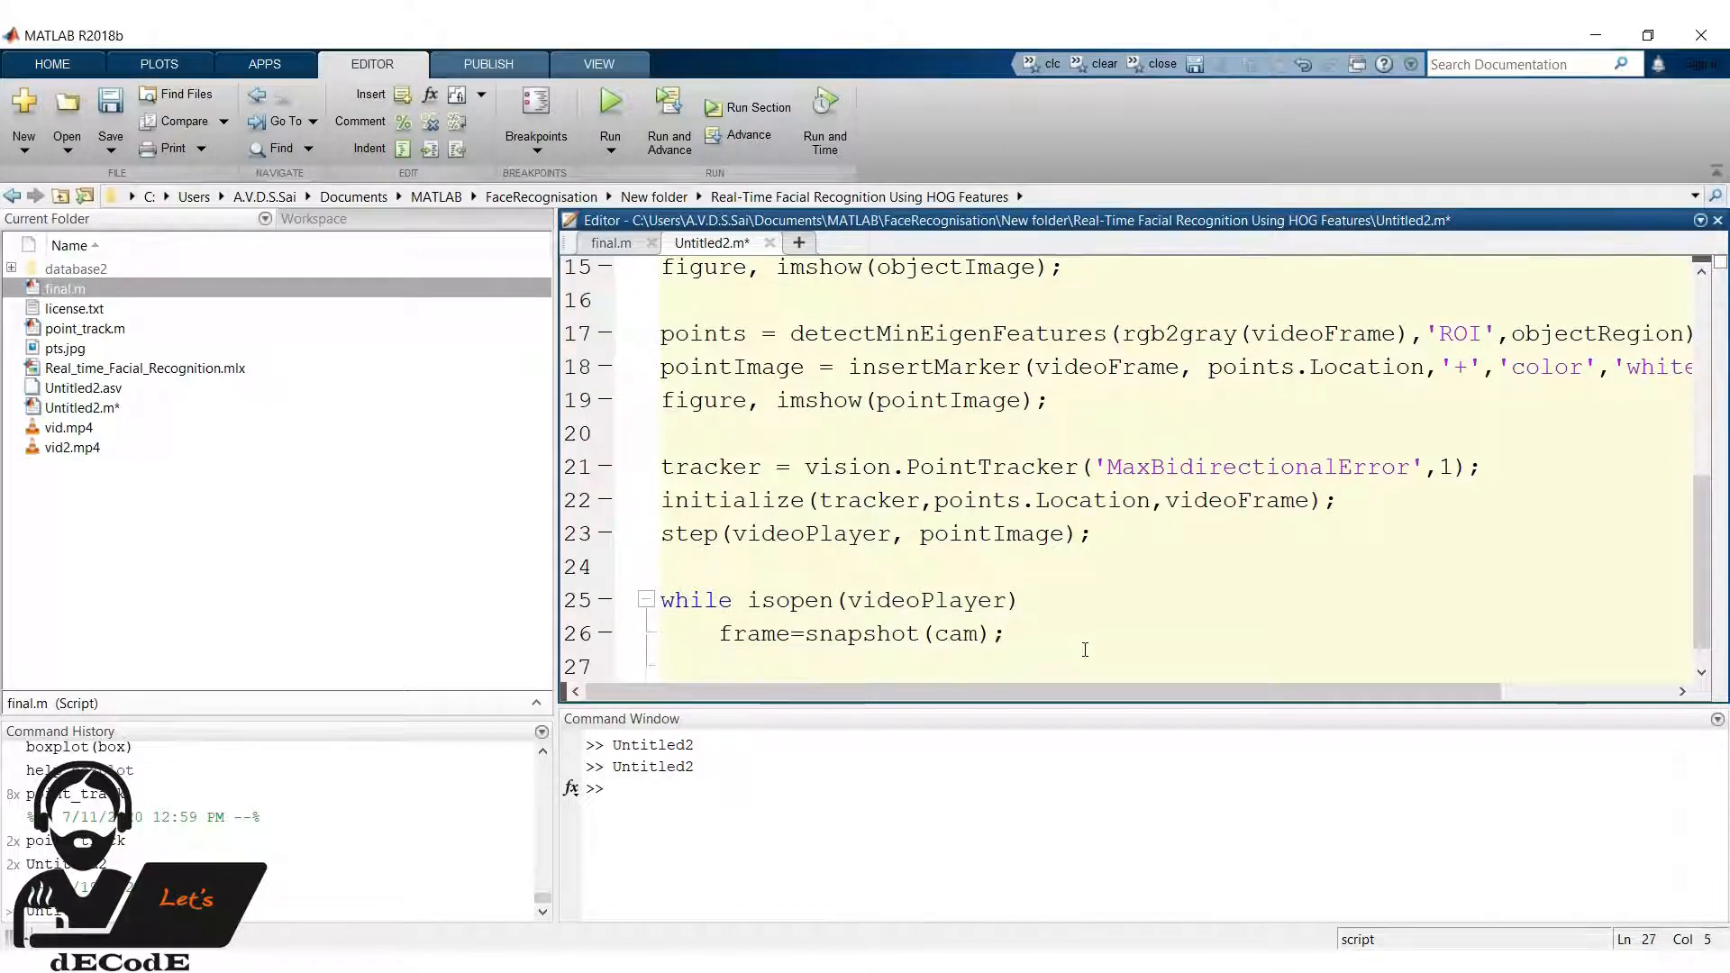
{"action": "type", "text": "[points,validity]="}
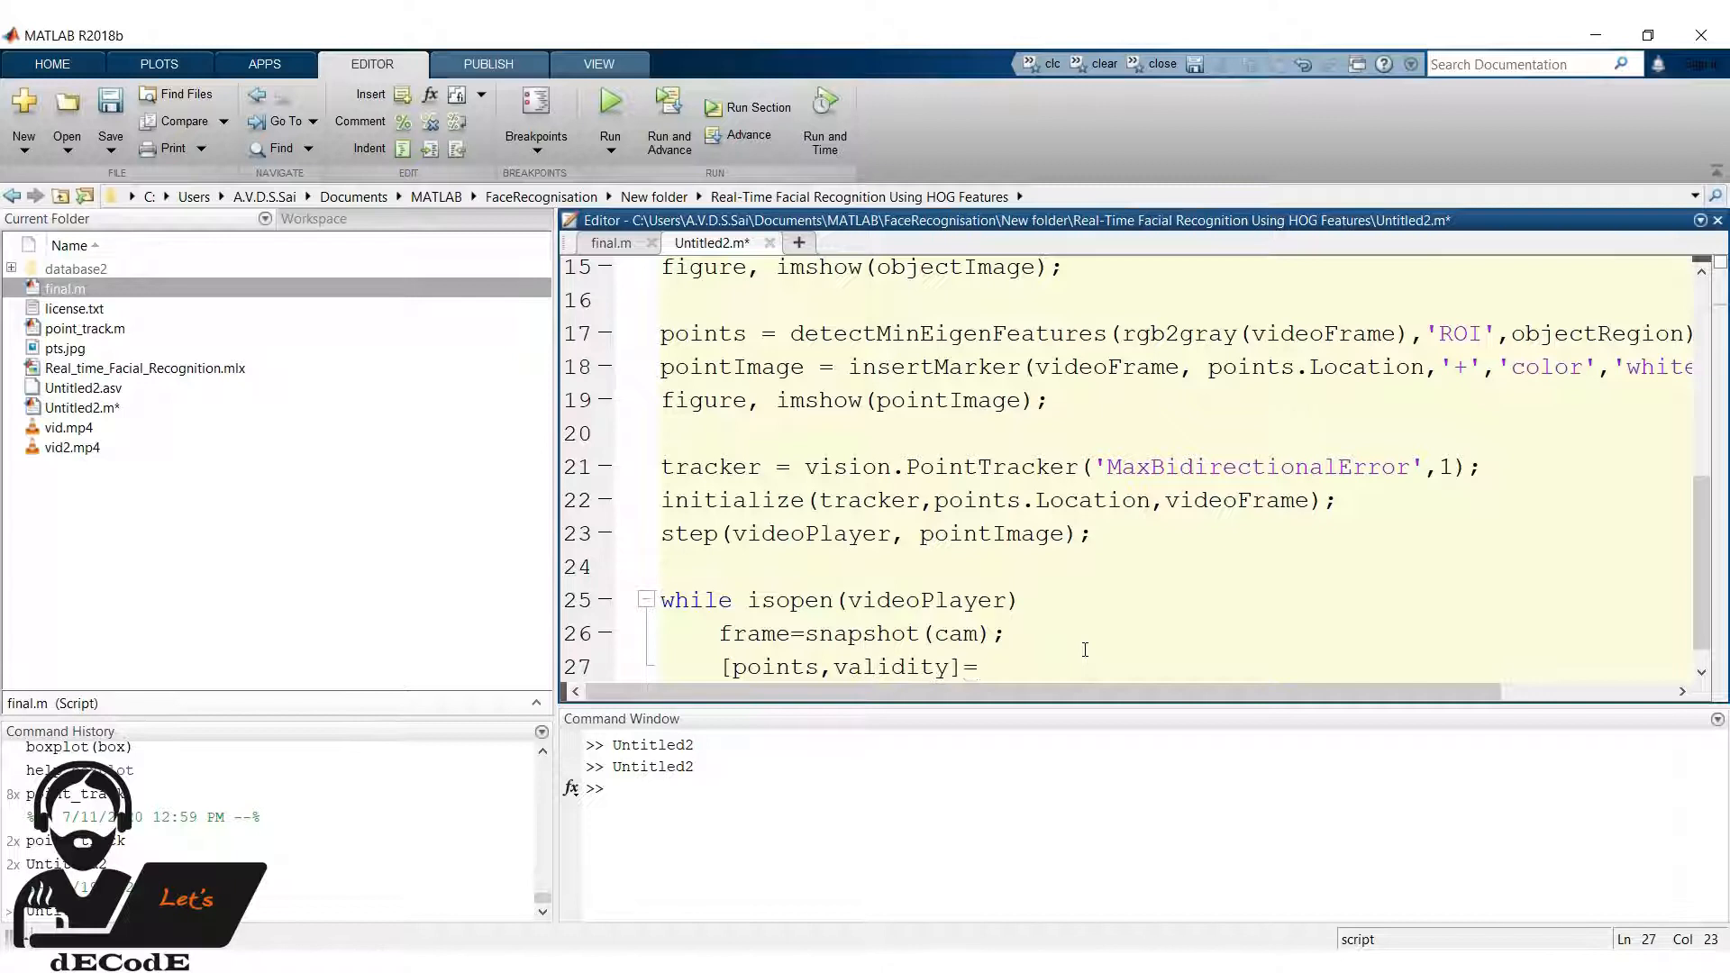
{"action": "type", "text": "=step(tracker,frame);"}
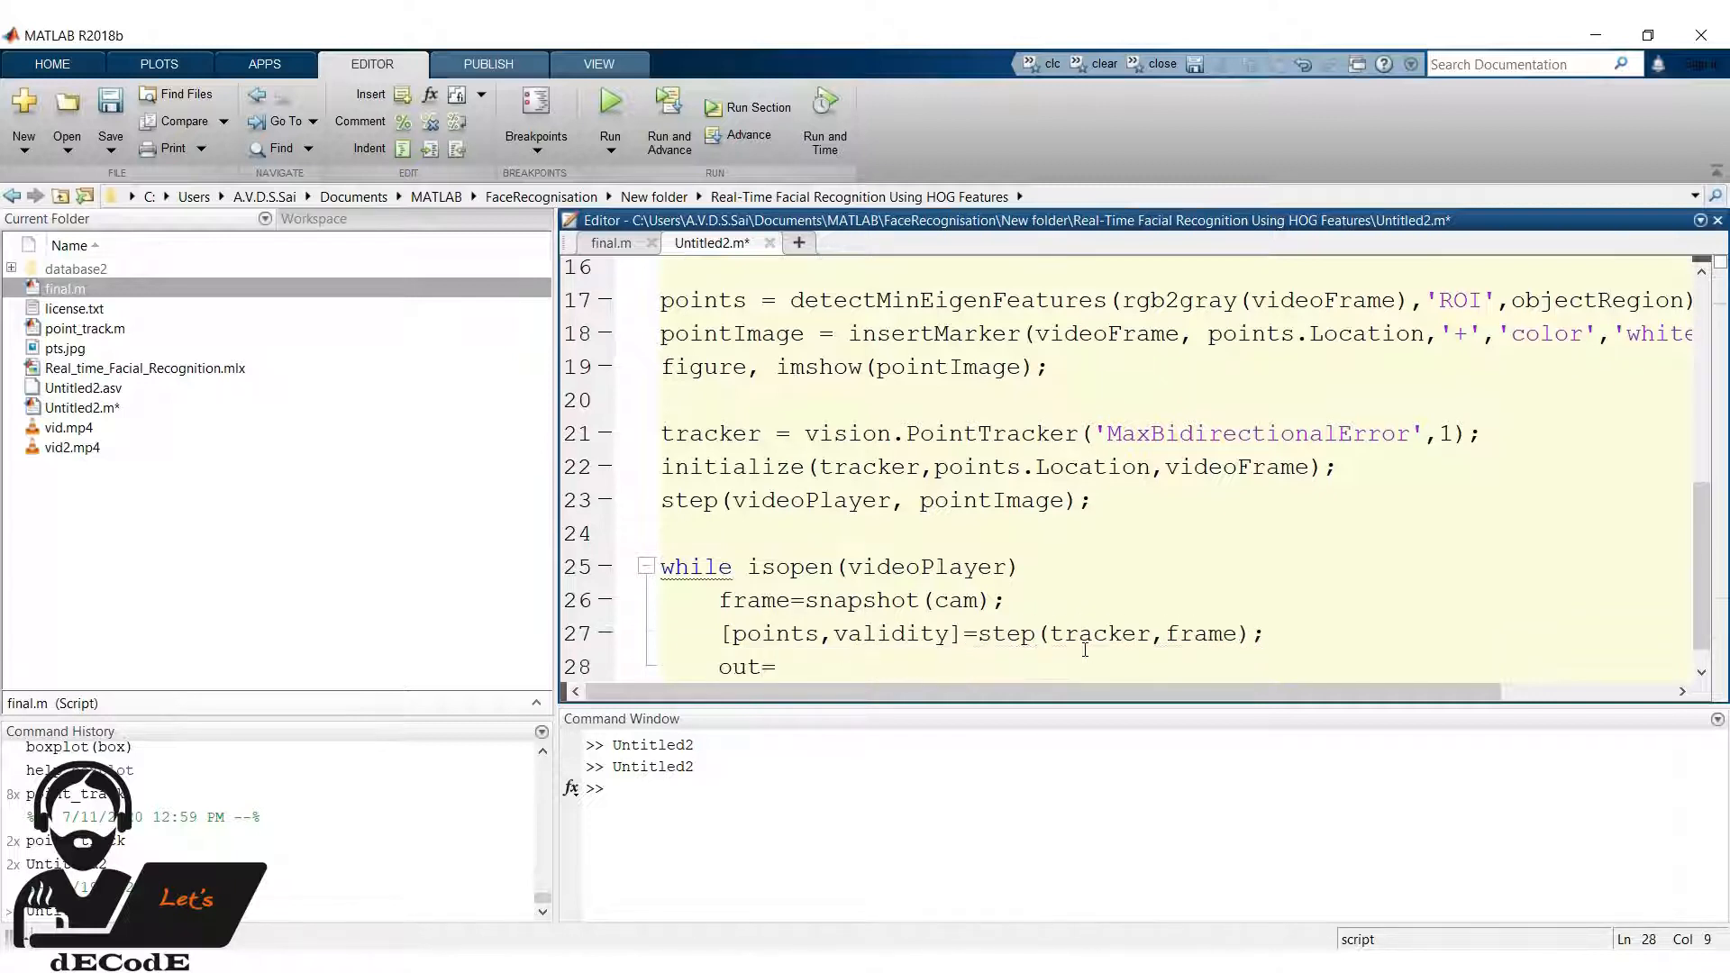
{"action": "type", "text": "= insertMarker(frame,points(validity,:),'+');"}
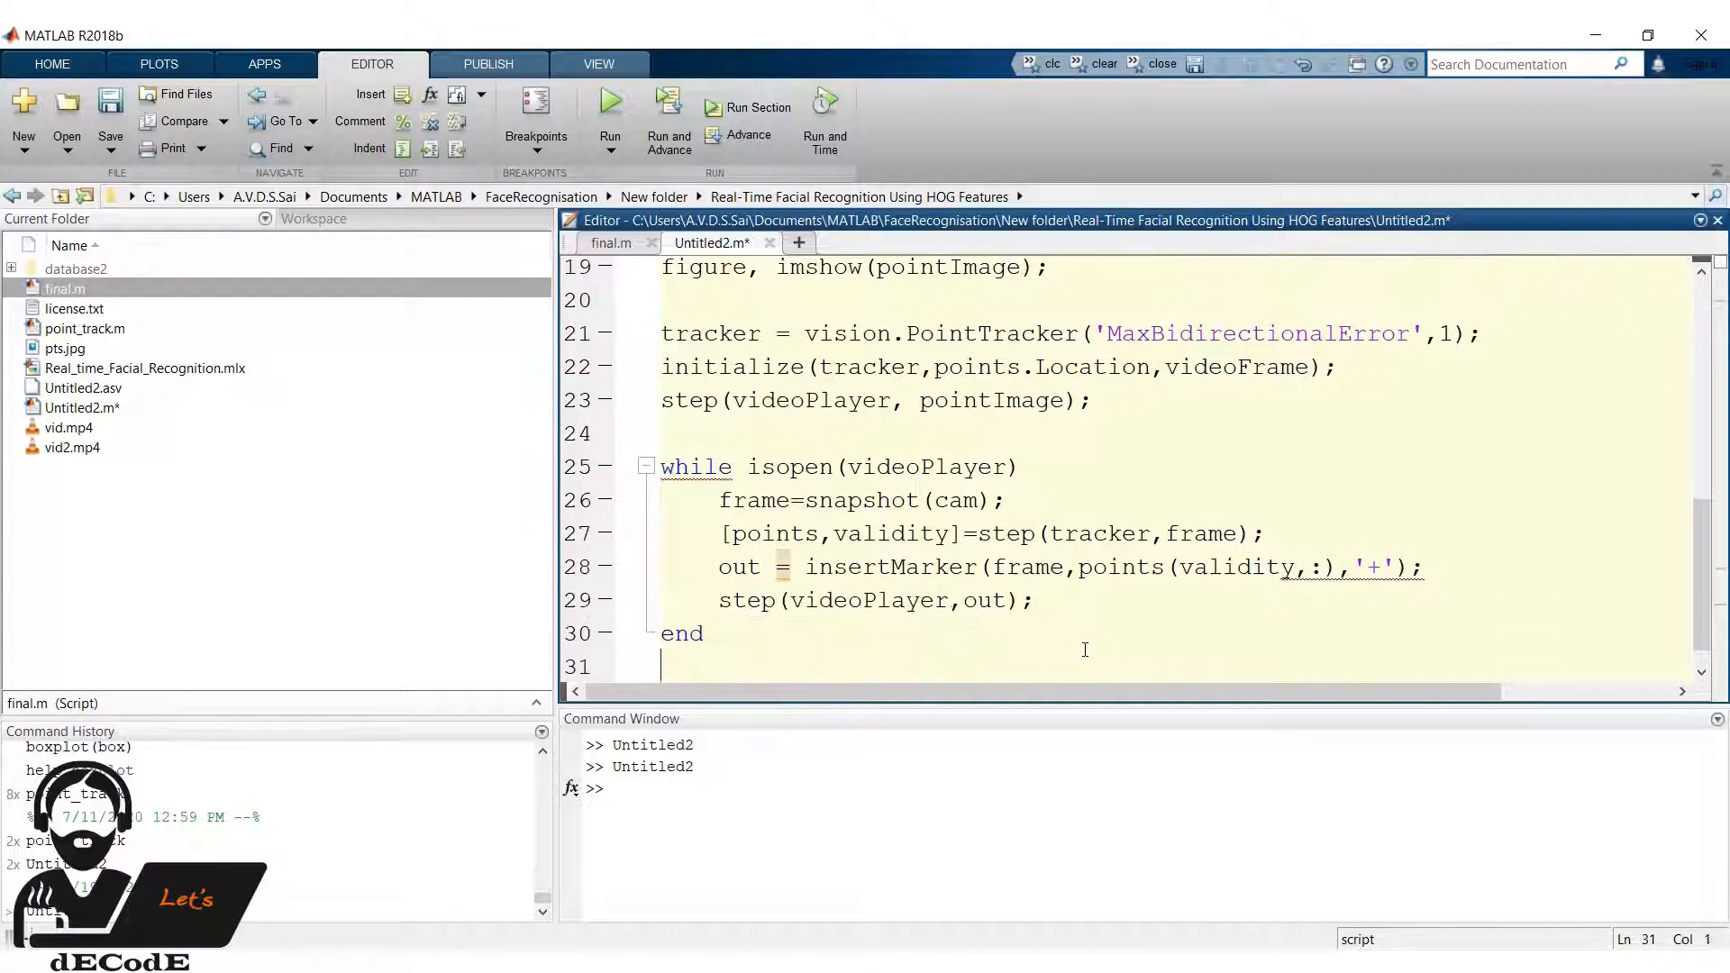
{"action": "type", "text": "release(videoPlayer);"}
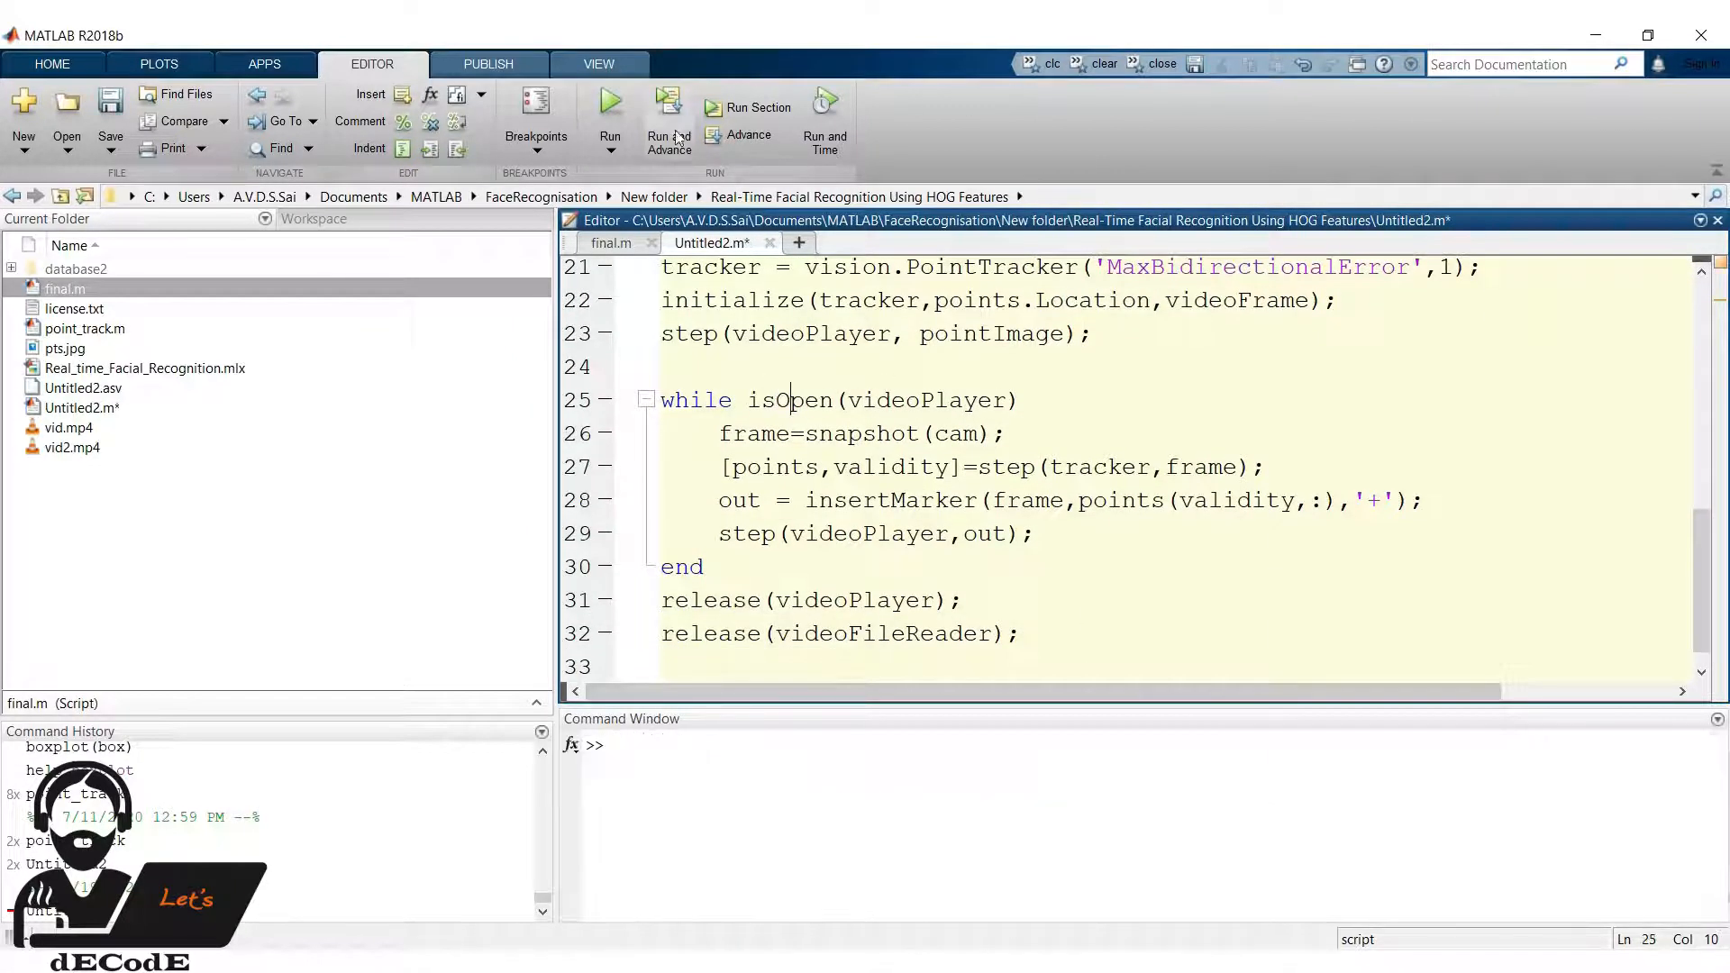
Run the tracking script to test the webcam point-tracking loop
{"action": "left_click", "coordinate": [609, 99]}
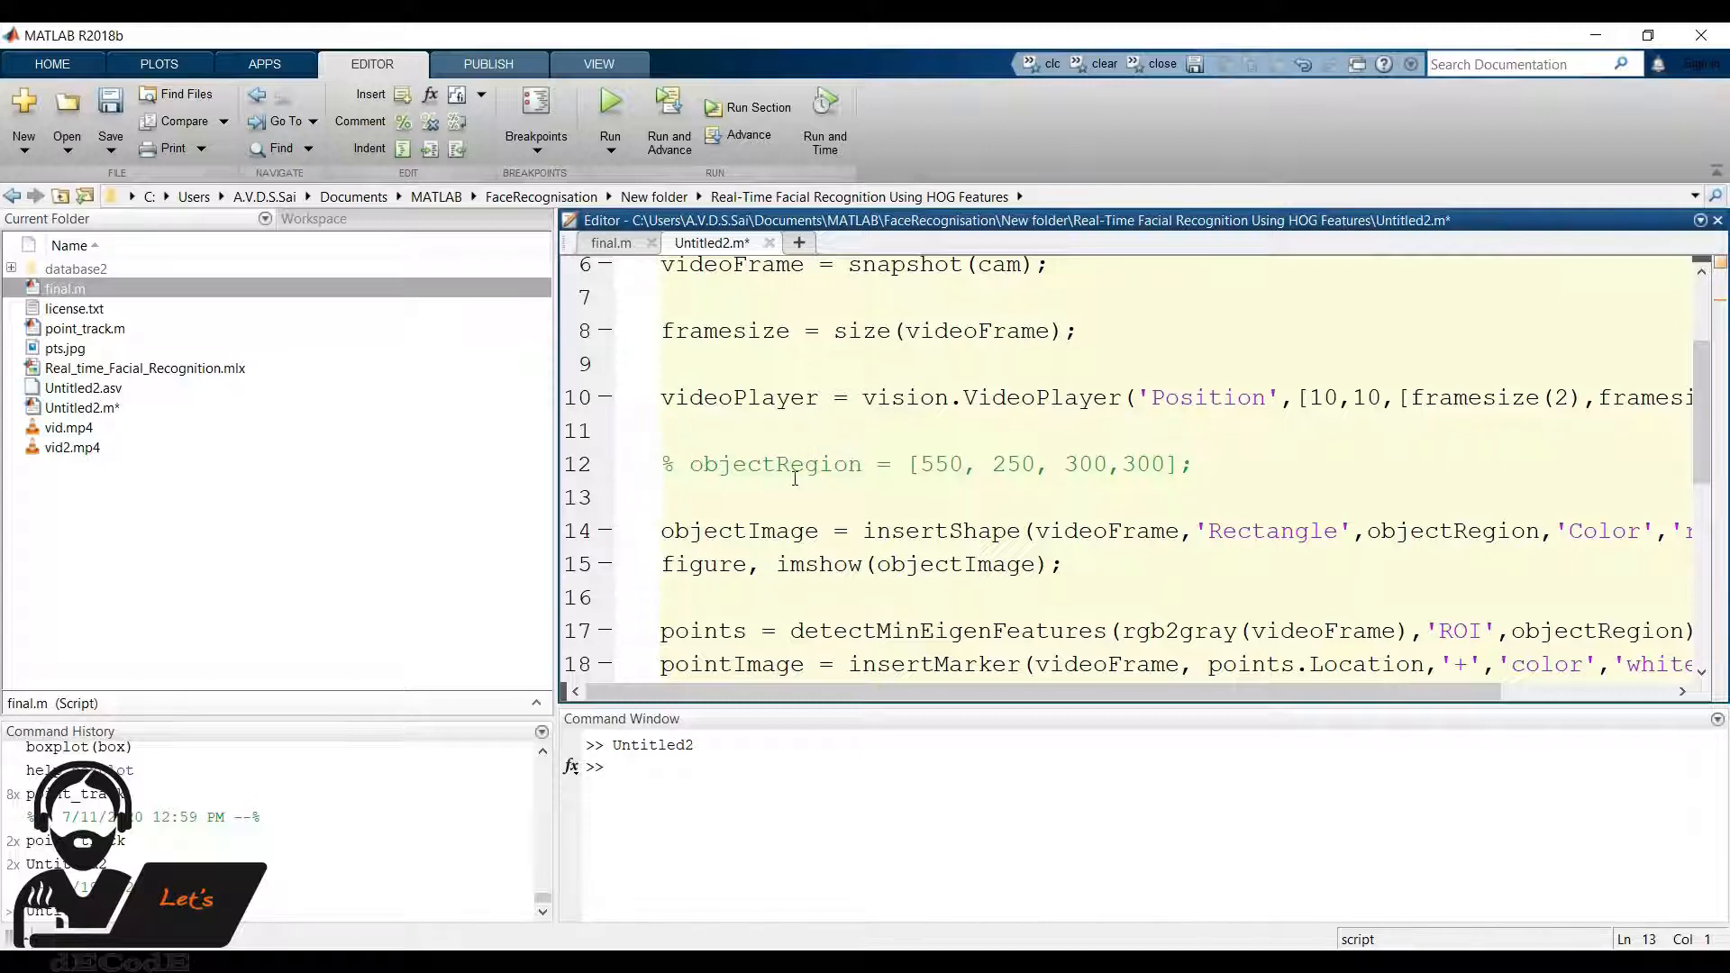
Define faceDetector = vision.CascadeObjectDetector for the object region, run it and close the live video window
{"action": "type", "text": "faceDetector = vision.Cas"}
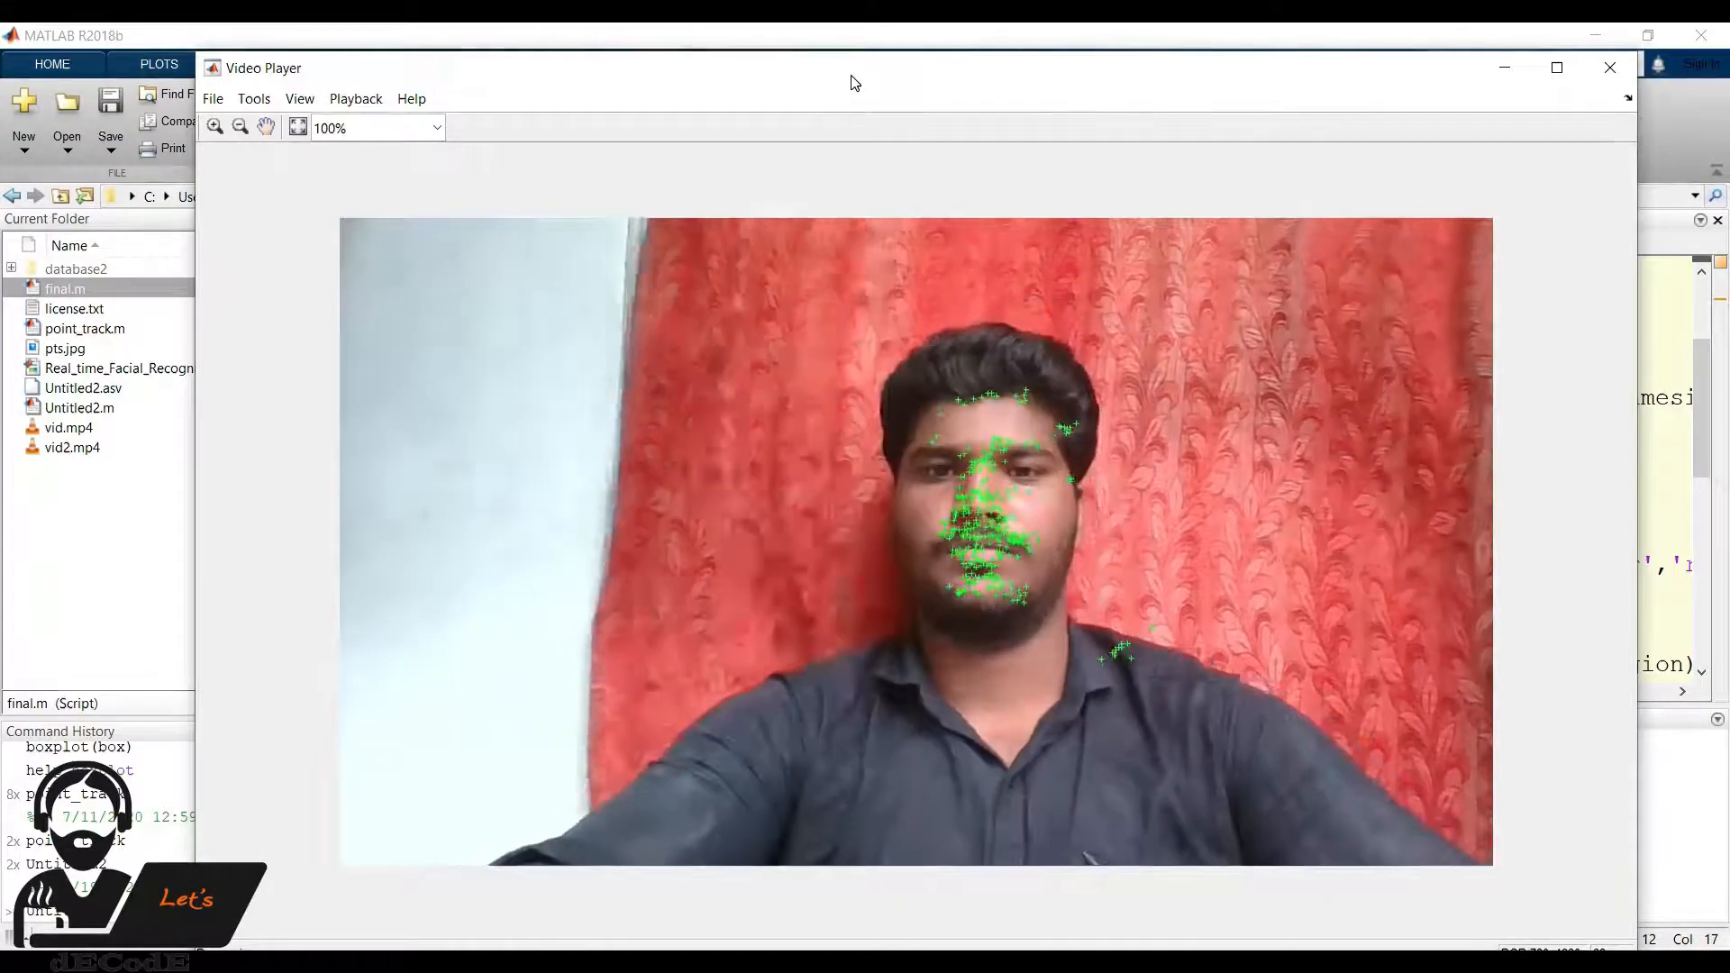
{"action": "left_click", "coordinate": [1609, 67]}
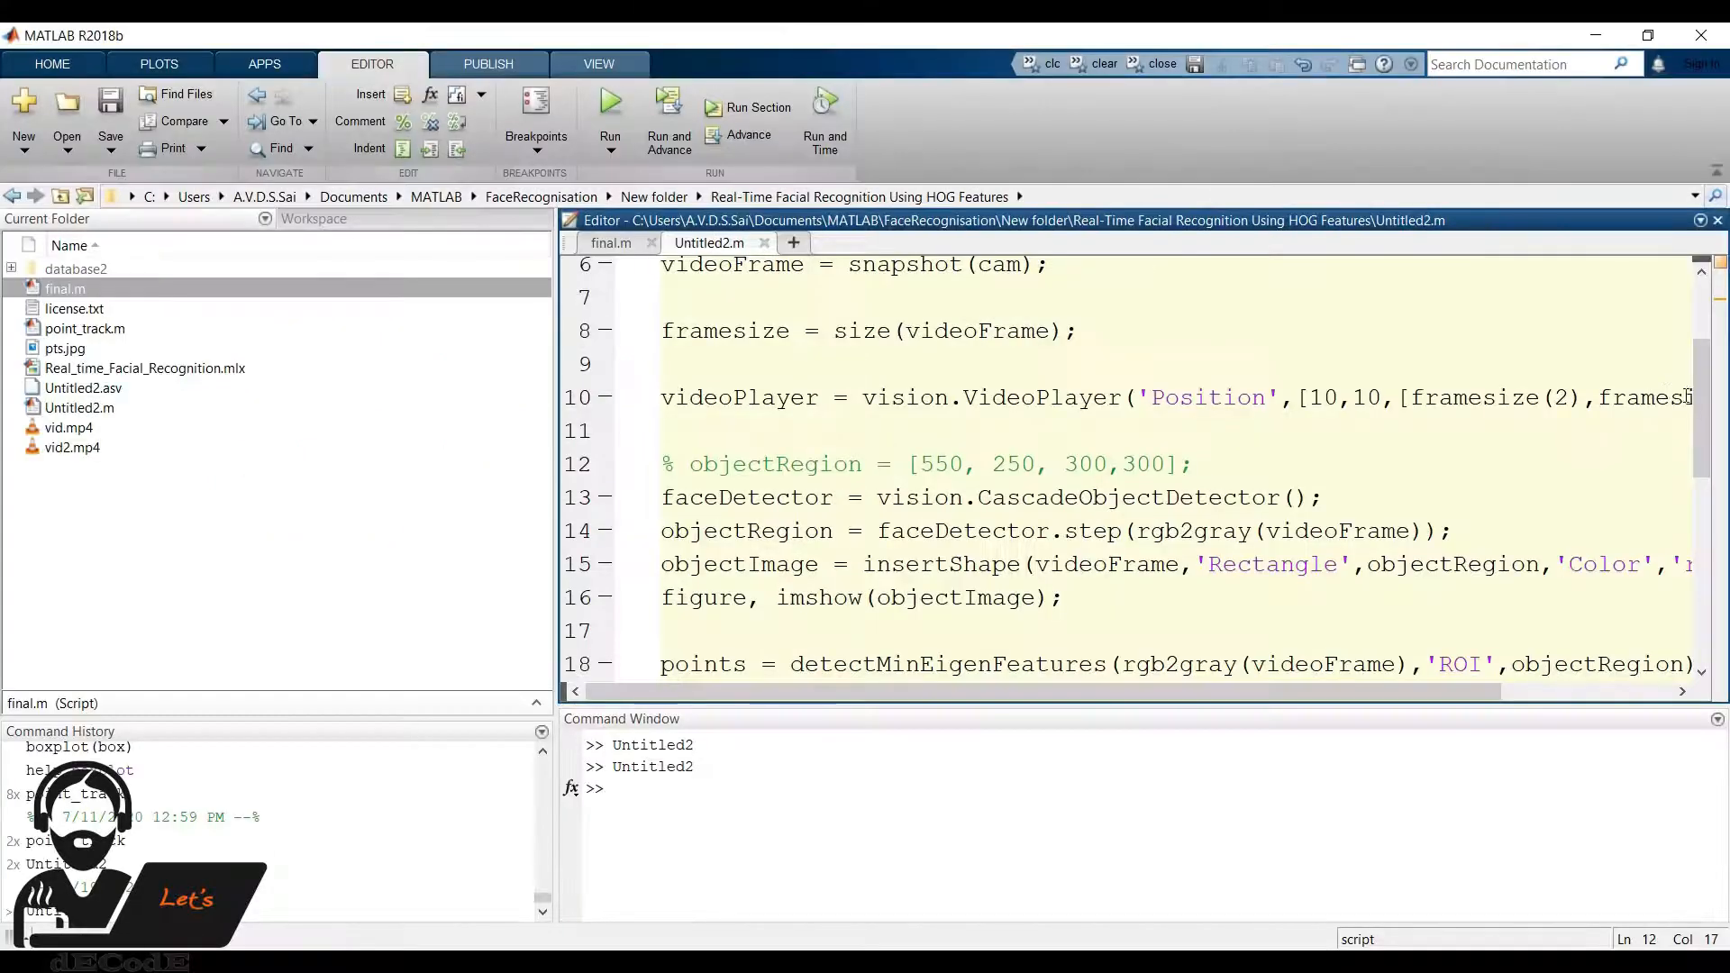
{"action": "scroll", "scroll_direction": "down", "scroll_amount": 3}
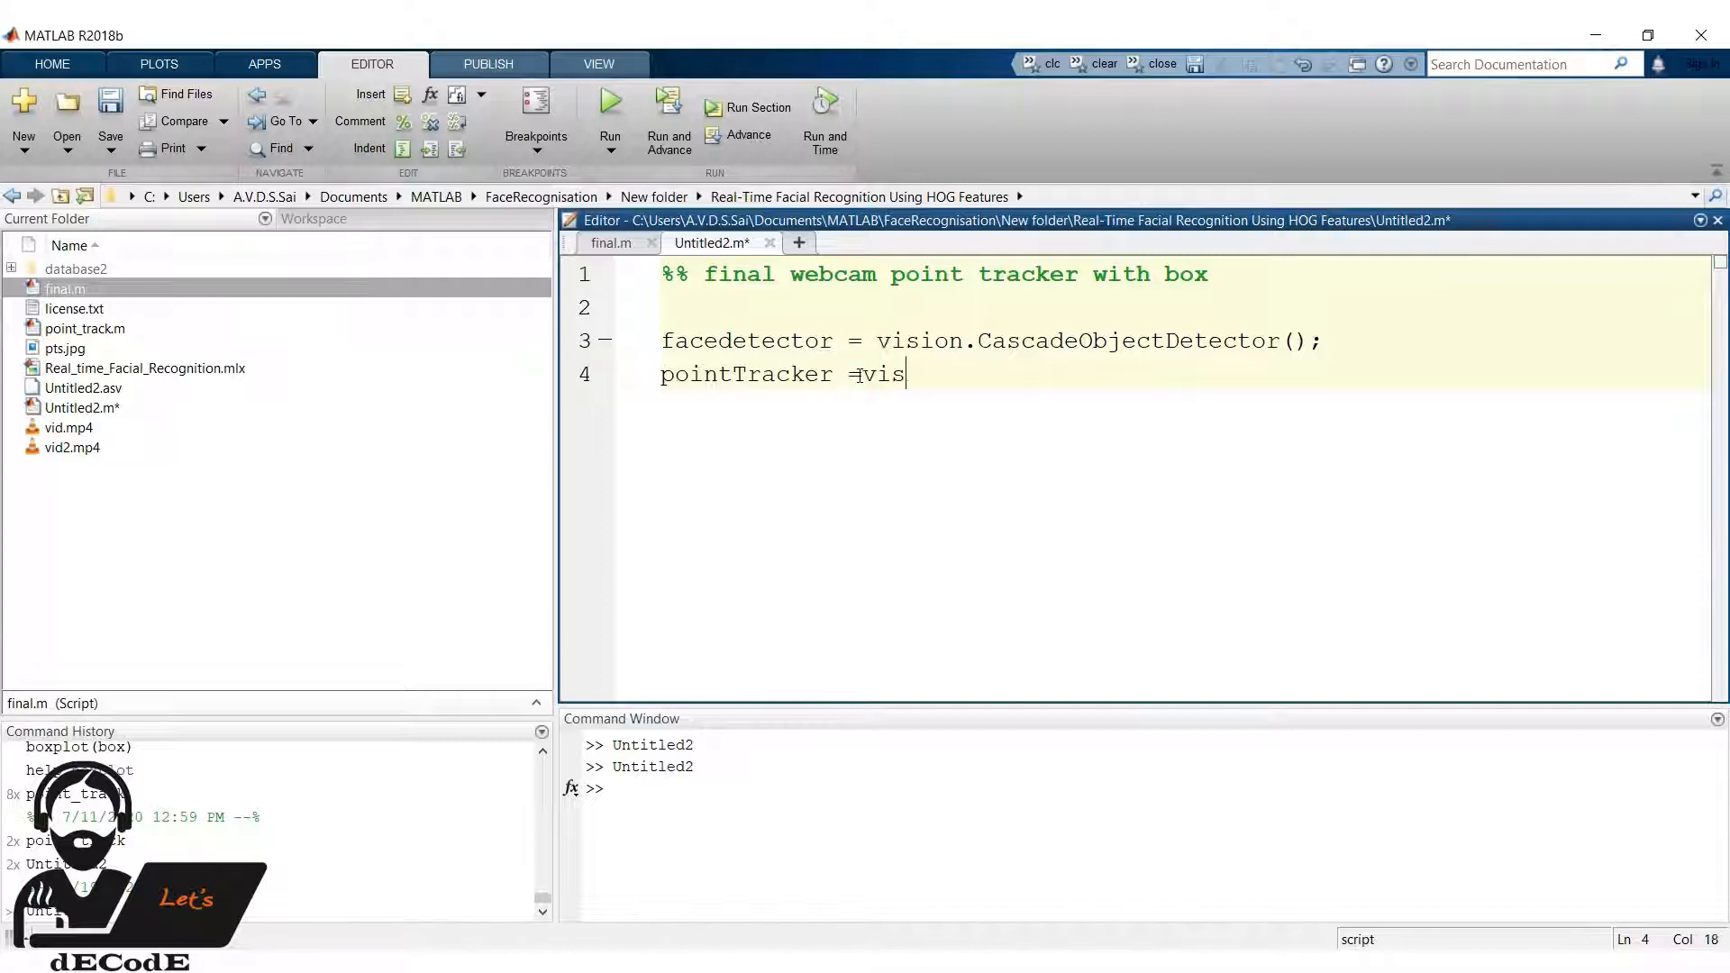
Create the PointTracker with MaxBidirectionalError 3, the webcam object and the VideoPlayer with a Position
{"action": "type", "text": "ion.PointTracker('MaxBidirectionalError"}
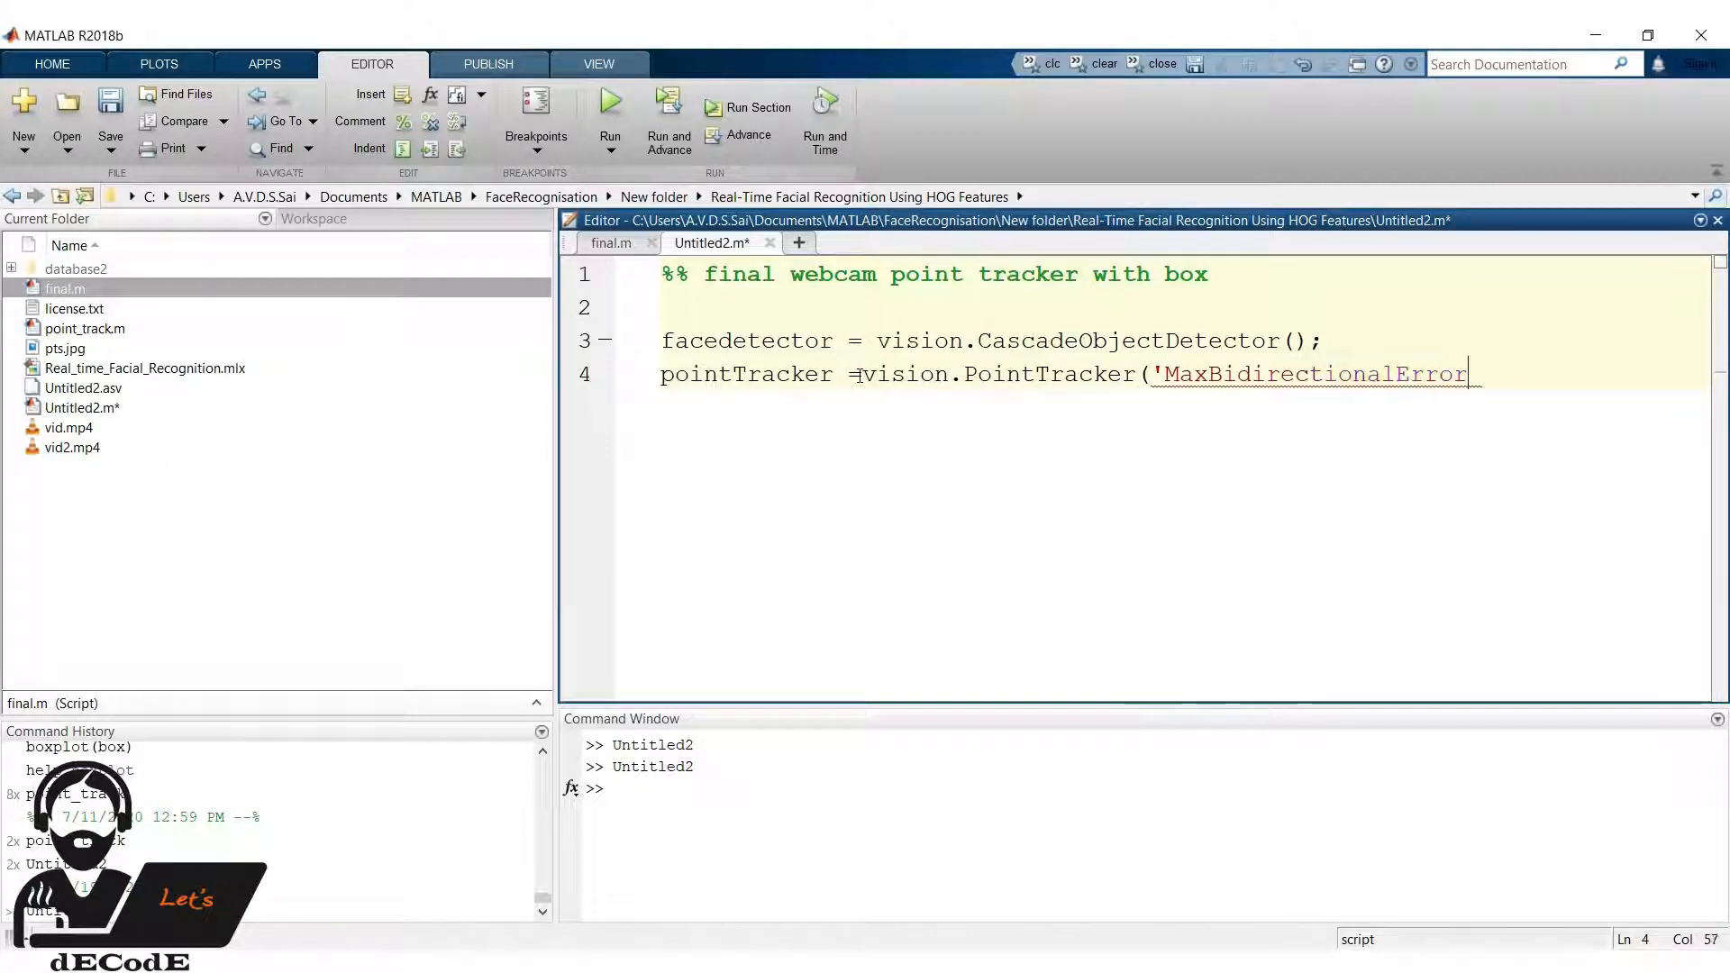
{"action": "type", "text": "',3);"}
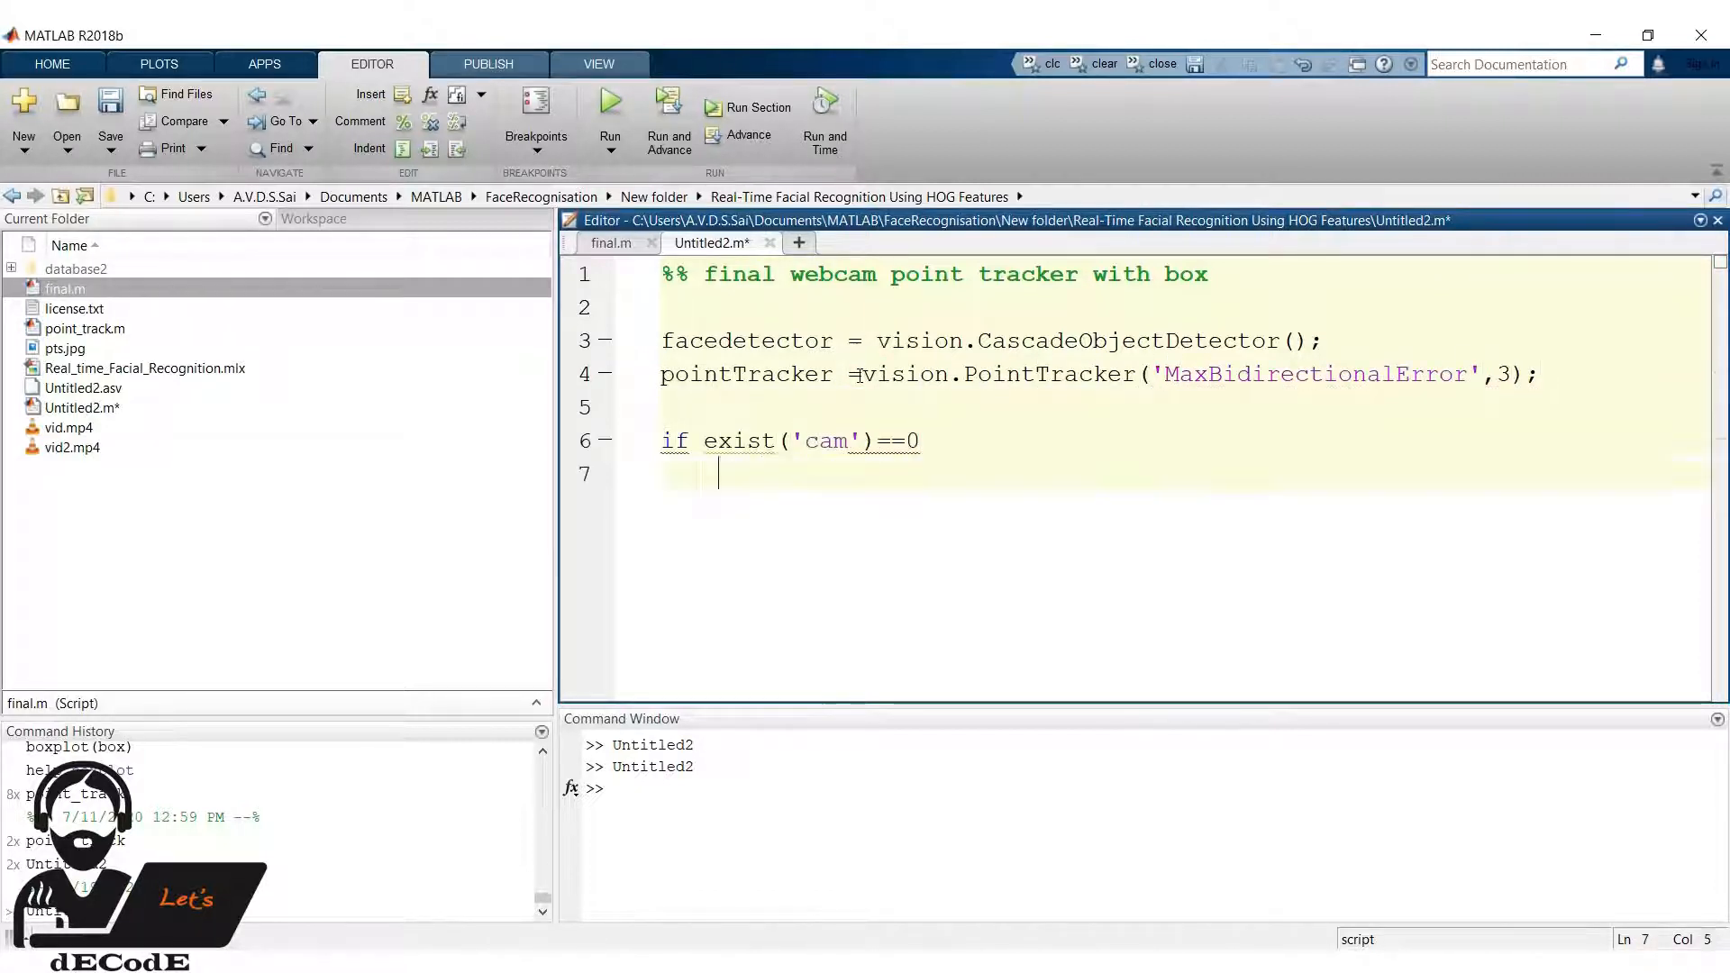
{"action": "type", "text": "cam = webcam();"}
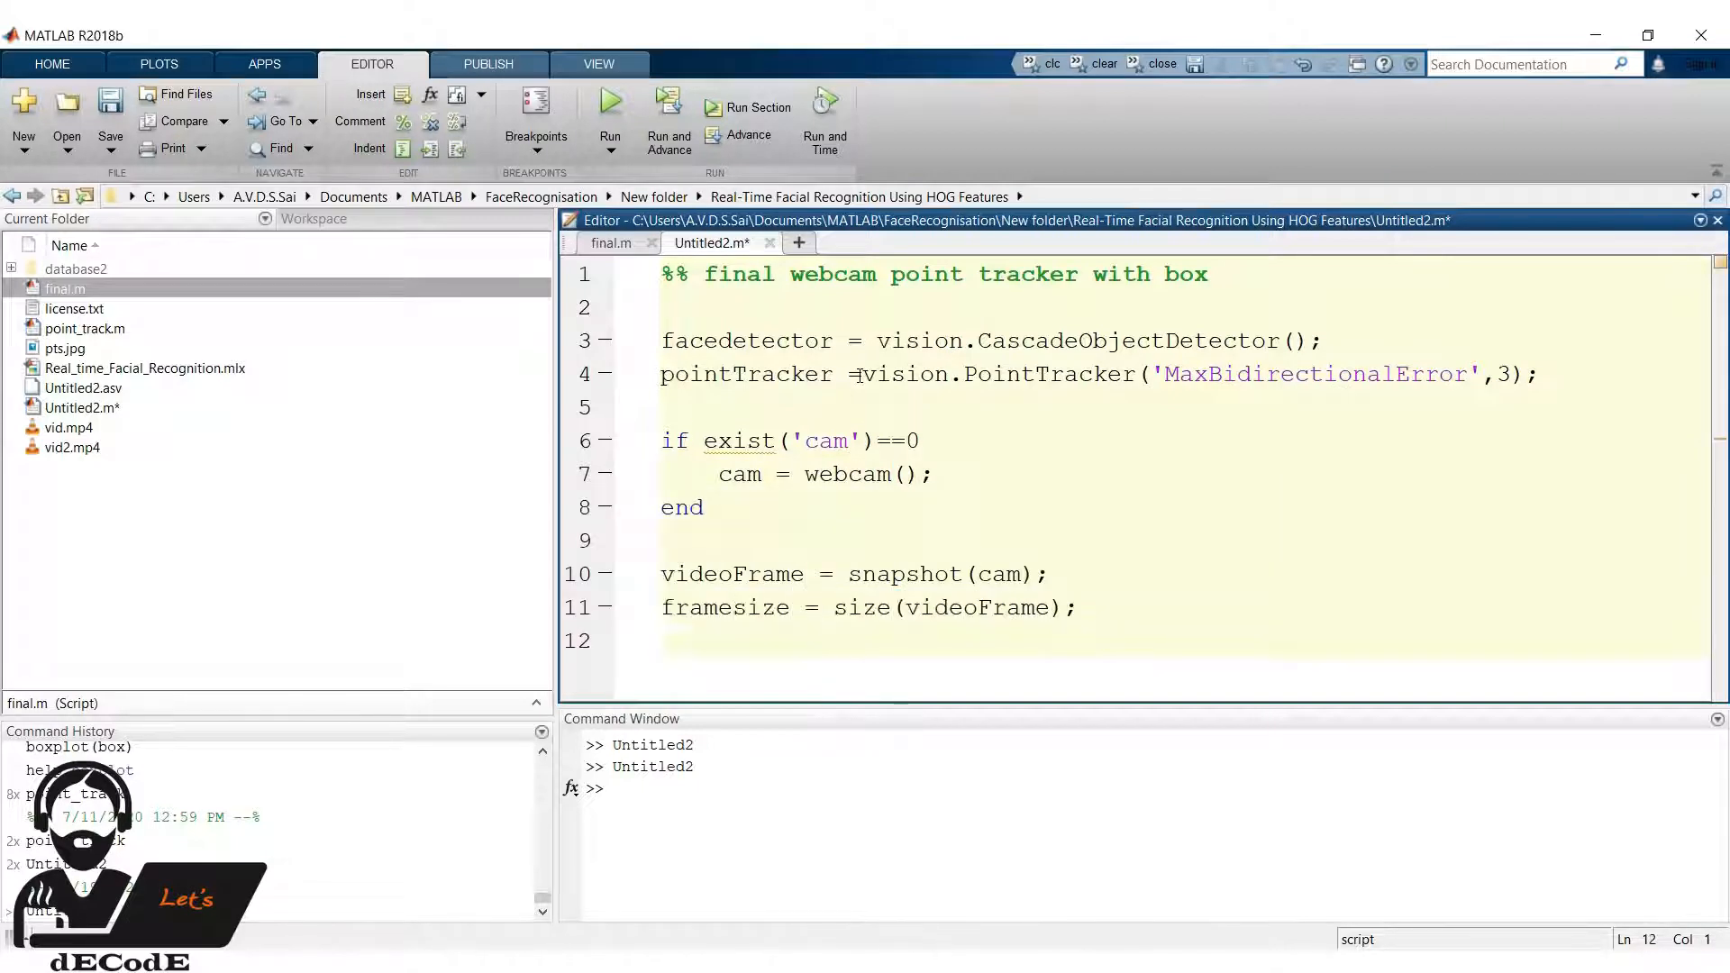
{"action": "type", "text": "videoPlayer = vision.VideoPlayer('Position',[100 100 [framesize(2),frame"}
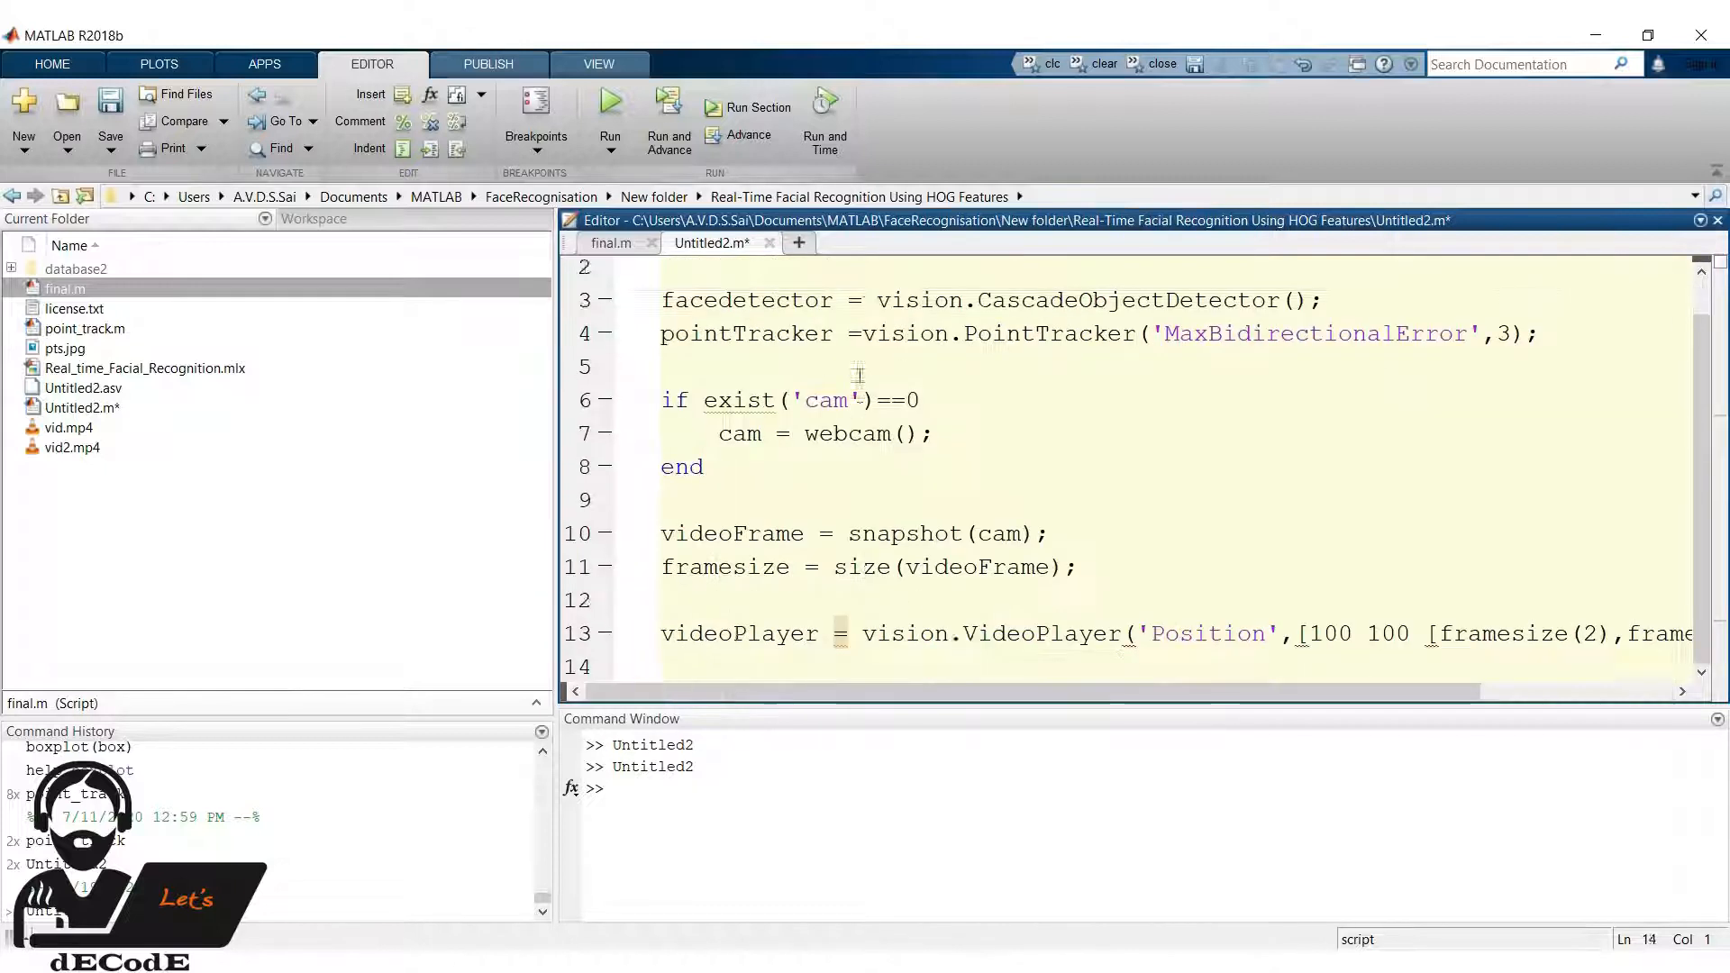
Initialise runLoop and start the while runLoop loop grabbing videoFrame snapshots from the camera
{"action": "type", "text": "runLoop = true;"}
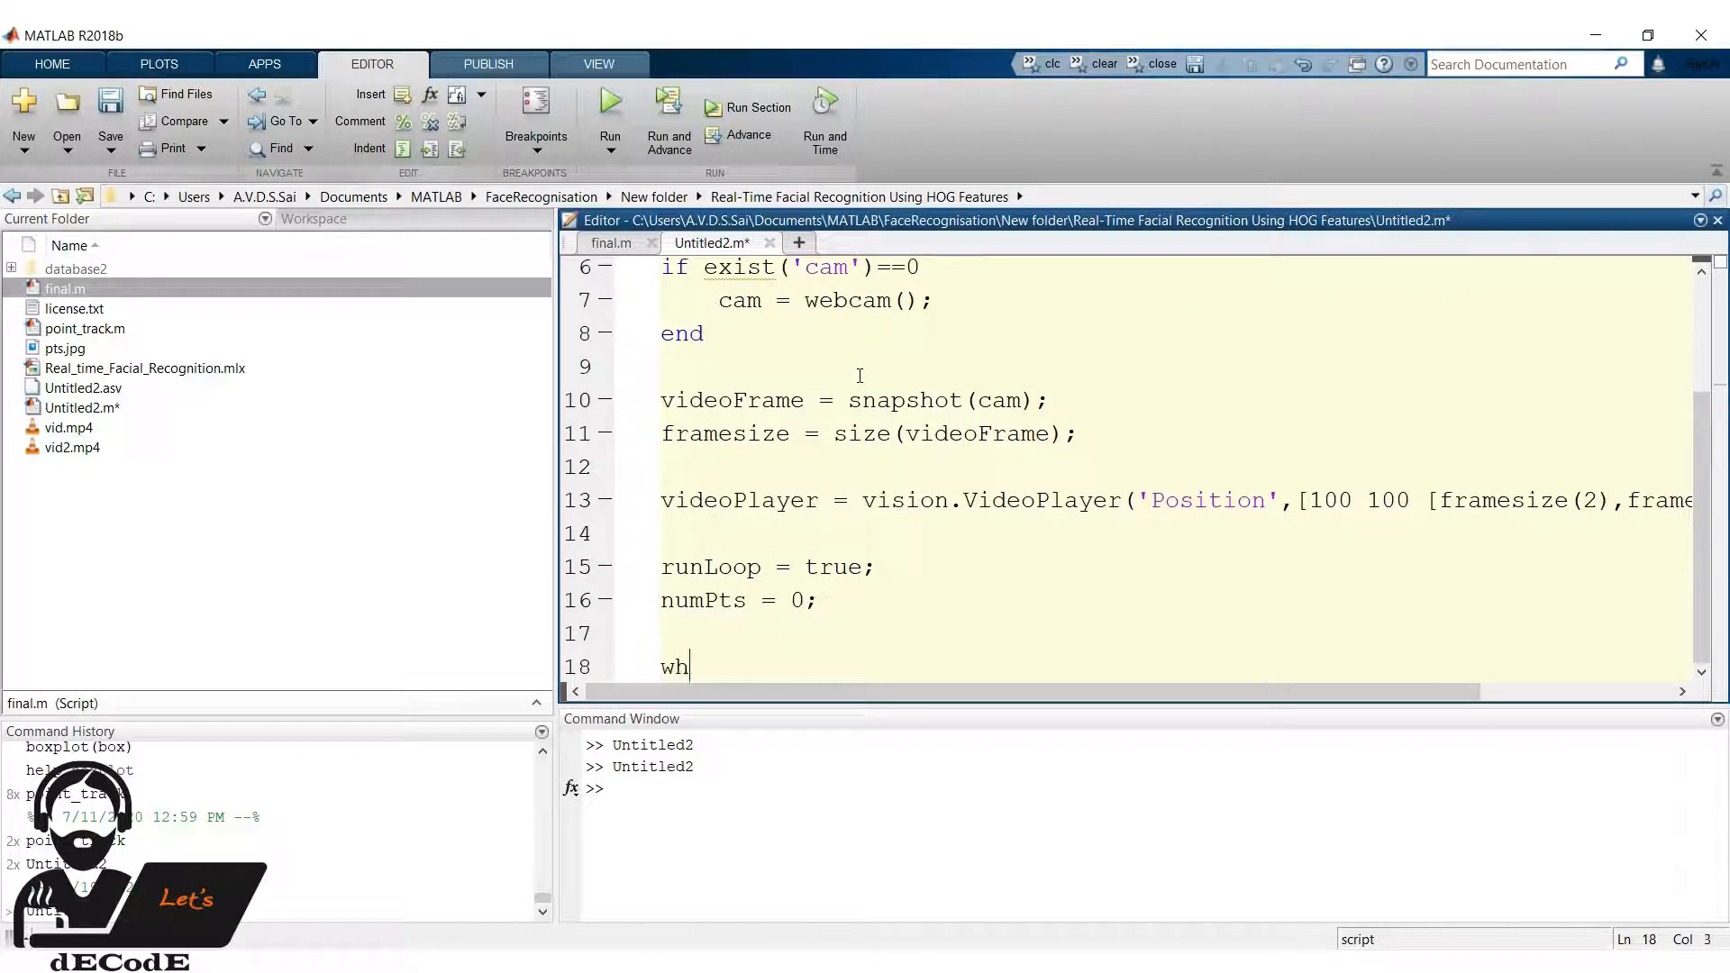
{"action": "type", "text": "ile runLoop"}
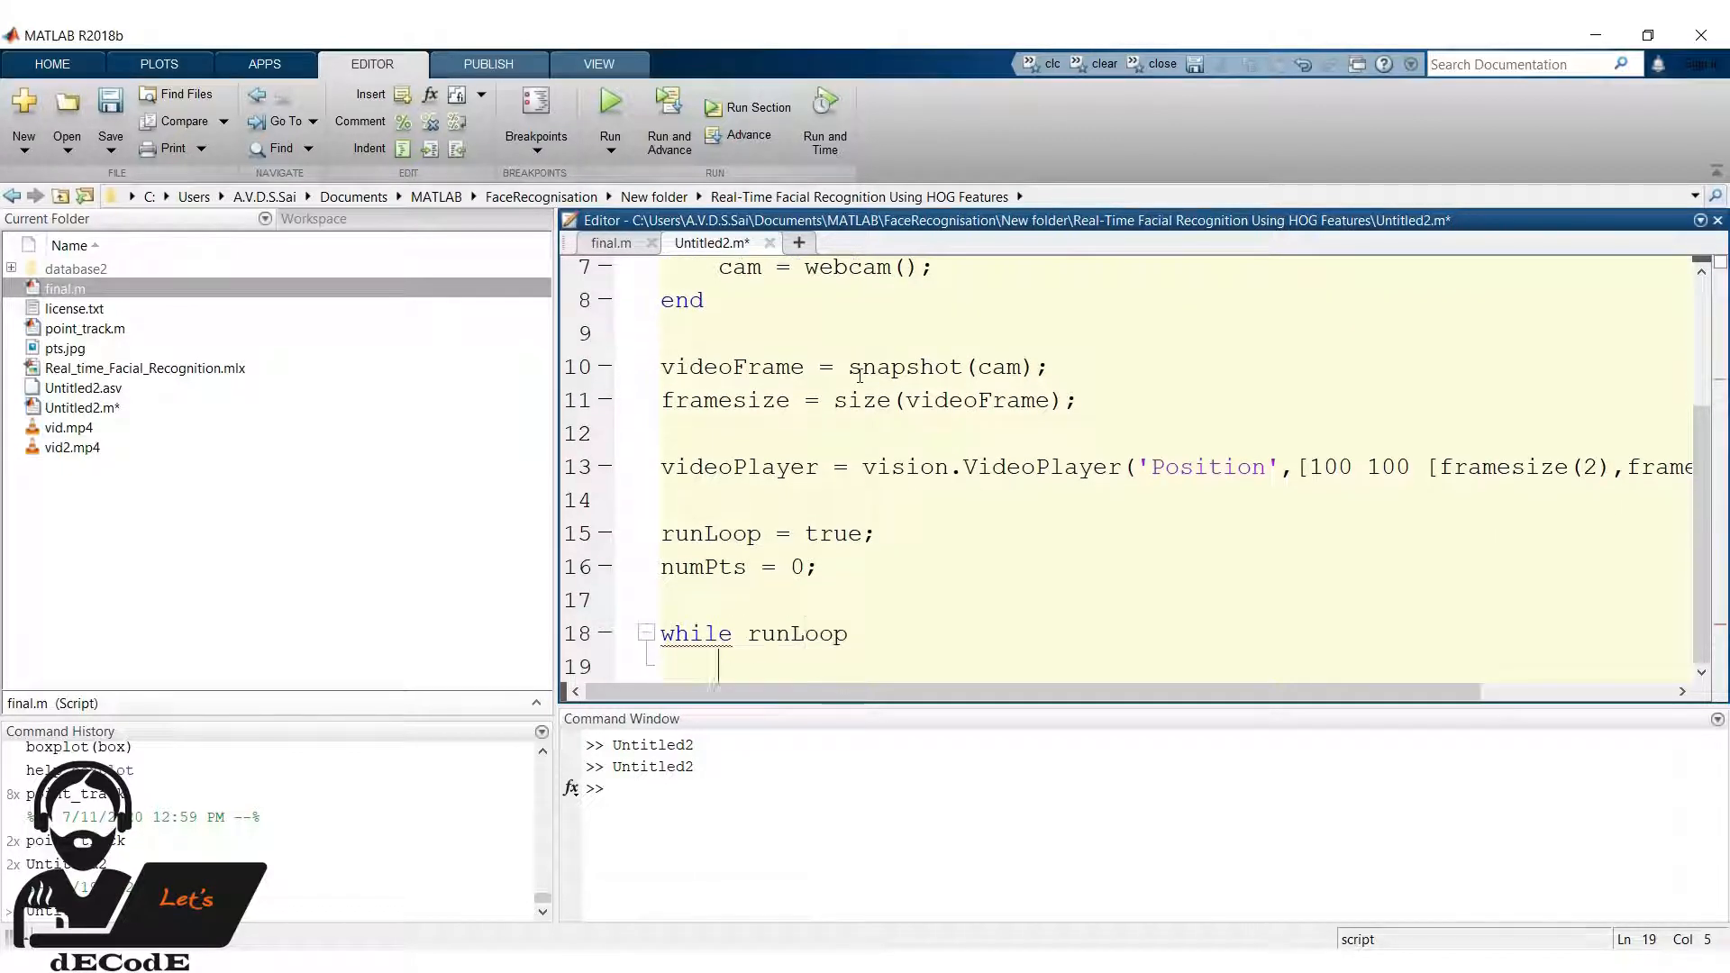
{"action": "type", "text": "videoFrame = snapshot(cam);"}
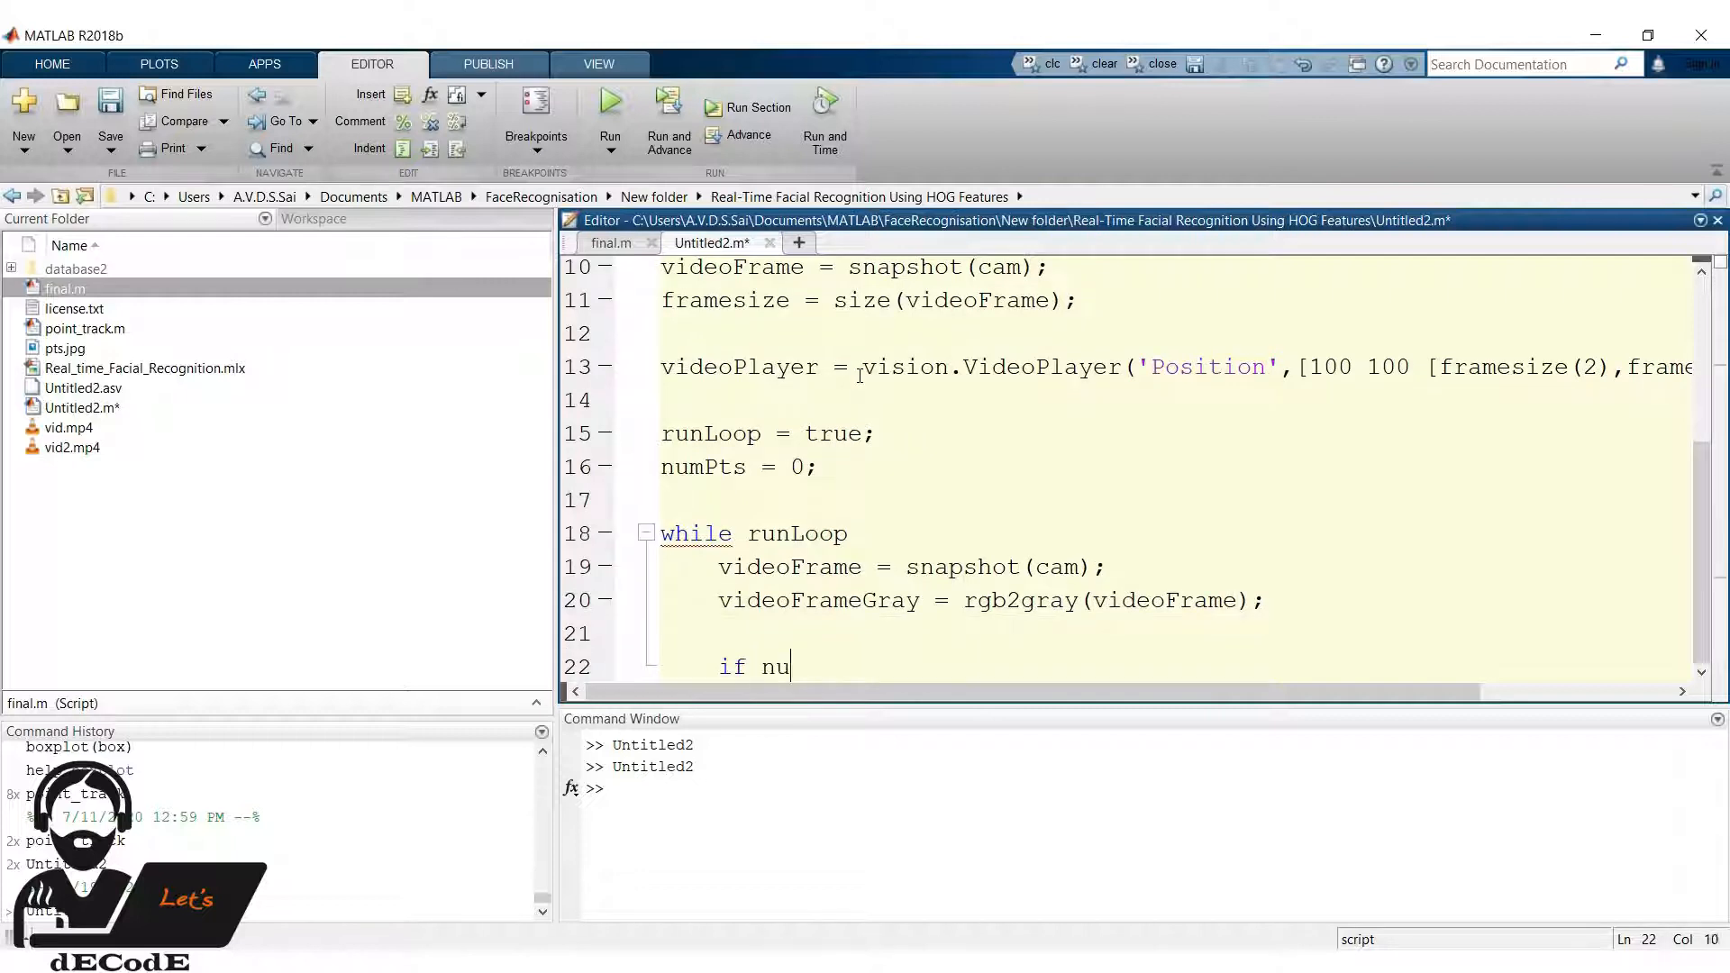
Add the if numPts<10 branch that detects the face and counts numPts from the xyPoints
{"action": "type", "text": "mPts<10"}
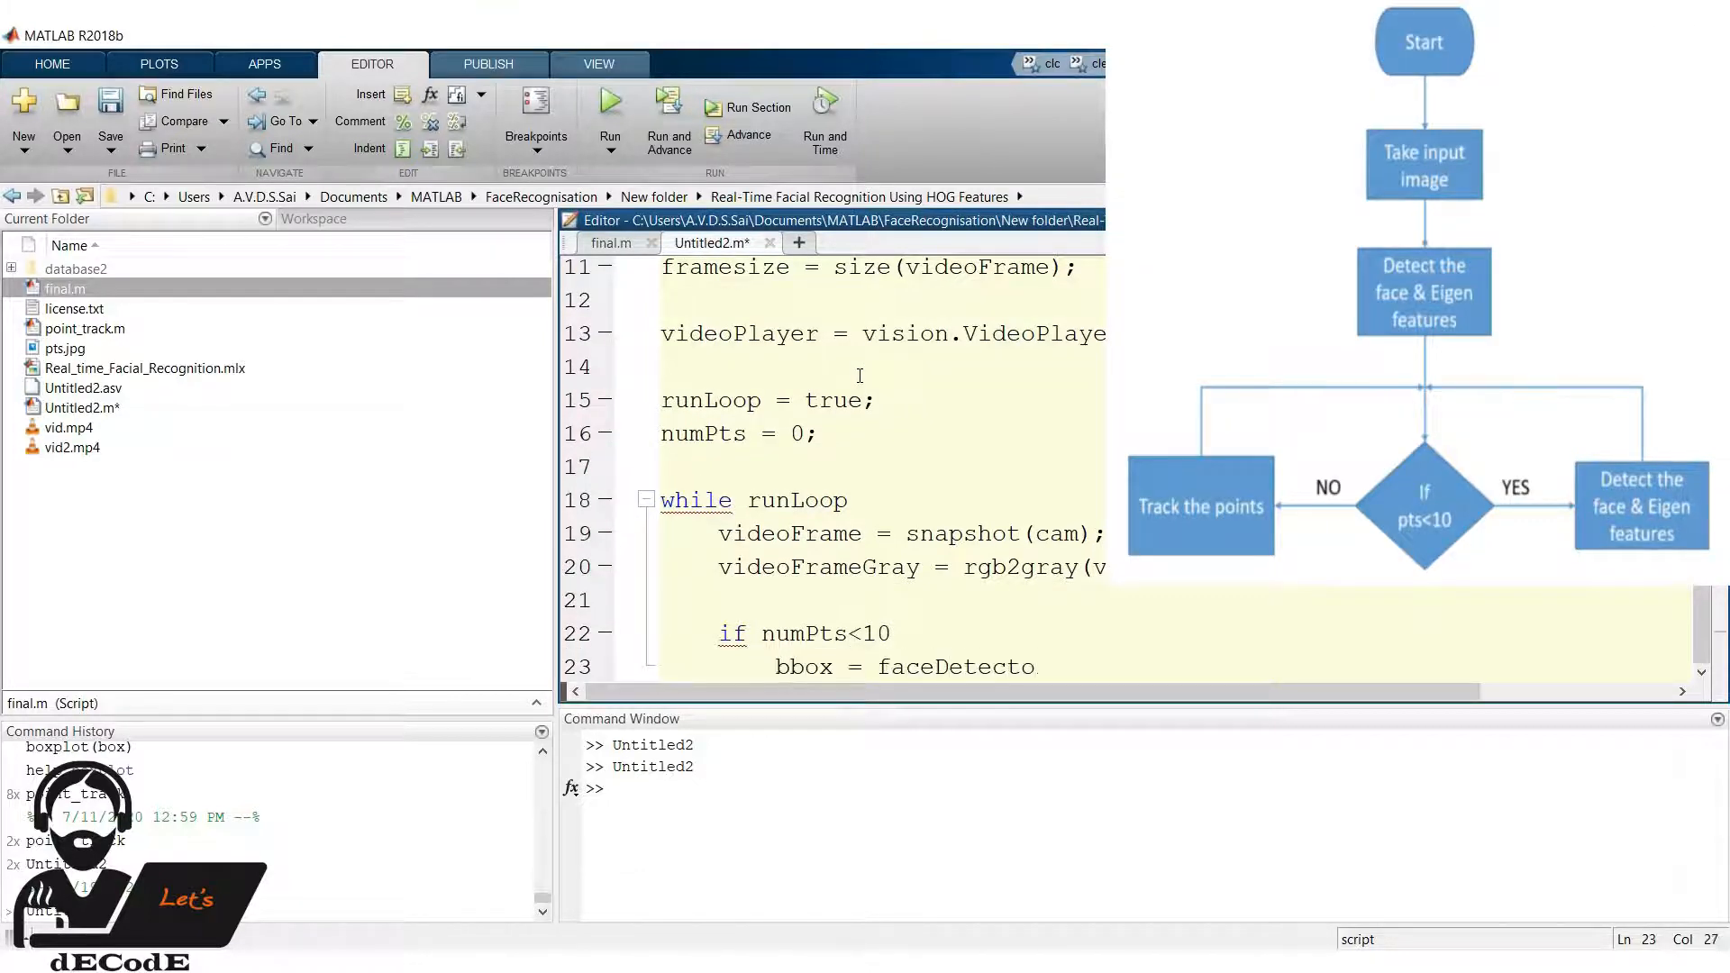
{"action": "type", "text": "if ~isempty(bbox"}
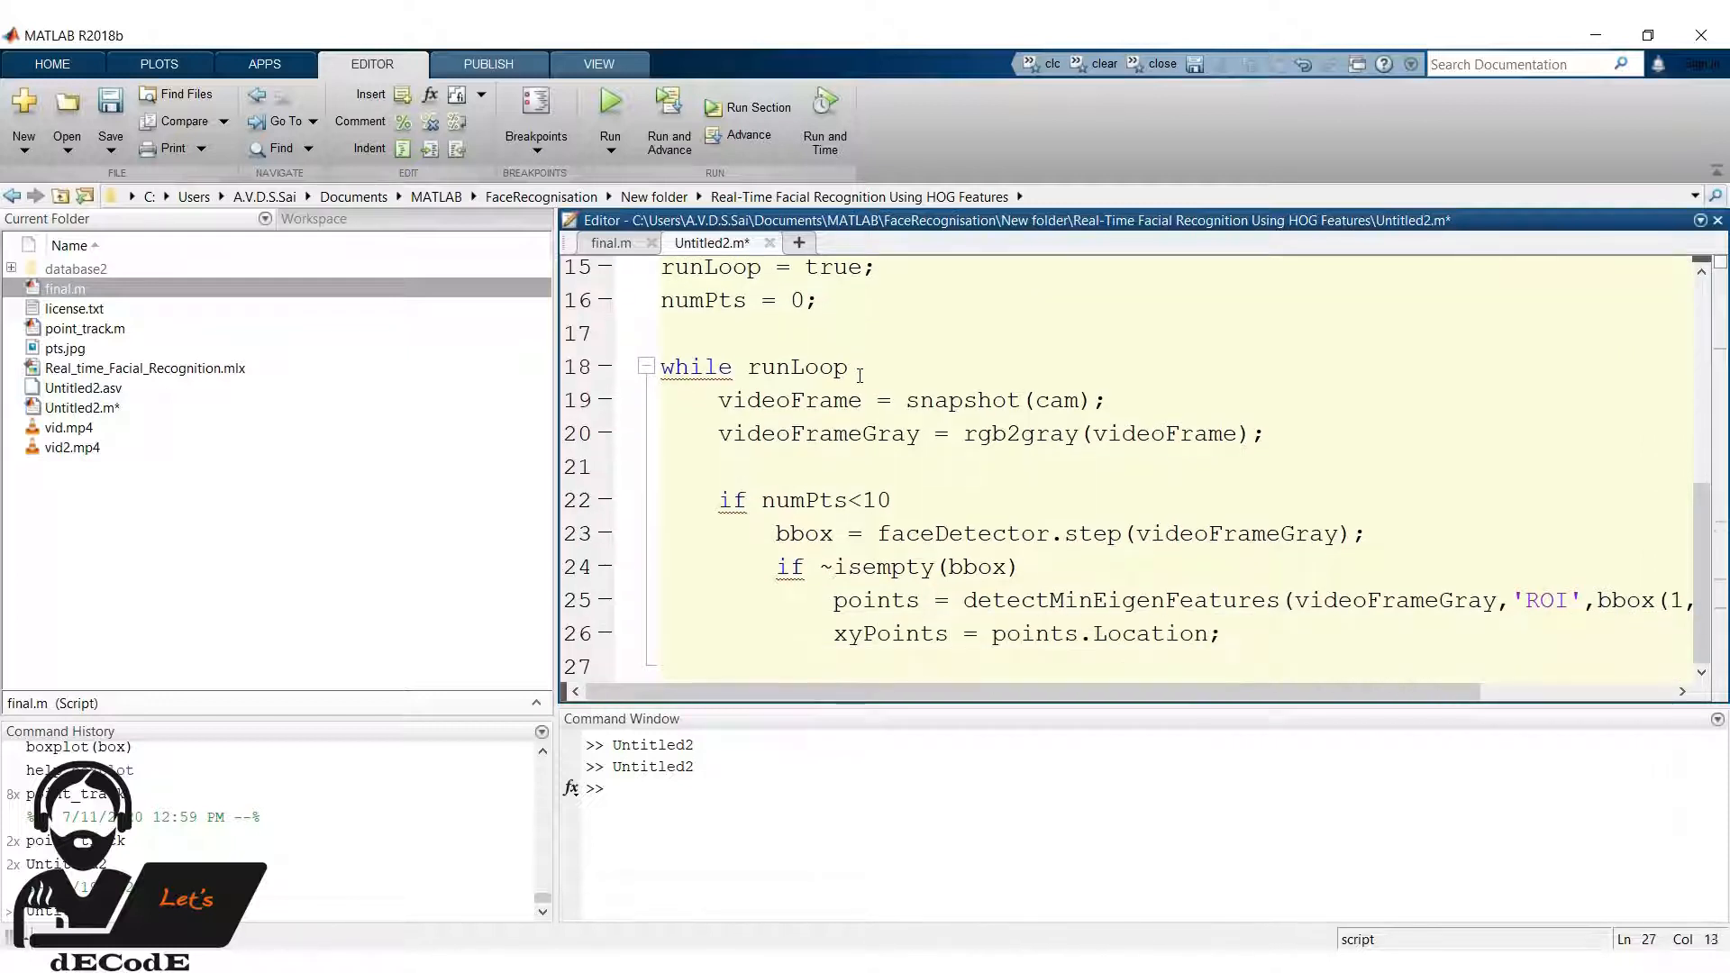
{"action": "type", "text": "numPts = size(x"}
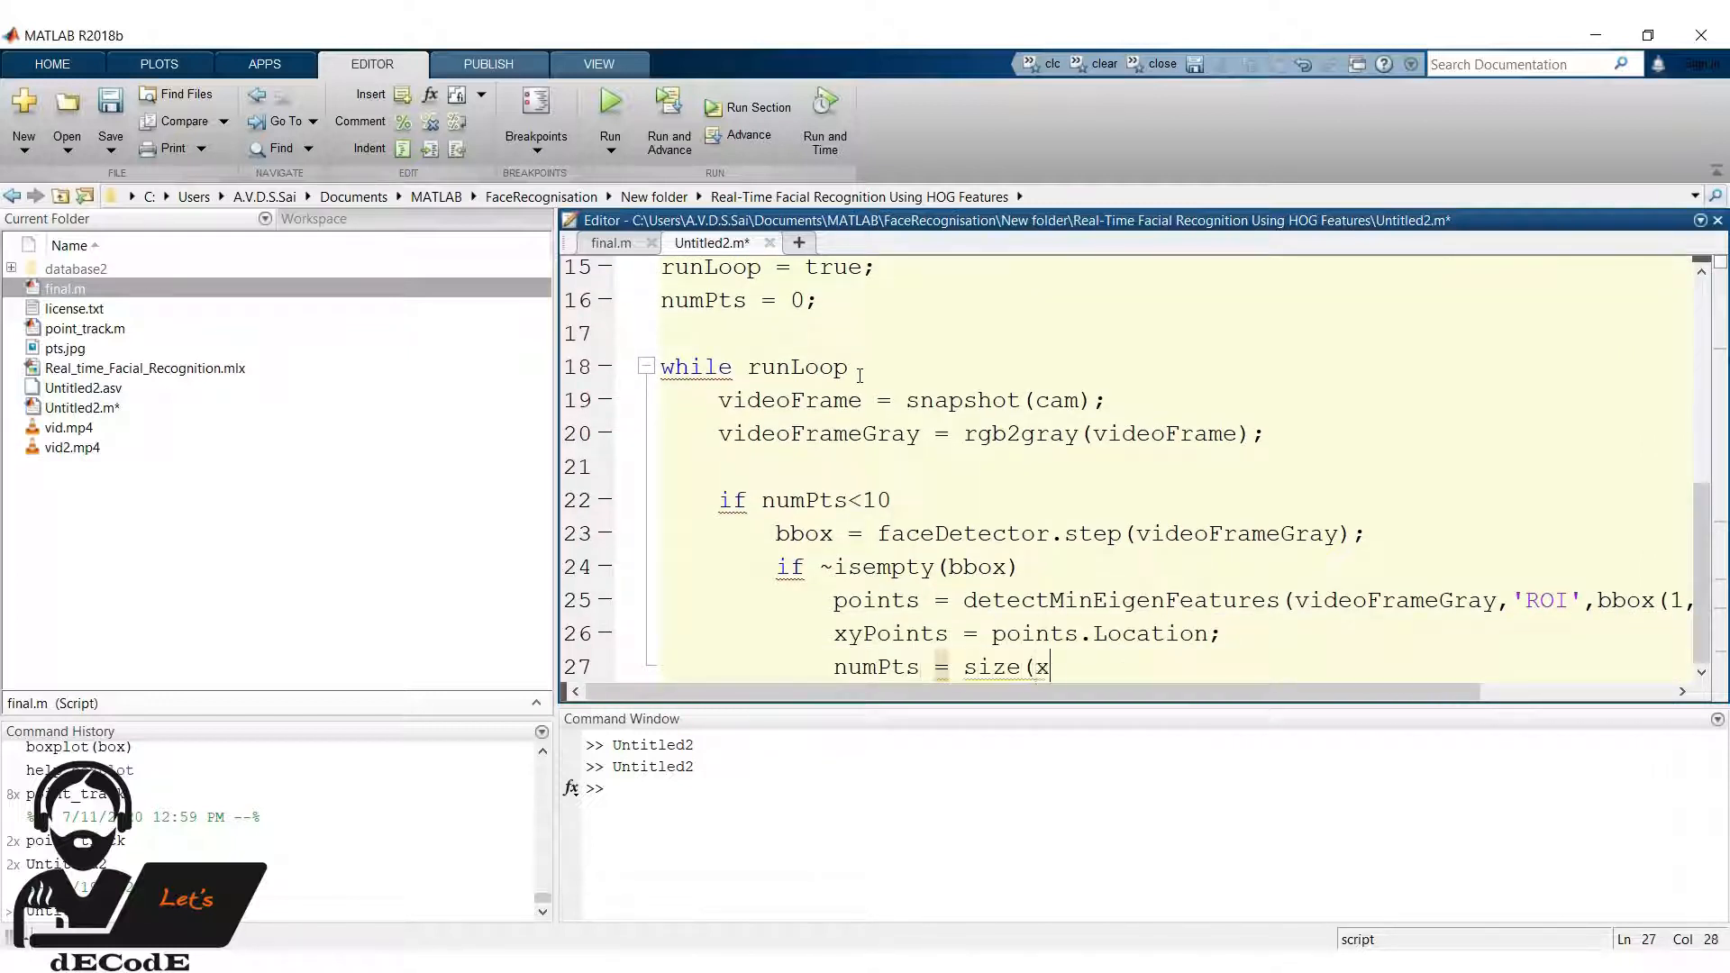
{"action": "type", "text": "yPoints,1);"}
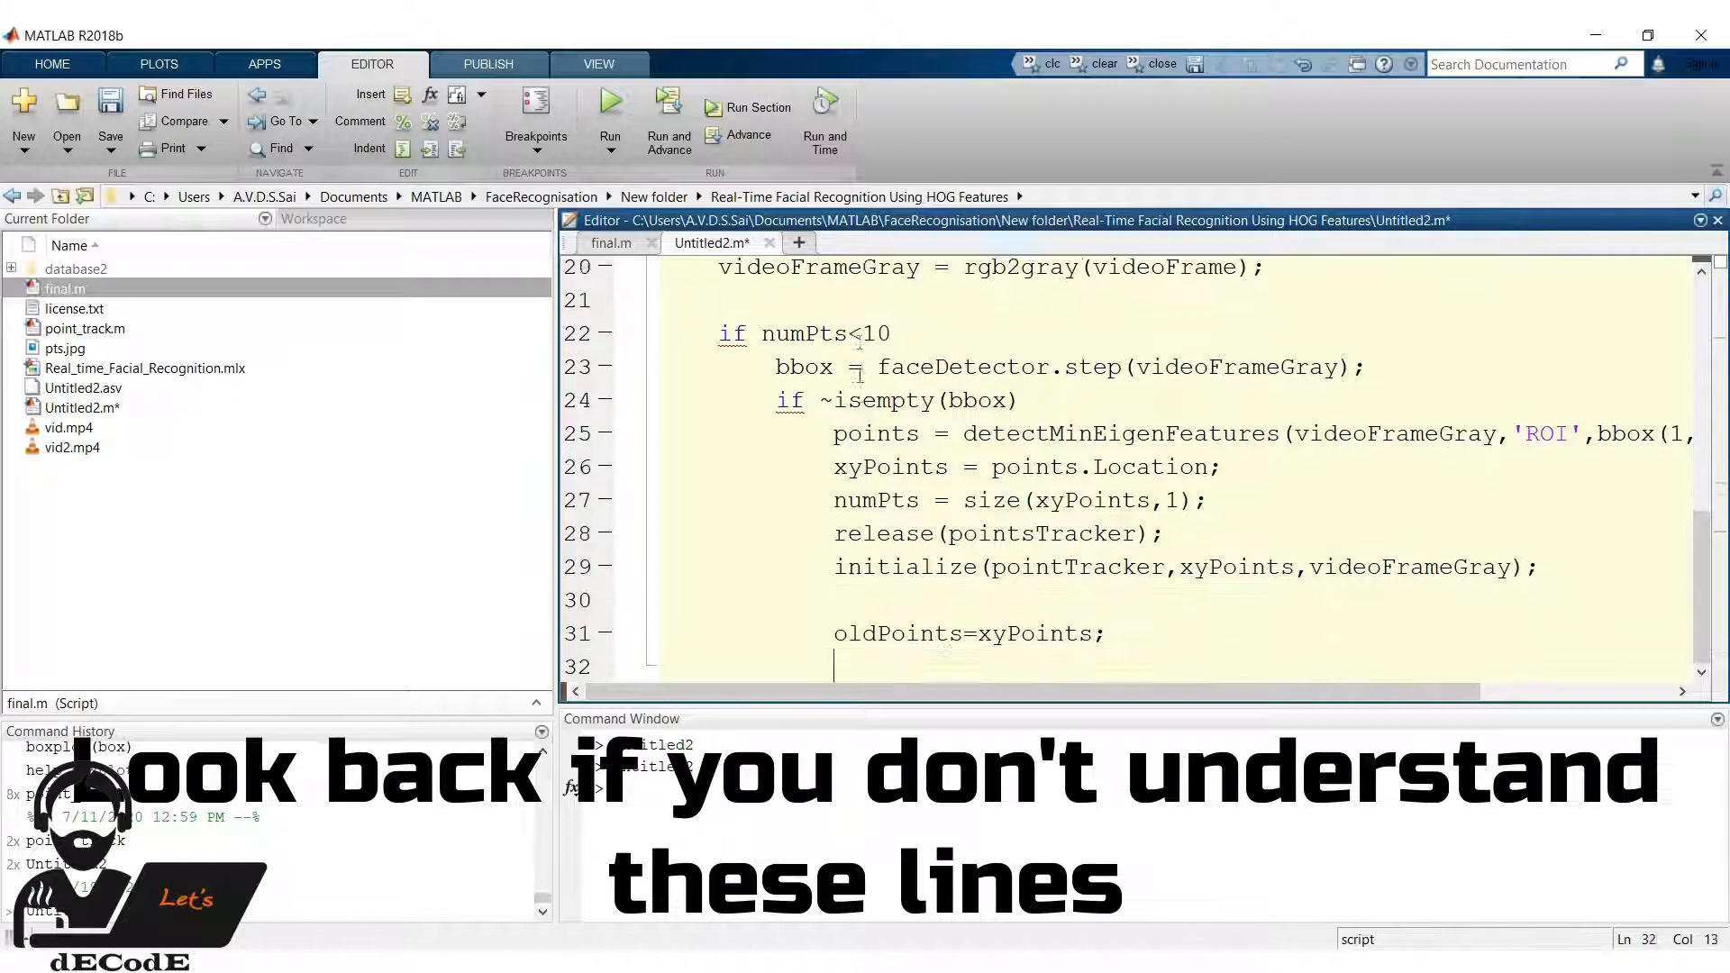
Convert the bbox with bbox2points and draw the Polygon shape and point markers on videoFrame
{"action": "type", "text": "bboxPoints = bbox2points(bbox(1,:));"}
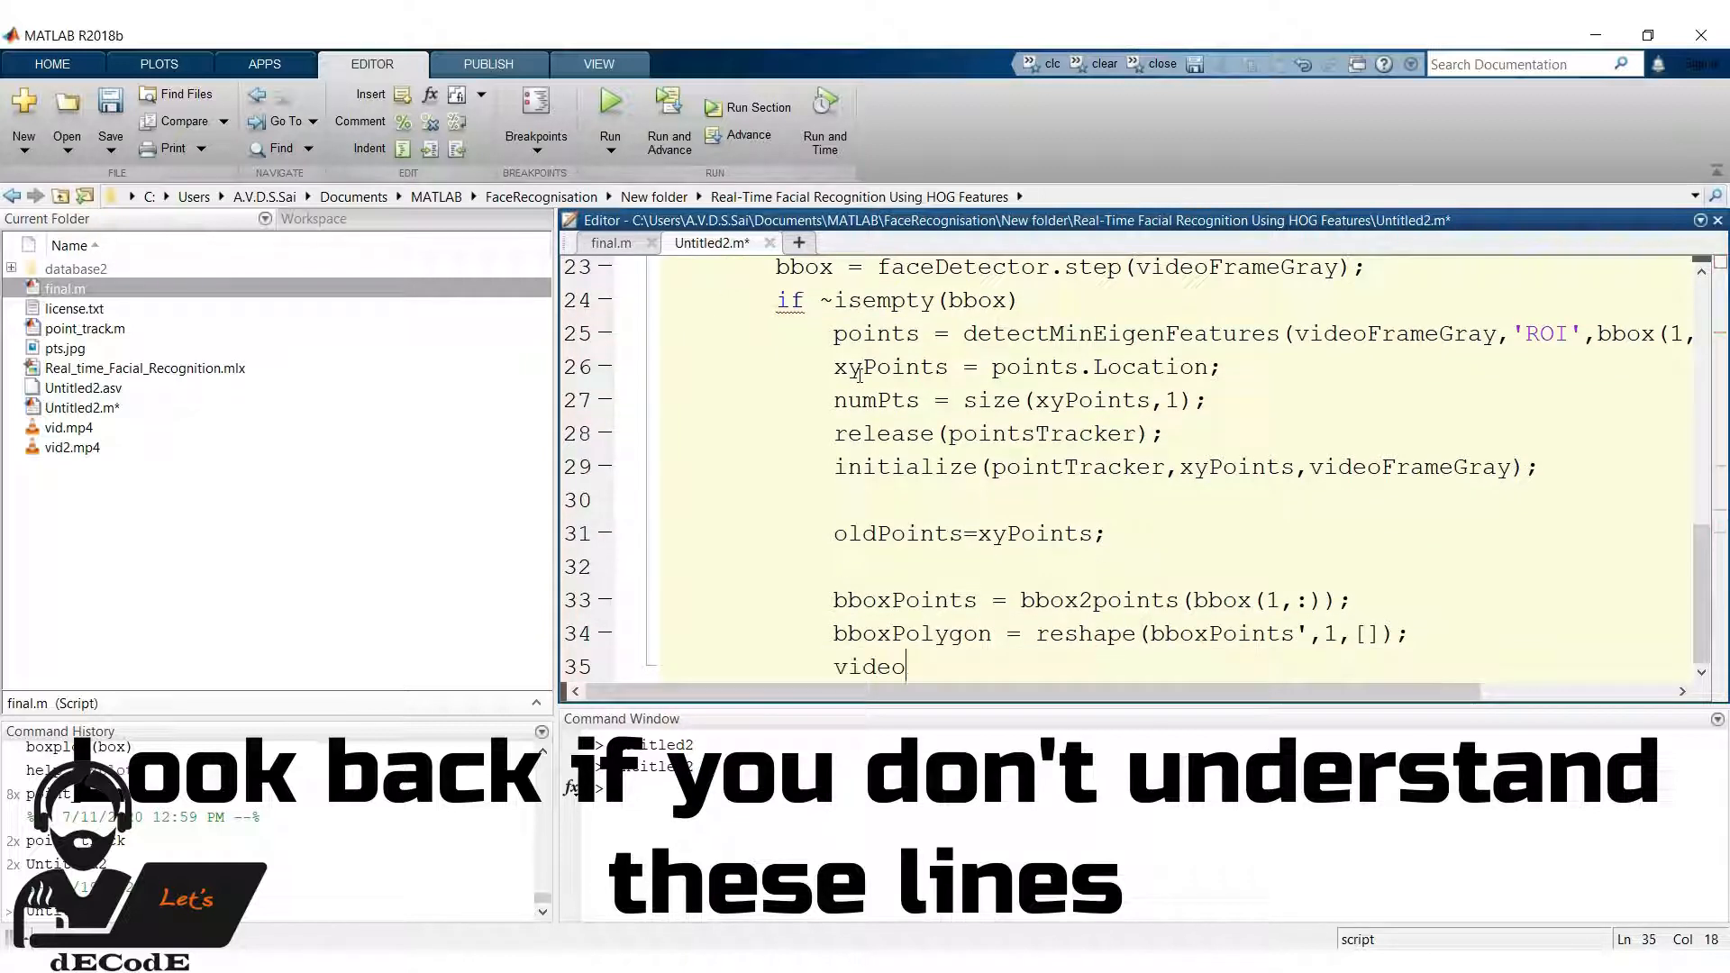
{"action": "type", "text": "Frame = insertShape(videoFrame,'Polygon',bboxPolygon,"}
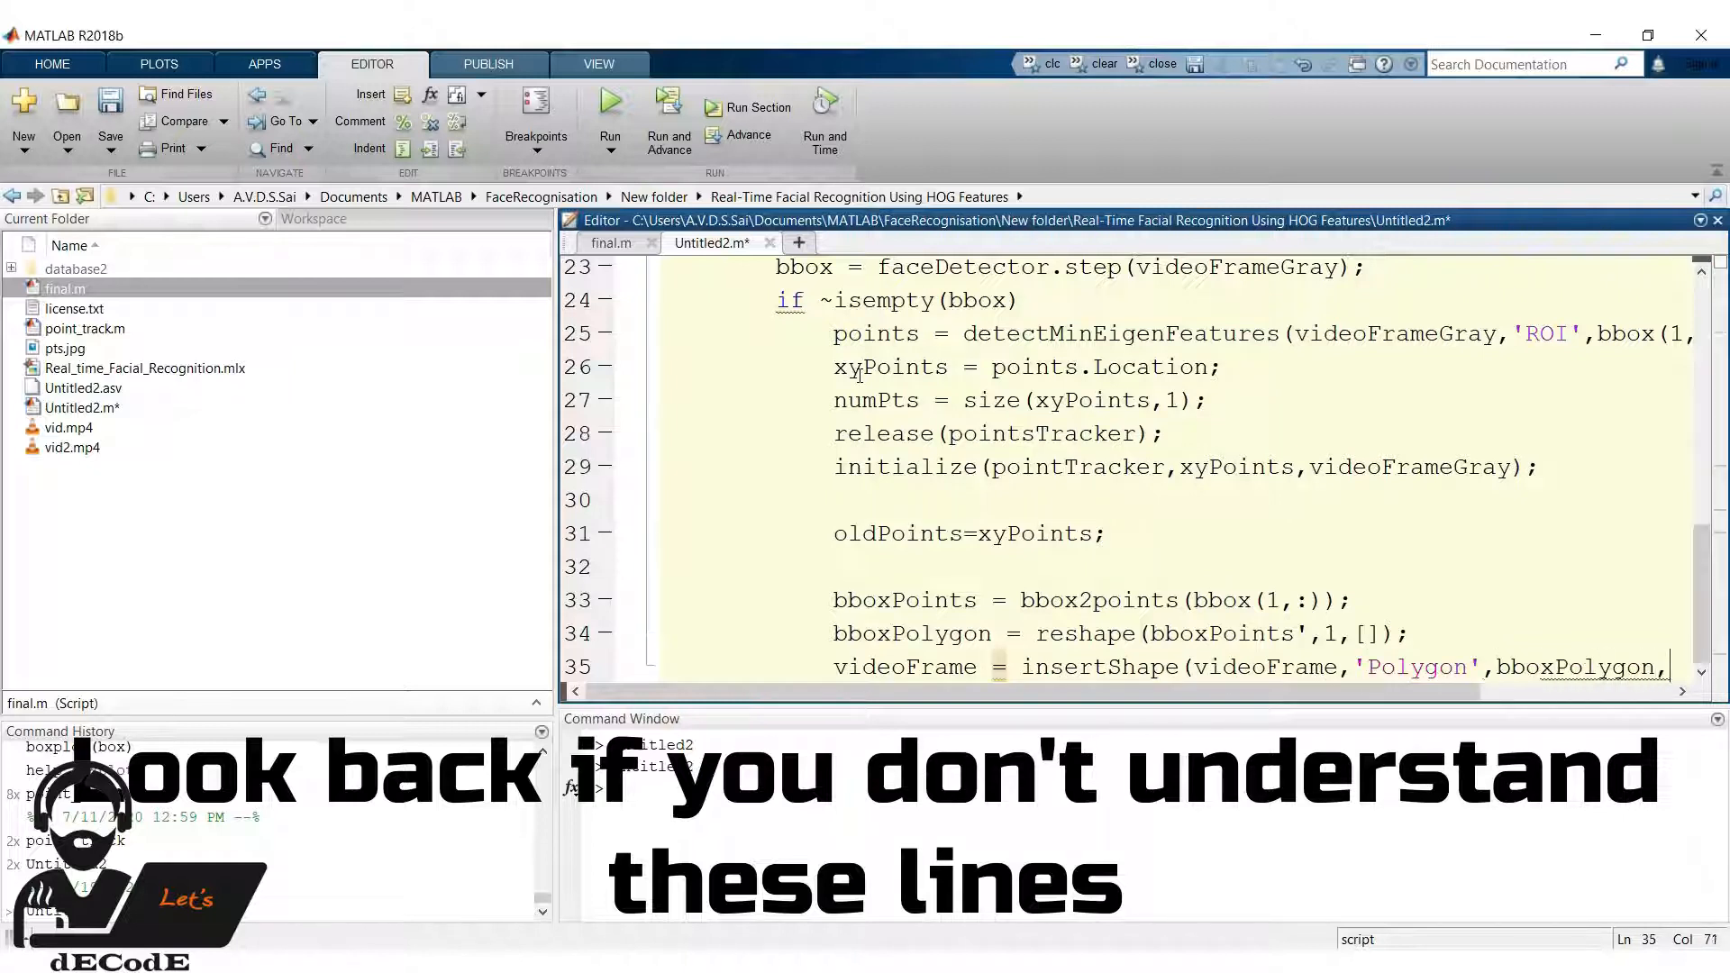
{"action": "type", "text": "videoFrame = insertMarker(videoFrame,xyPoints,'+','color','w"}
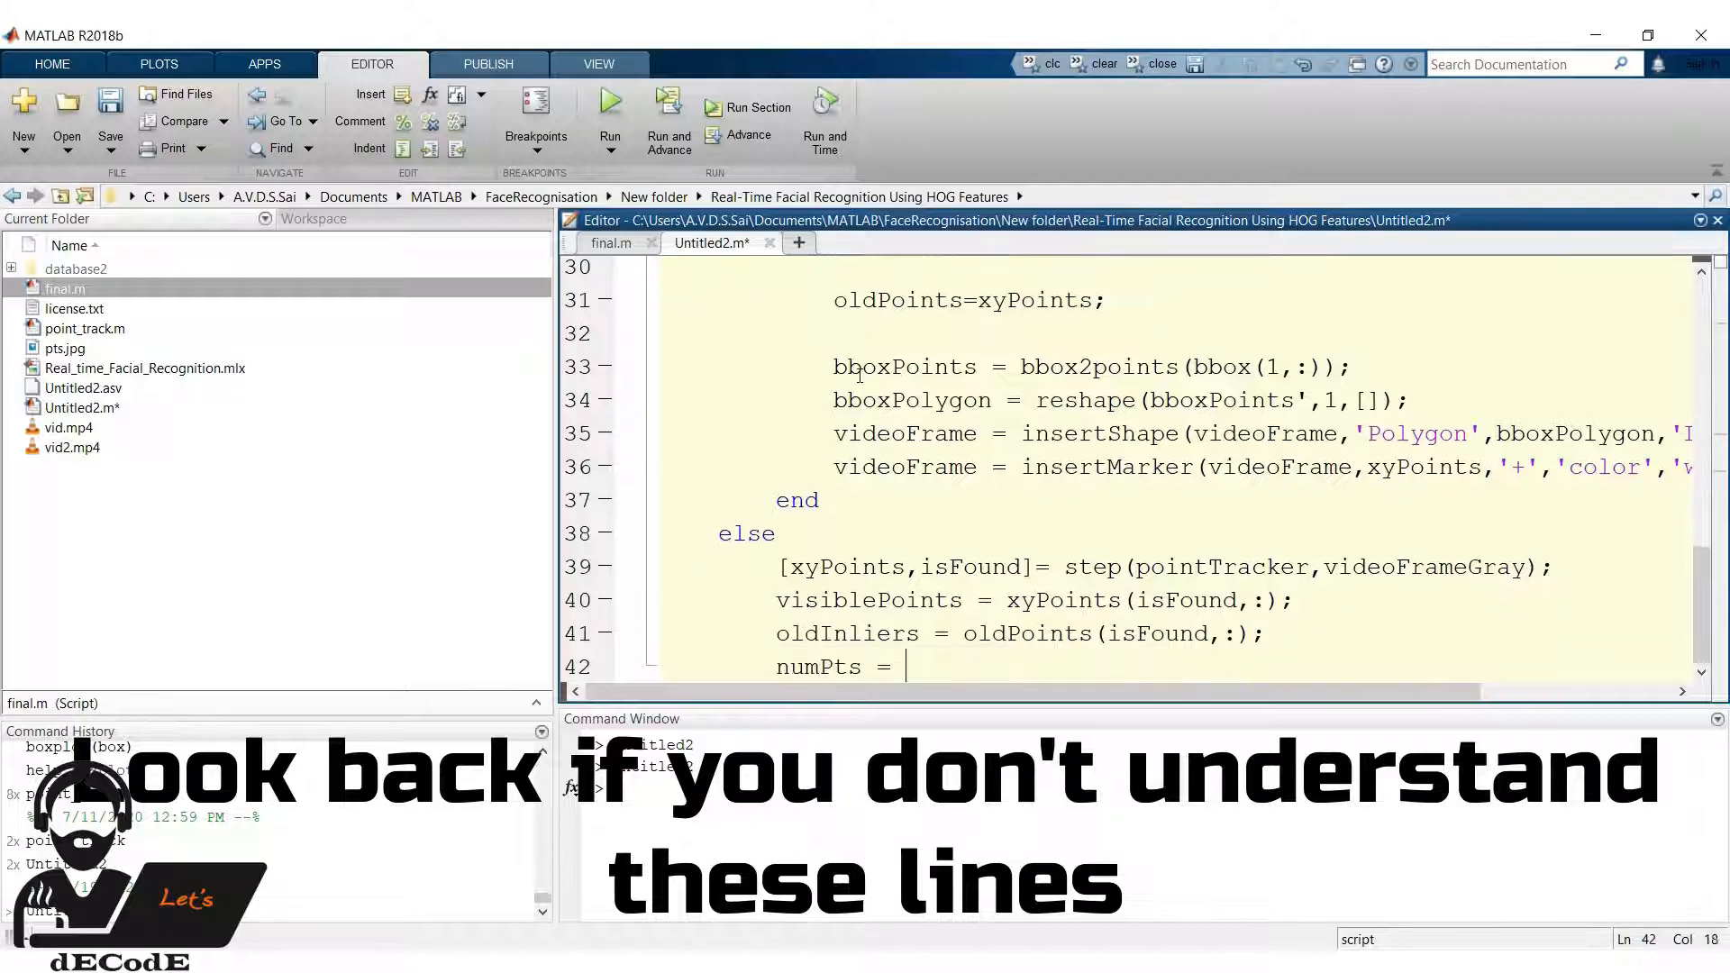
Count visiblePoints, estimate the Similarity transform with MaxDistance 4 and transform bboxPoints forward
{"action": "type", "text": "size(visiblePoints,1);"}
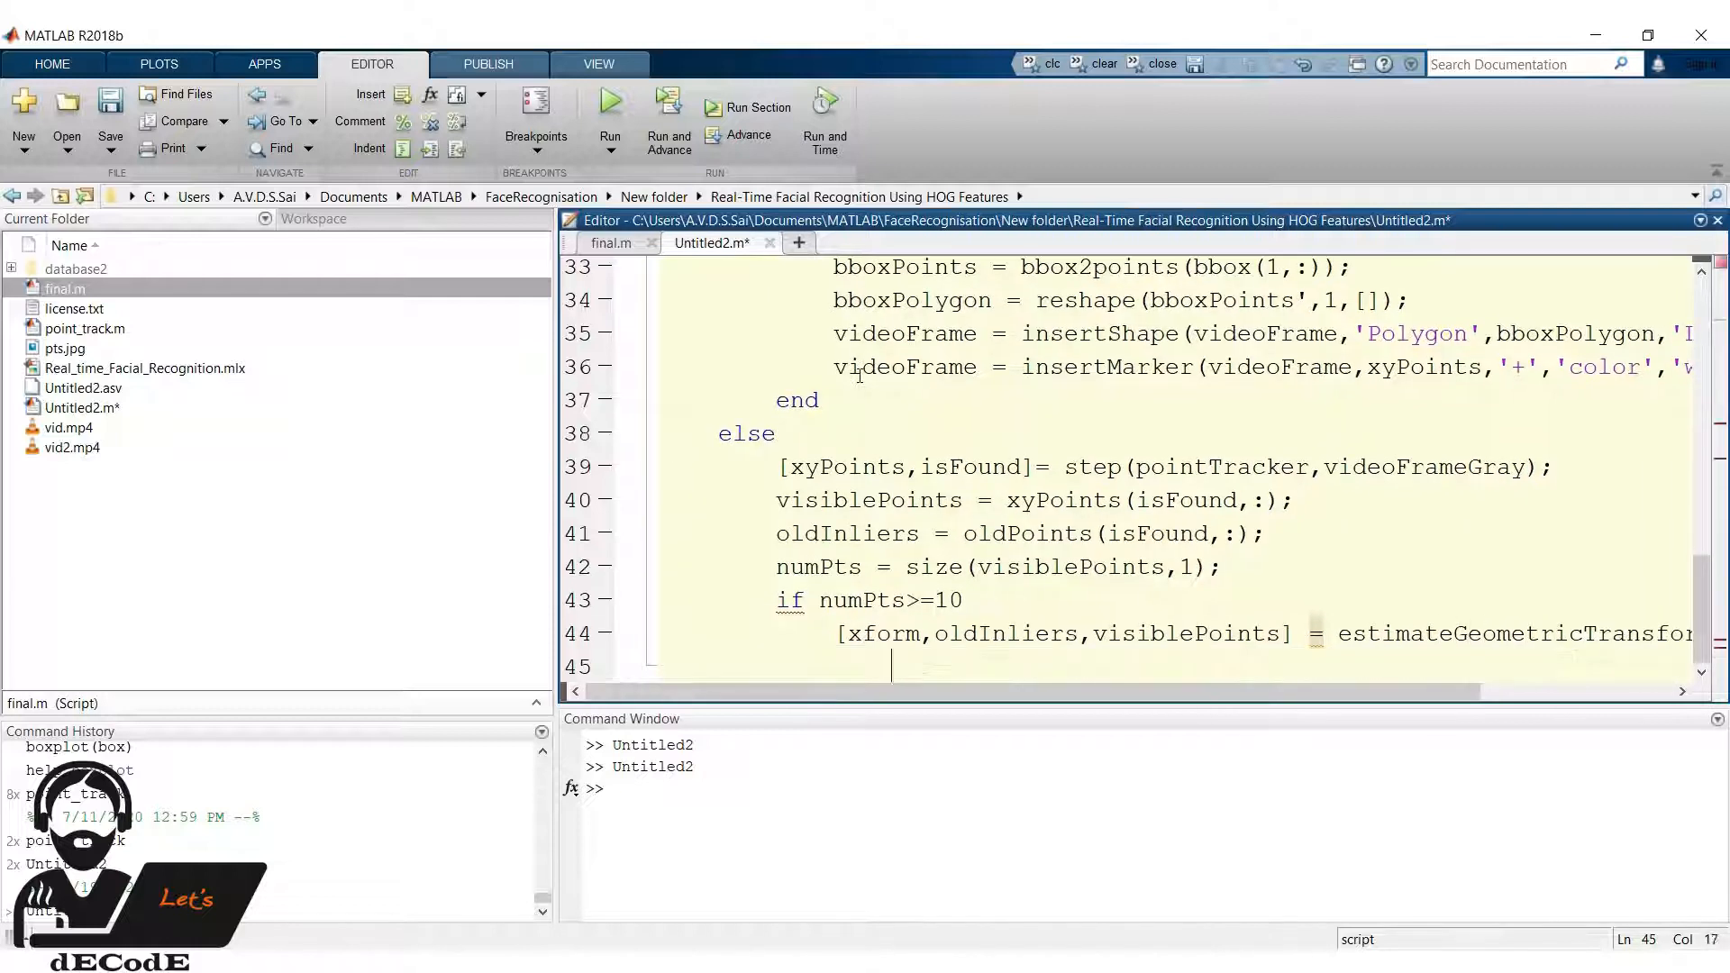
{"action": "type", "text": "oldInliers, visiblePoints,'Similarity','MaxDistance',4"}
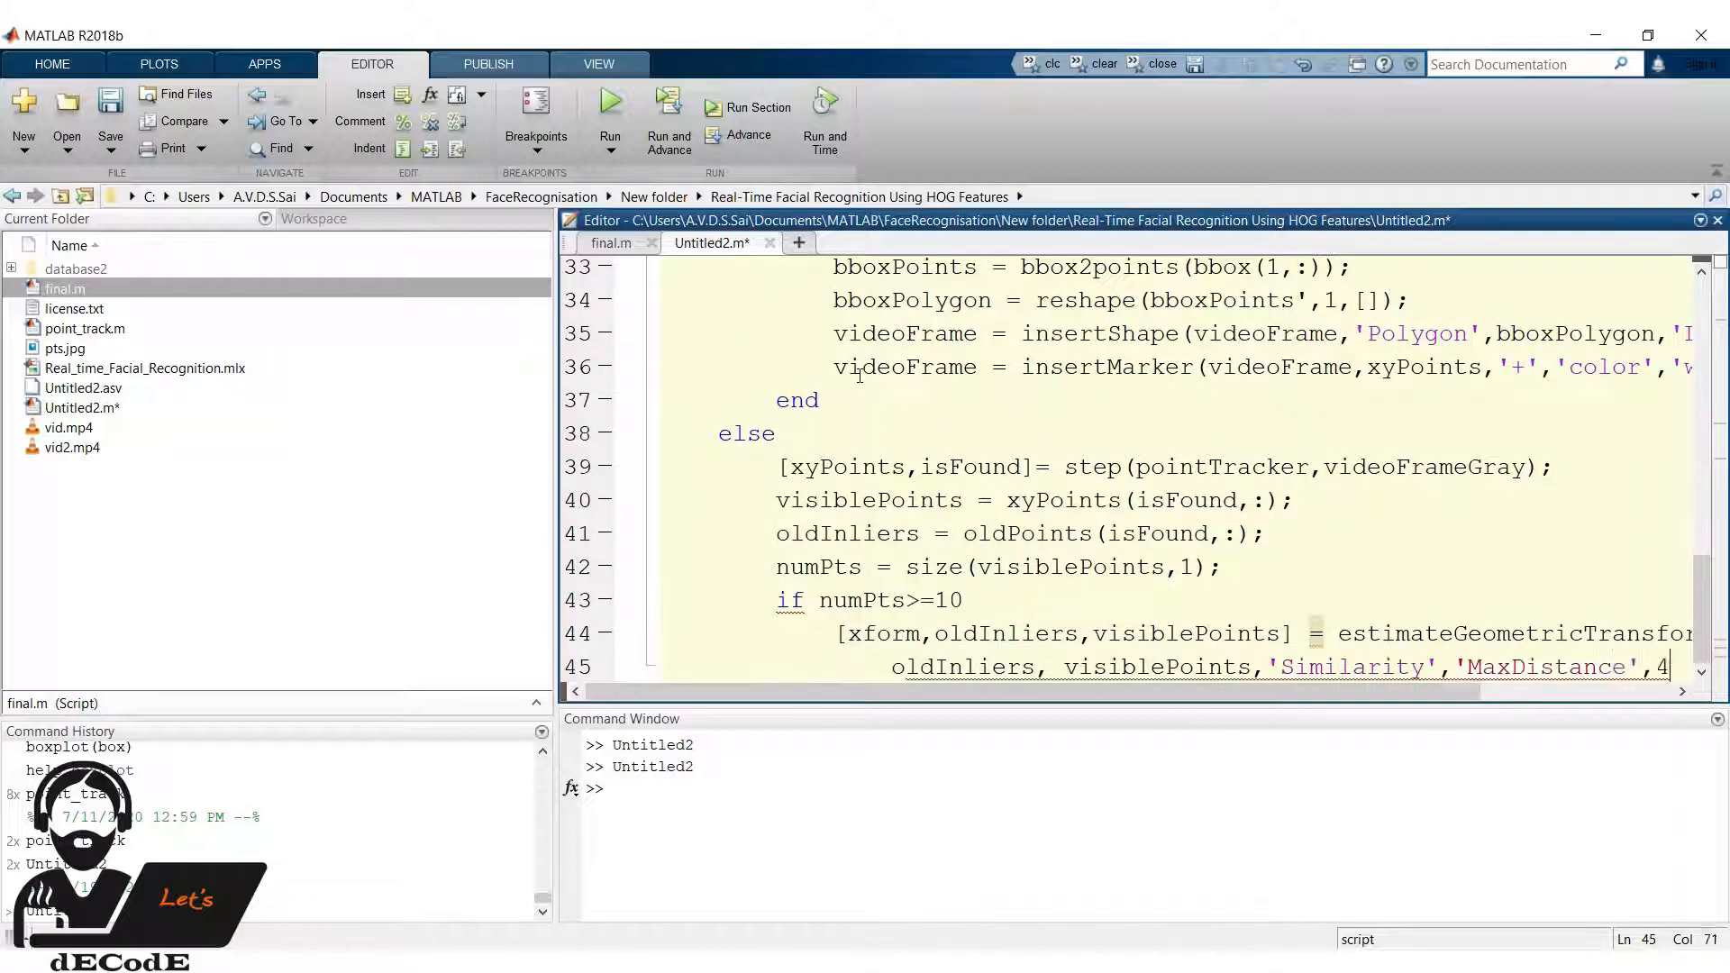
{"action": "type", "text": "bboxPoints = transformPointsForward(xform,bboxPoints);"}
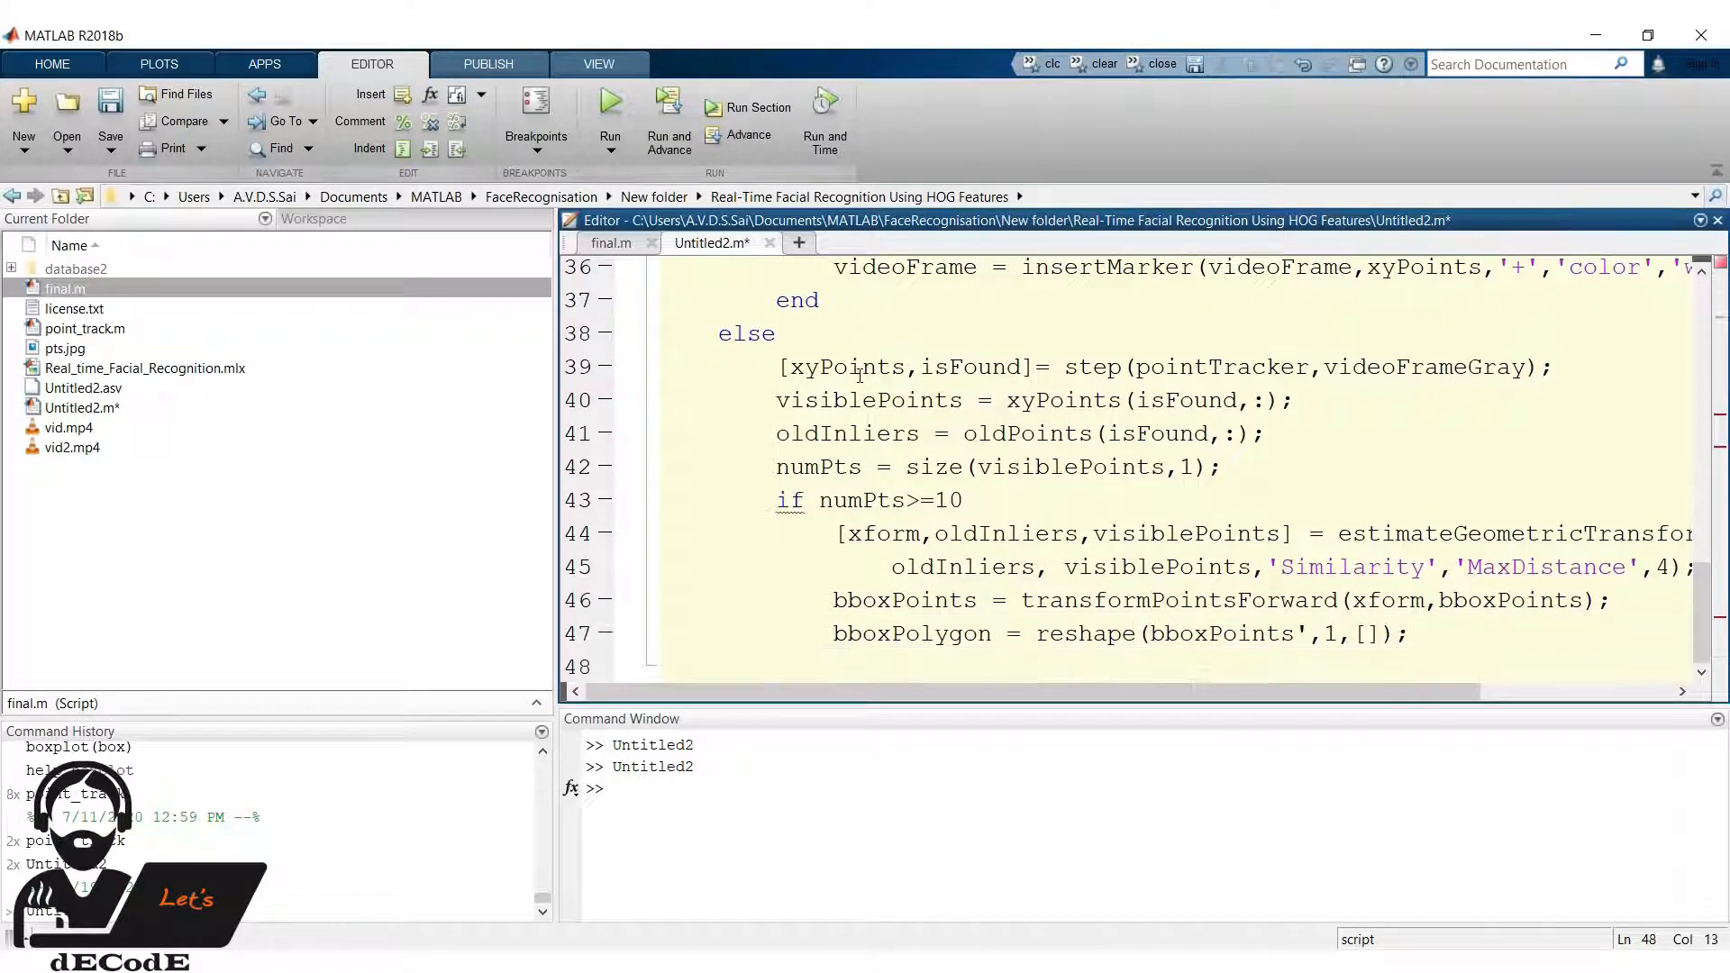
Draw the warped polygon and '+' markers, step the videoPlayer, and run the completed face-tracking script
{"action": "type", "text": "videoFrame = insertShape(videoFrame,'Polygon',bboxPolygon,.."}
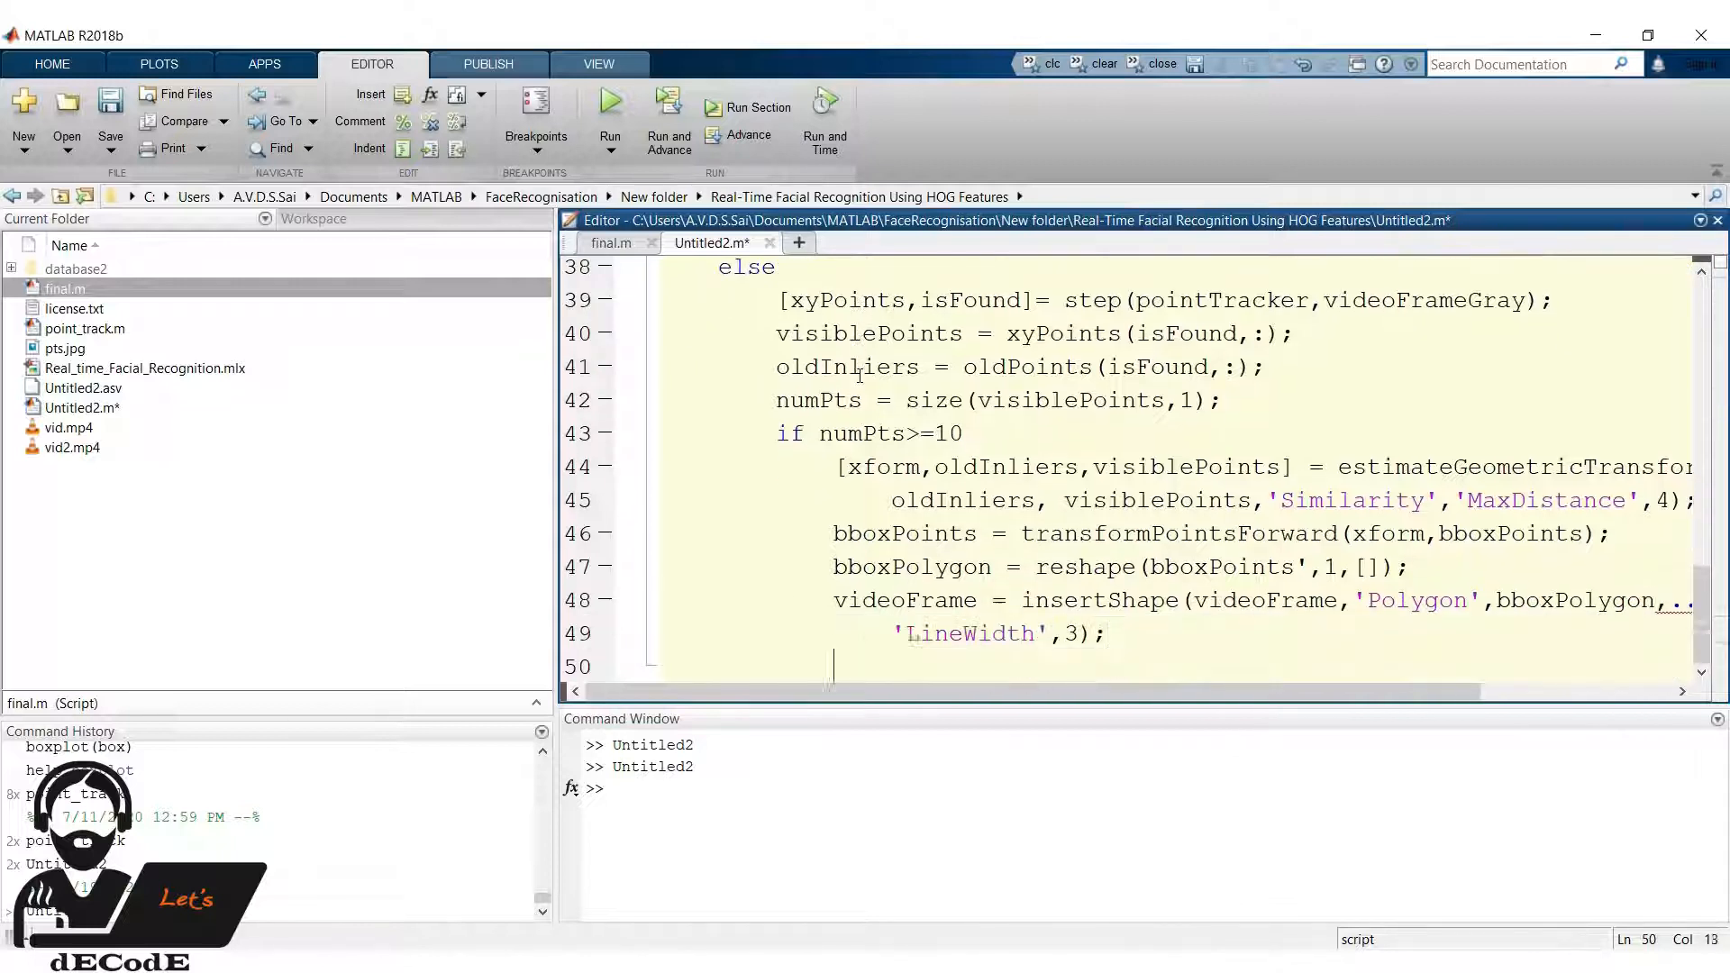
{"action": "type", "text": "videoFrame = insertMarker(videoFrame,visiblePoints,'+','Colc"}
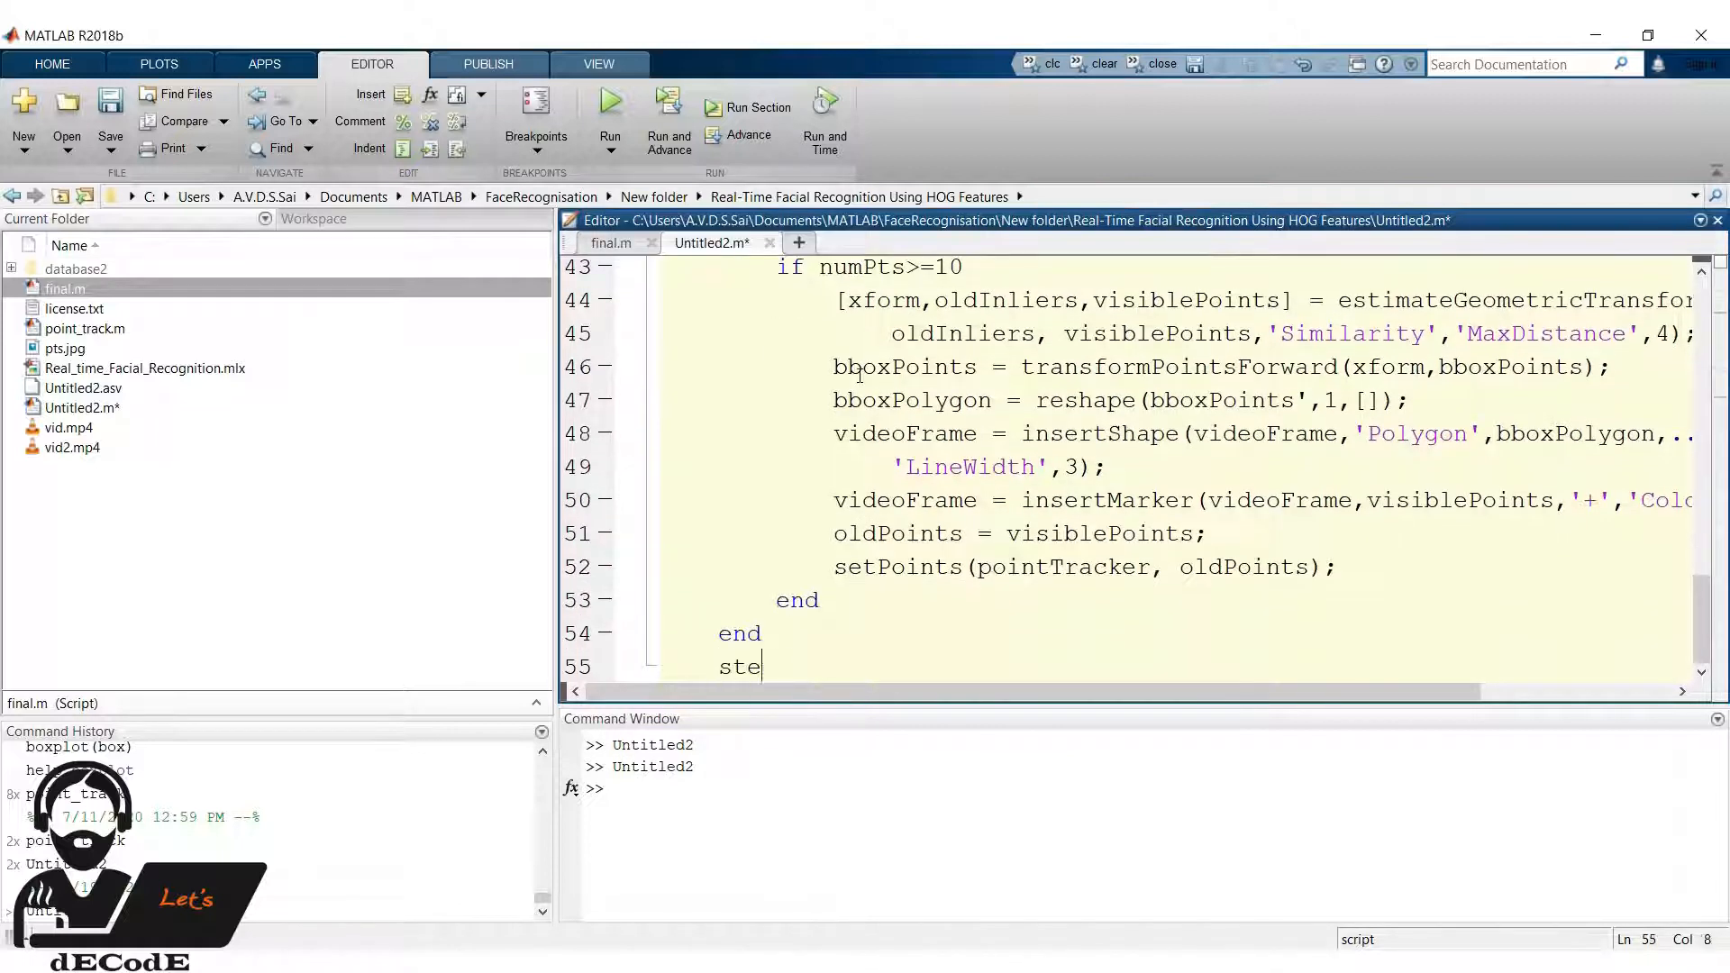
{"action": "type", "text": "p(videoPlayer, videoFrame);"}
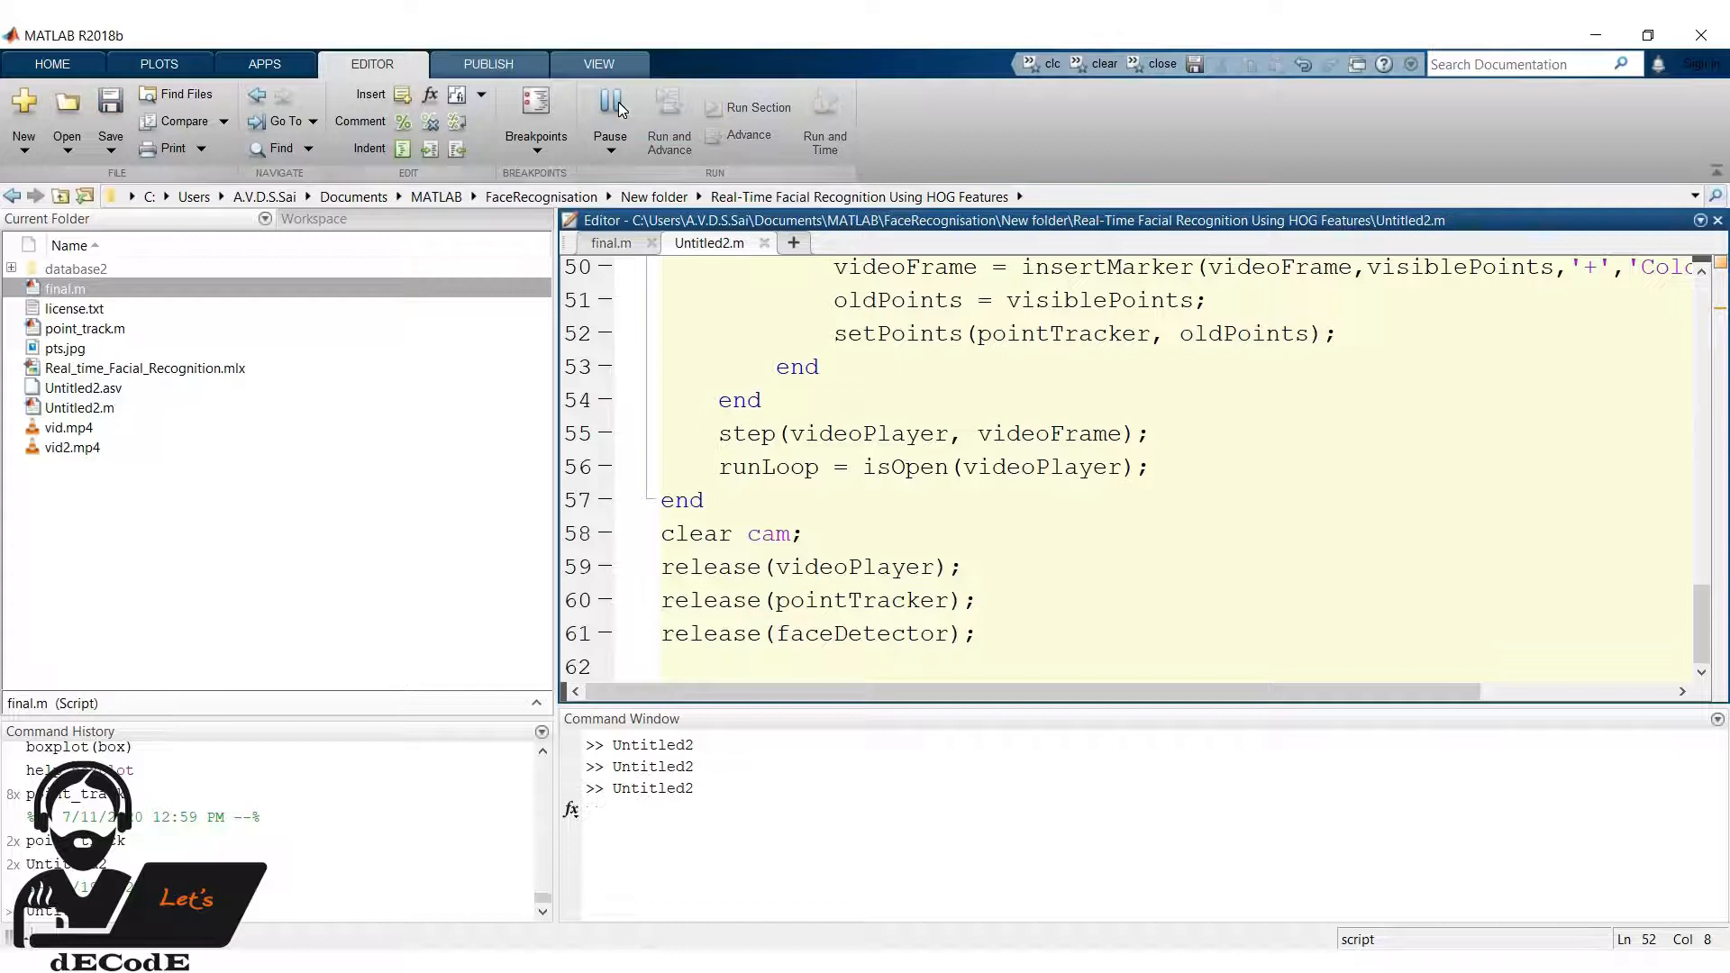
{"action": "left_click", "coordinate": [609, 108]}
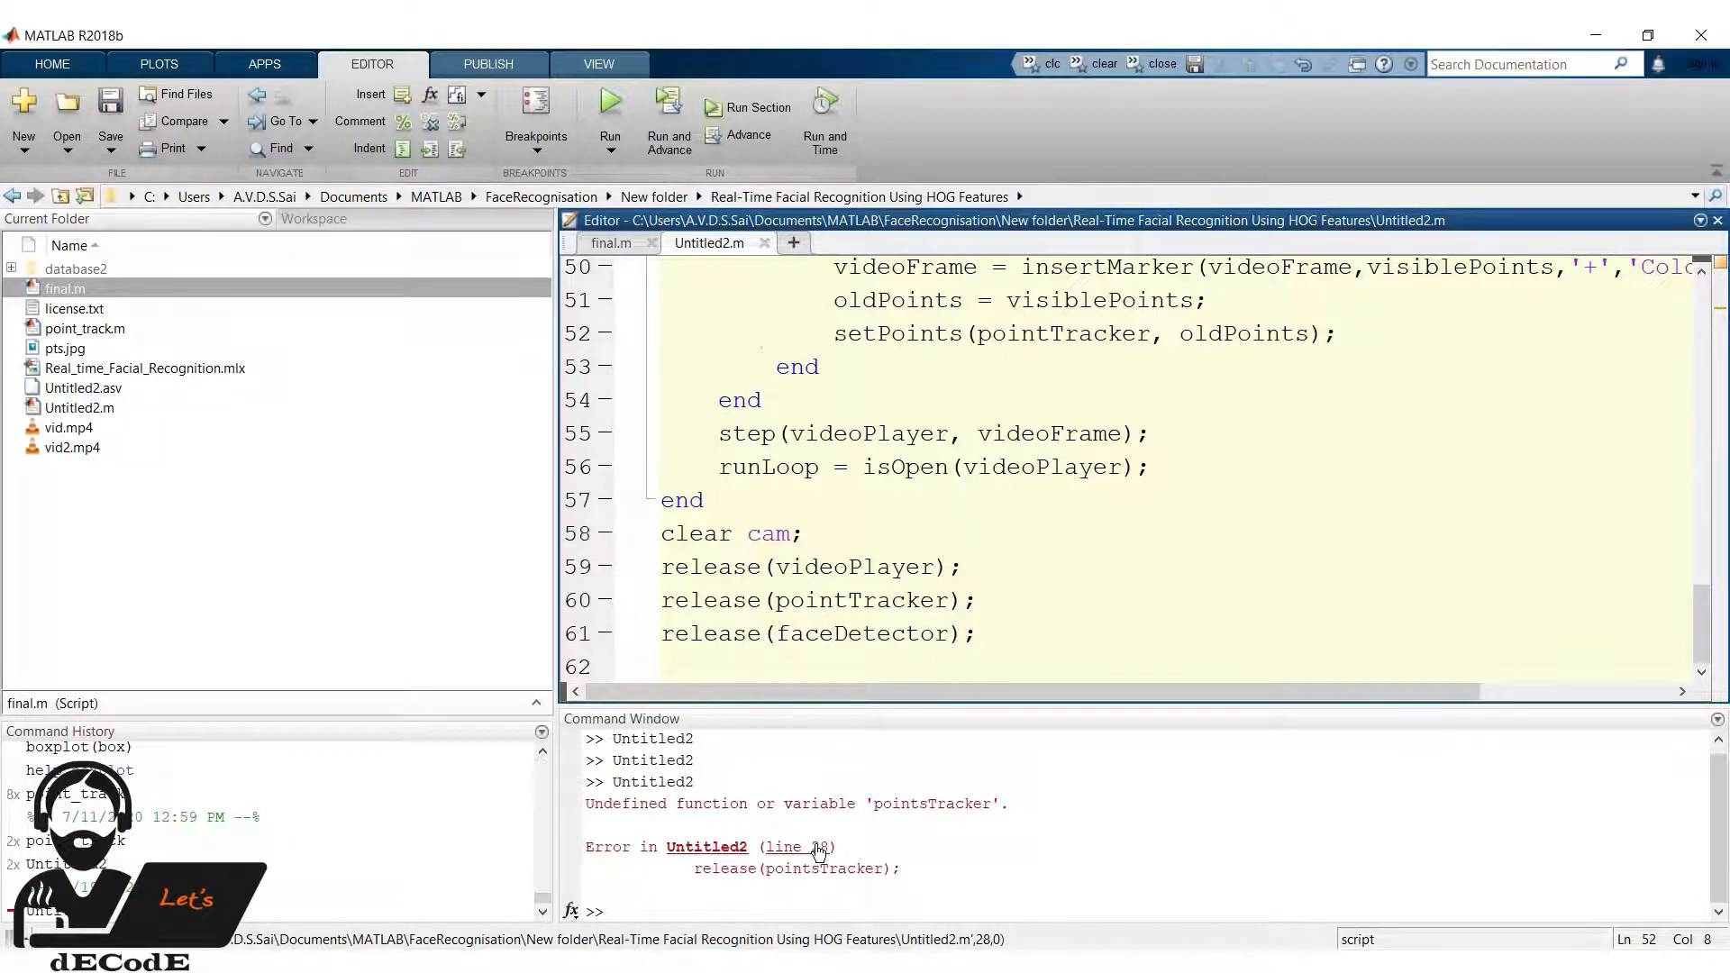